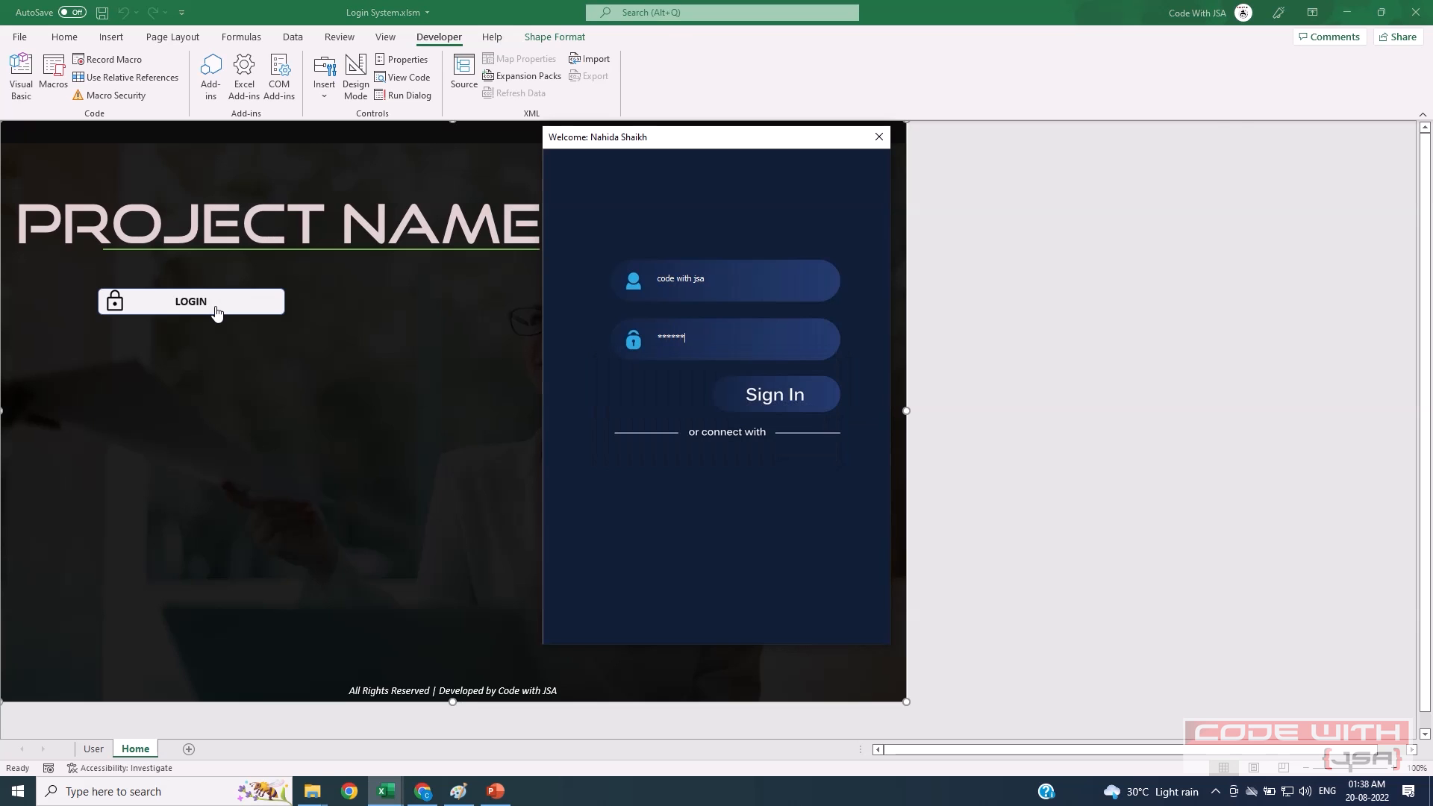
Save the workbook as macro-enabled 'Login System' in the Simple Login System folder
{"action": "left_click", "coordinate": [773, 394]}
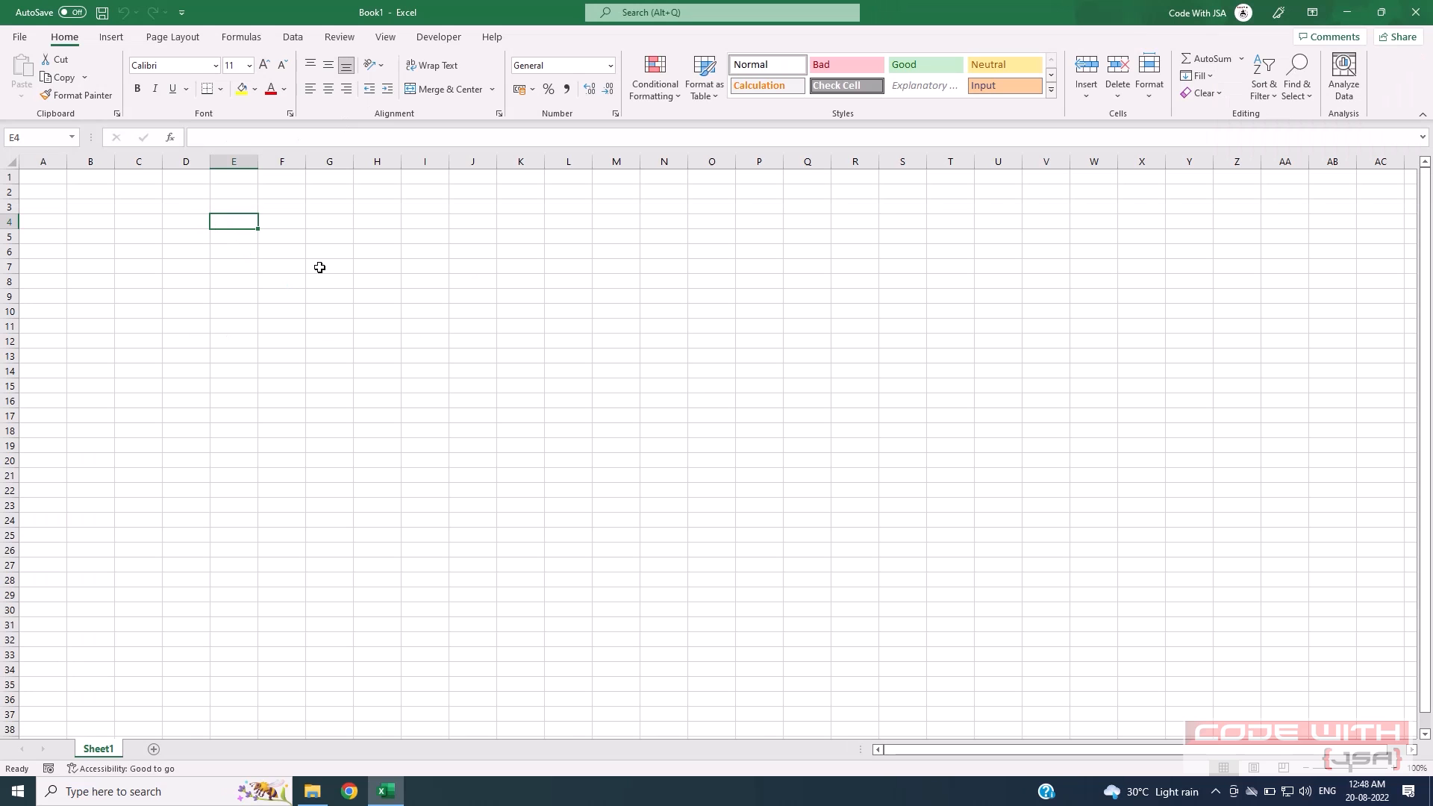
{"action": "left_click", "coordinate": [700, 318]}
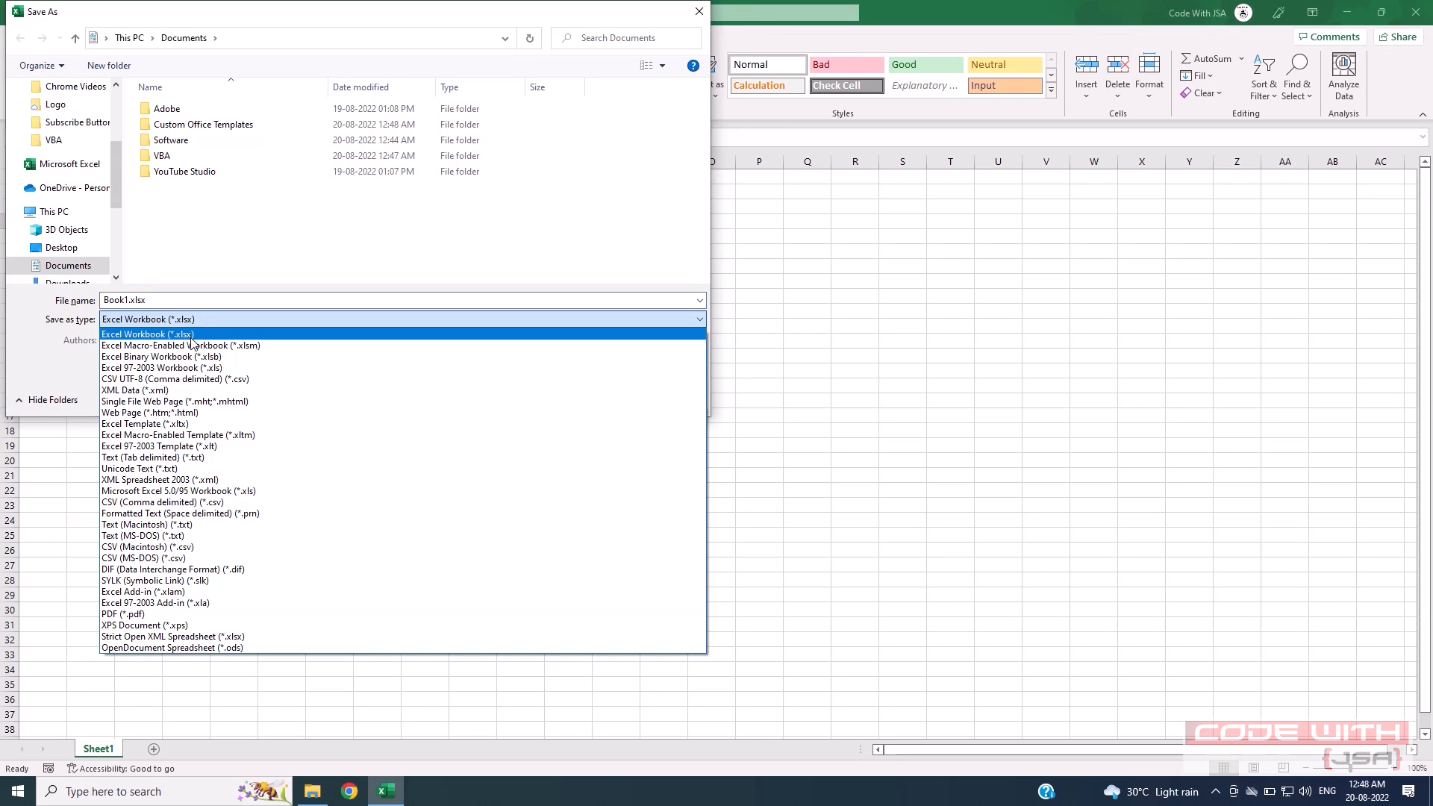
{"action": "left_click", "coordinate": [179, 345]}
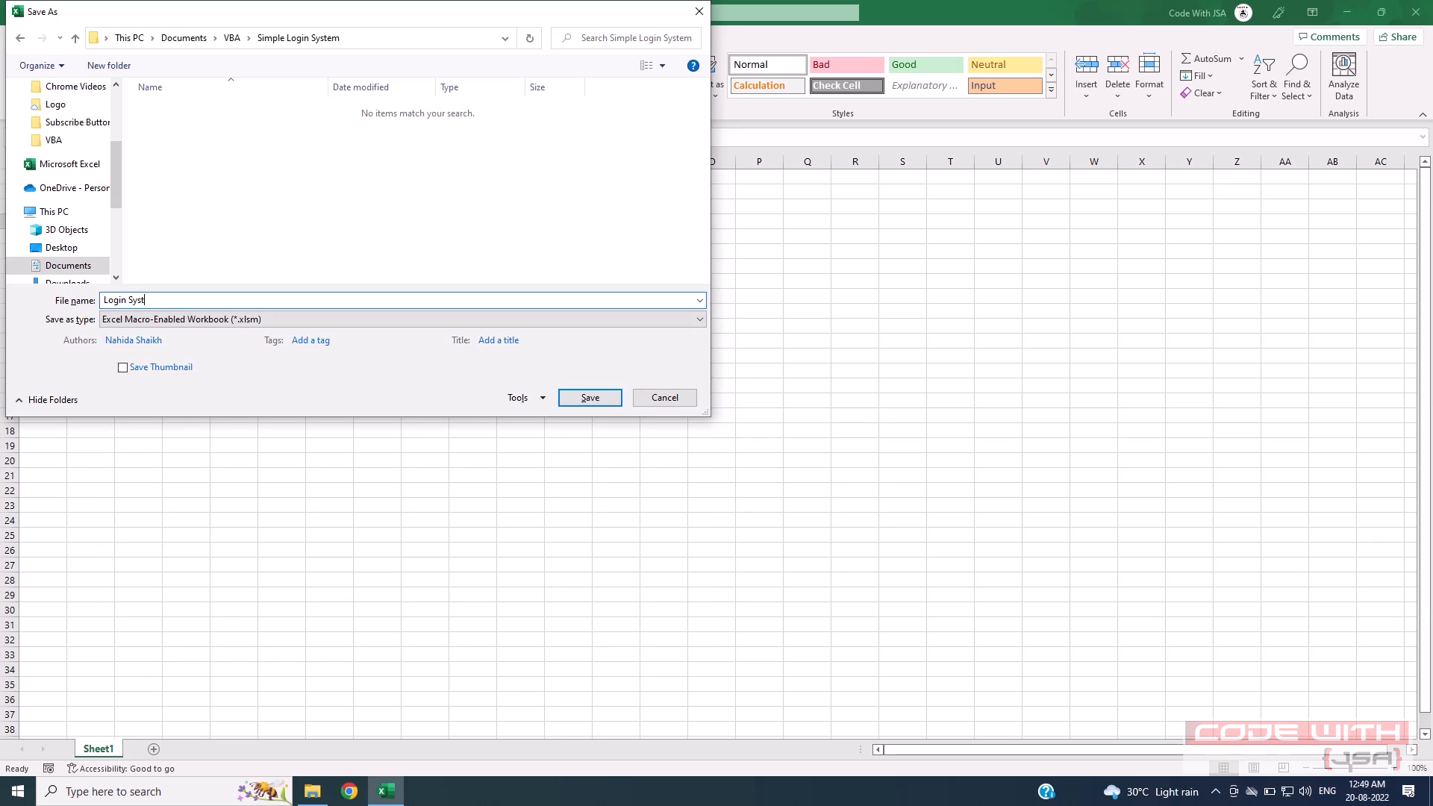
{"action": "left_click", "coordinate": [589, 396]}
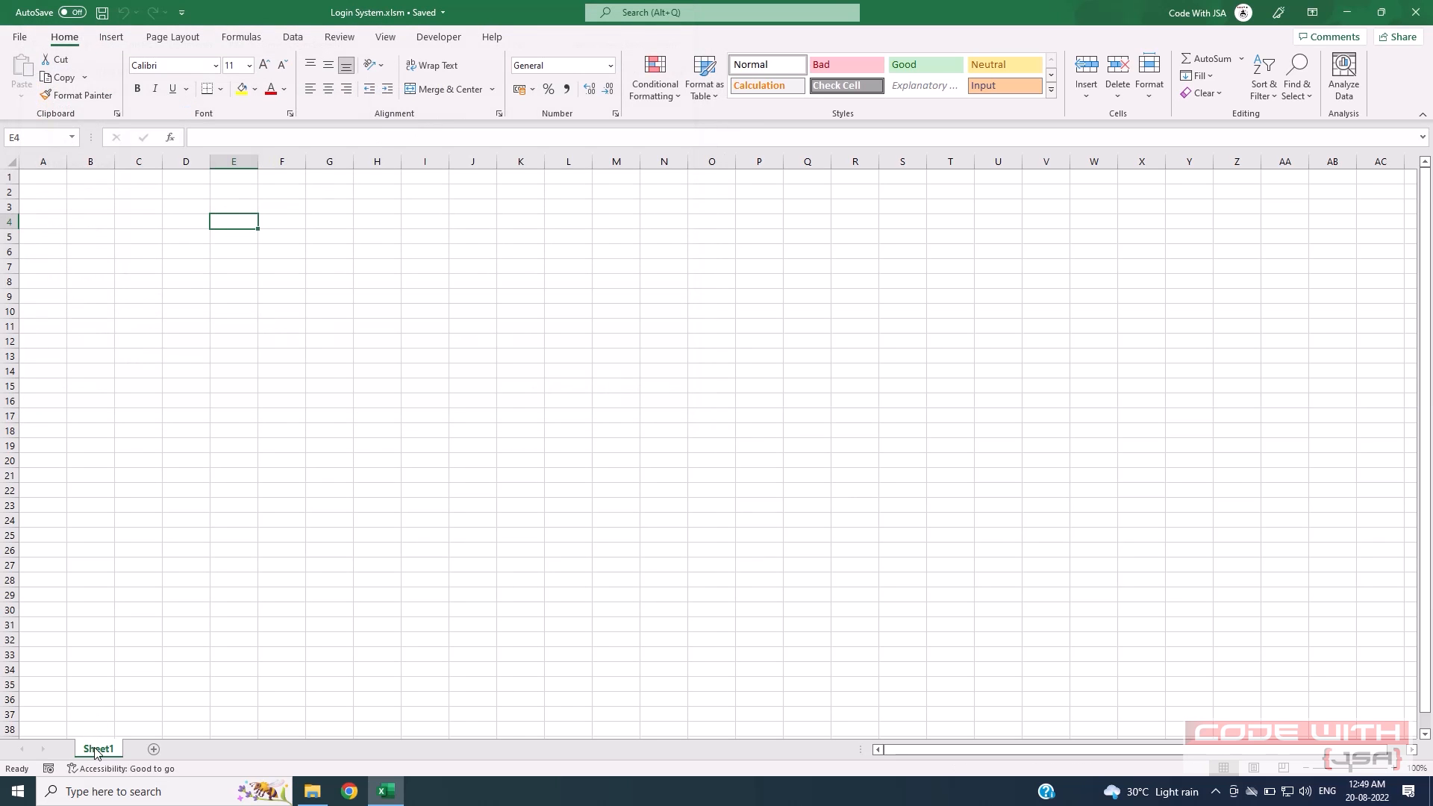
Rename the sheet to User and enter headers Sr#, User Id, Input User Name in A1:C1 and G1:J1
{"action": "double_click", "coordinate": [97, 748]}
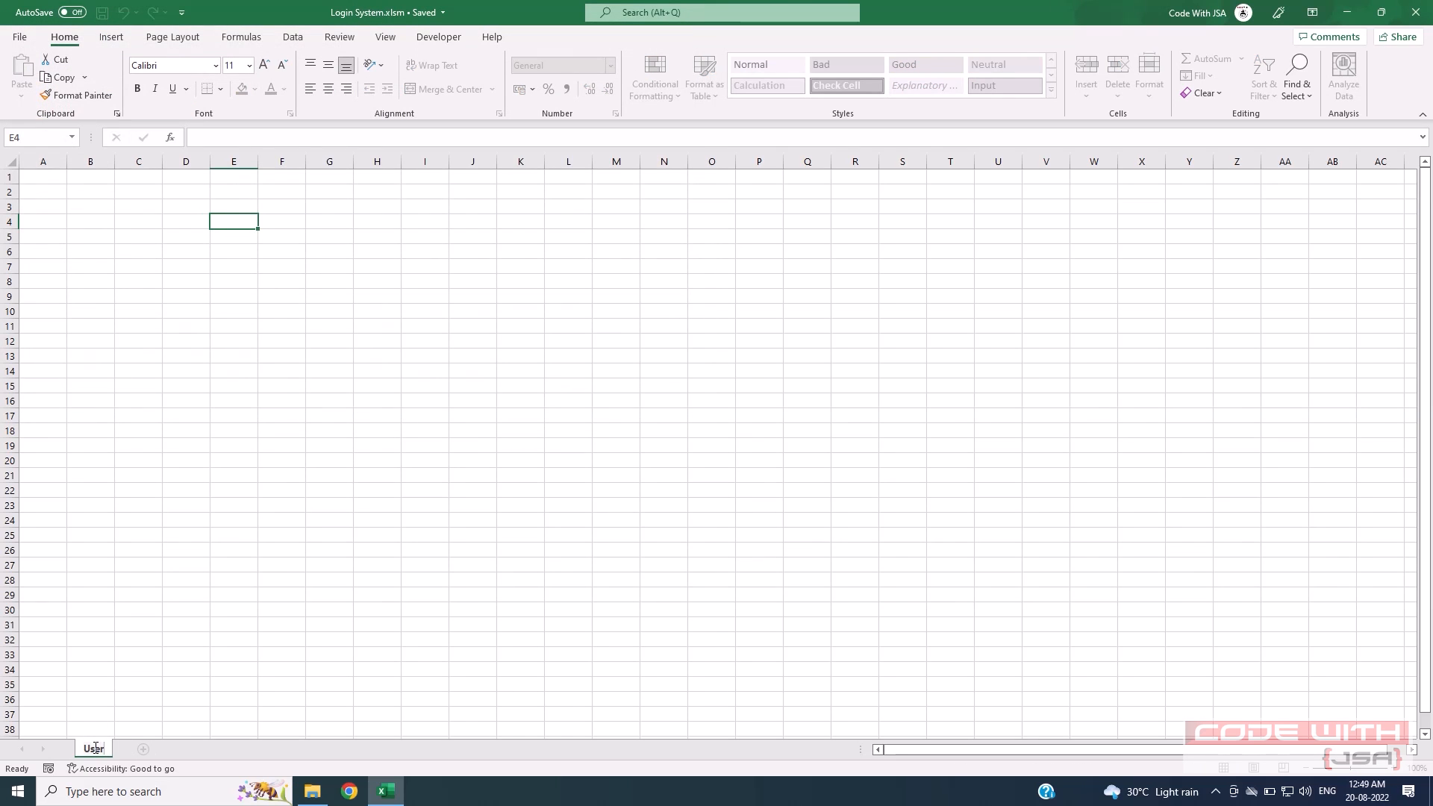
{"action": "type", "text": "Sr"}
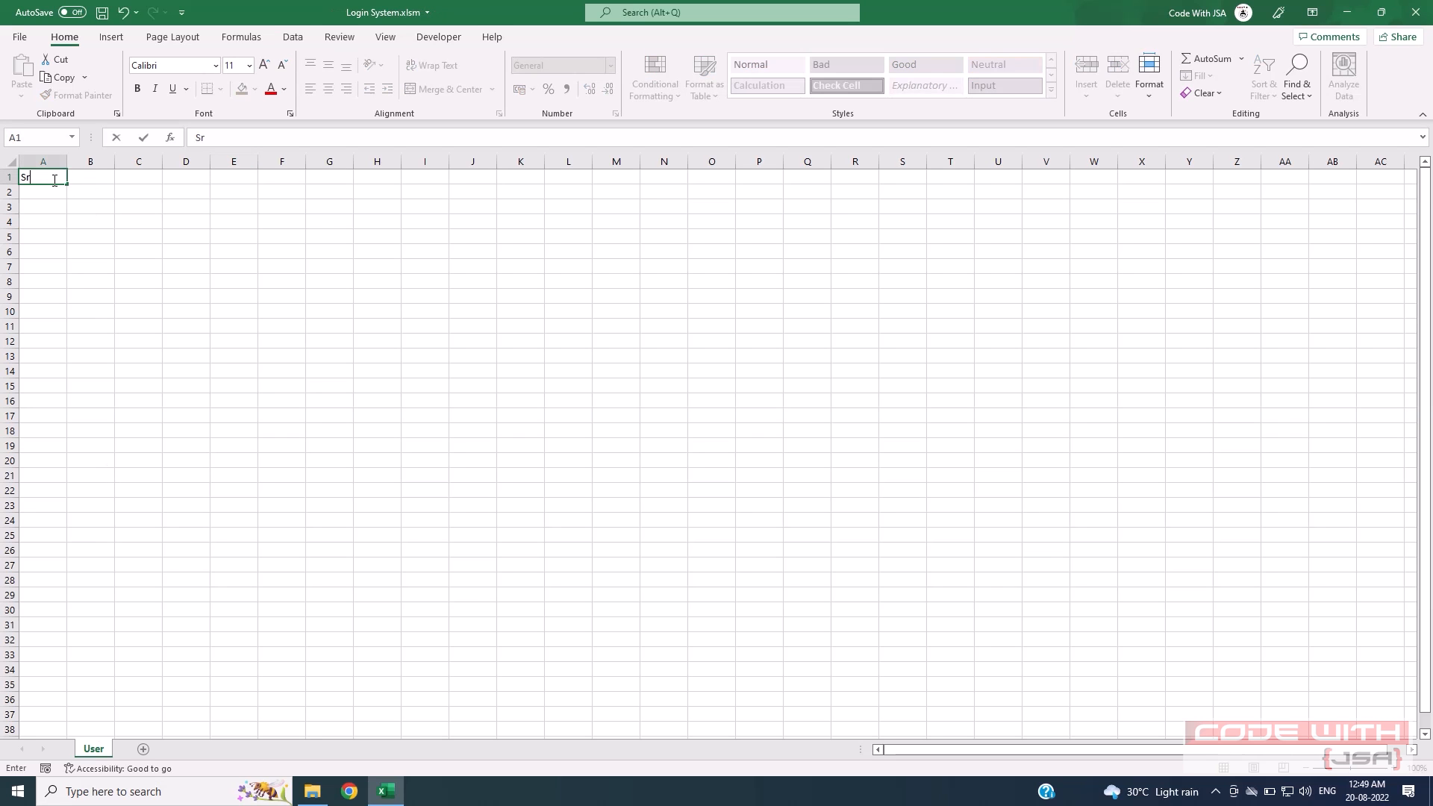
{"action": "type", "text": "User Id"}
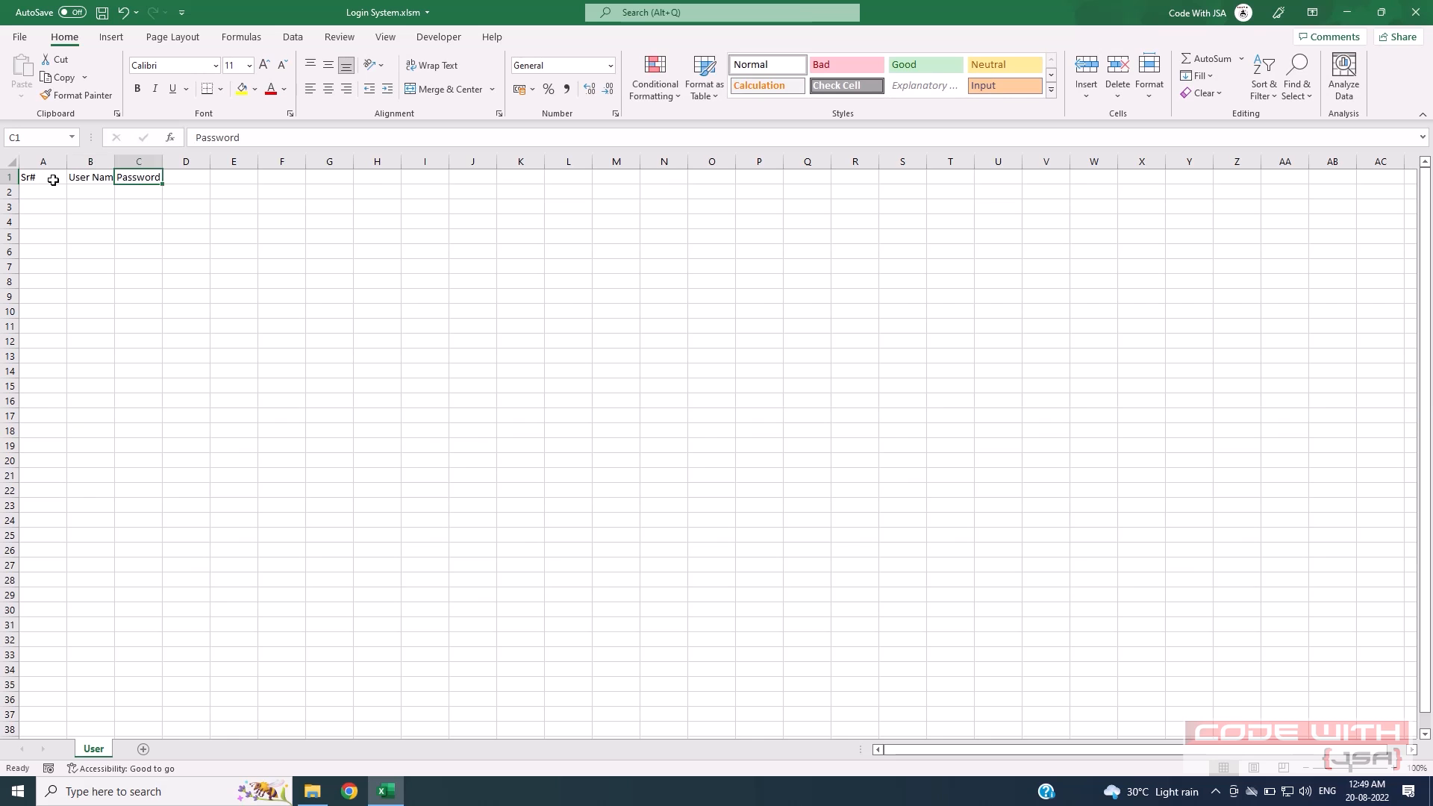
{"action": "left_click", "coordinate": [338, 176]}
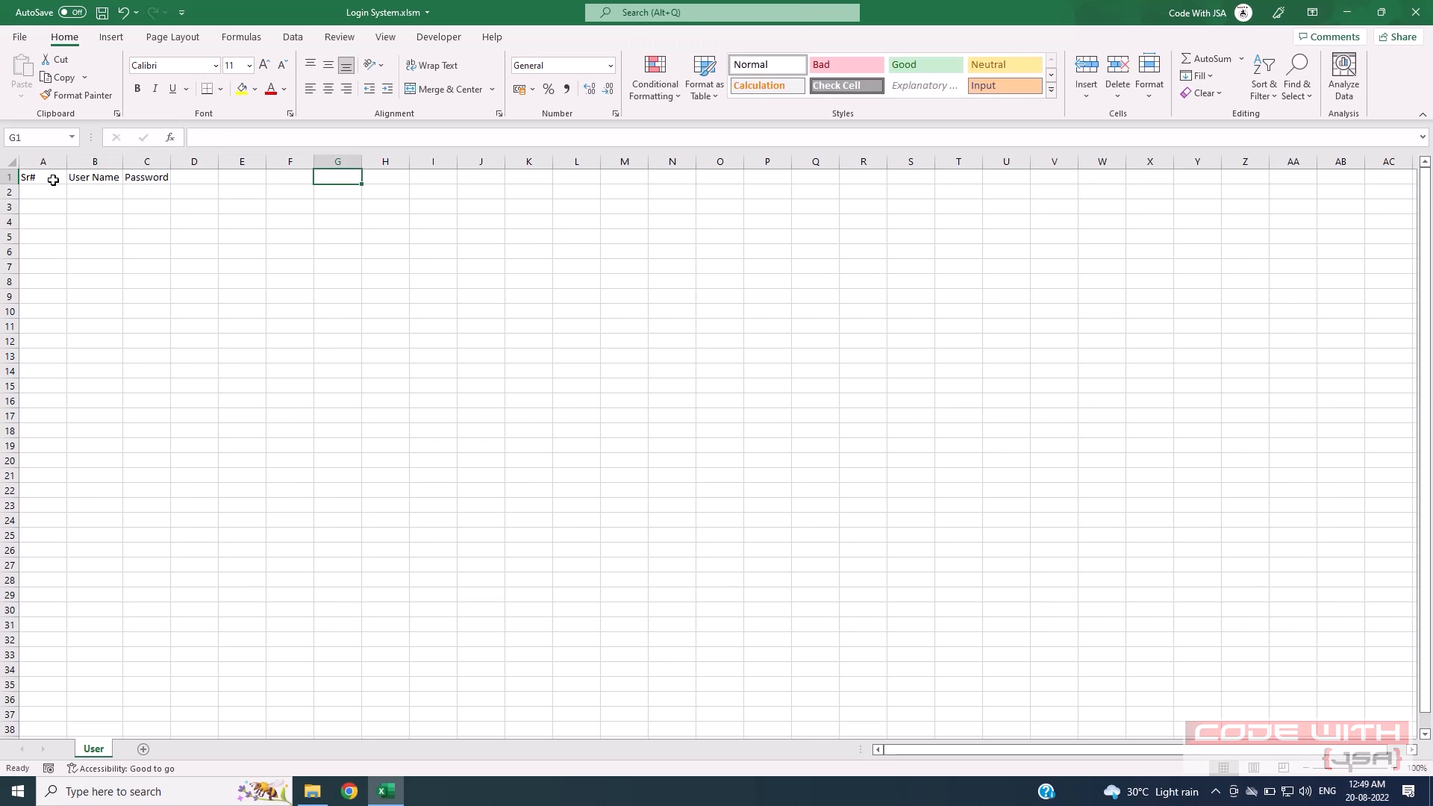
{"action": "type", "text": "Input U"}
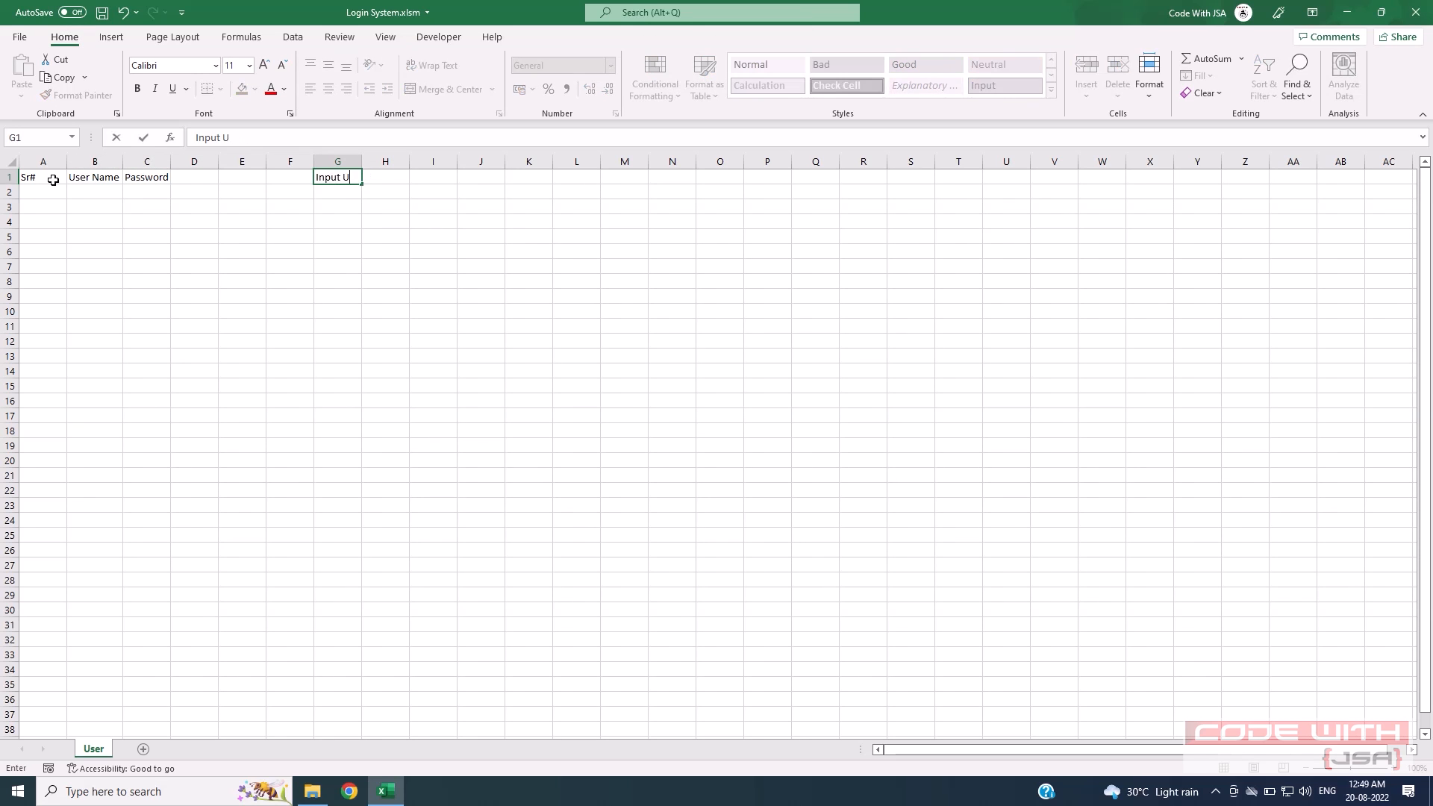
{"action": "left_click", "coordinate": [293, 36]}
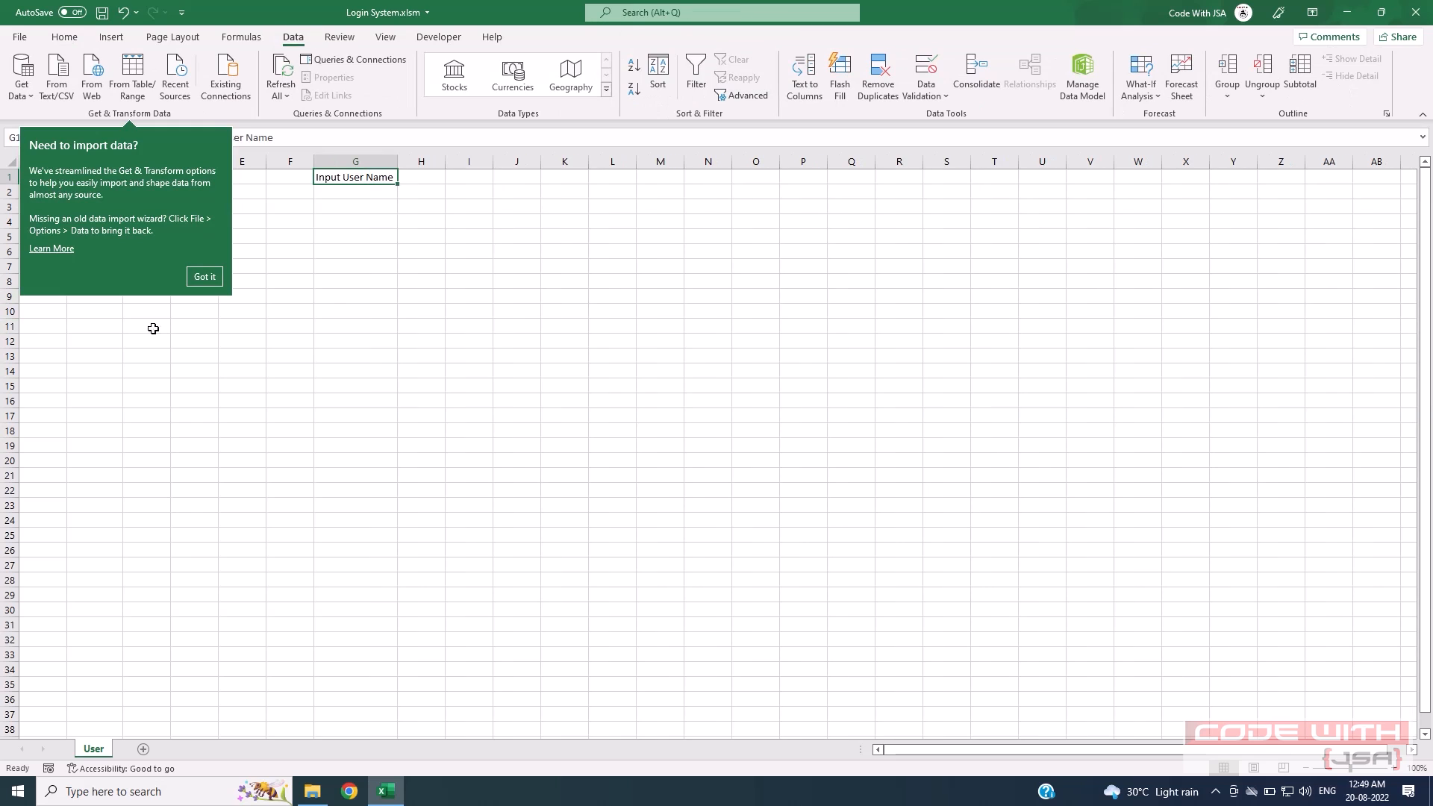
{"action": "type", "text": "Input Password"}
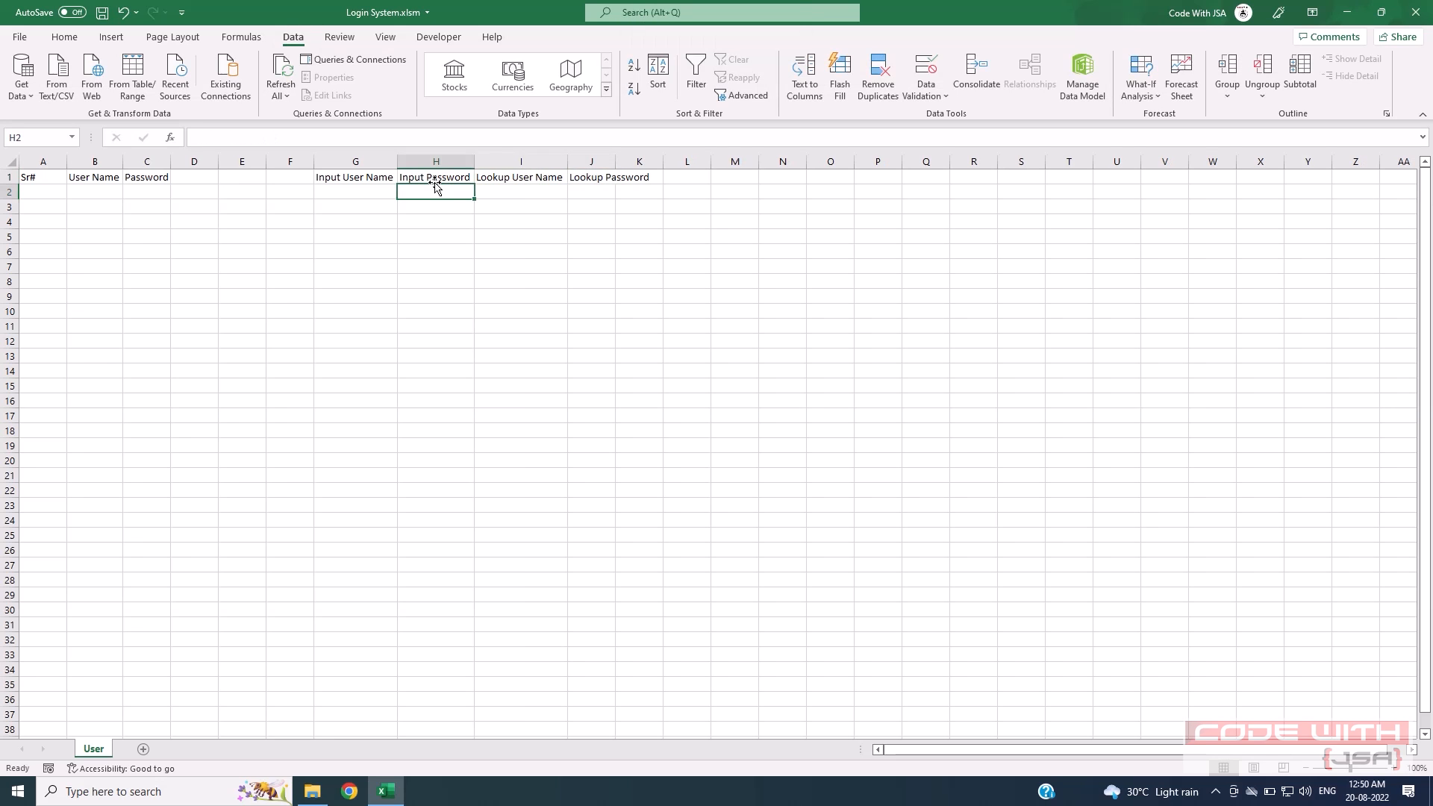
{"action": "type", "text": "Jave"}
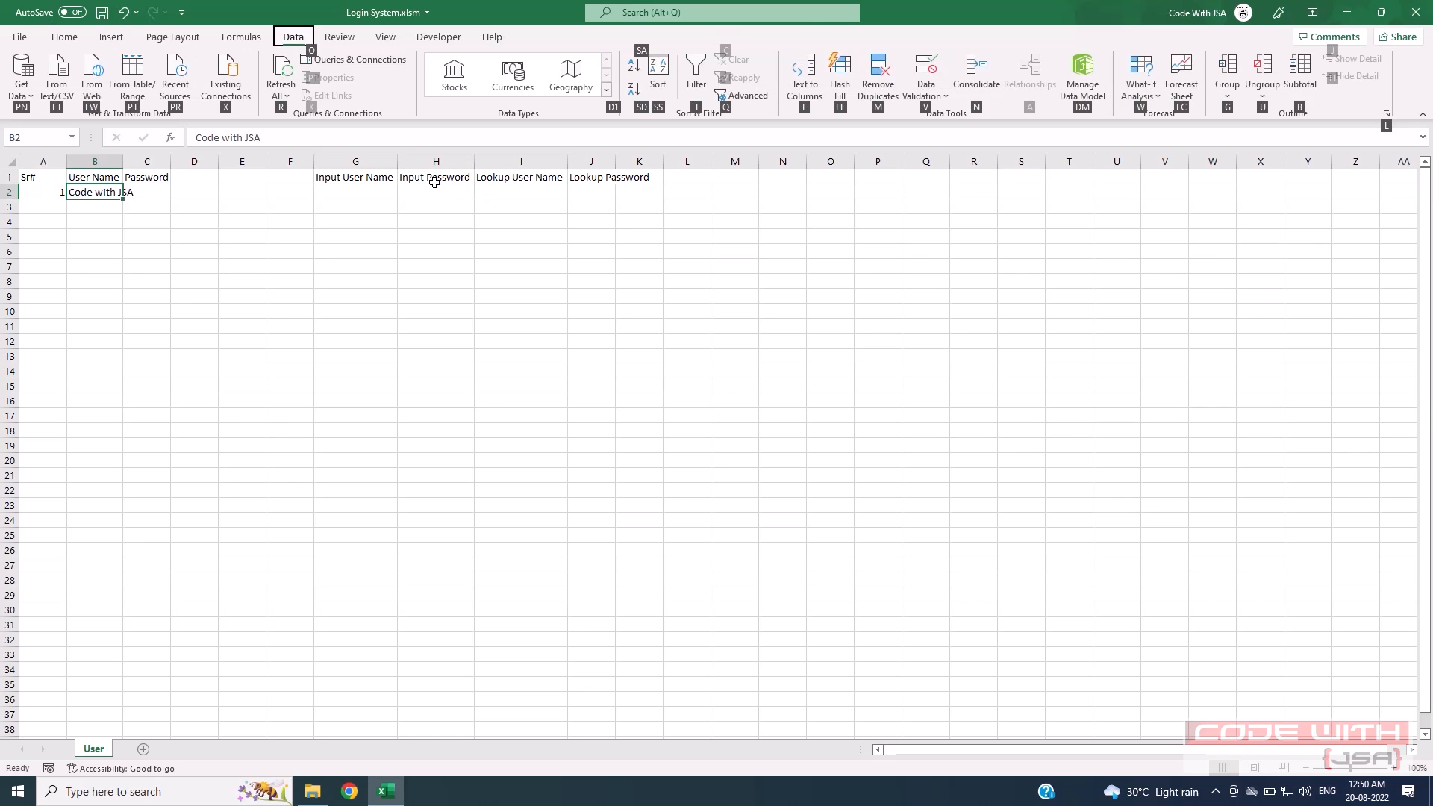
{"action": "type", "text": "123456"}
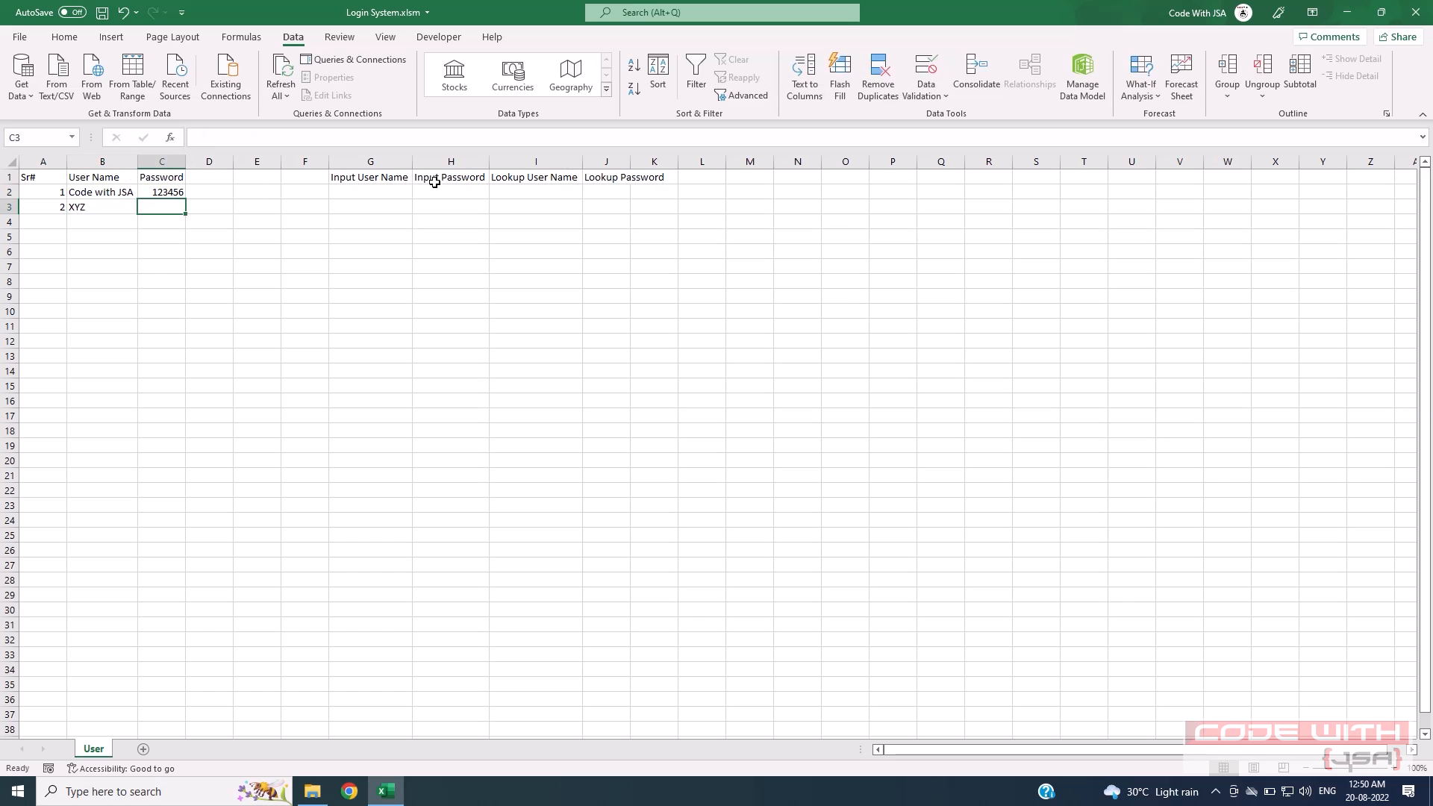
{"action": "type", "text": "ABC"}
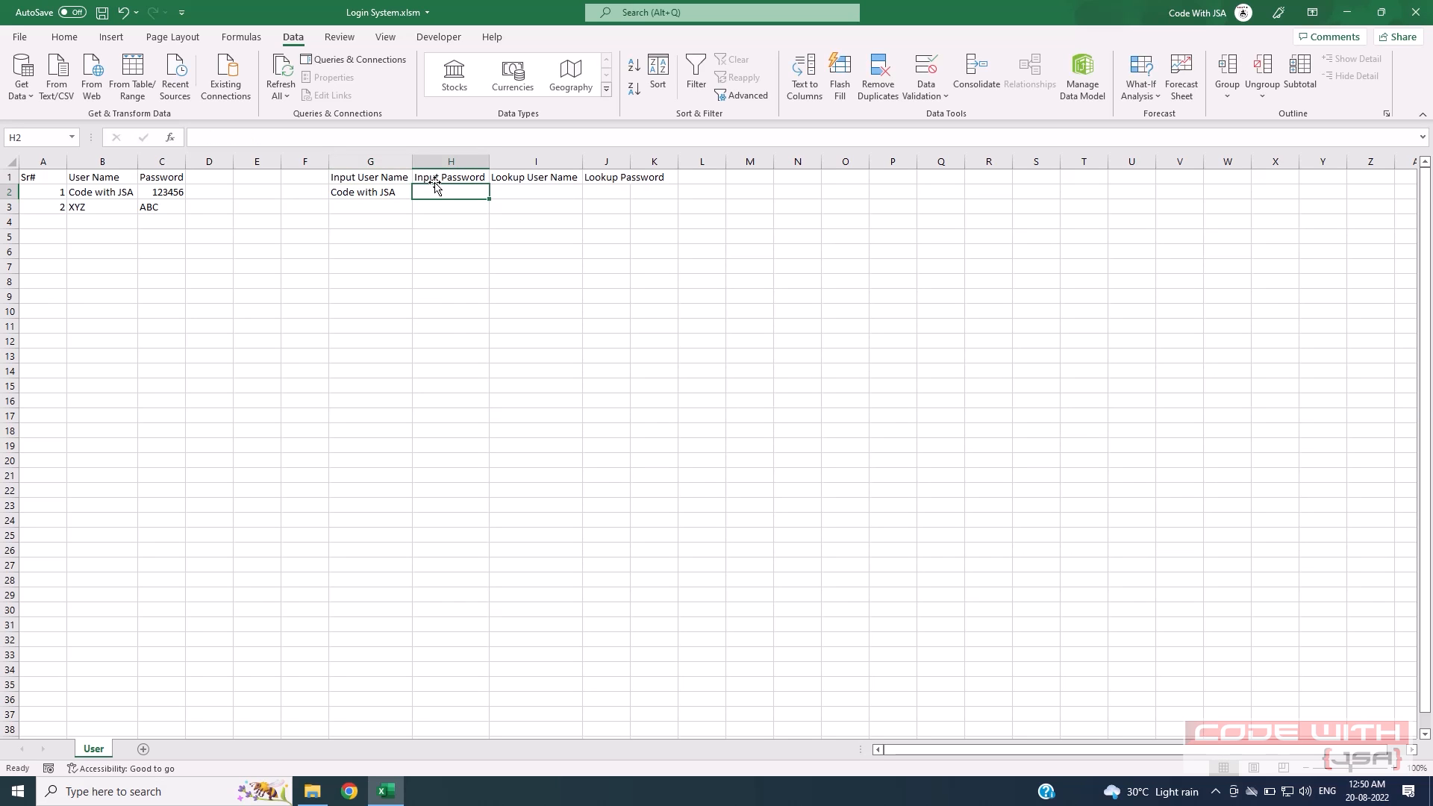
Enter =IFERROR(VLOOKUP(G2,B:C,2,0),"") in J2 to look up the password for G2
{"action": "type", "text": "=VLOOKUP(G2,"}
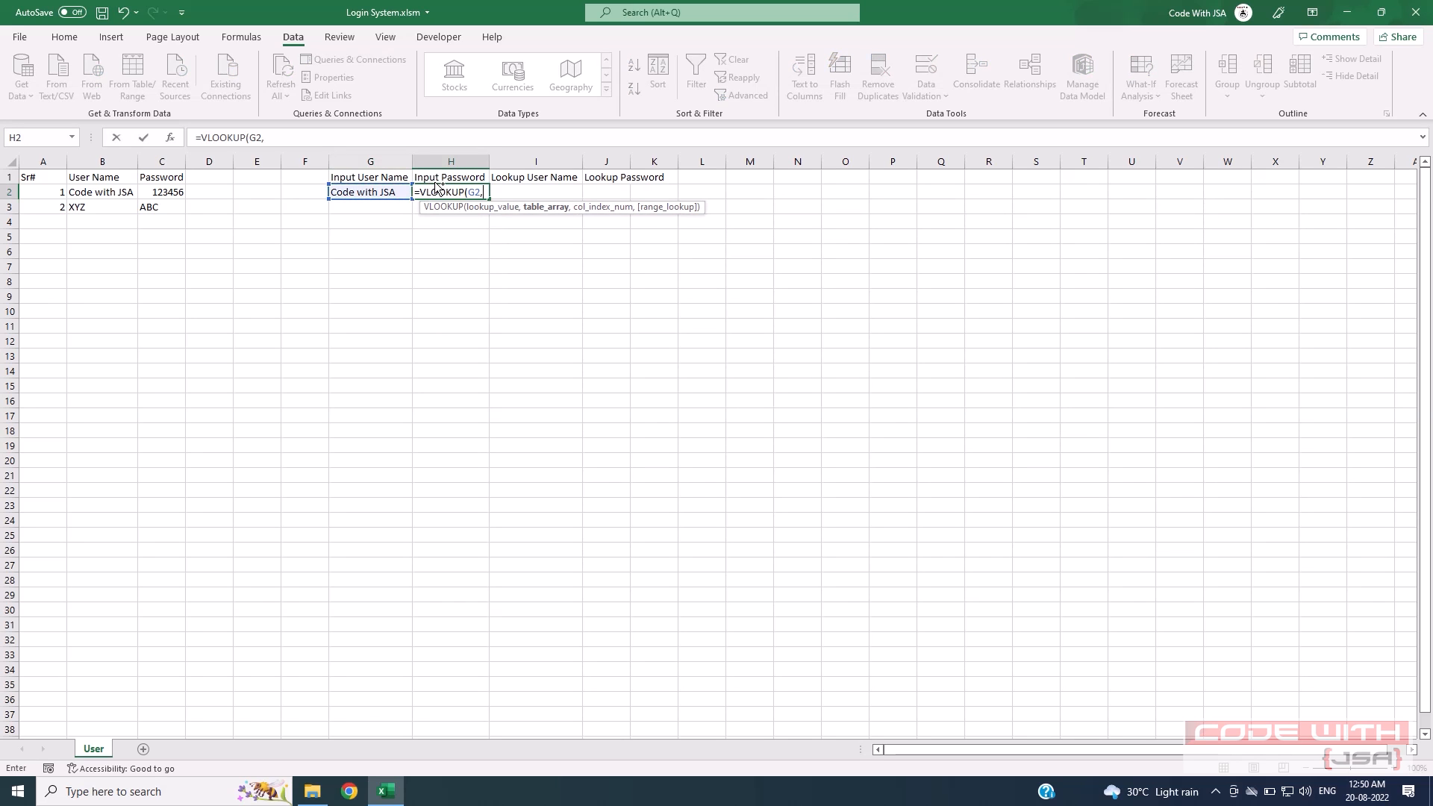
{"action": "type", "text": "B:C,2"}
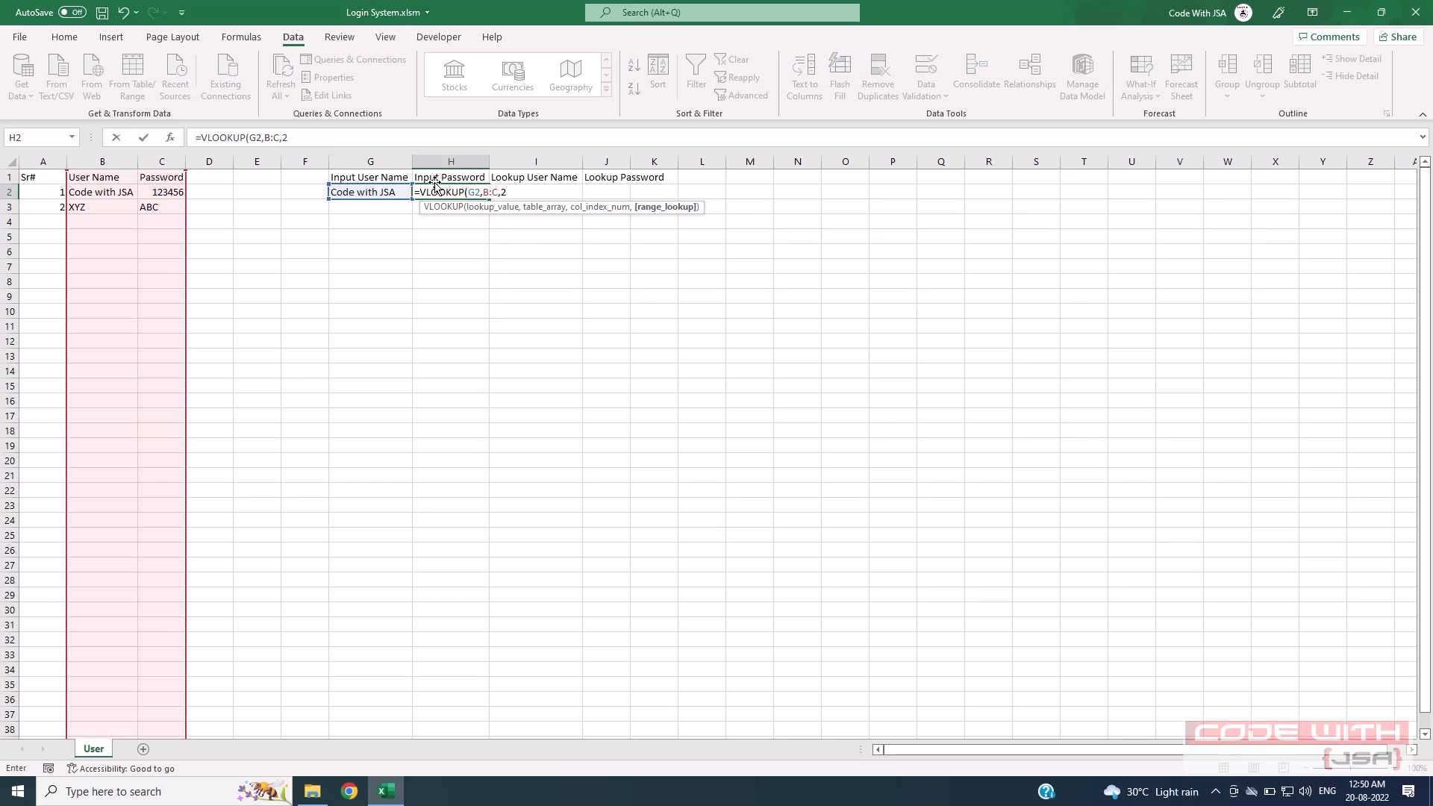
{"action": "key", "text": "Return"}
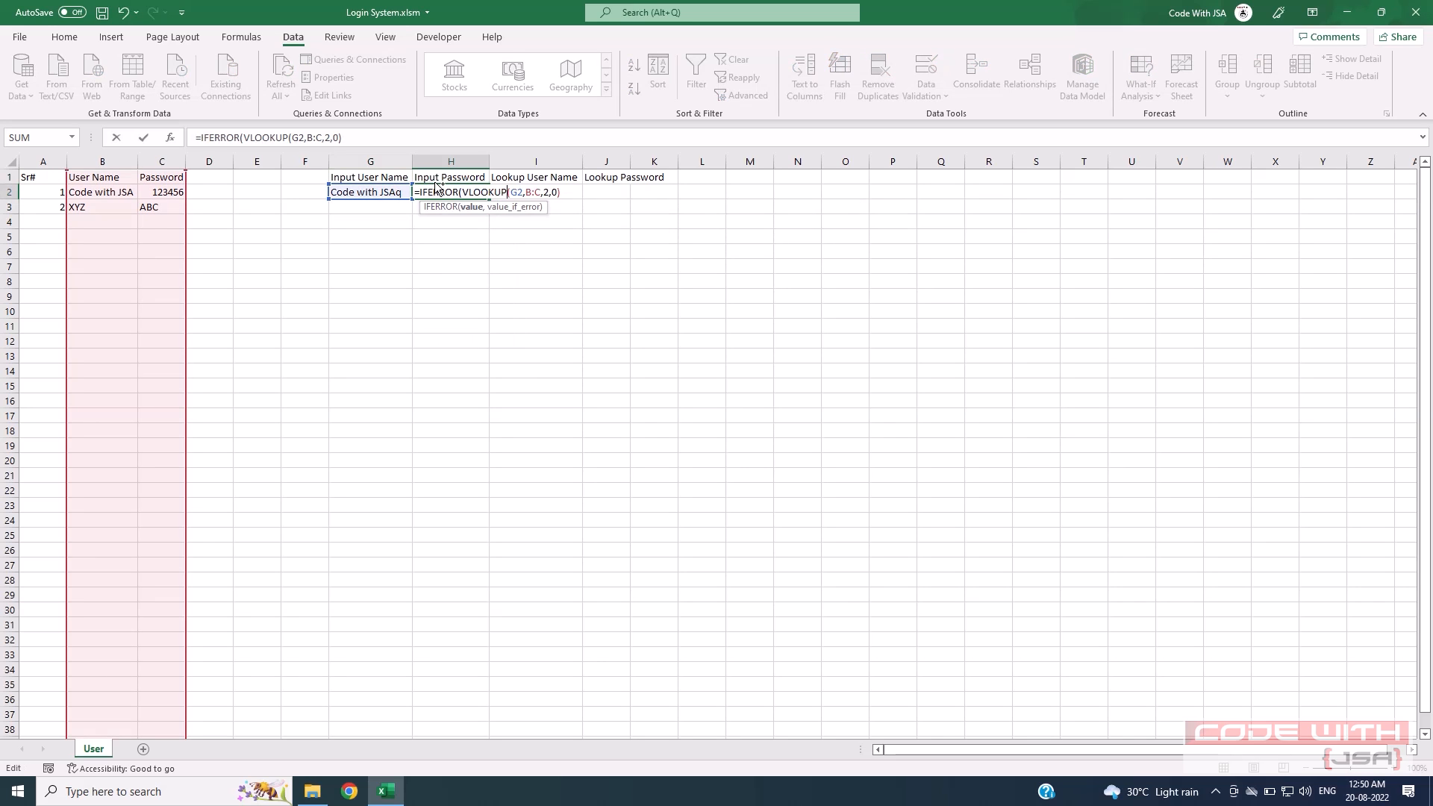
{"action": "type", "text": ",\"\""}
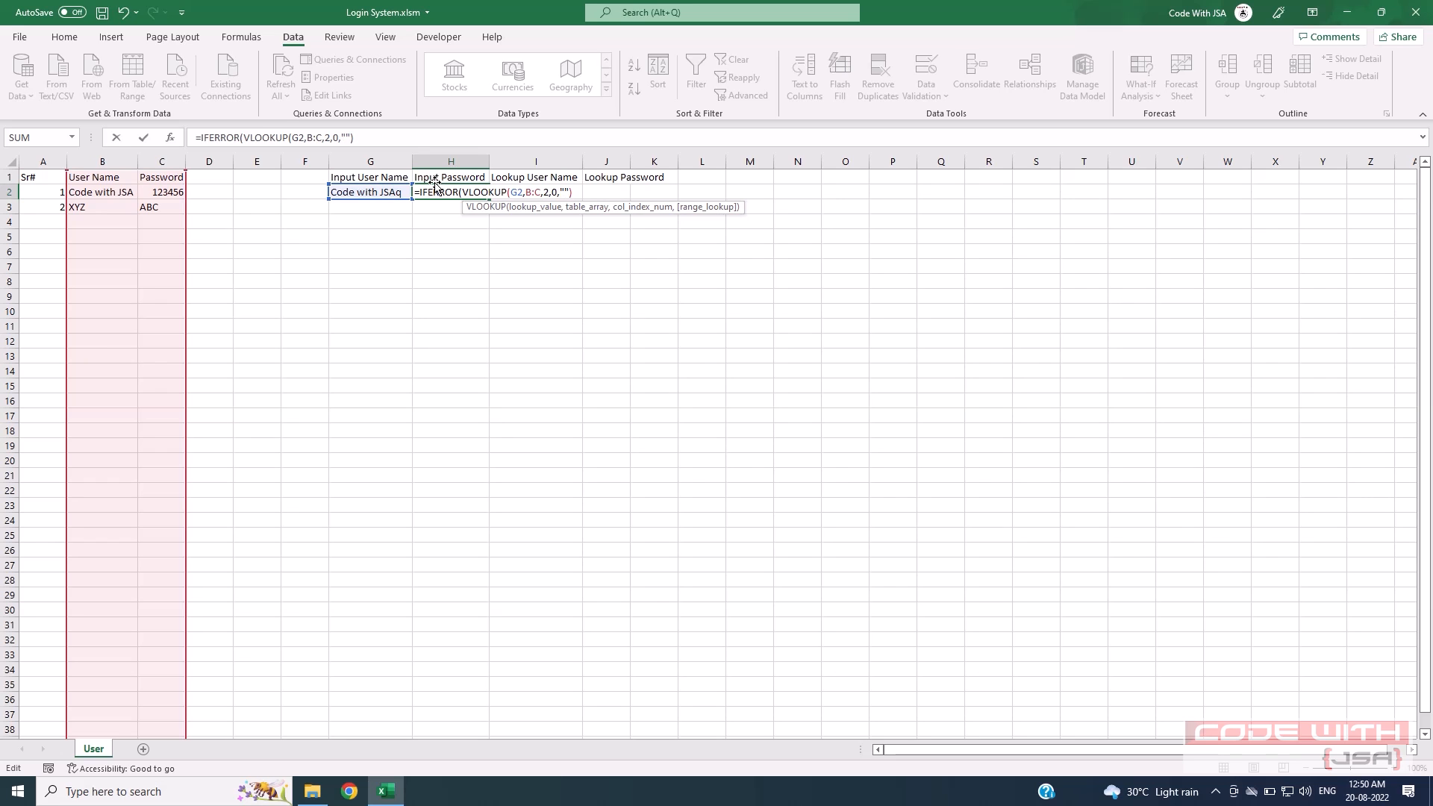
{"action": "key", "text": "Backspace"}
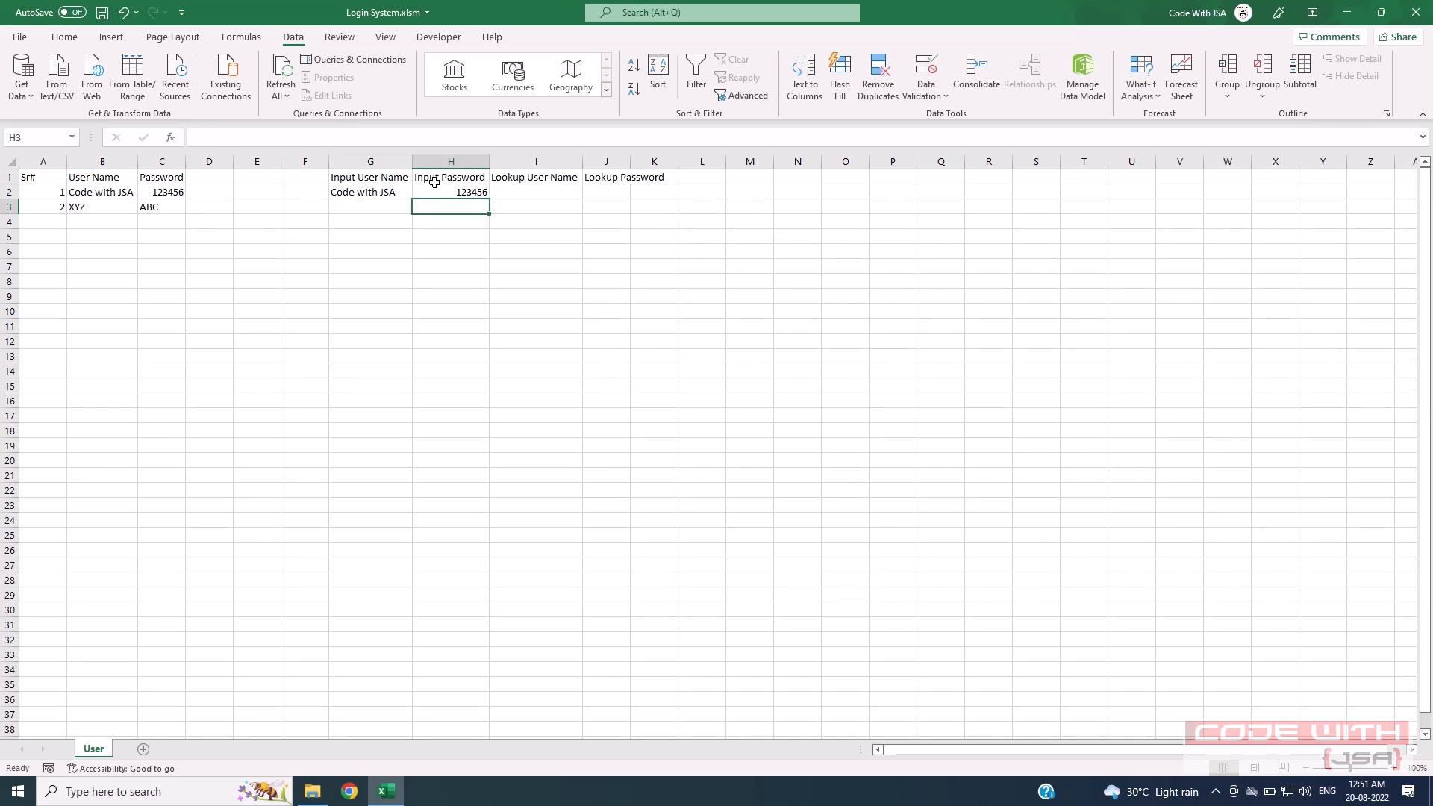
{"action": "left_click", "coordinate": [450, 191]}
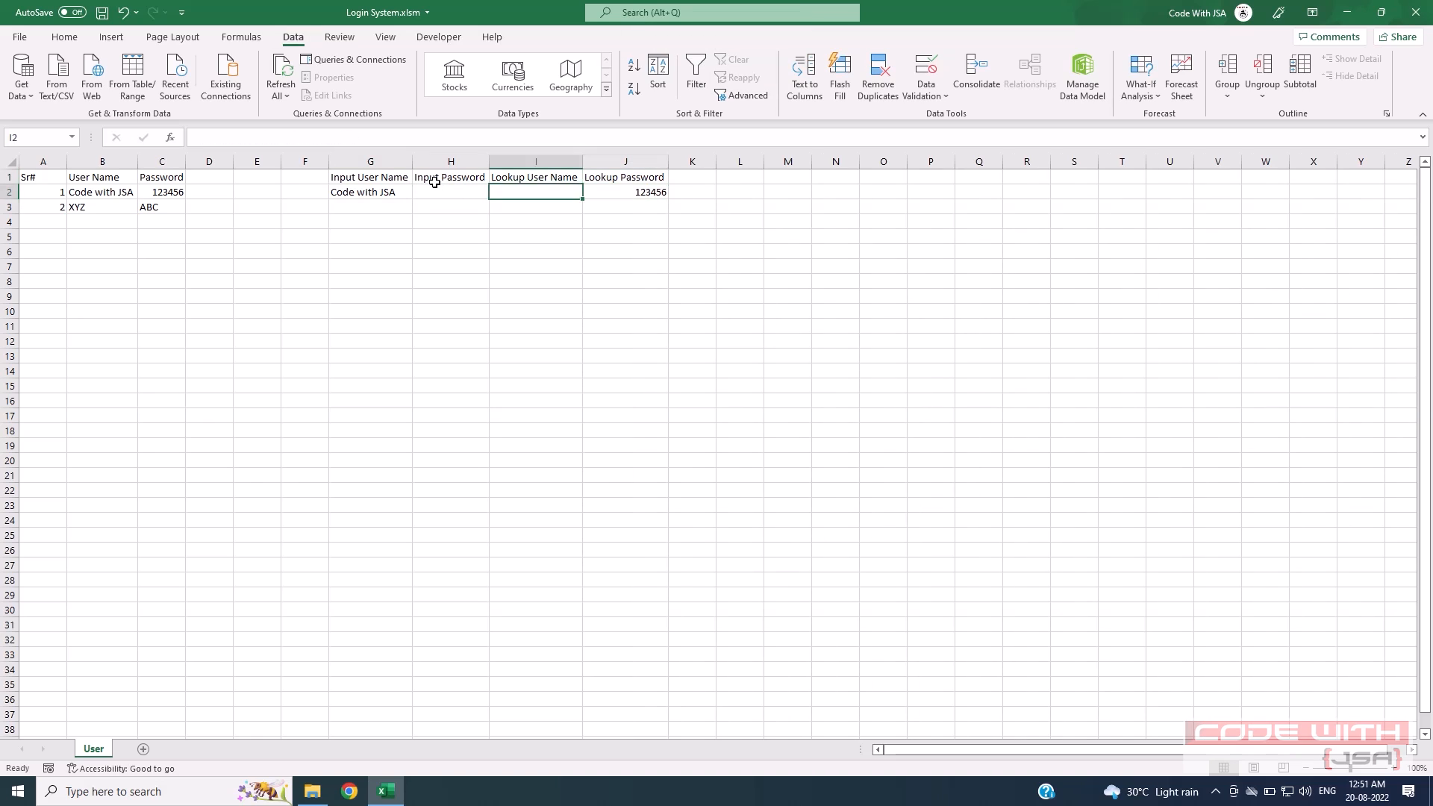
Enter =IFERROR(VLOOKUP(G2,B:B,1,0),"") in I2 to look up the user name, then select H2
{"action": "left_click", "coordinate": [626, 192]}
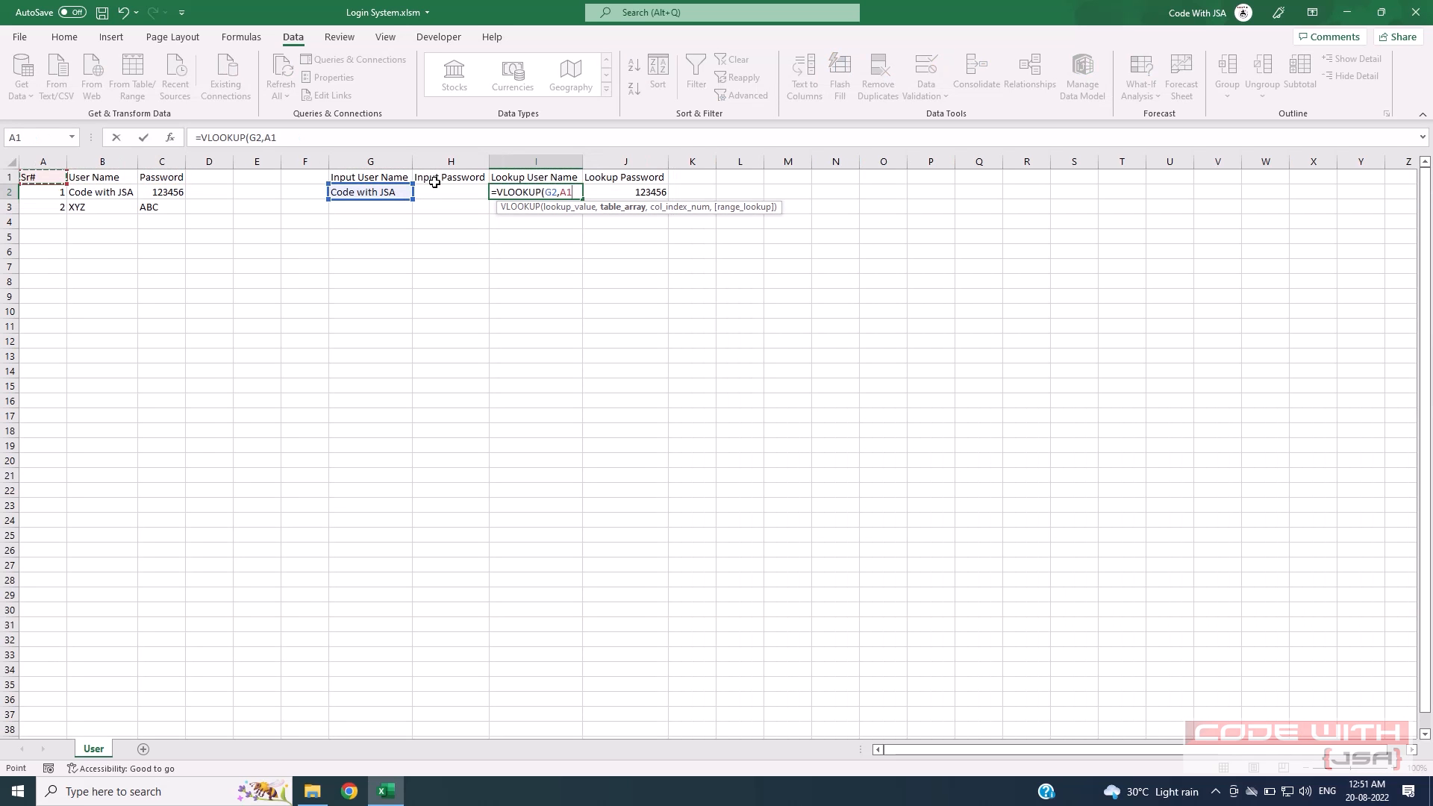
{"action": "type", "text": "B:B,1,0)"}
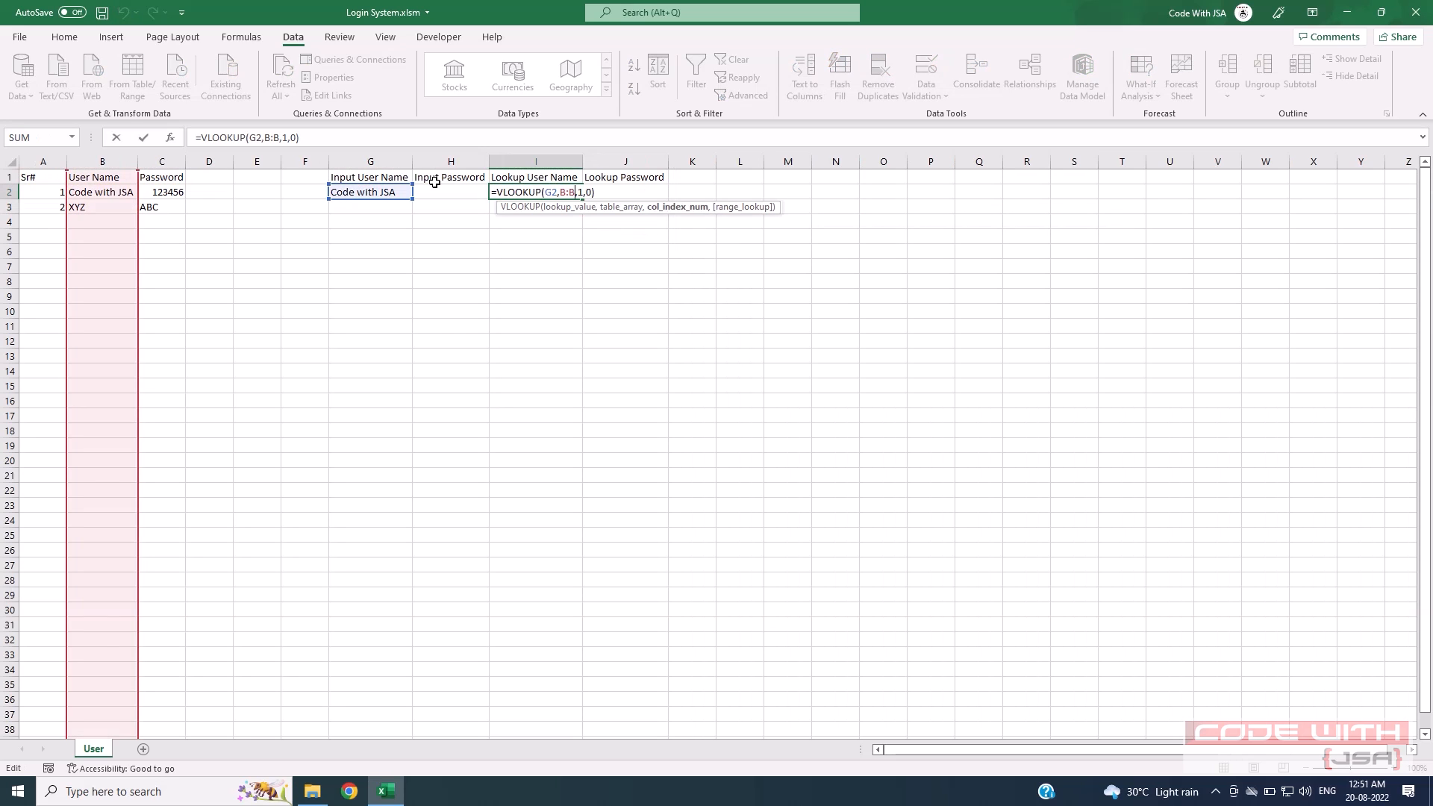
{"action": "type", "text": "if"}
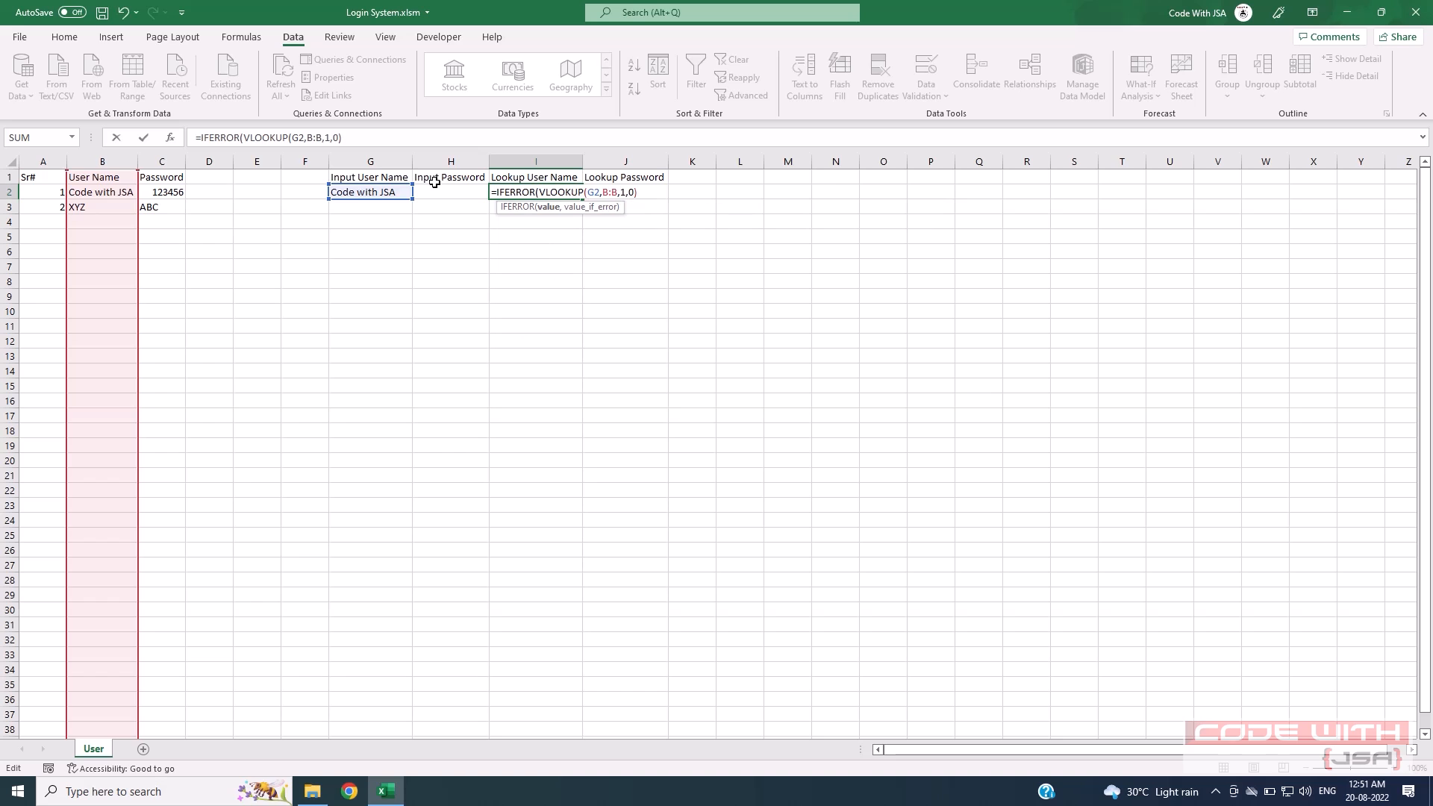
{"action": "key", "text": "Return"}
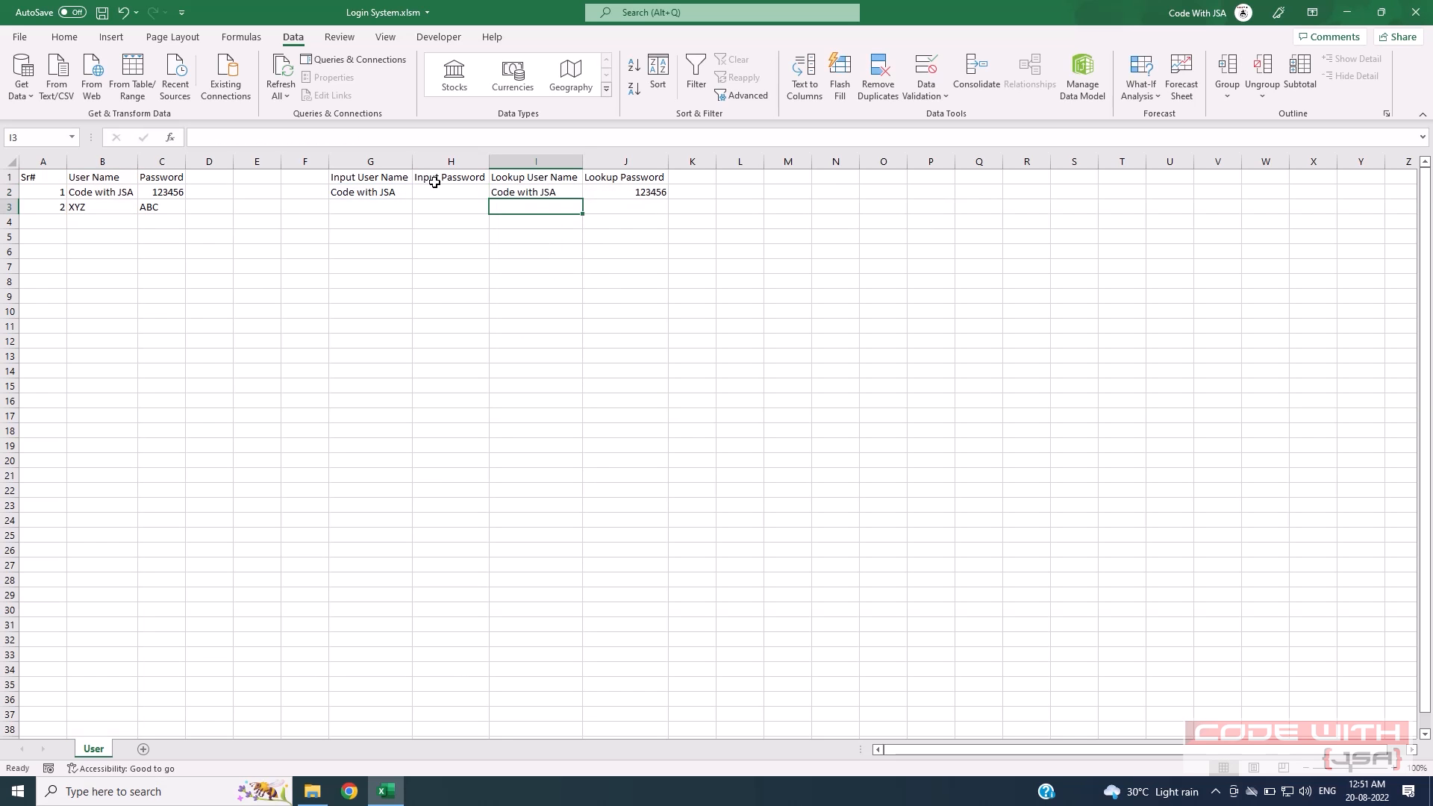
{"action": "left_click", "coordinate": [450, 192]}
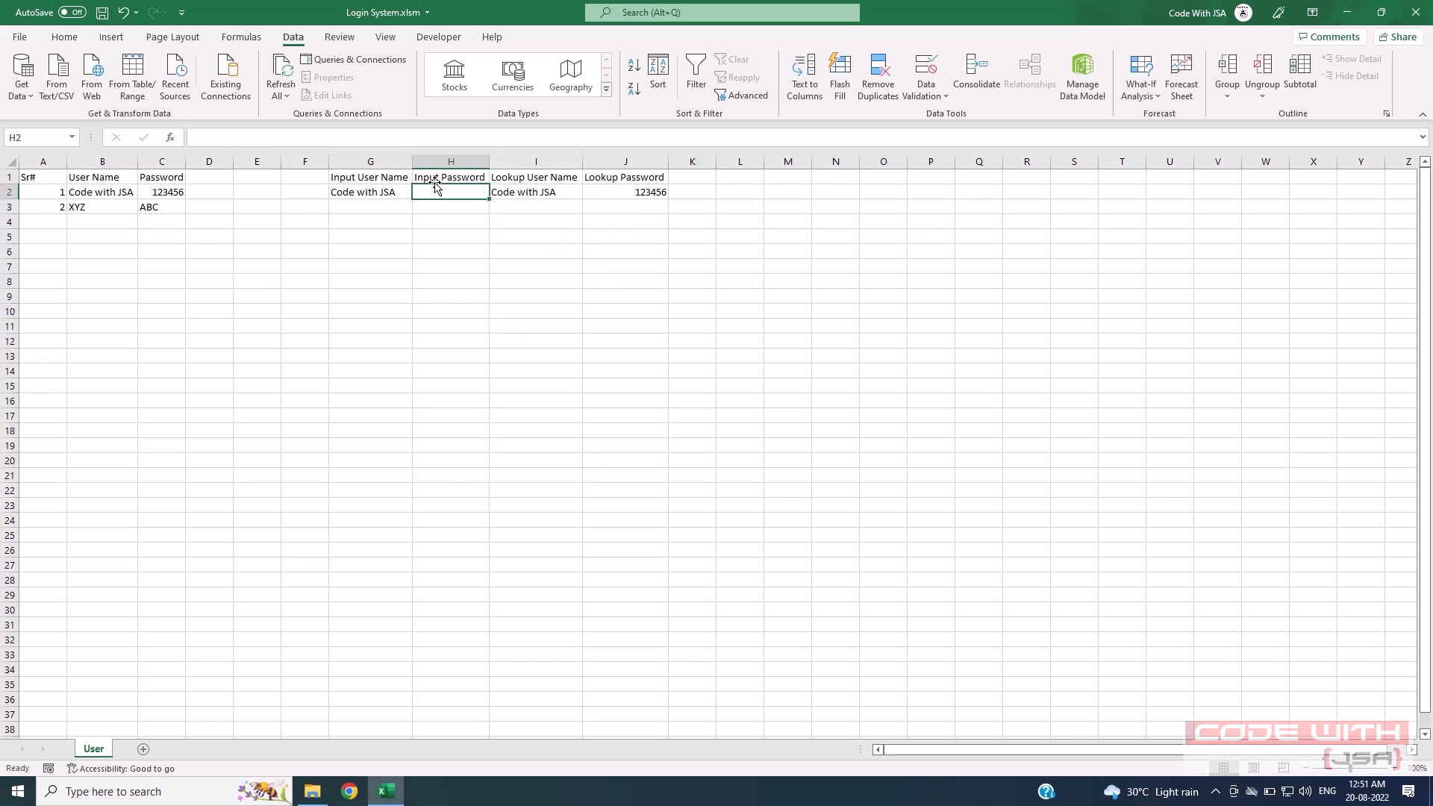
{"action": "type", "text": "123456"}
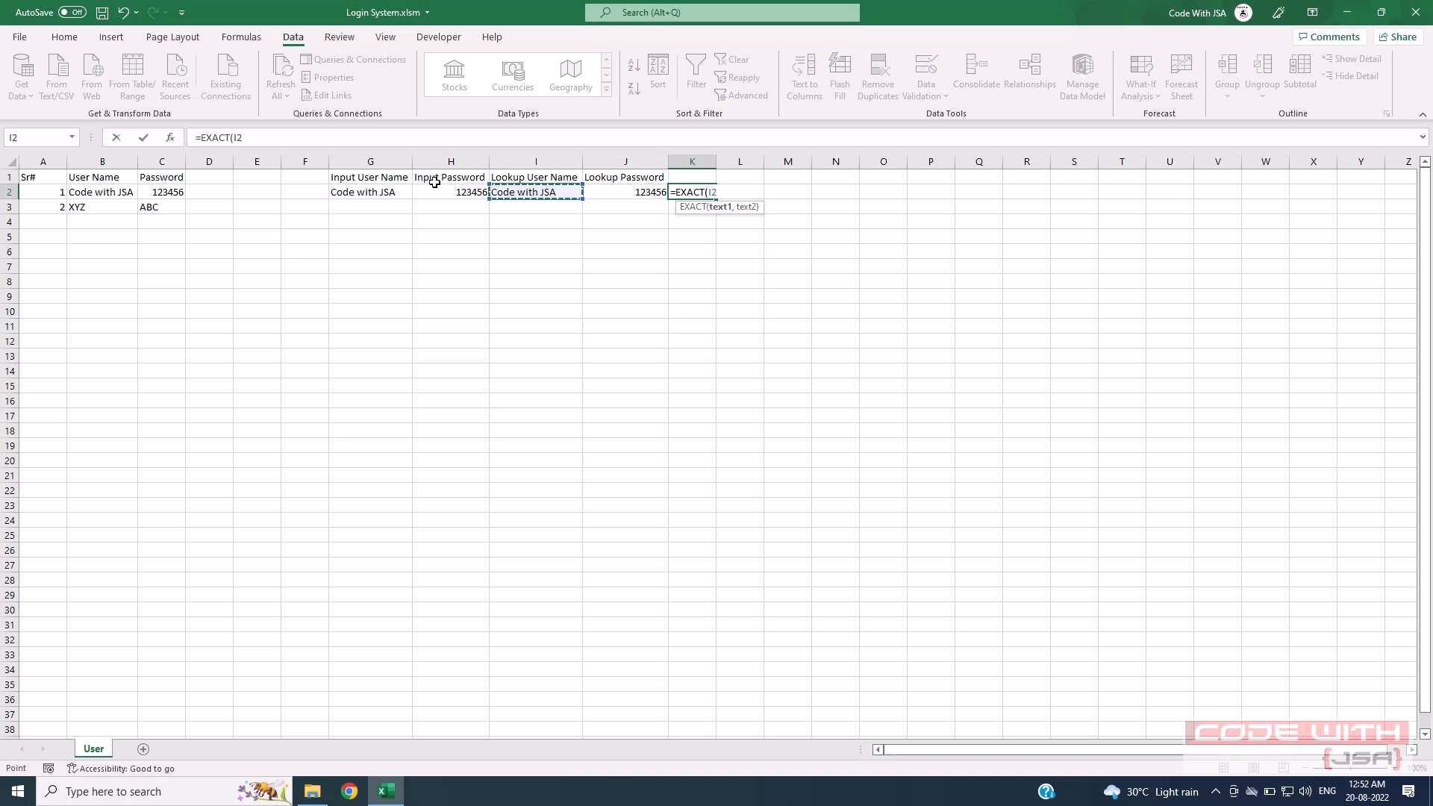
{"action": "left_click", "coordinate": [449, 192]}
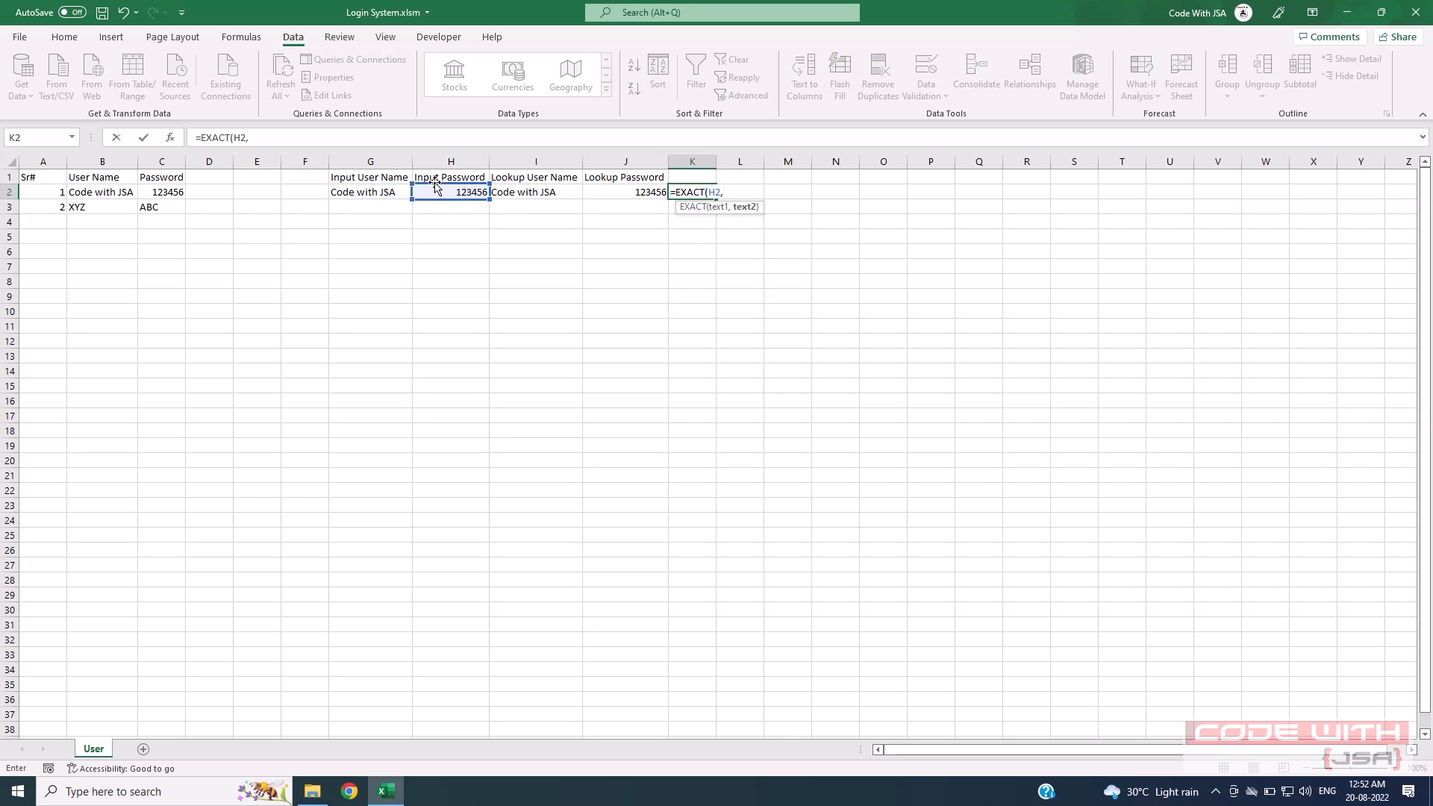
{"action": "left_click", "coordinate": [626, 191]}
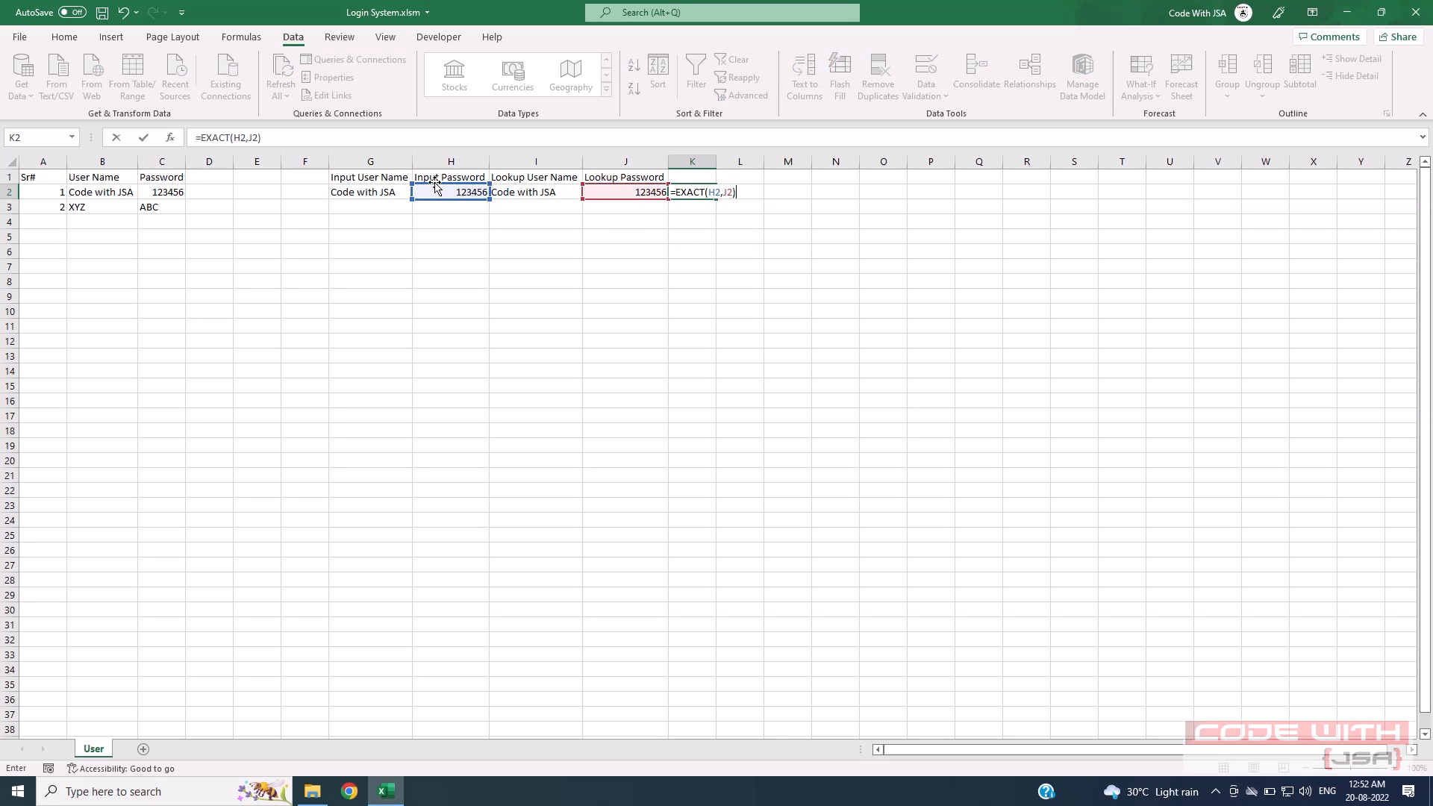
{"action": "key", "text": "Return"}
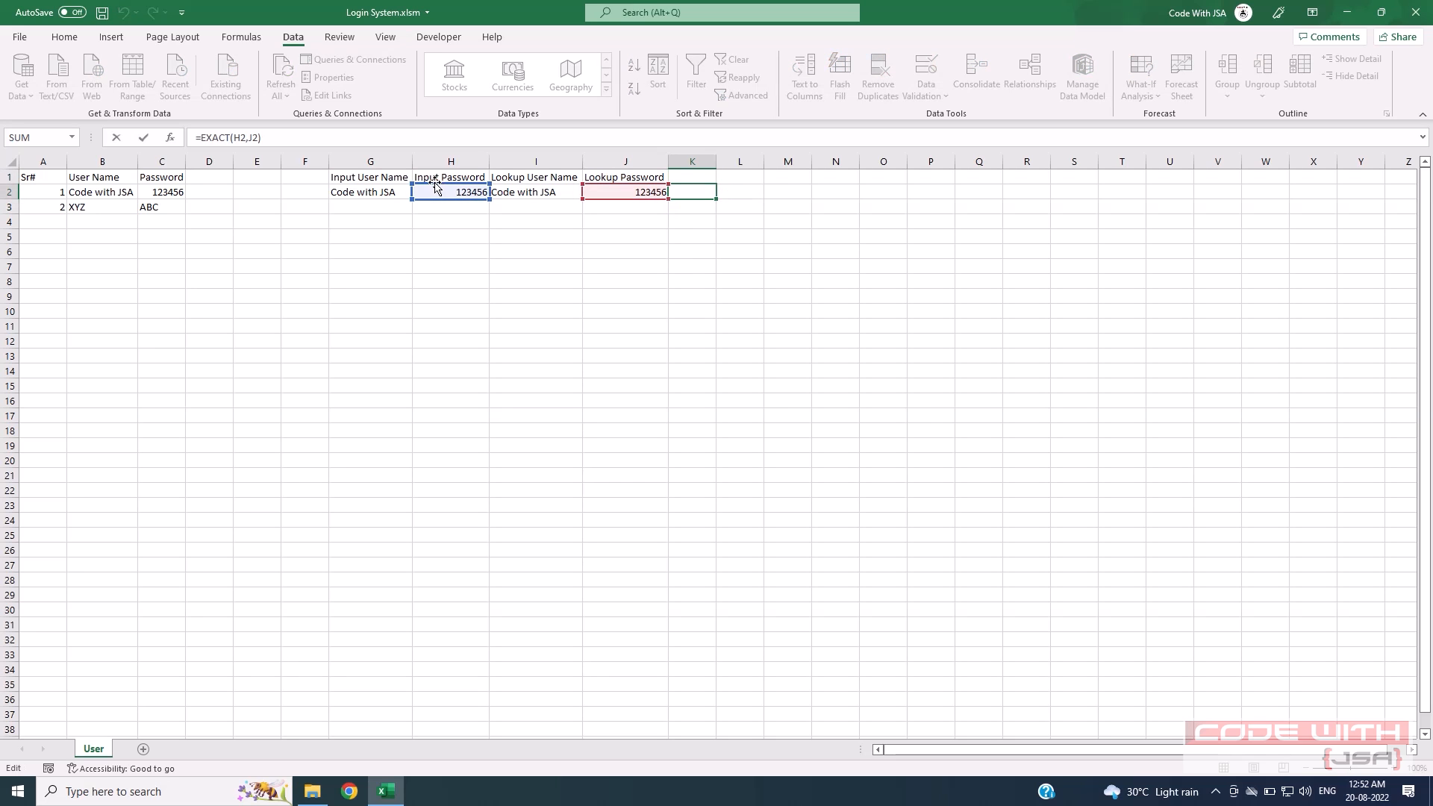
{"action": "key", "text": "Return"}
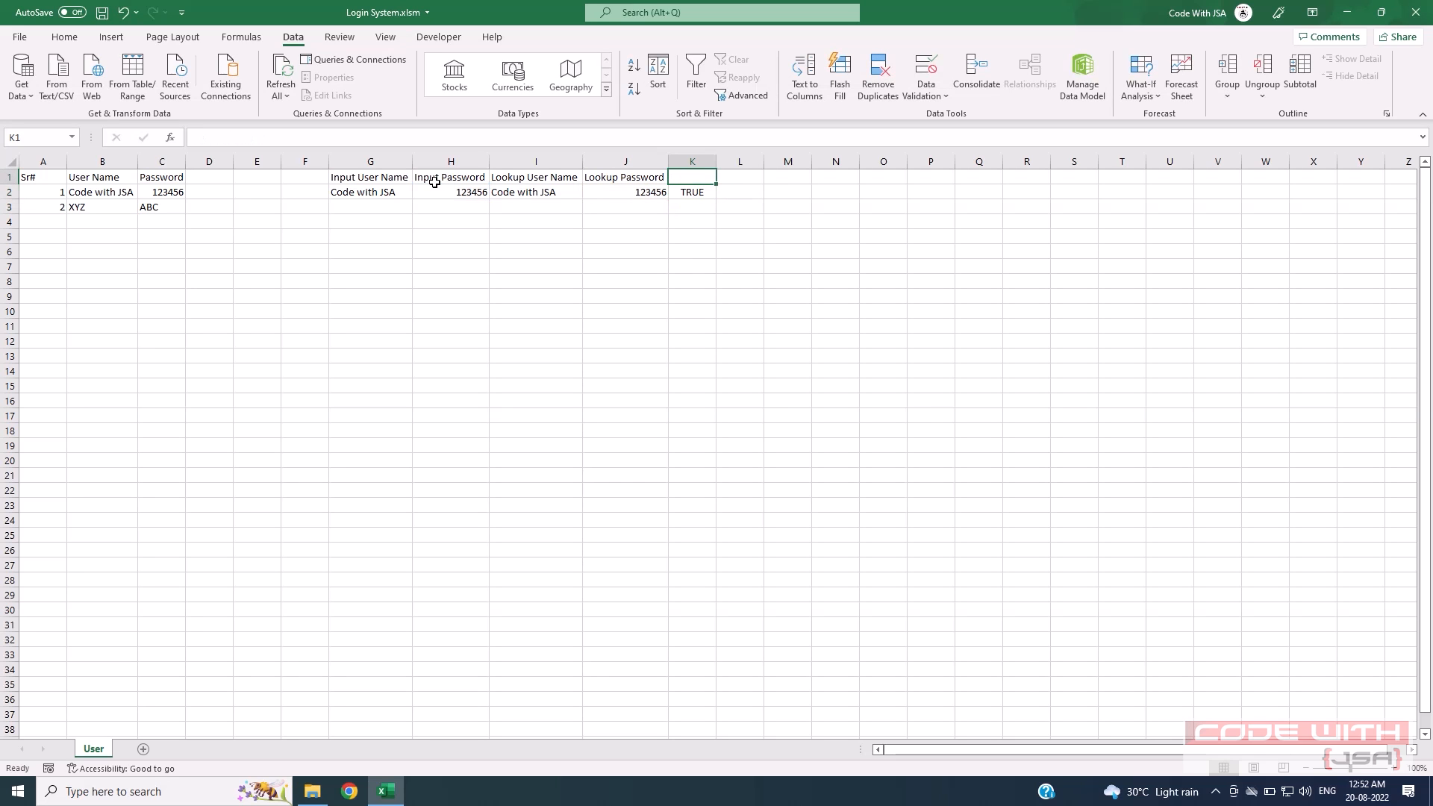
{"action": "type", "text": "Authentication"}
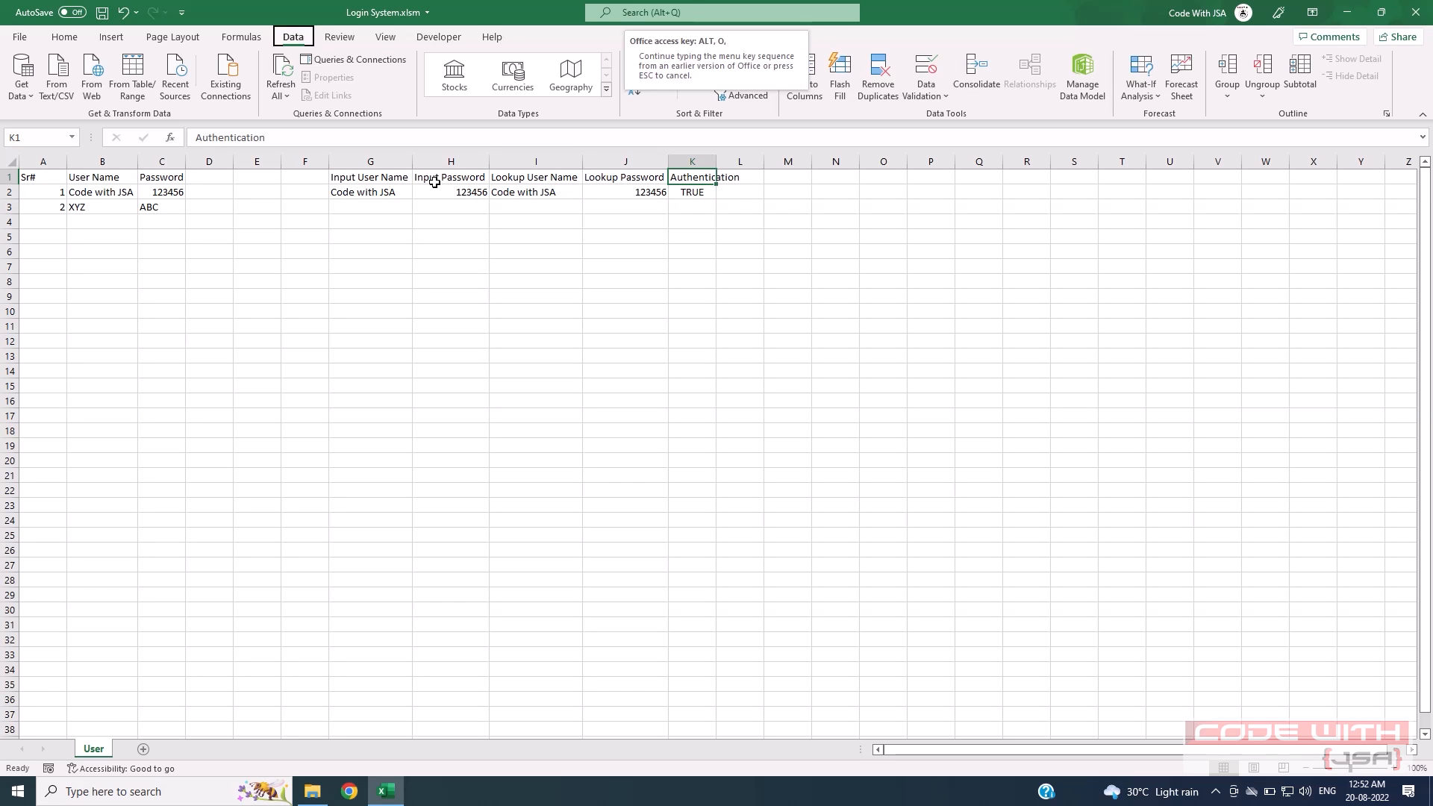
{"action": "left_click", "coordinate": [705, 192]}
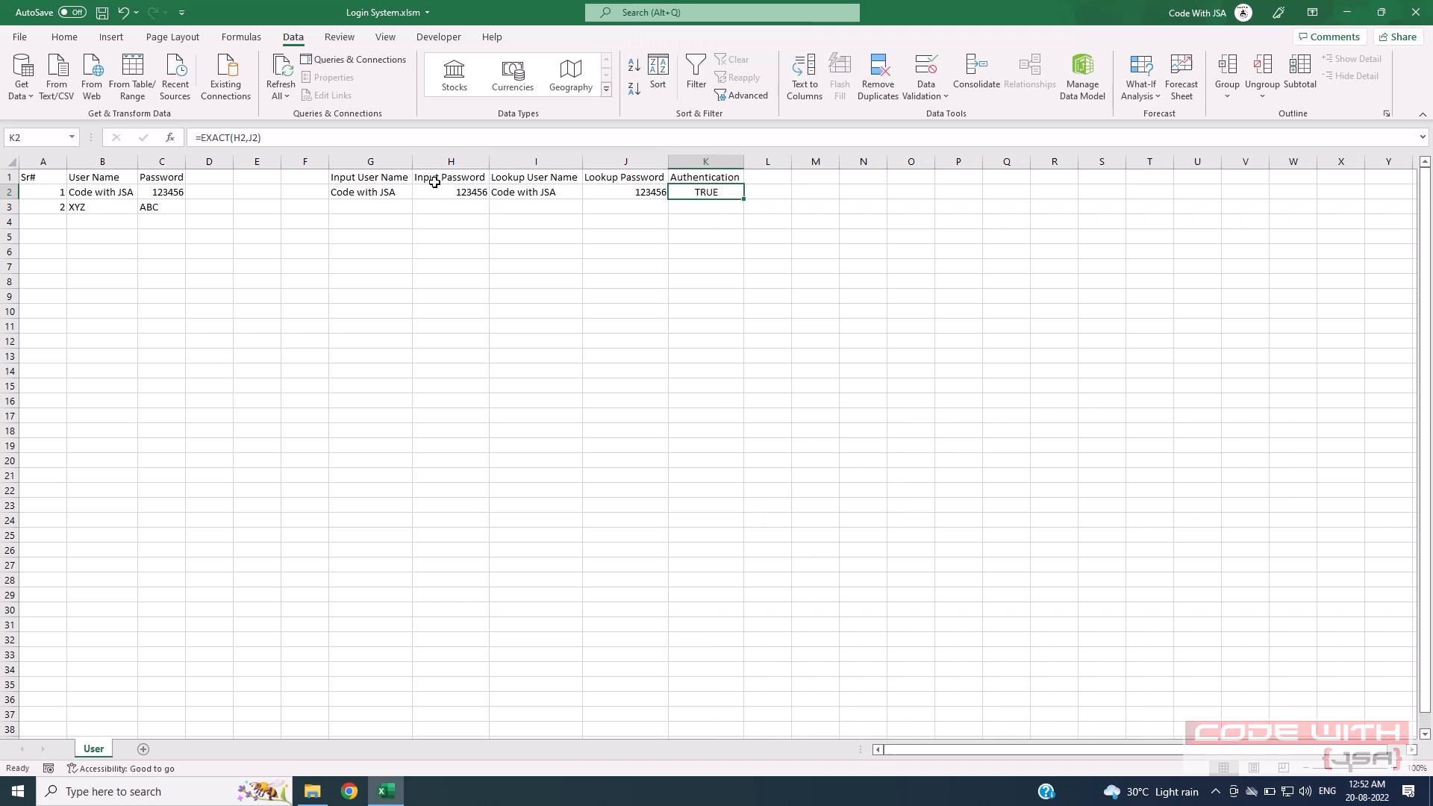
Wrap K2 as =IF(EXACT(H2,J2),"Success","Failed") and confirm it shows Success
{"action": "double_click", "coordinate": [705, 192]}
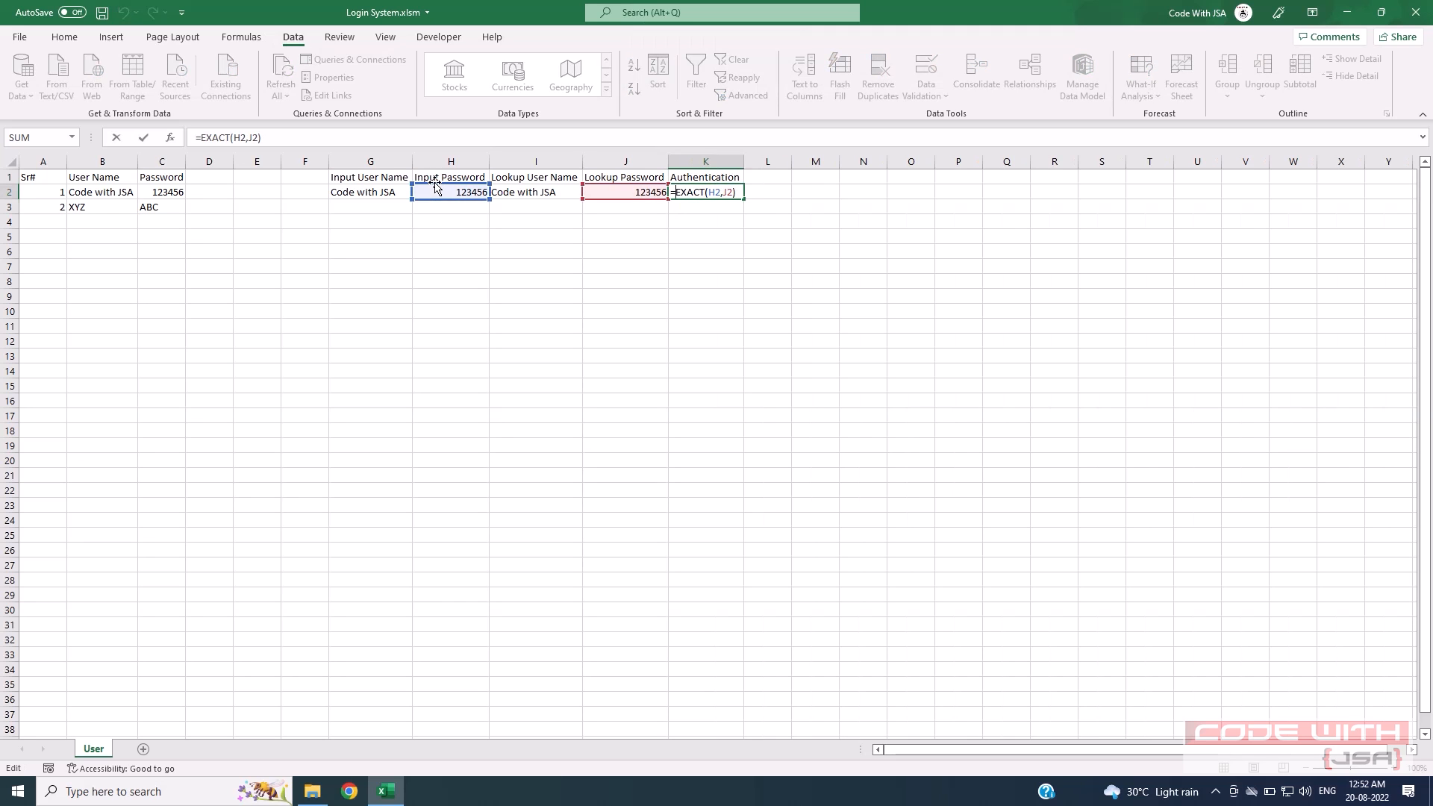
{"action": "type", "text": "IF("}
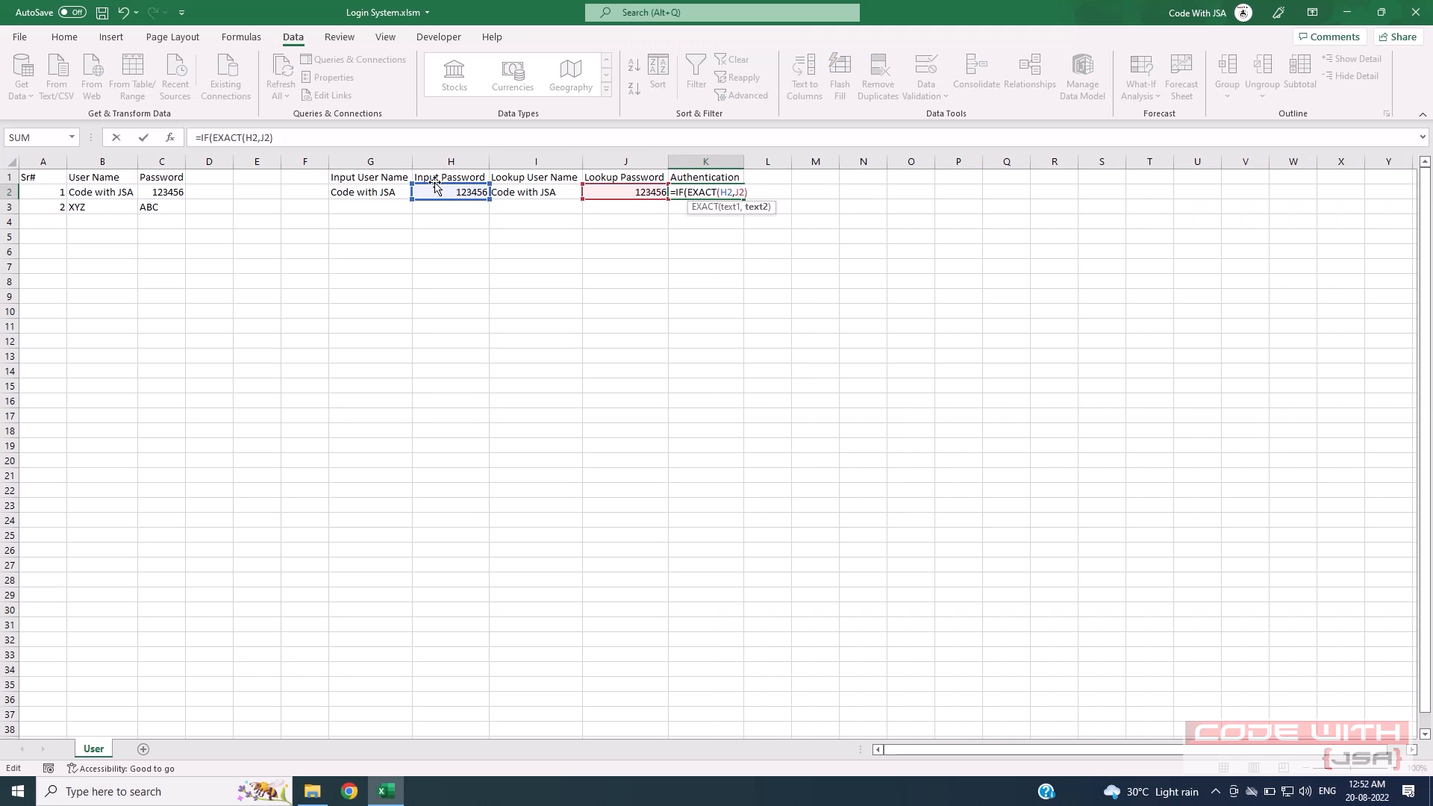
{"action": "type", "text": ","}
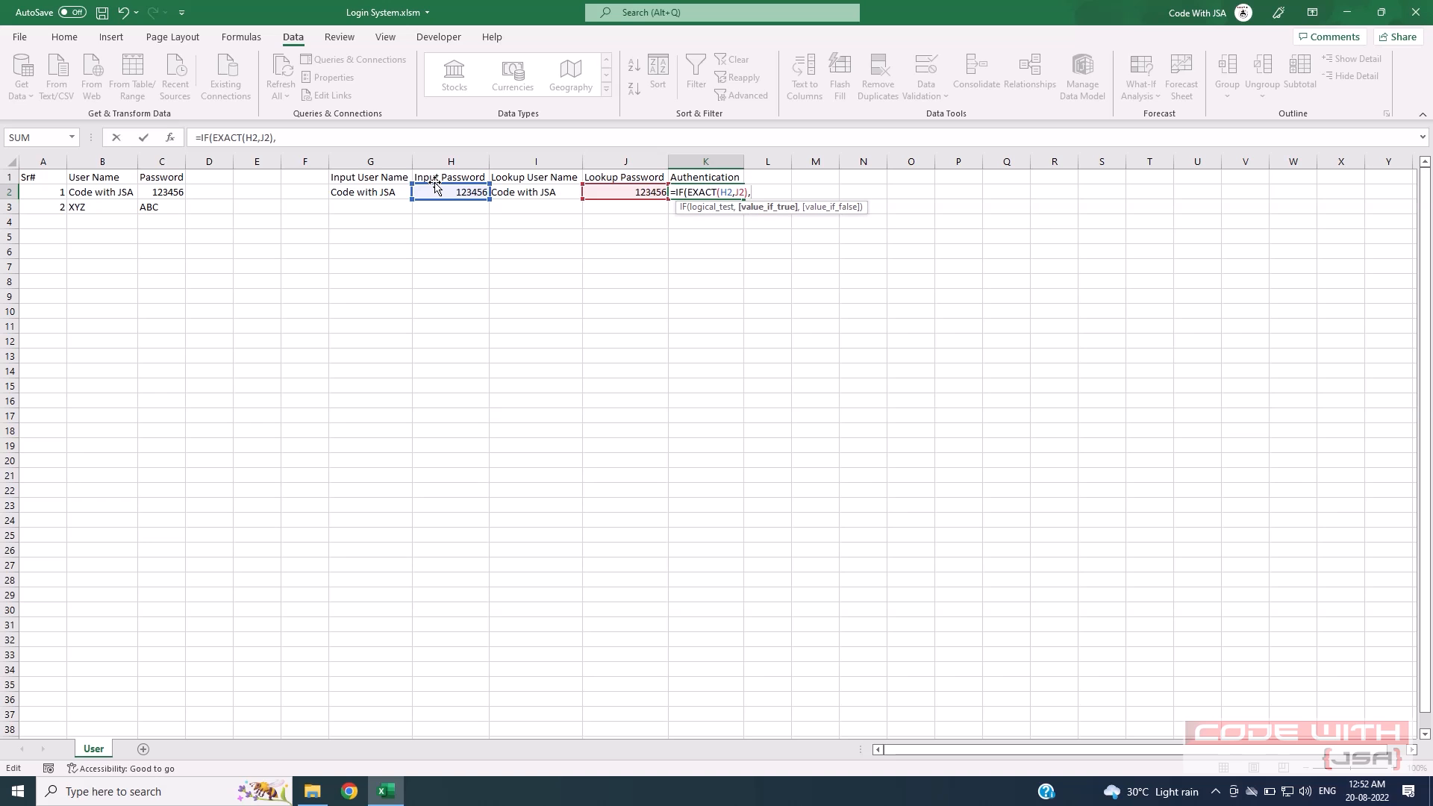
{"action": "type", "text": "\"Success\","}
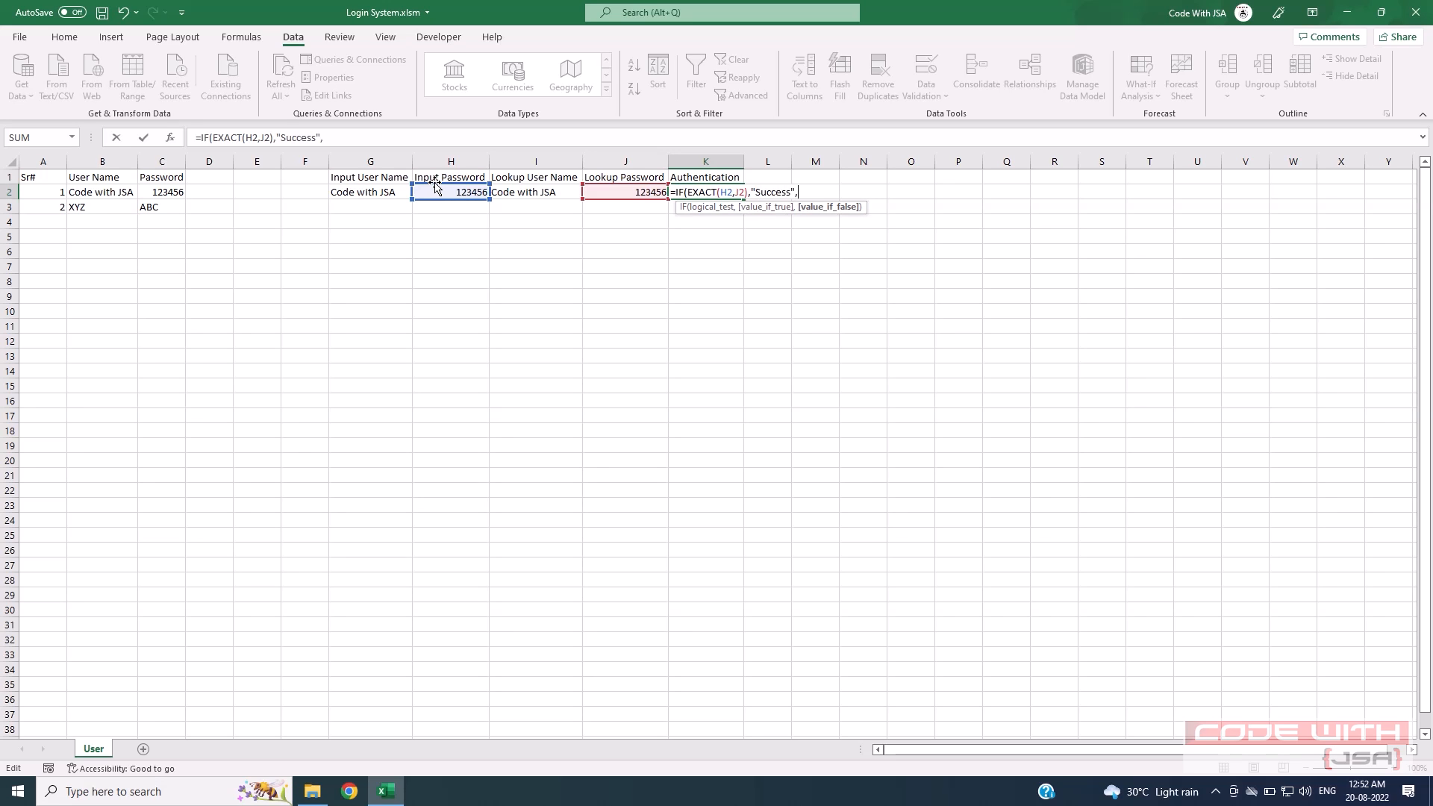
{"action": "type", "text": "\"OK\""}
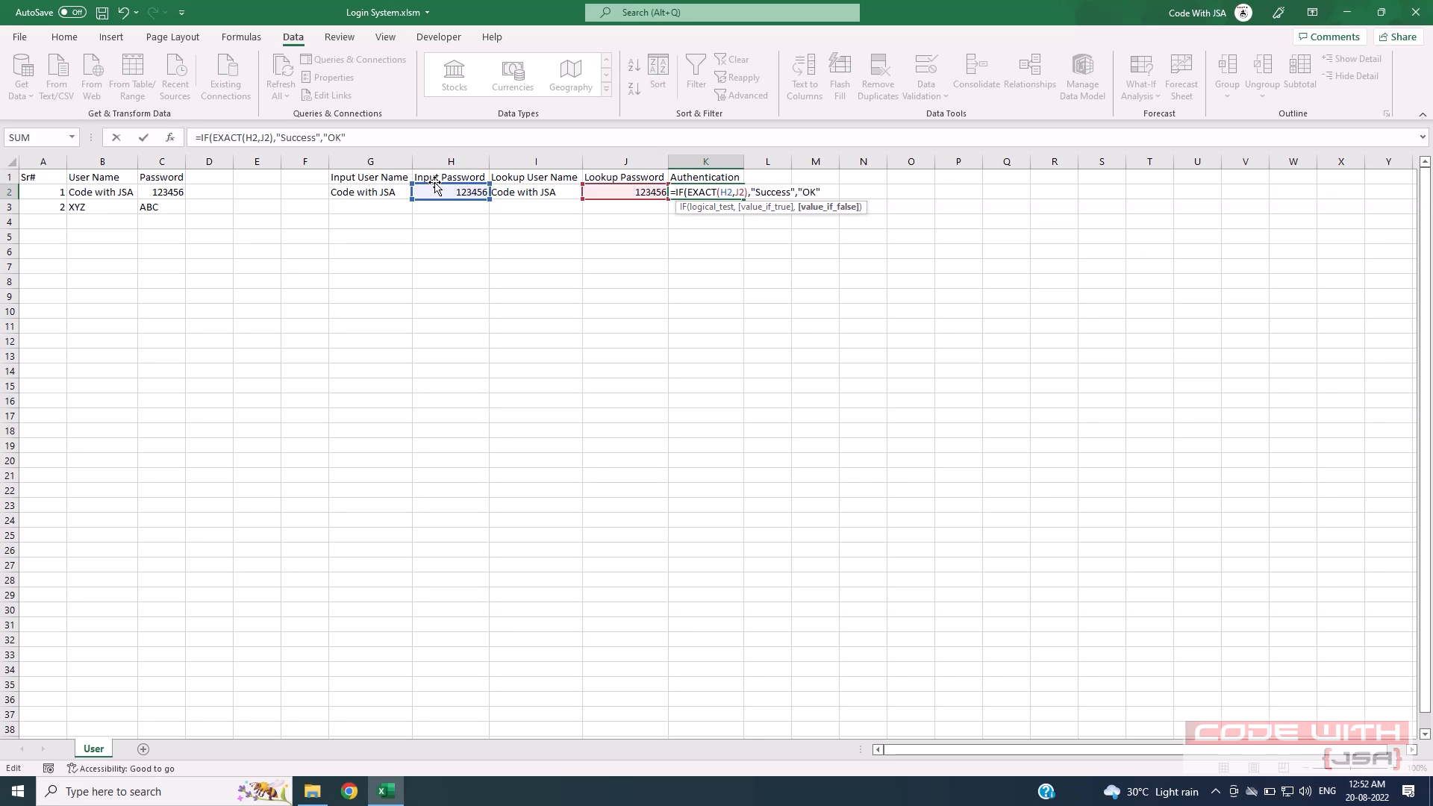
{"action": "type", "text": "fai"}
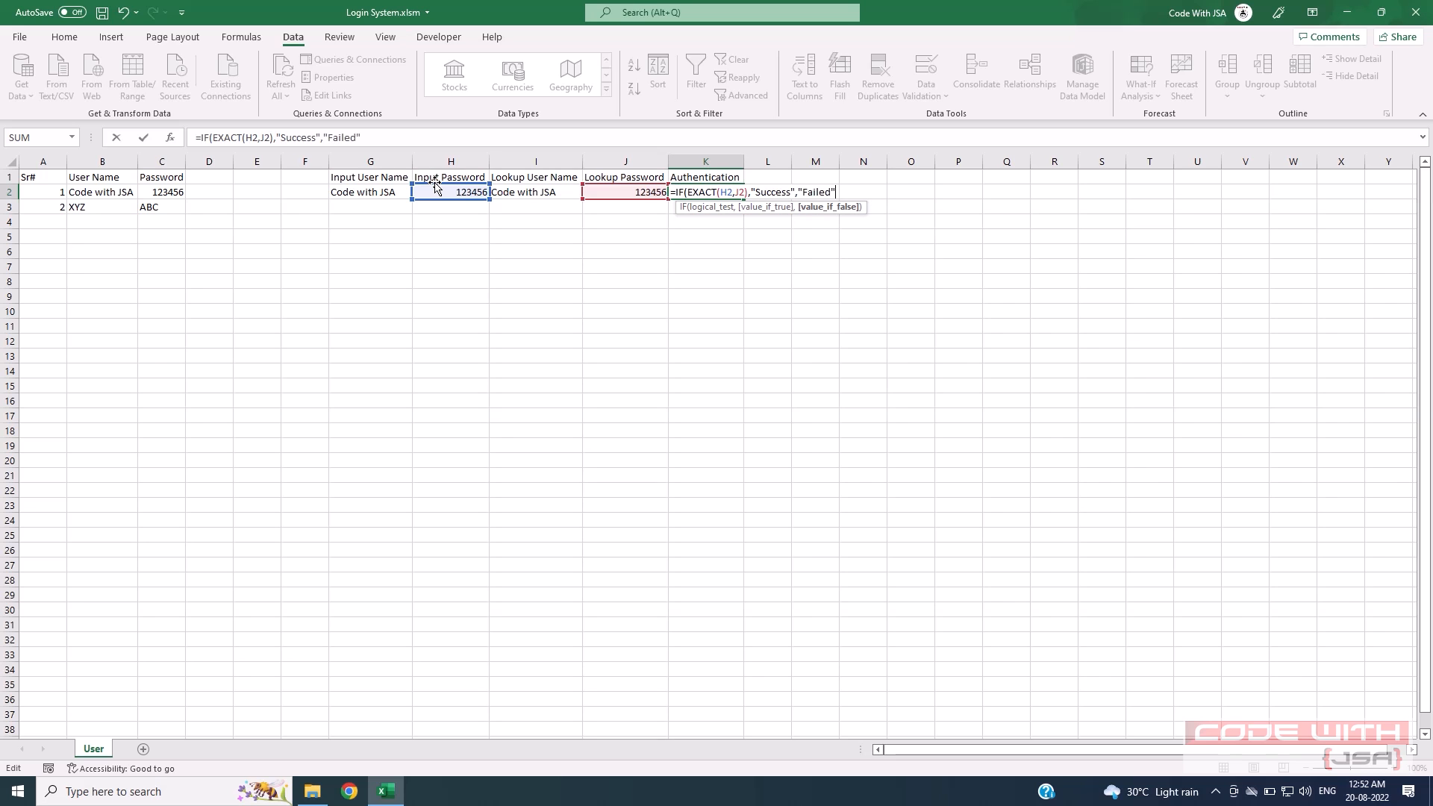
{"action": "left_click", "coordinate": [535, 192]}
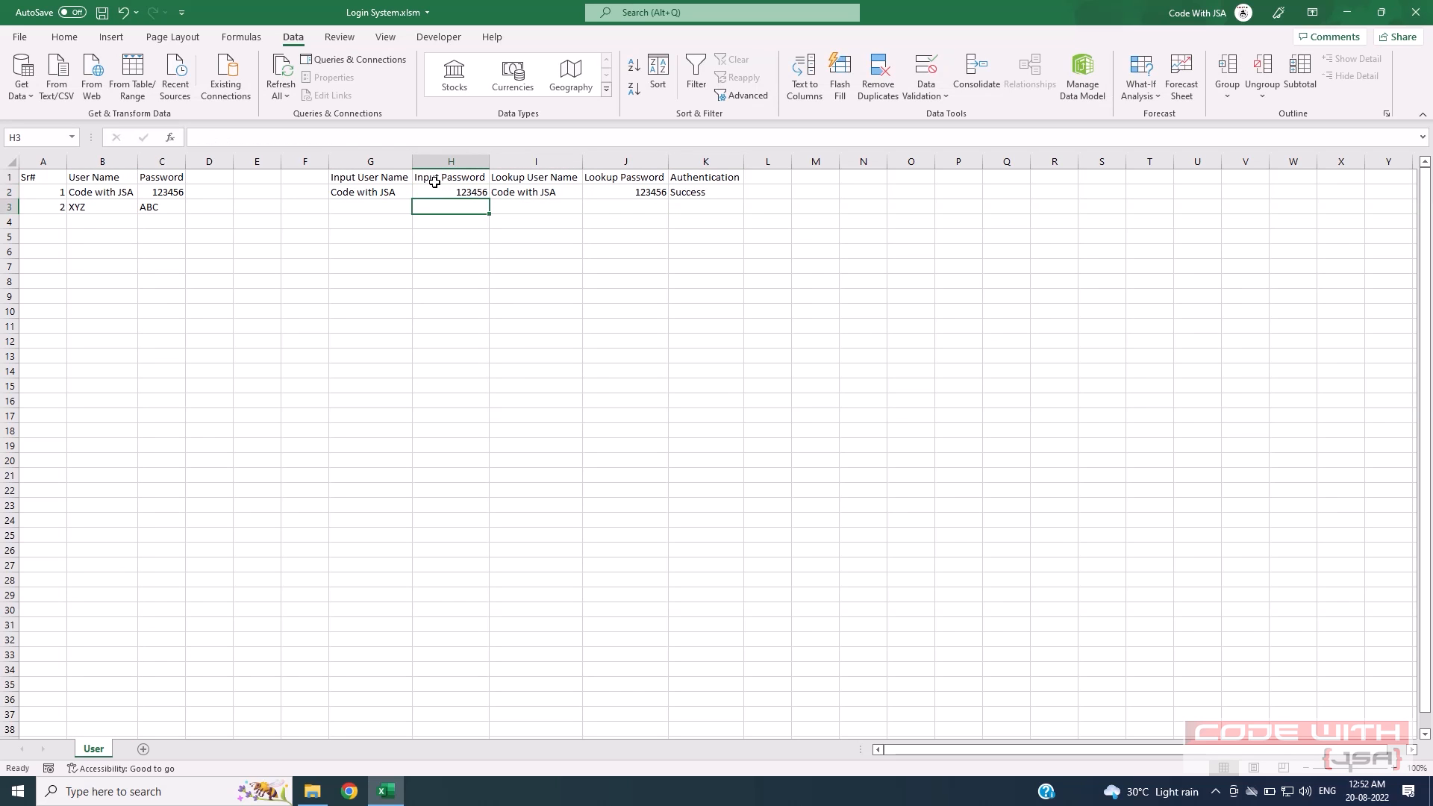
{"action": "left_click", "coordinate": [624, 192]}
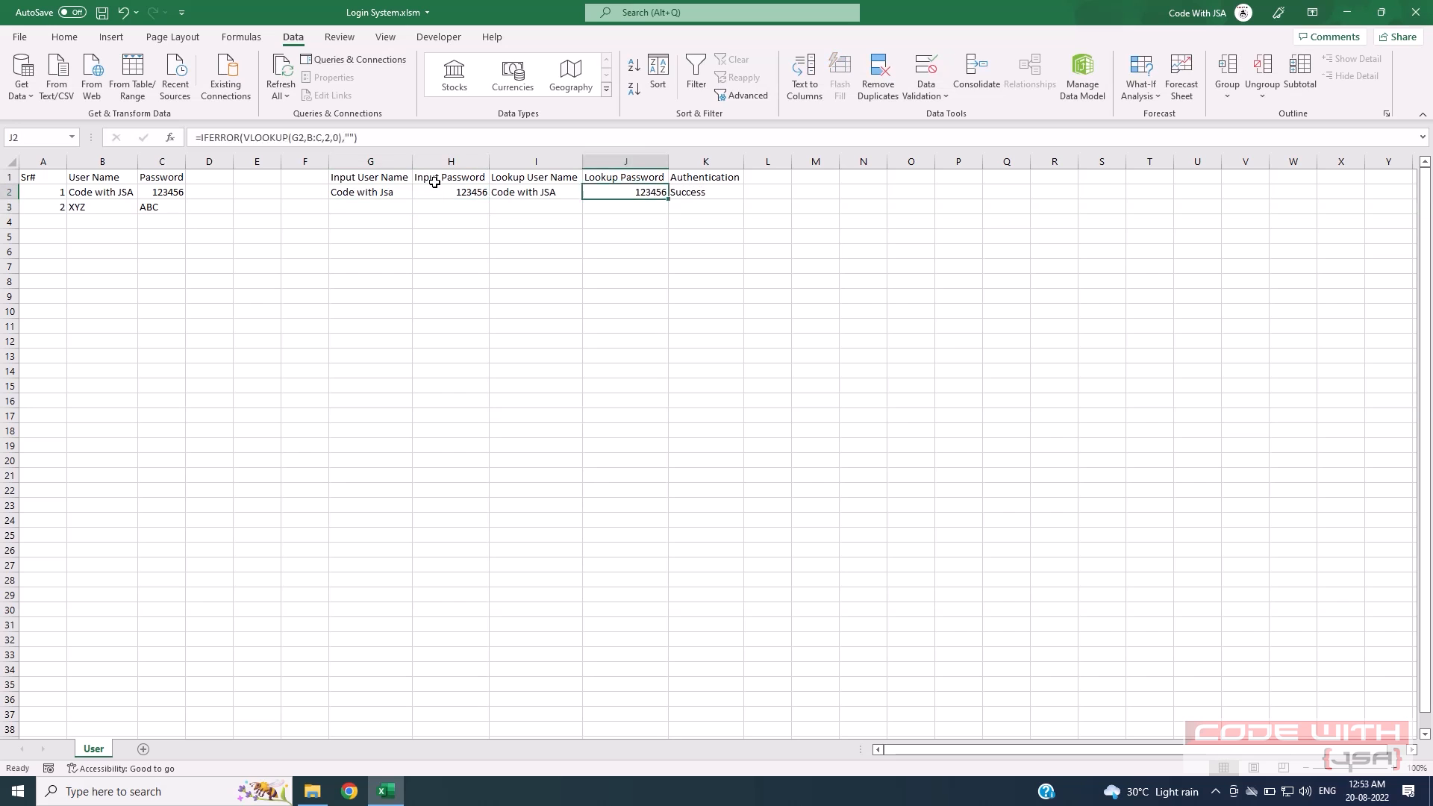
{"action": "left_click", "coordinate": [371, 221]}
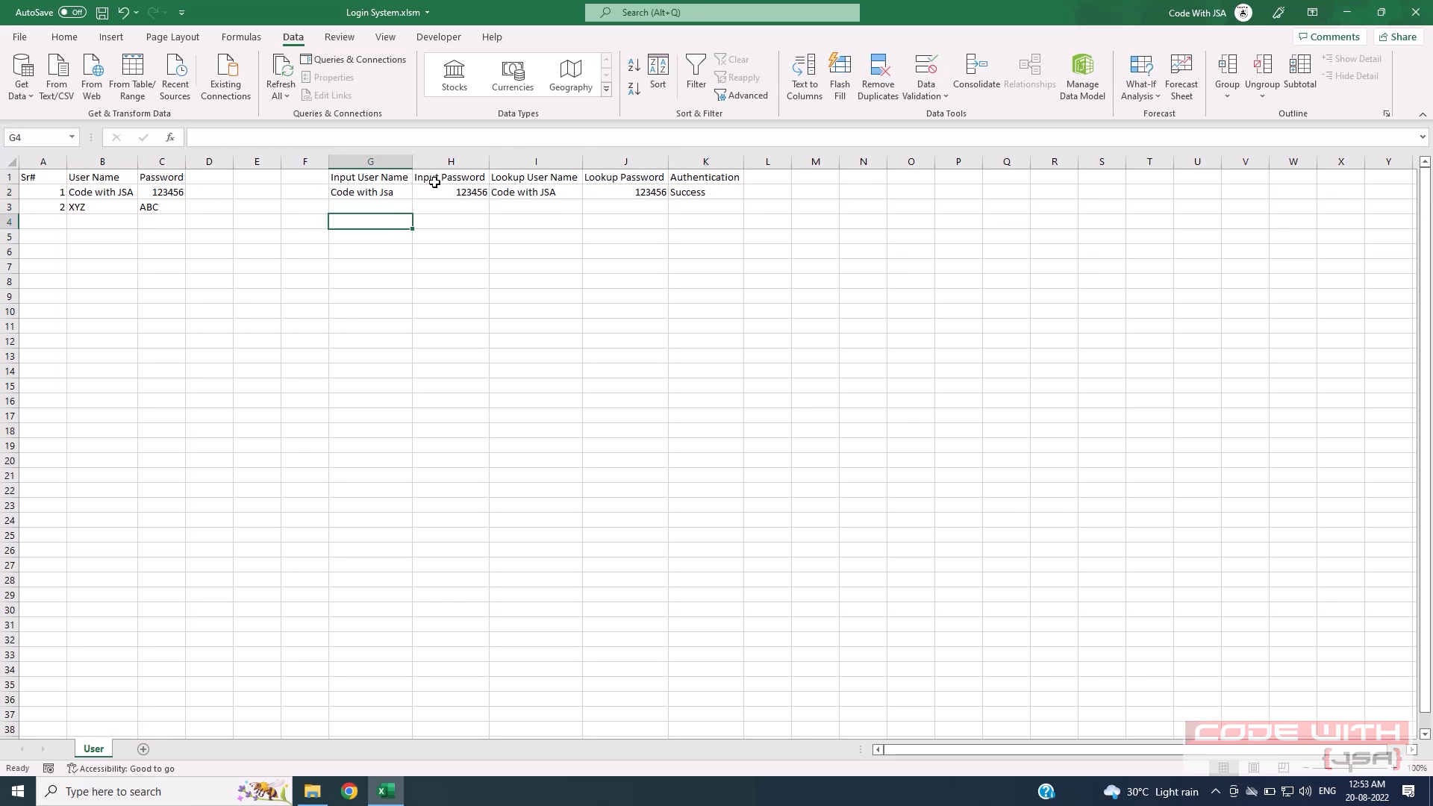
{"action": "left_click", "coordinate": [370, 207]}
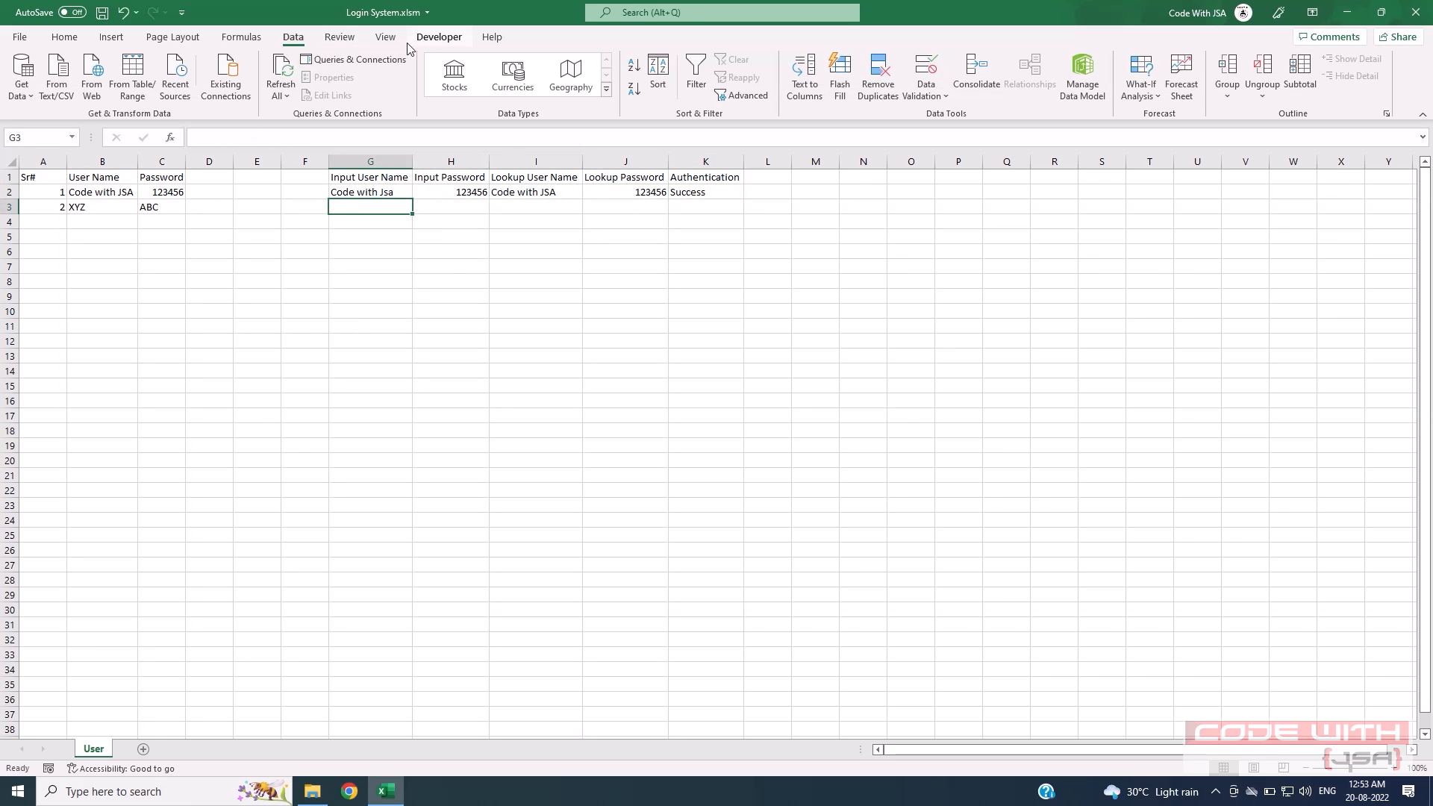
Insert a blank UserForm1 in the VBA project via Alt+F11, maximize it, and switch to Chrome
{"action": "key", "text": "alt+f11"}
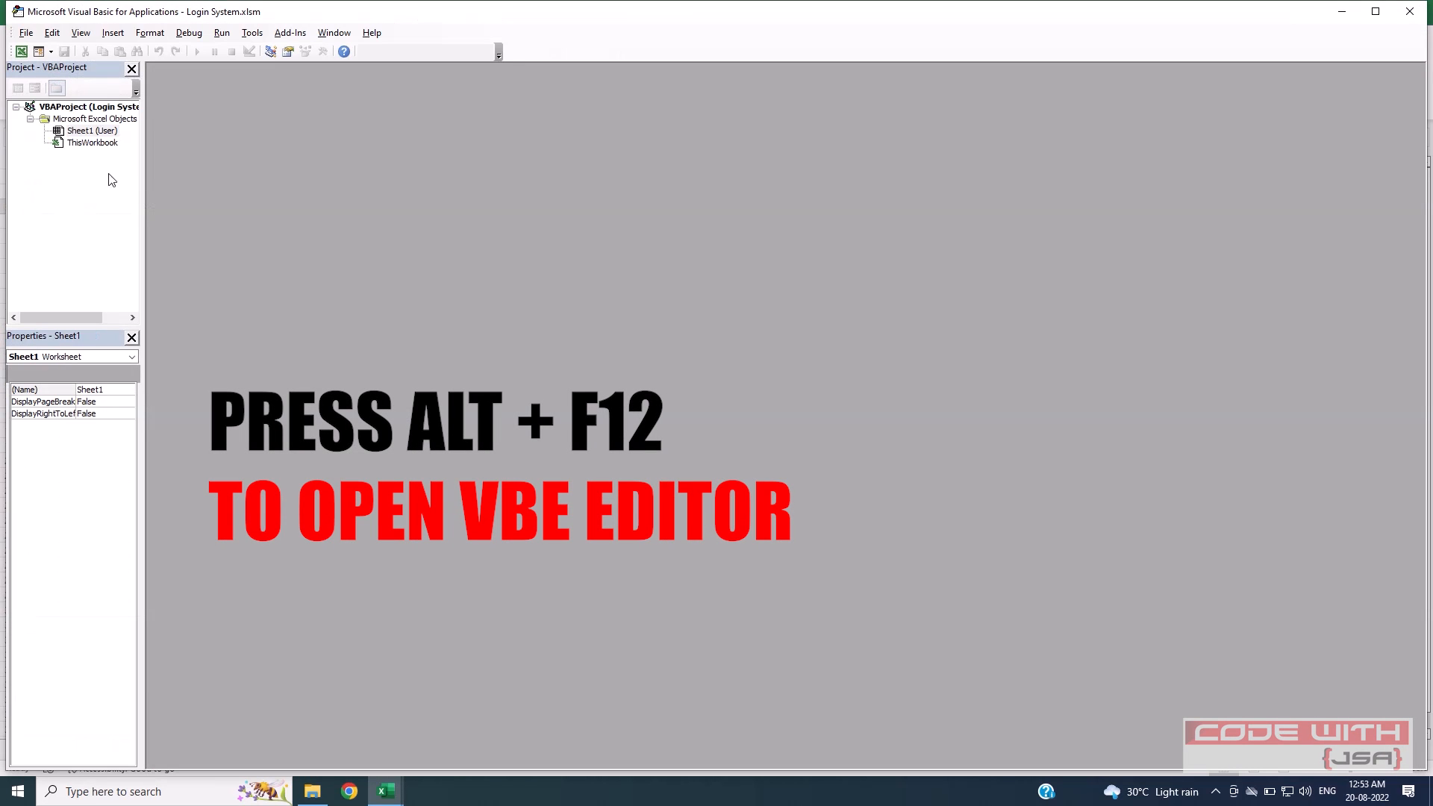
{"action": "left_click", "coordinate": [91, 129]}
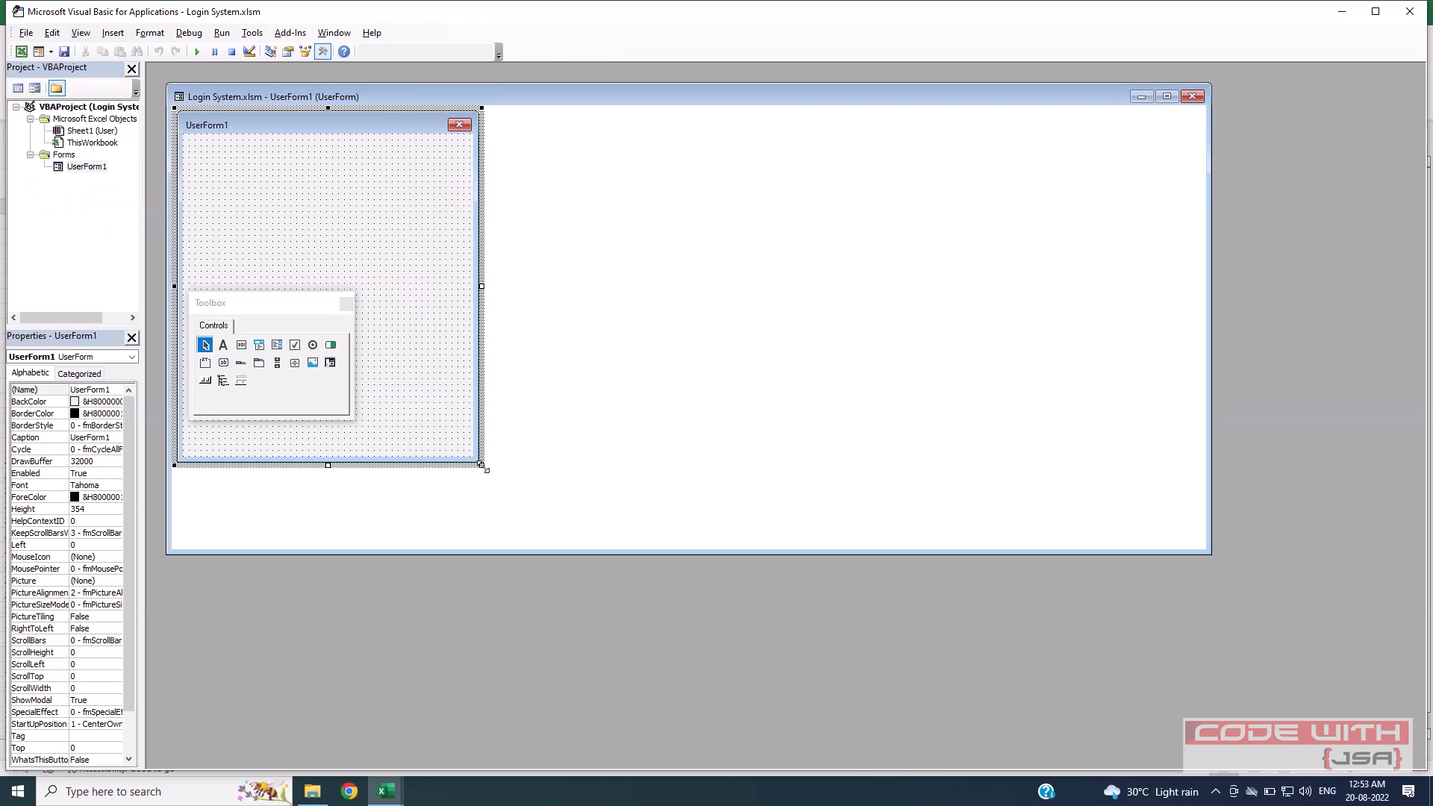
{"action": "left_click", "coordinate": [1165, 97]}
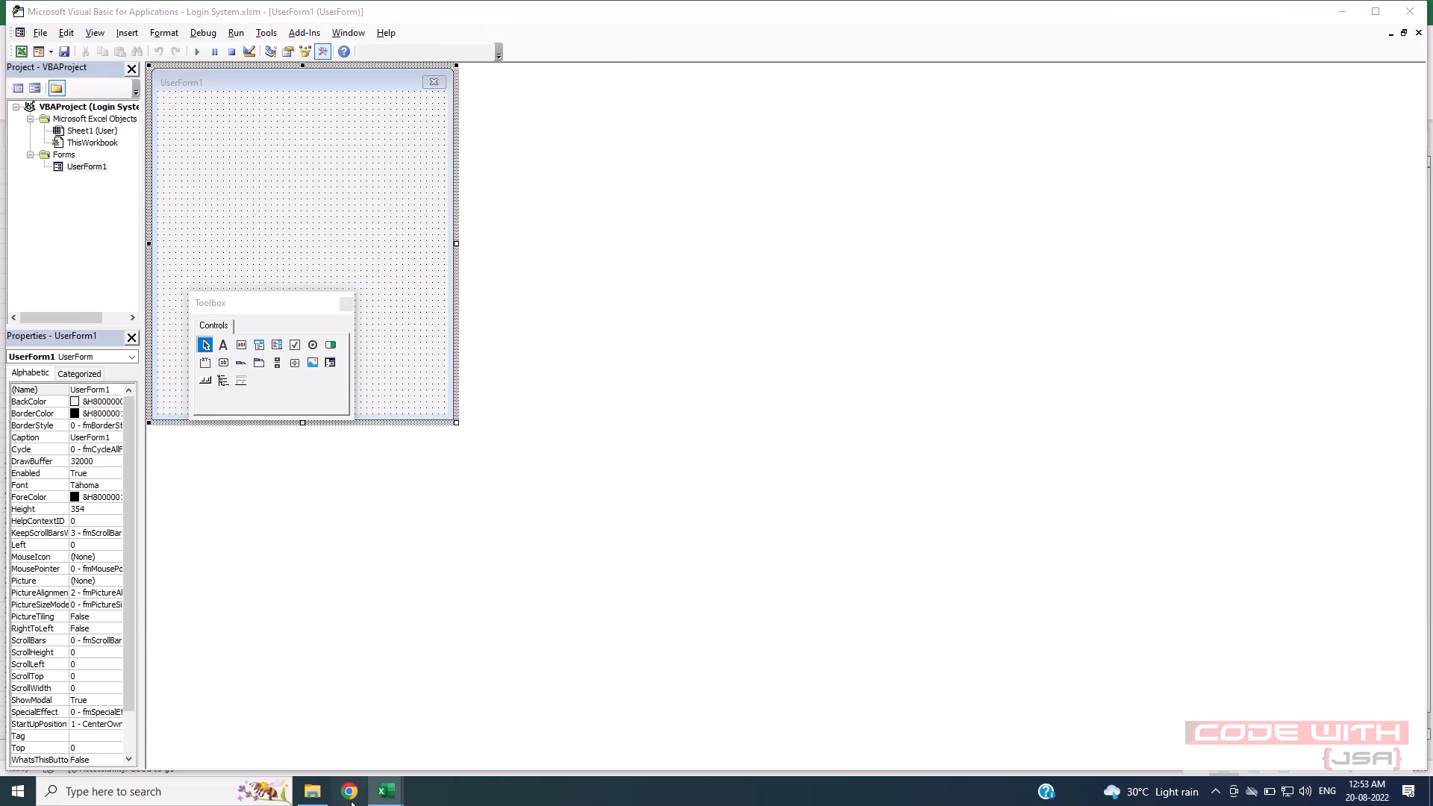
{"action": "left_click", "coordinate": [349, 791]}
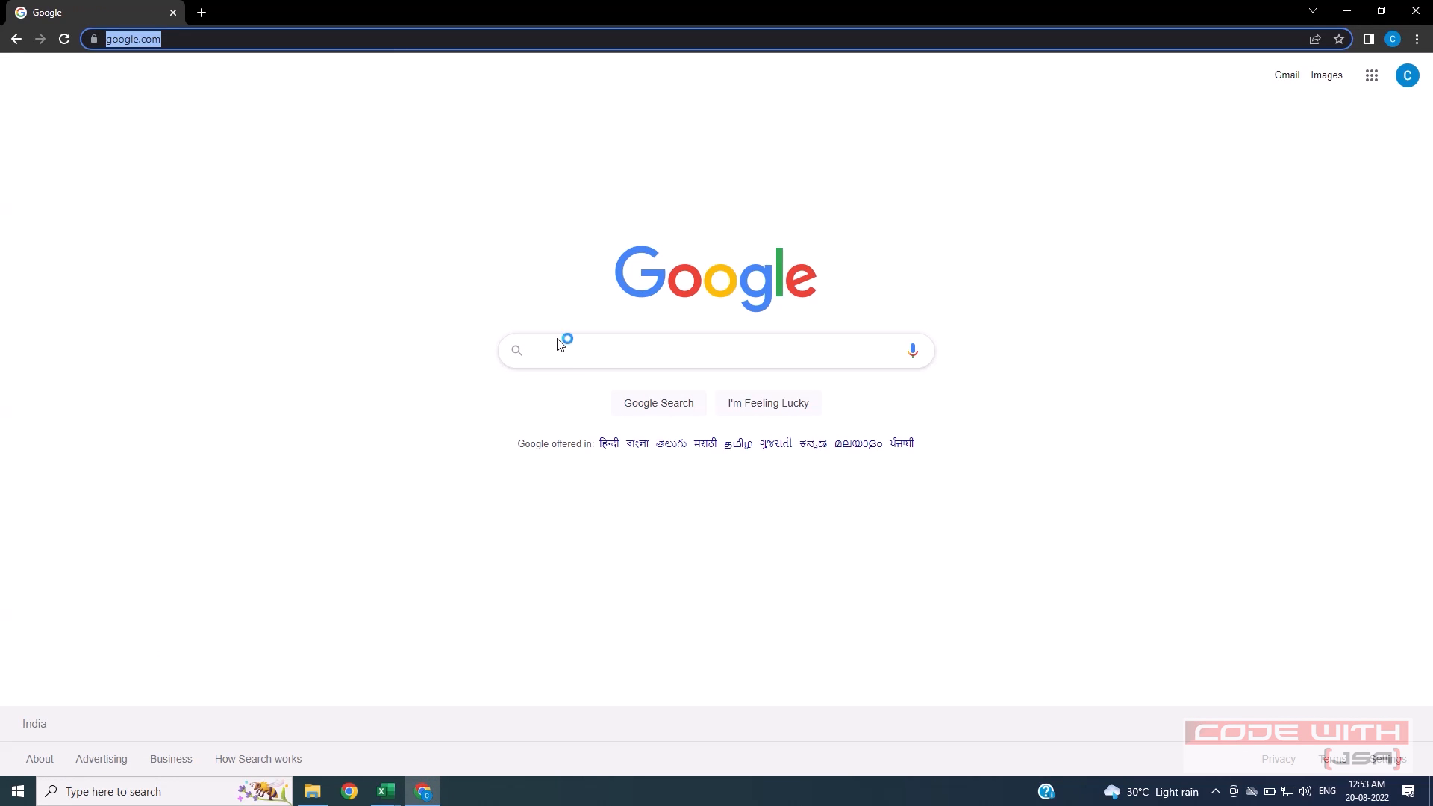
Search Google for 'login design' and show the image results
{"action": "type", "text": "login design"}
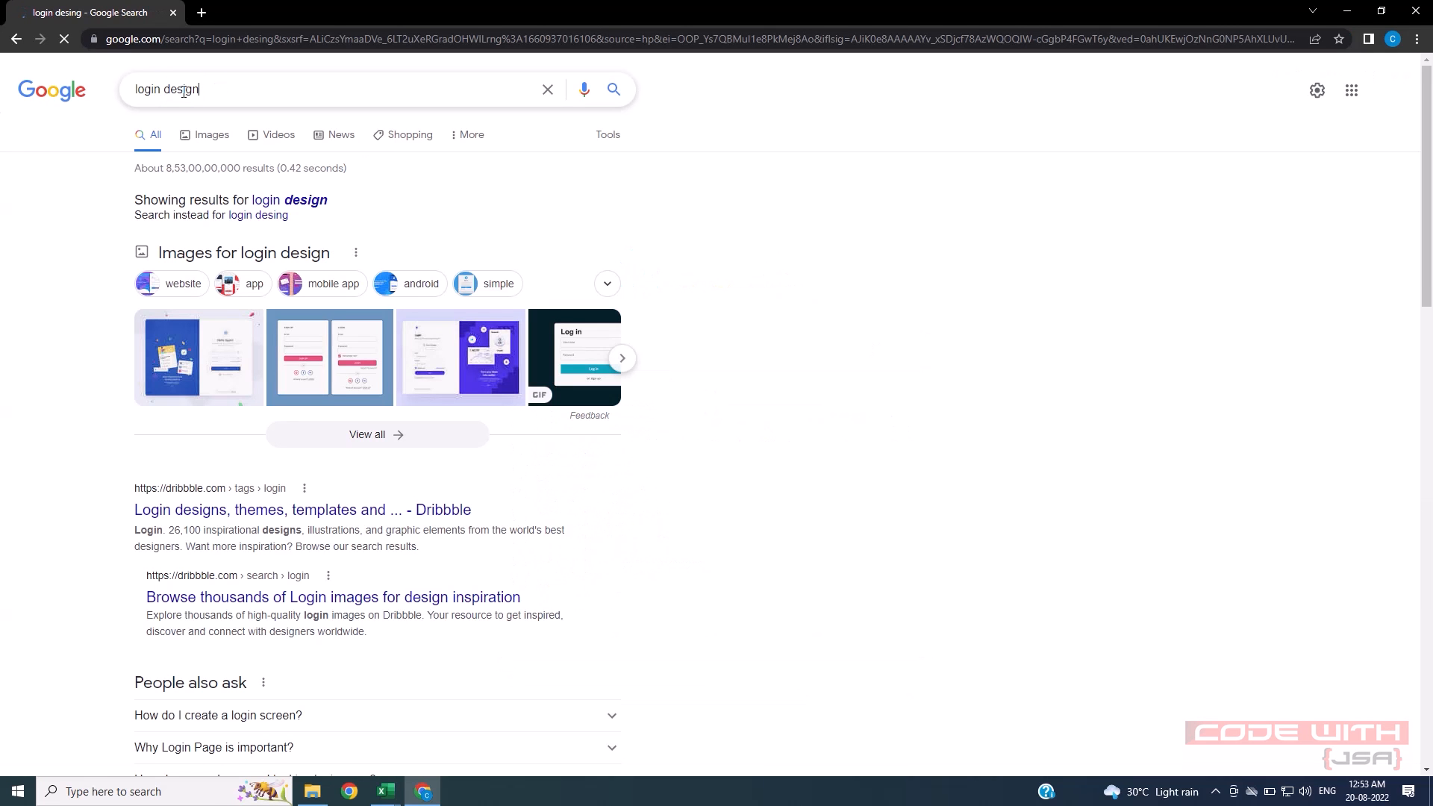
{"action": "left_click", "coordinate": [273, 88]}
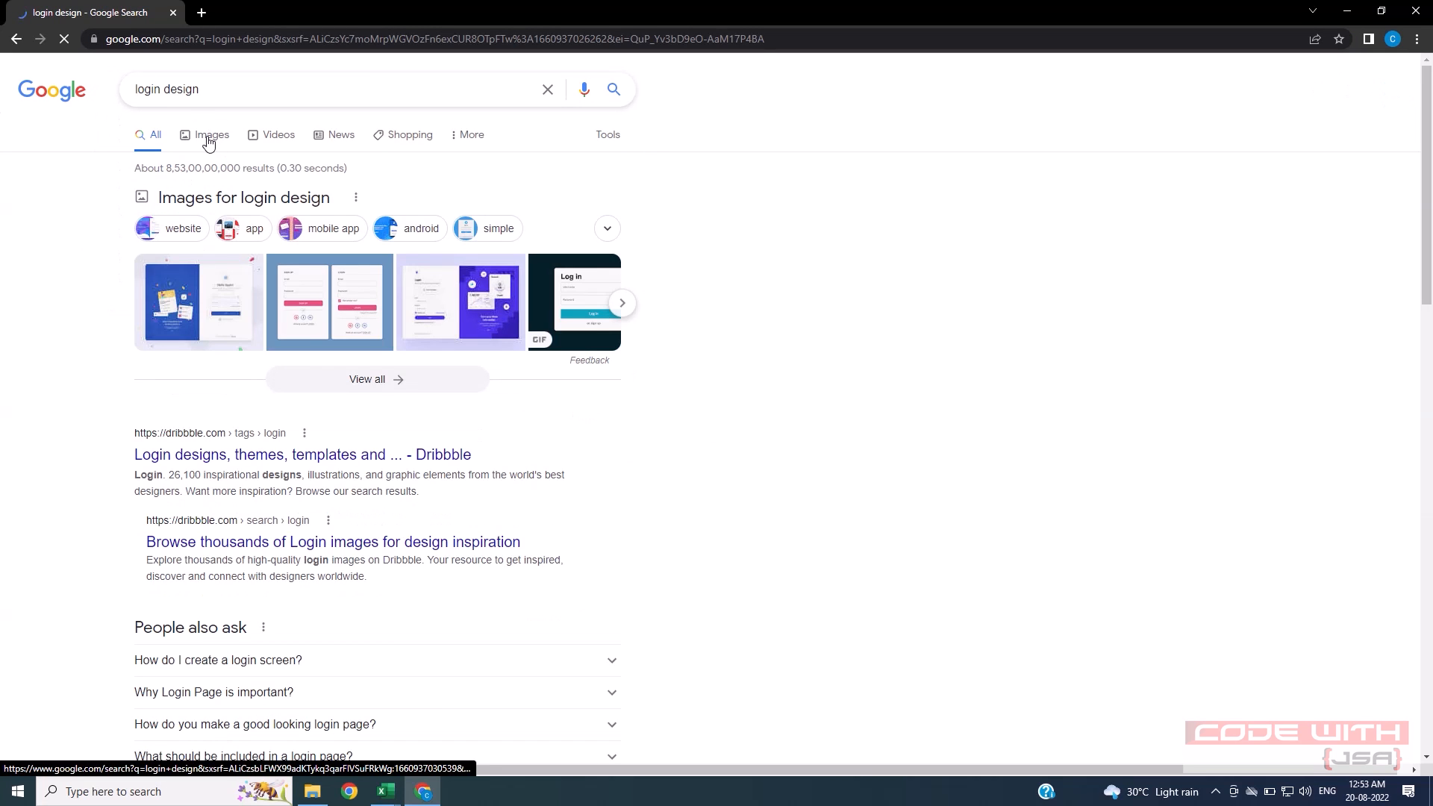
{"action": "left_click", "coordinate": [212, 134]}
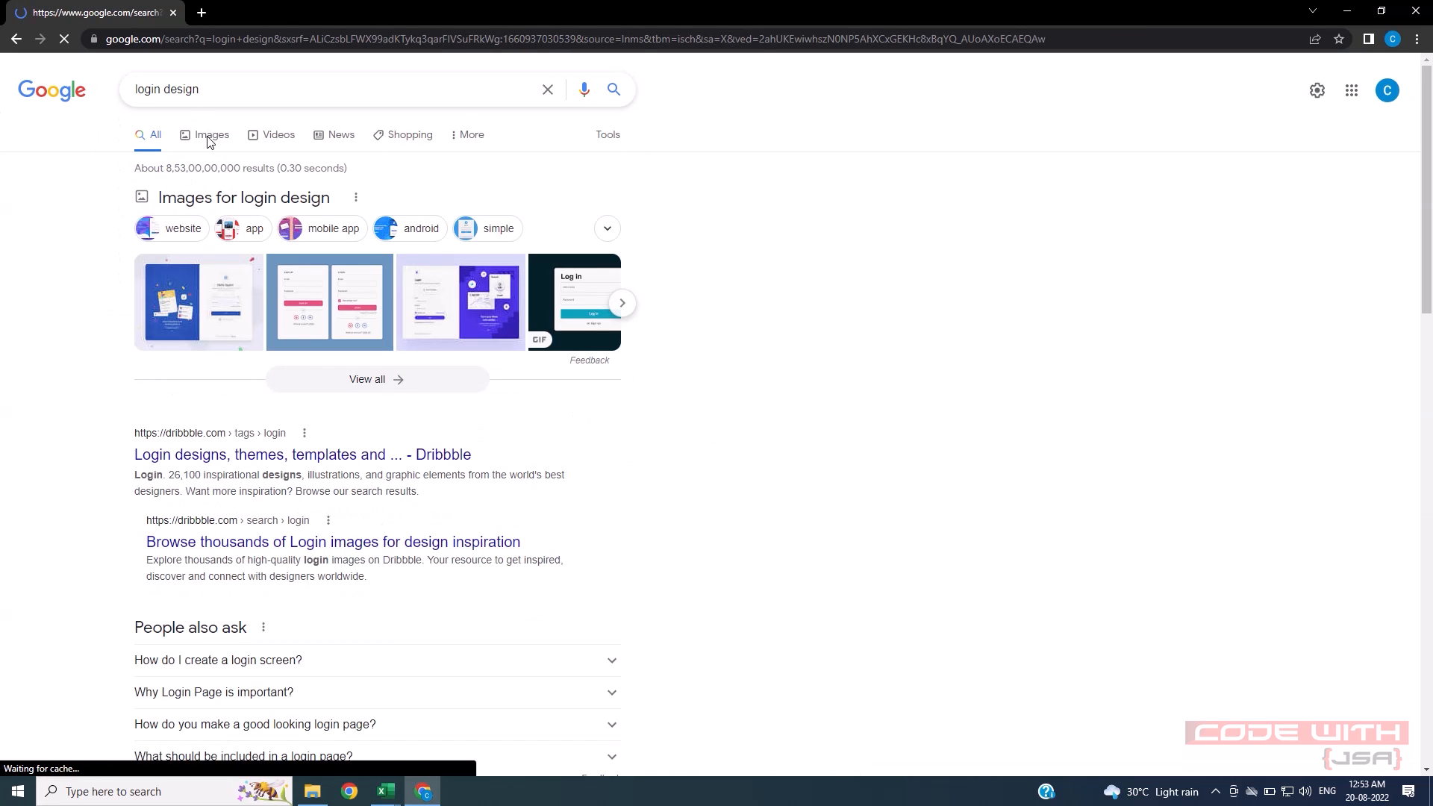
{"action": "left_click", "coordinate": [211, 135]}
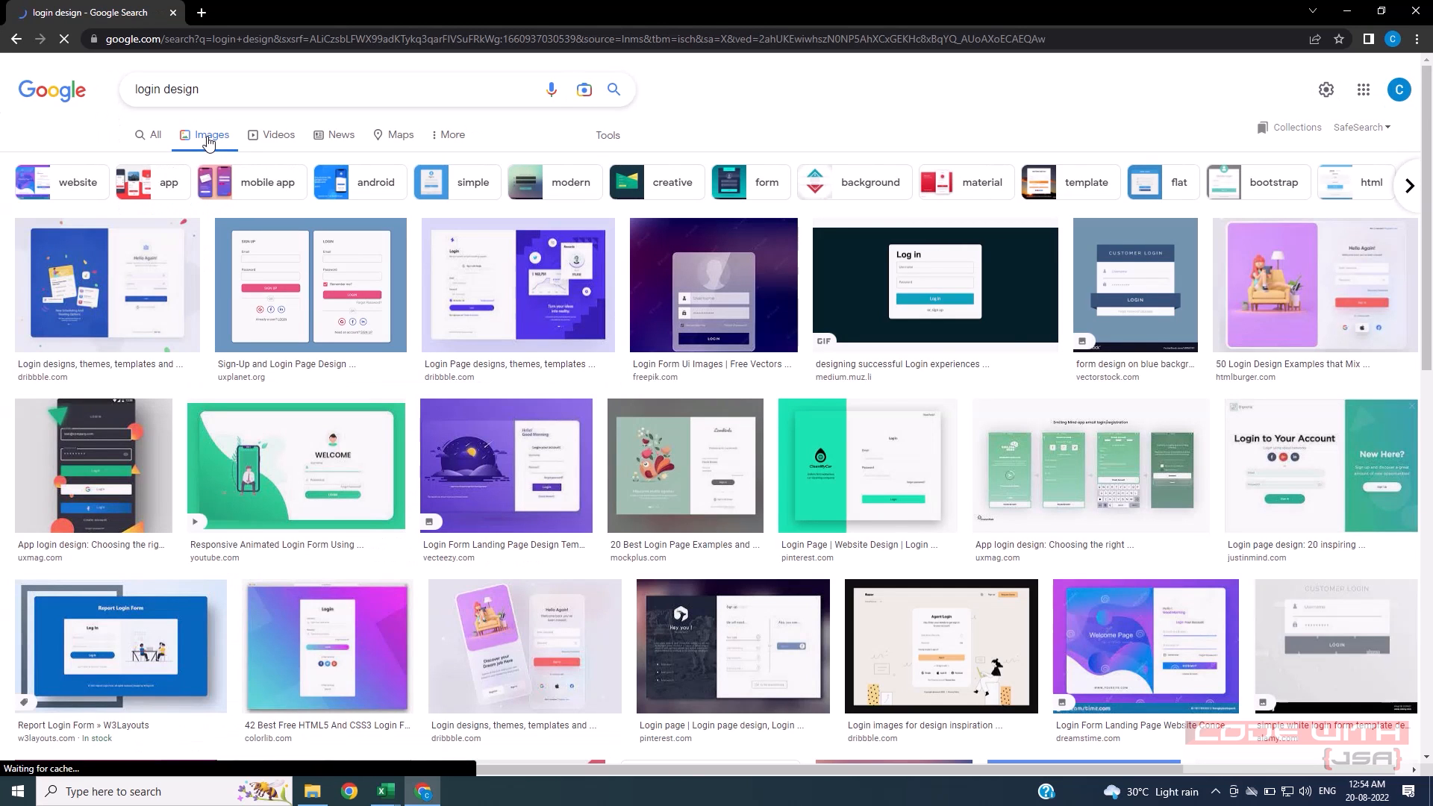
{"action": "mouse_move", "coordinate": [1116, 286]}
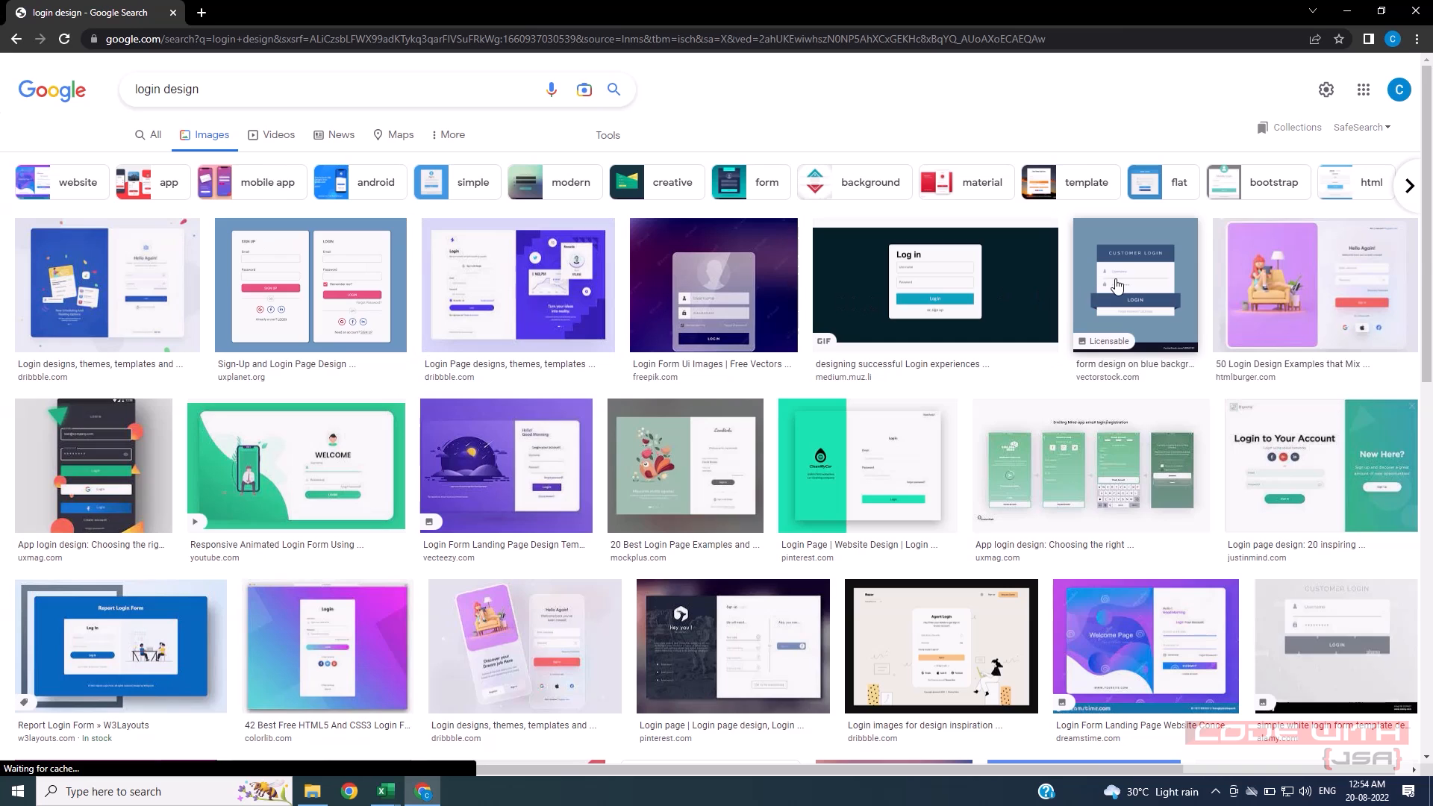
Preview the blue customer login design, then the dark blue sign-in form design
{"action": "left_click", "coordinate": [1135, 285]}
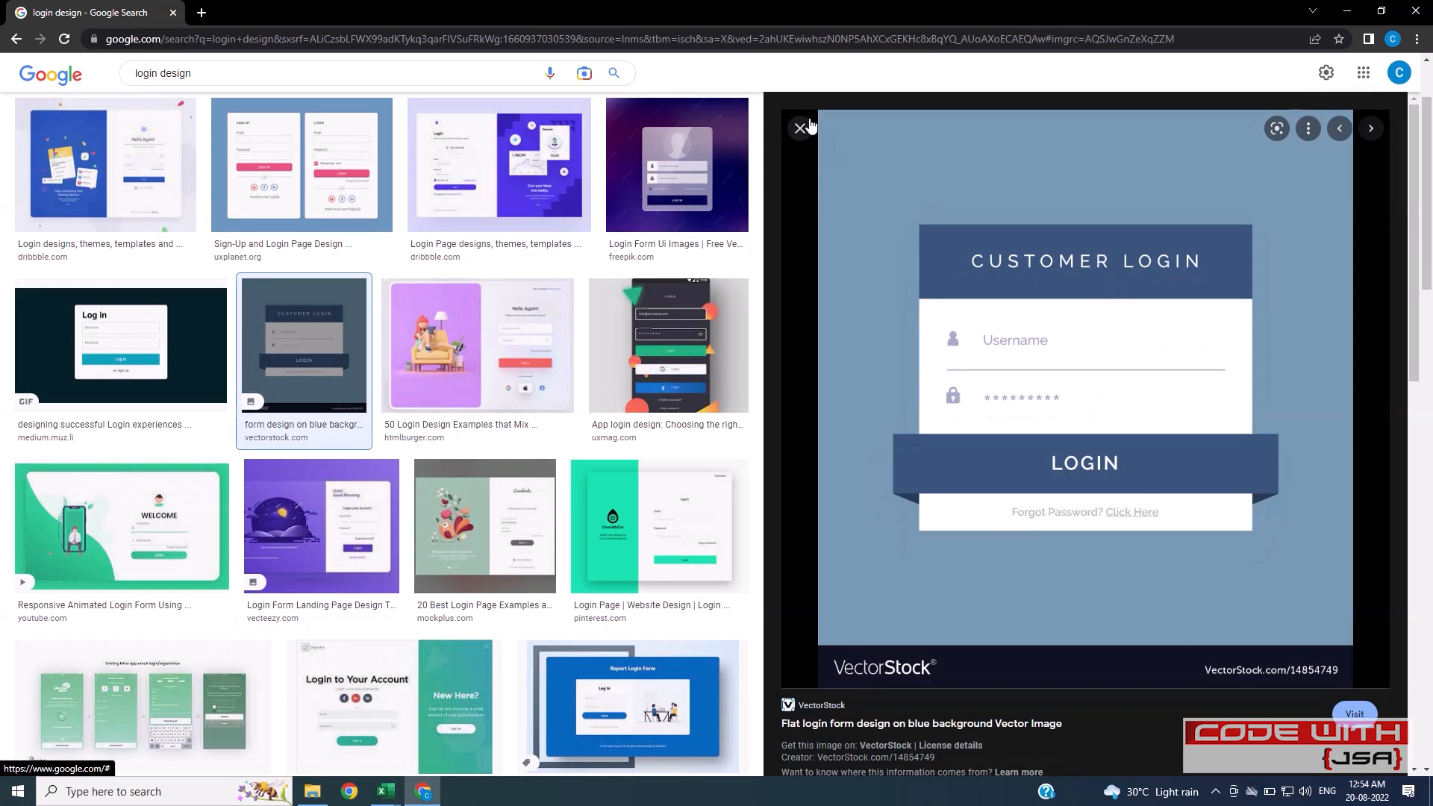
{"action": "left_click", "coordinate": [801, 127]}
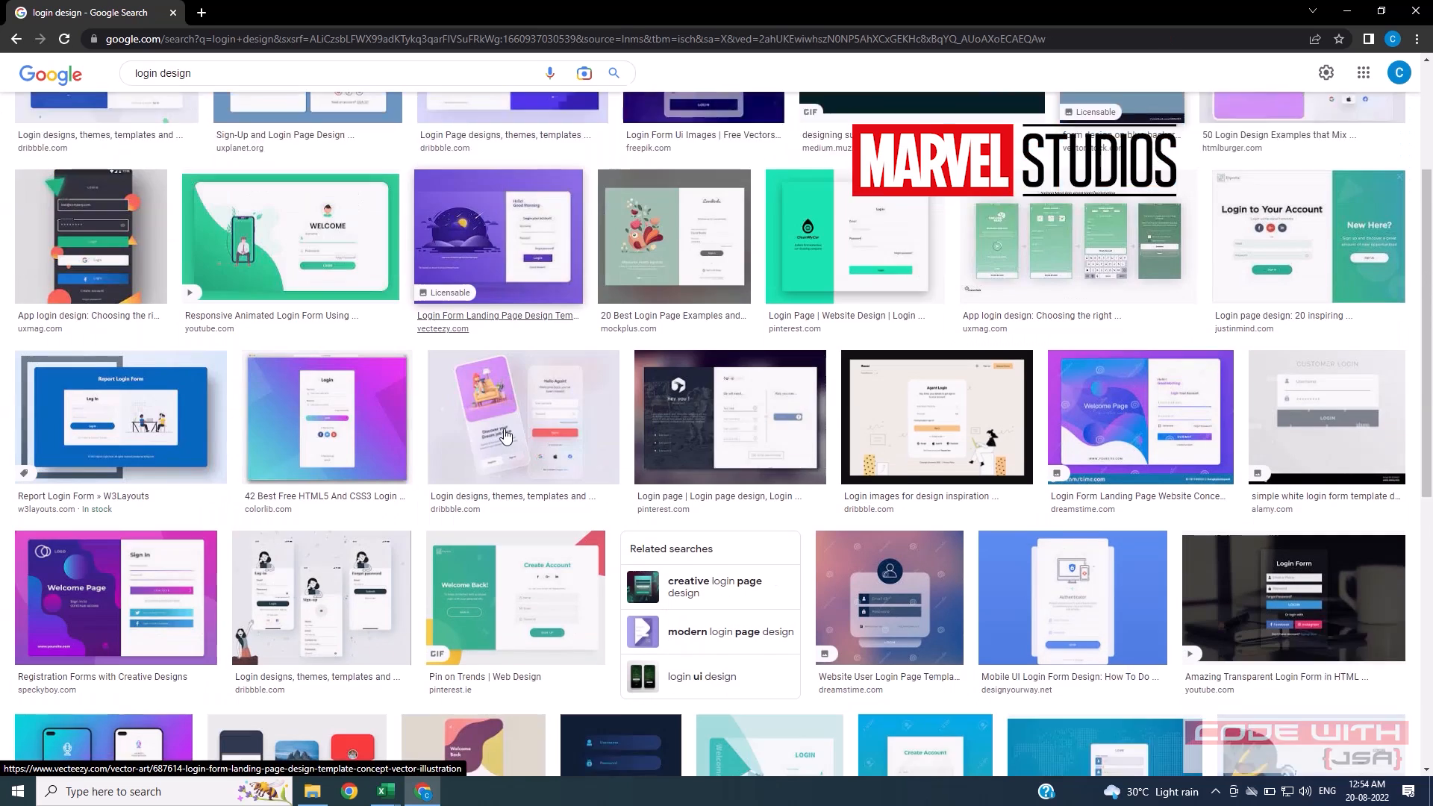
{"action": "scroll", "scroll_direction": "down", "scroll_amount": 3}
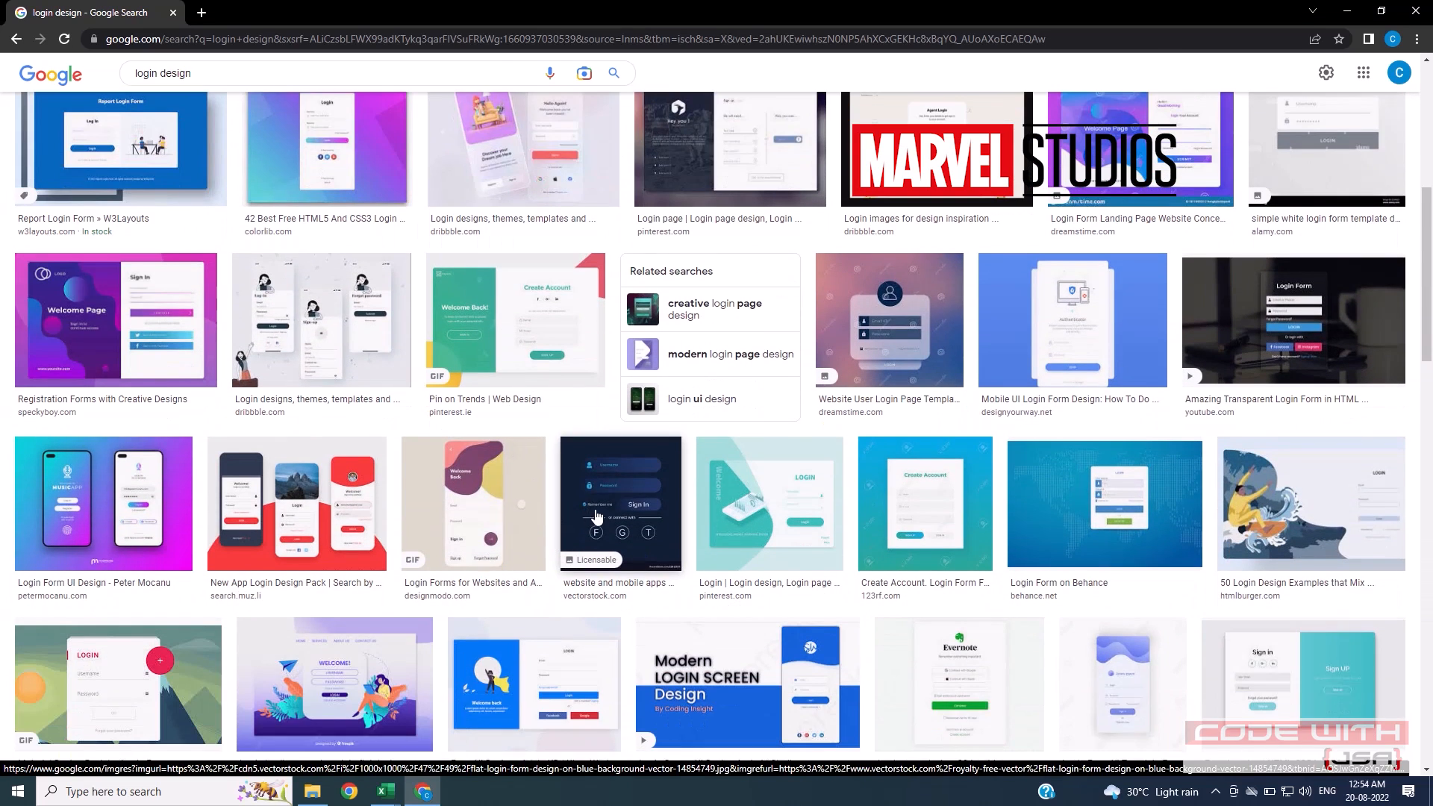
{"action": "left_click", "coordinate": [619, 504]}
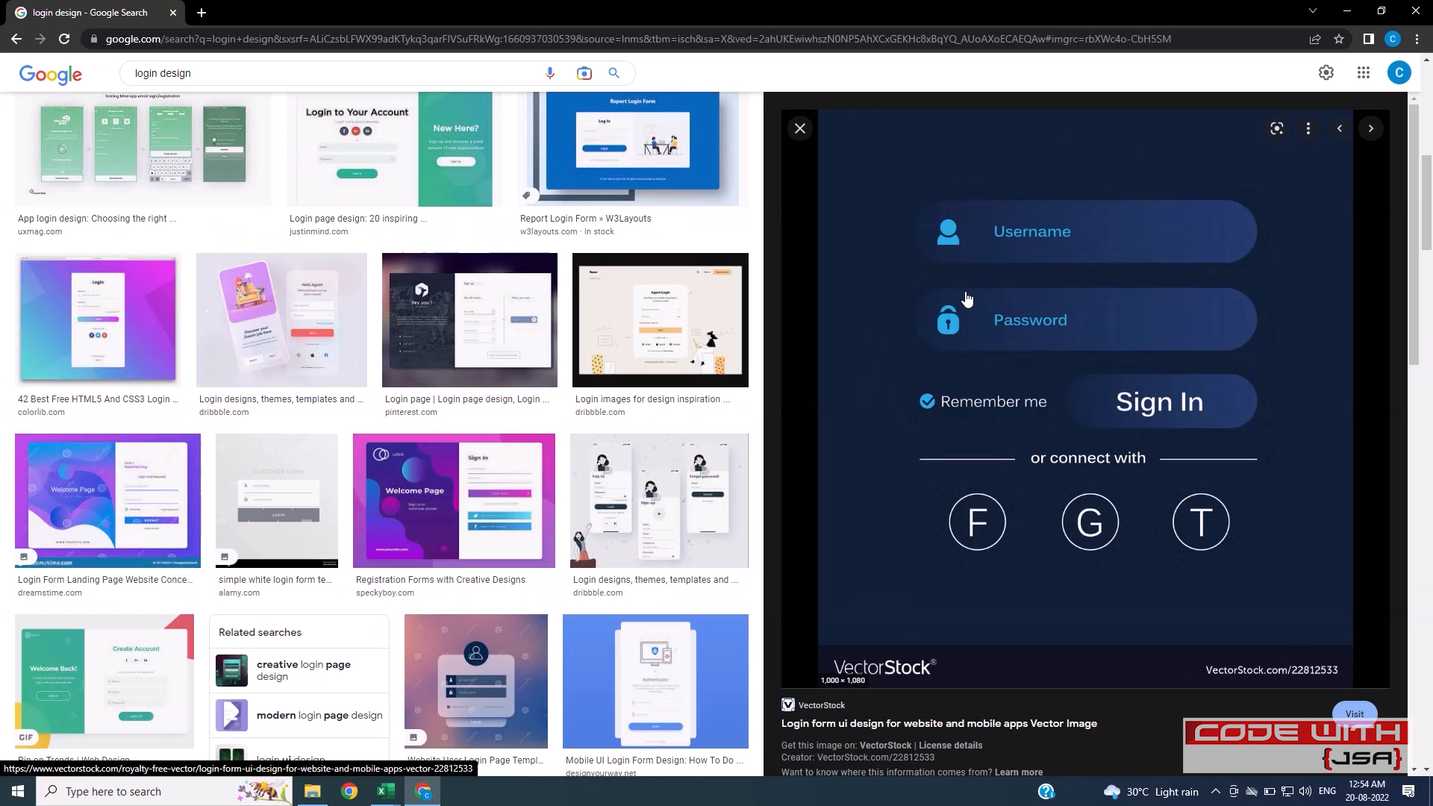
Save the previewed image as Login Template.jpg in Documents > VBA > Simple Login System > Images
{"action": "right_click", "coordinate": [967, 300]}
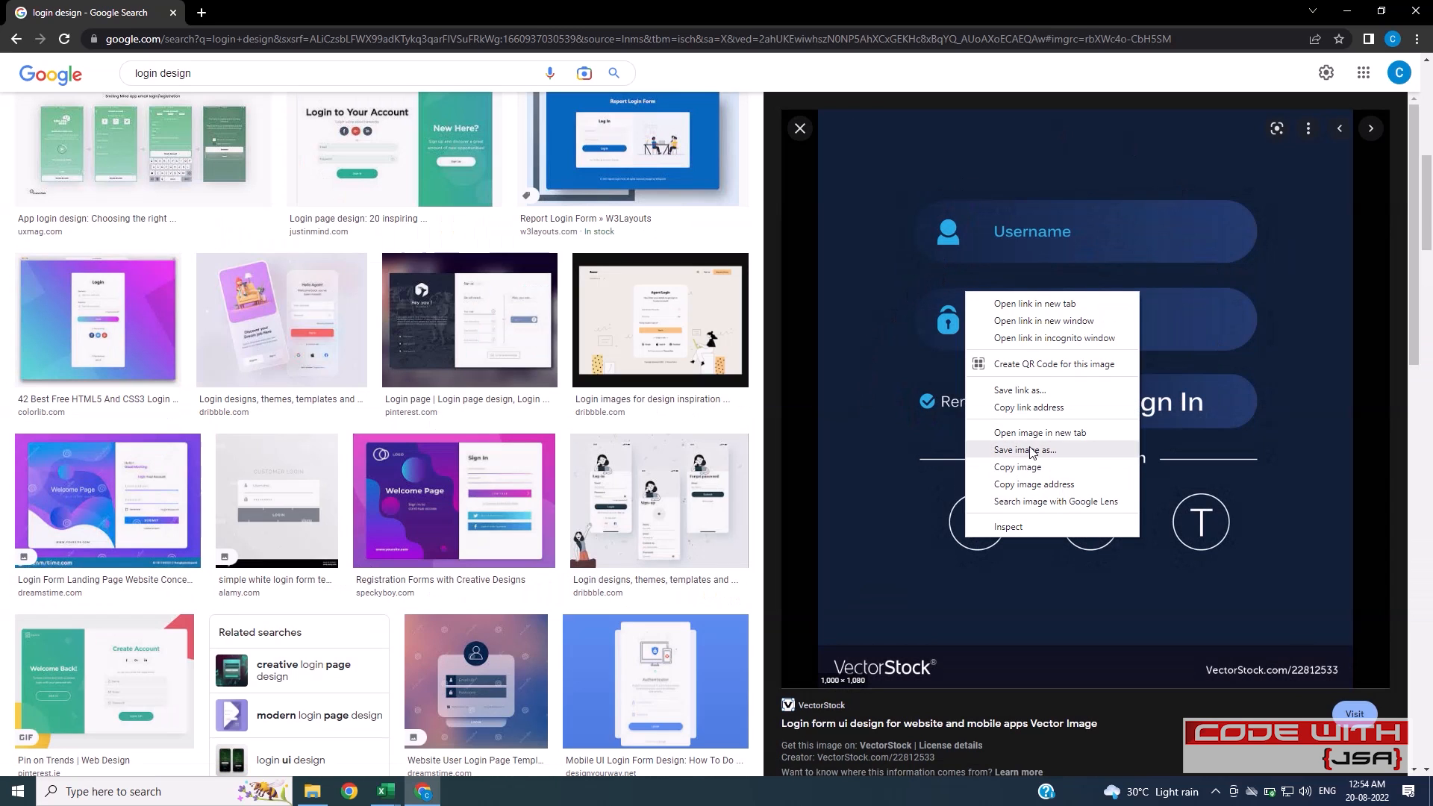
{"action": "left_click", "coordinate": [1023, 450]}
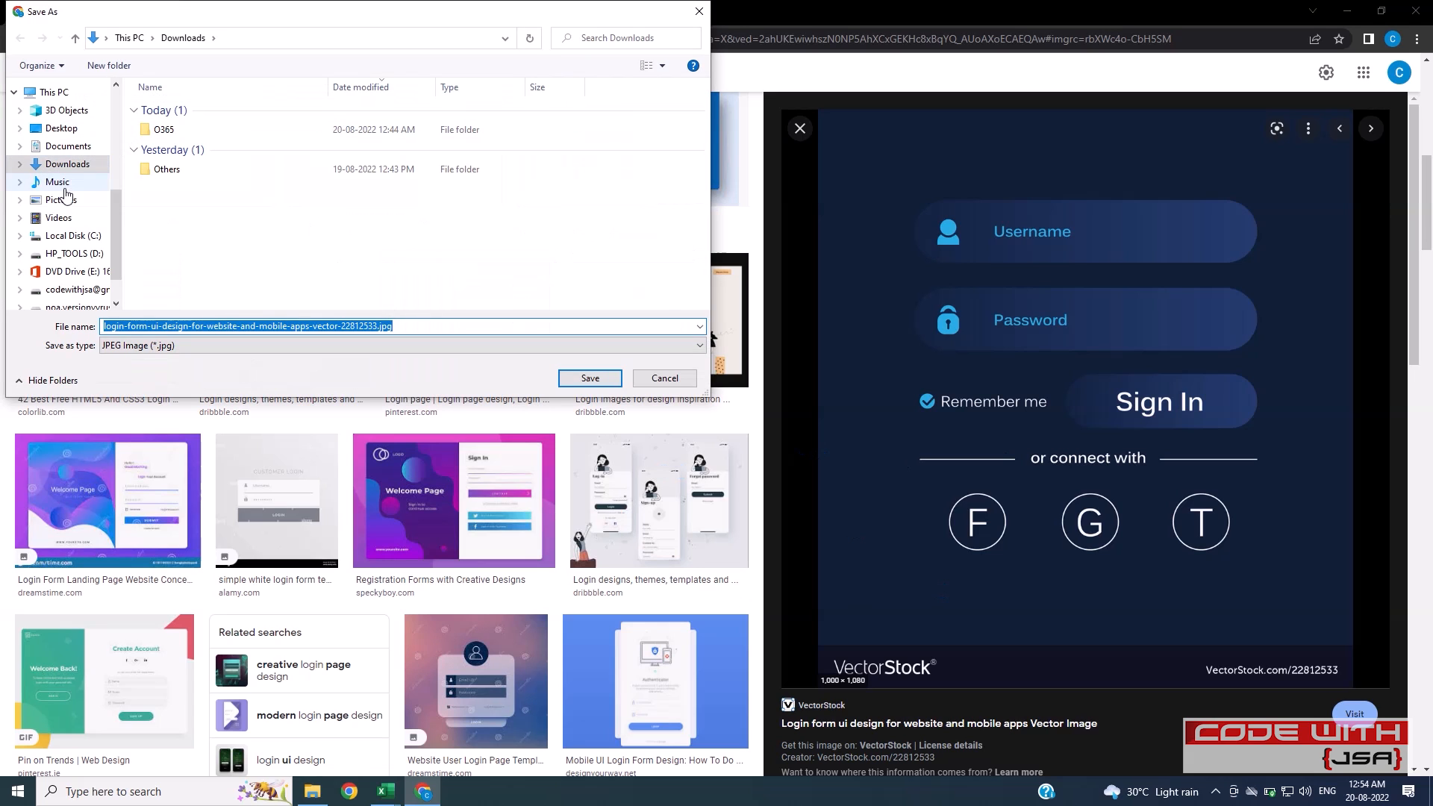
{"action": "left_click", "coordinate": [68, 146]}
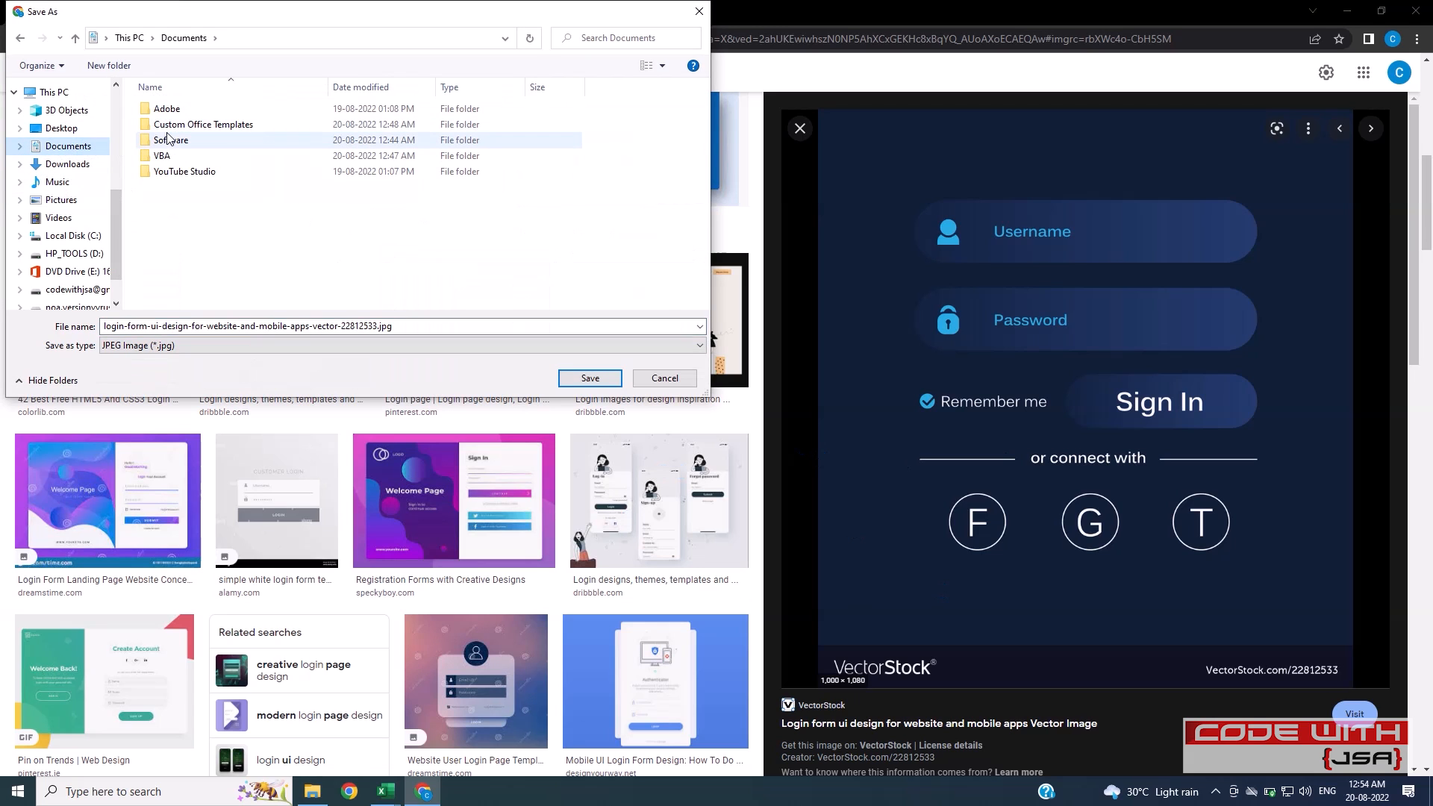
{"action": "double_click", "coordinate": [163, 155]}
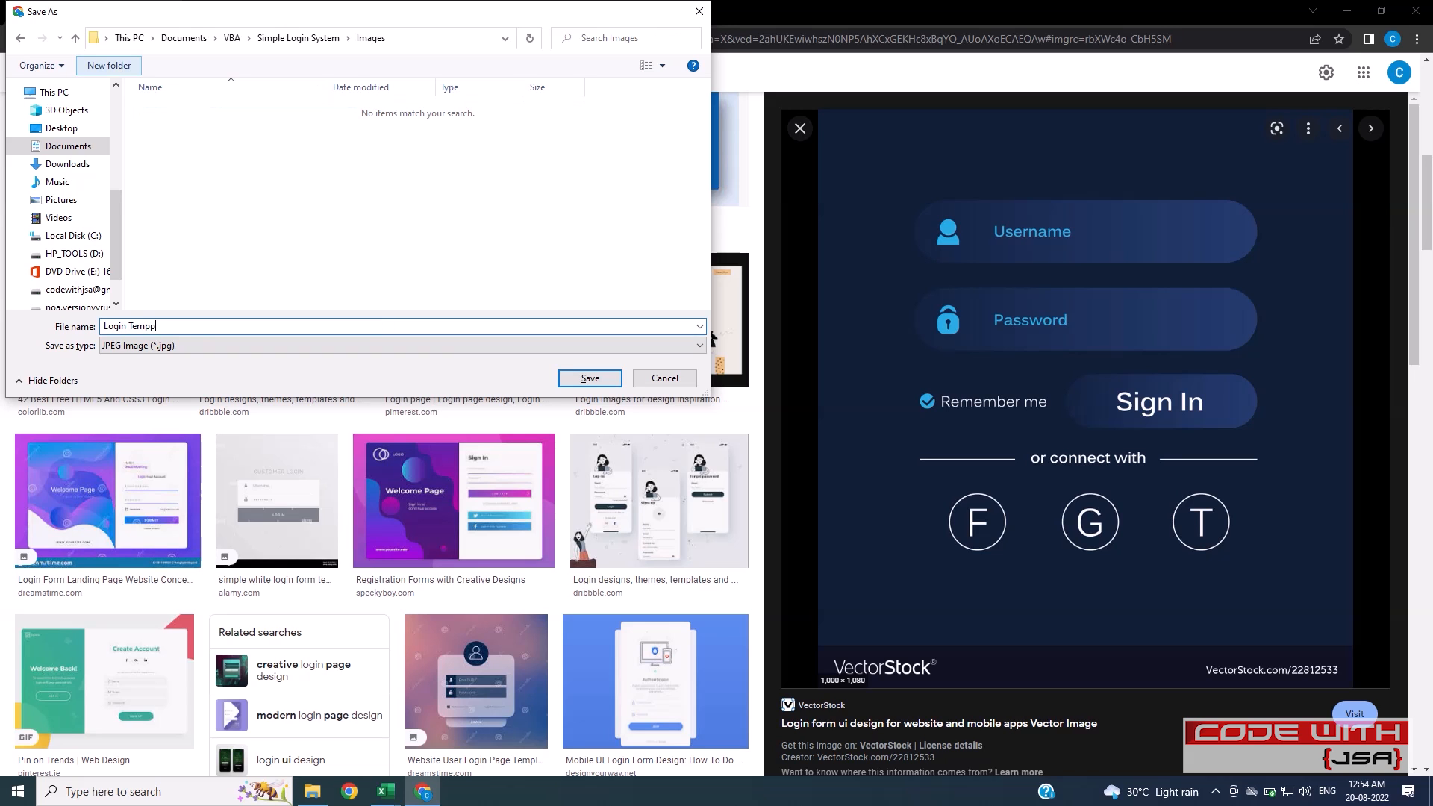
{"action": "left_click", "coordinate": [589, 378]}
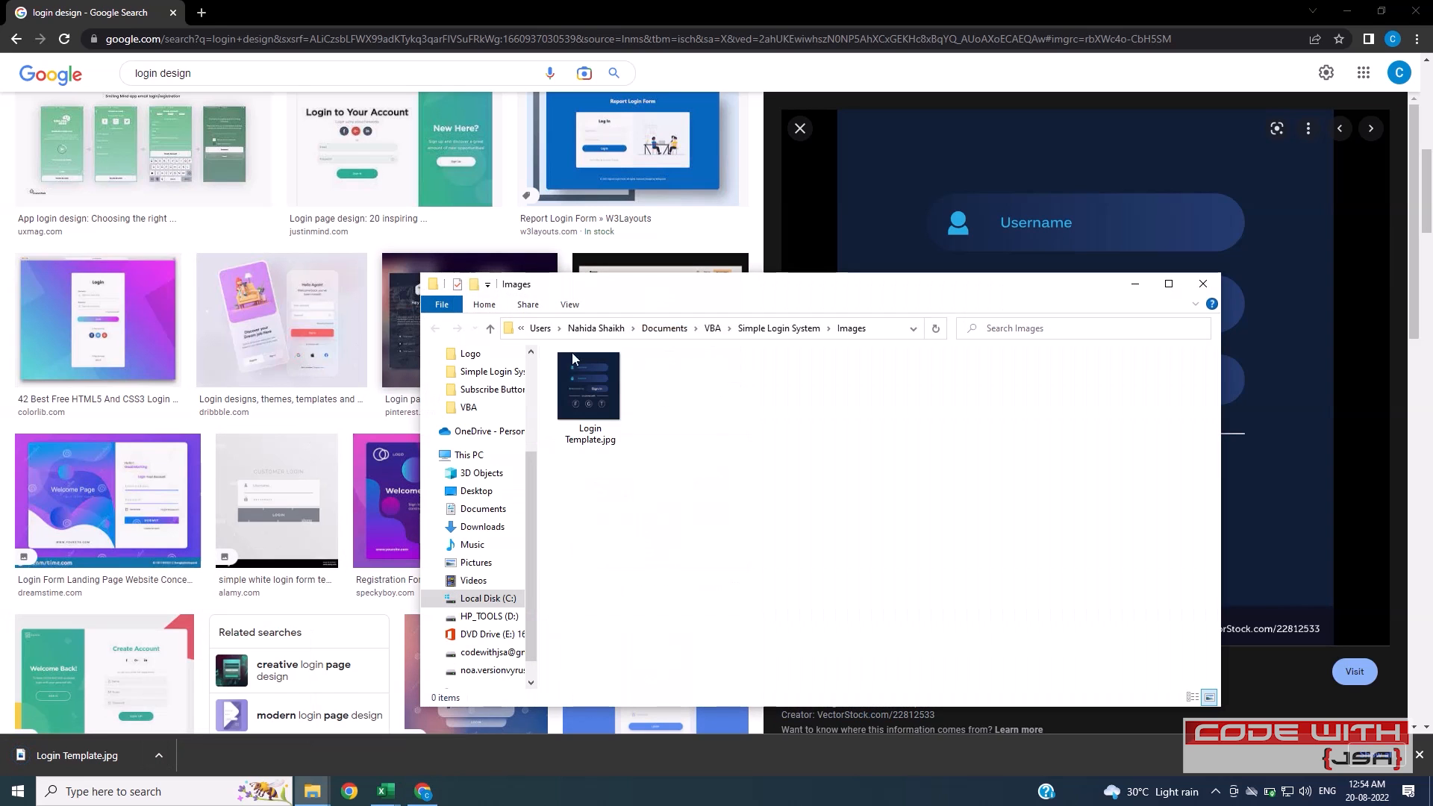
Open Login Template.jpg from the Images folder for editing, then return to the workbook
{"action": "right_click", "coordinate": [589, 384]}
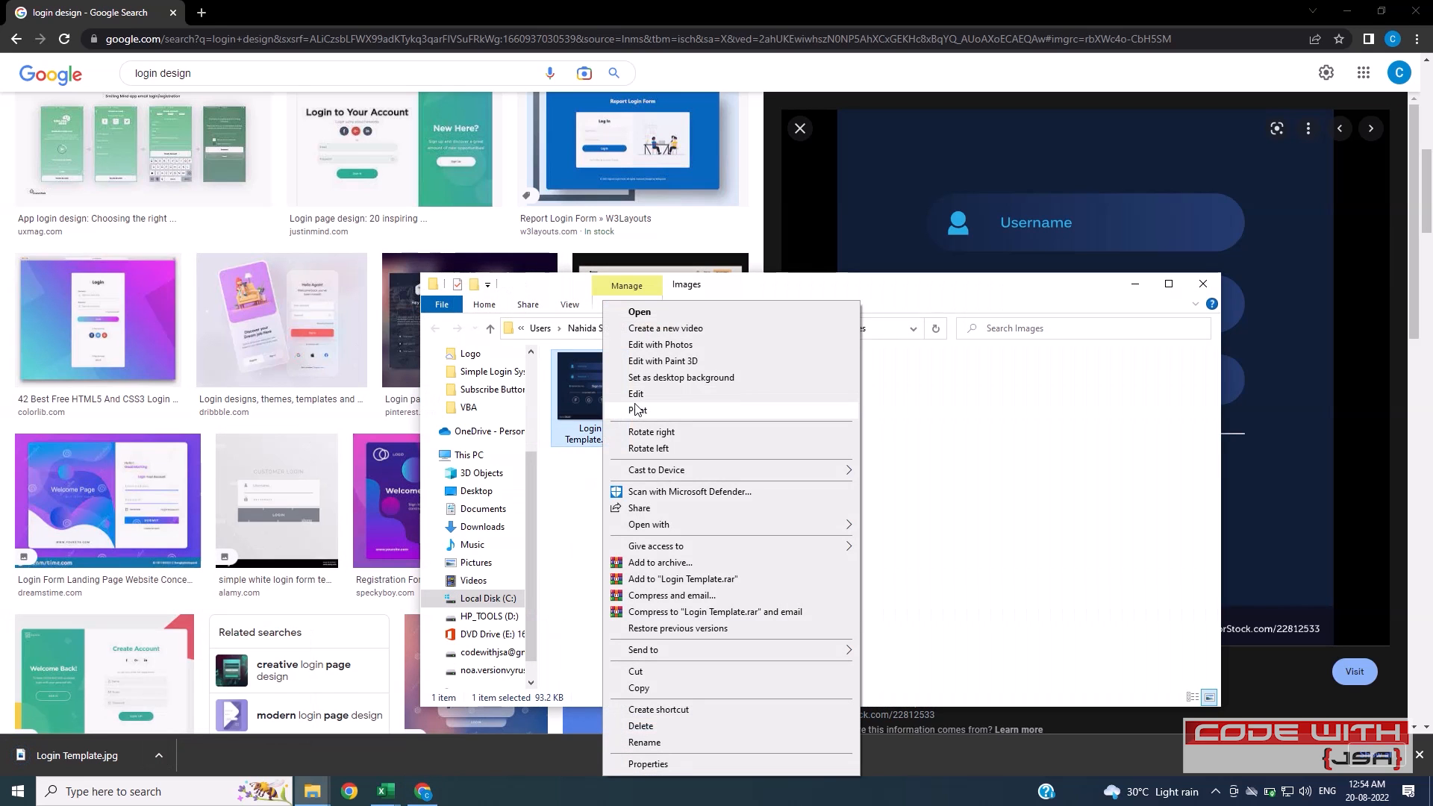
{"action": "mouse_move", "coordinate": [649, 400]}
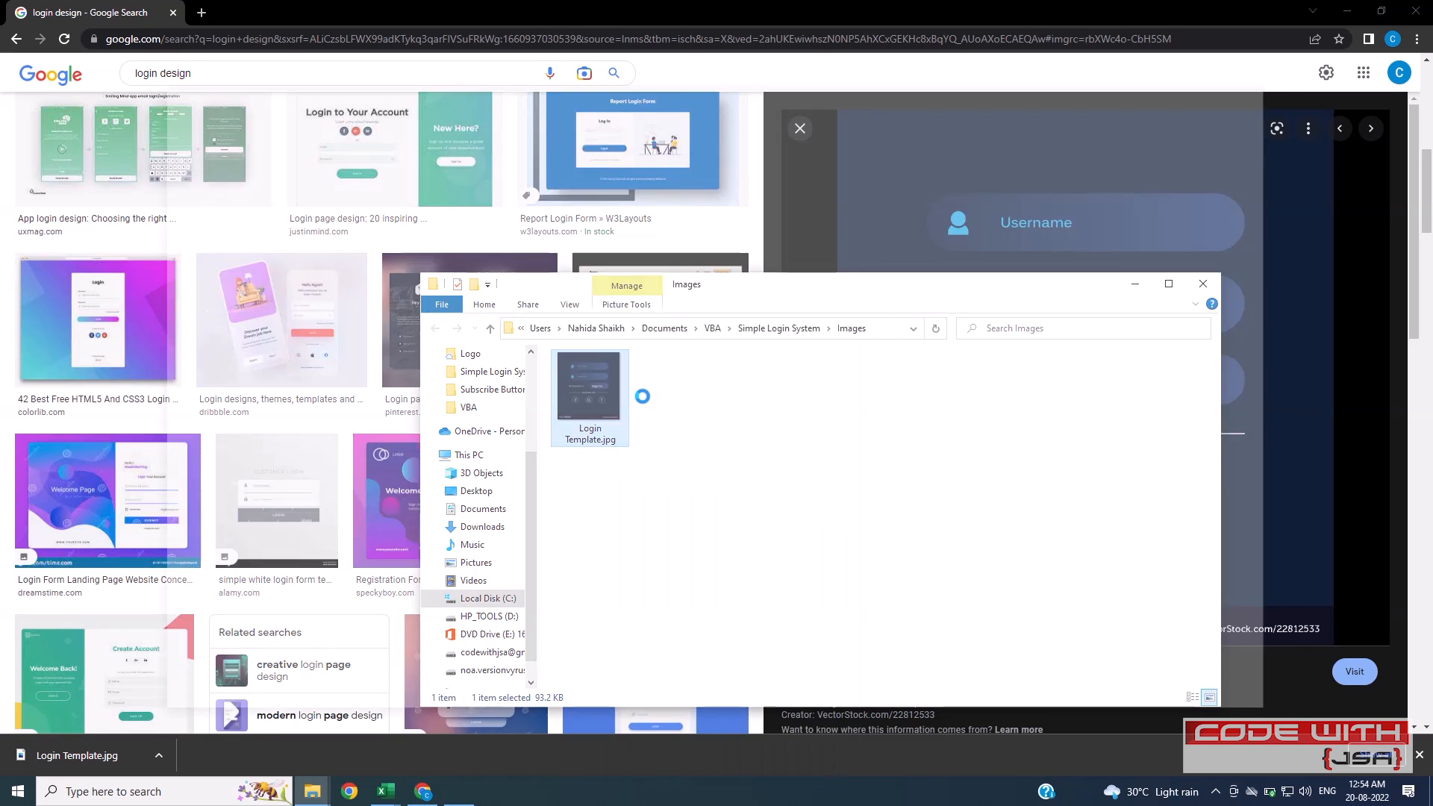
{"action": "double_click", "coordinate": [589, 375]}
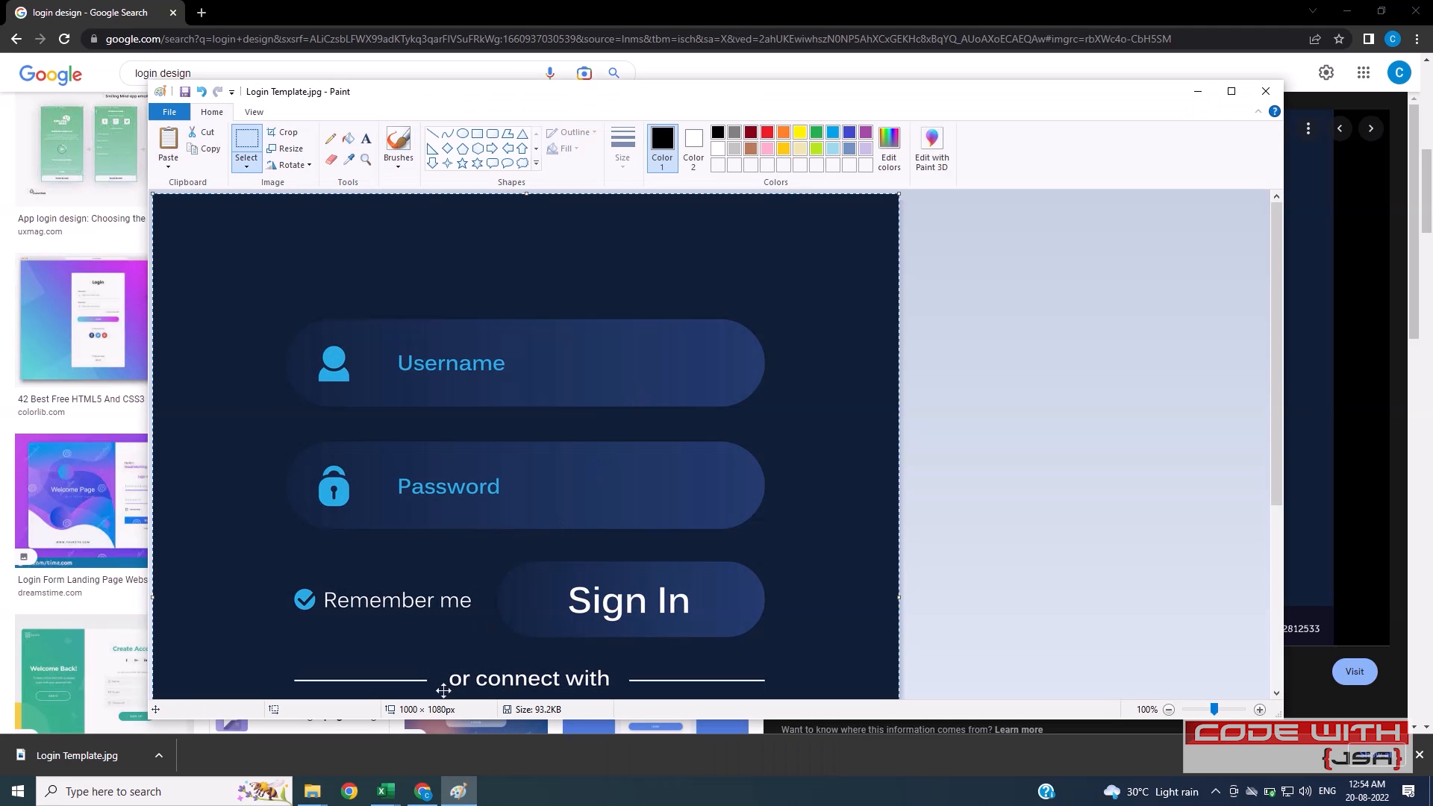
{"action": "left_click", "coordinate": [383, 791]}
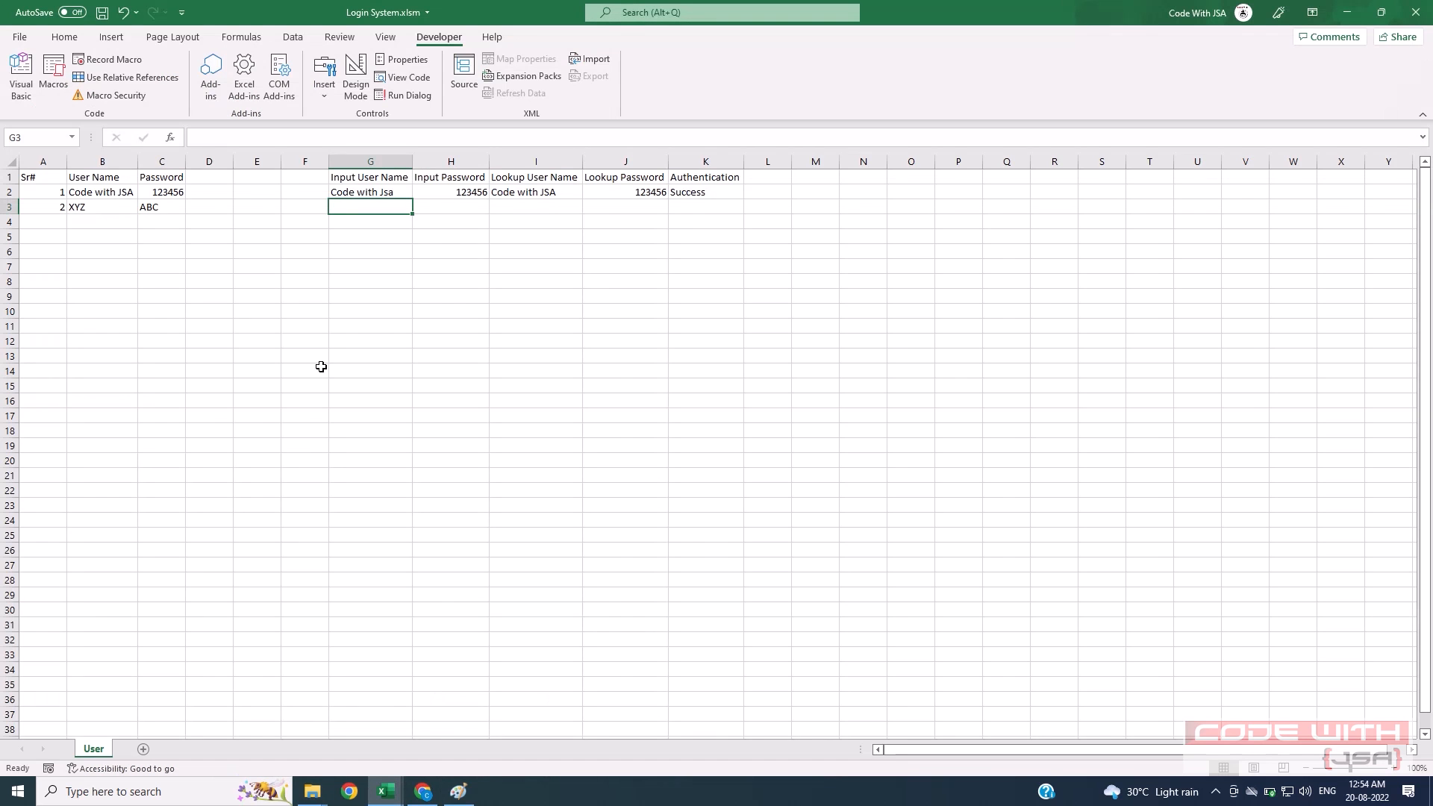
Add a sheet named Home and place the login template picture on it
{"action": "left_click", "coordinate": [190, 749]}
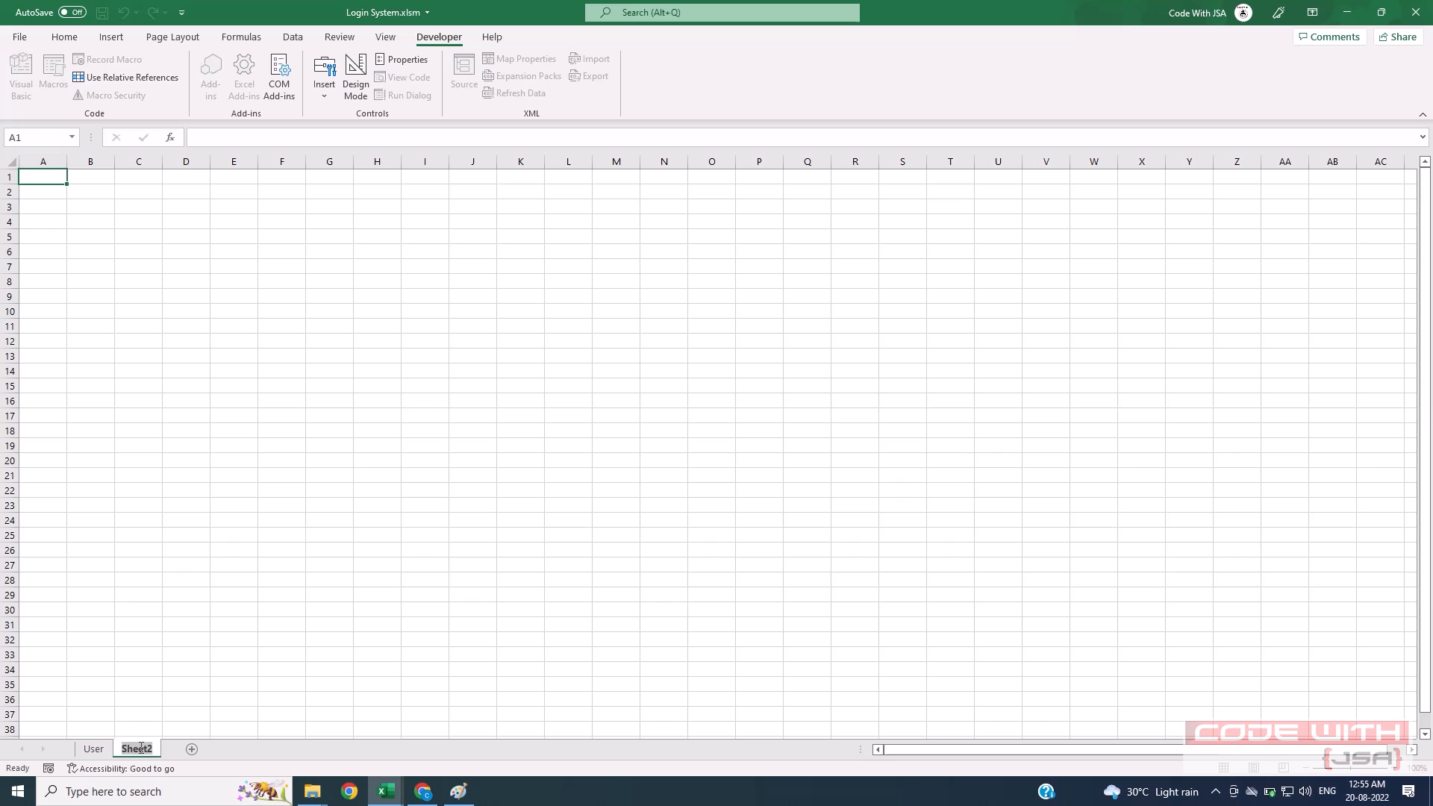
{"action": "double_click", "coordinate": [136, 748]}
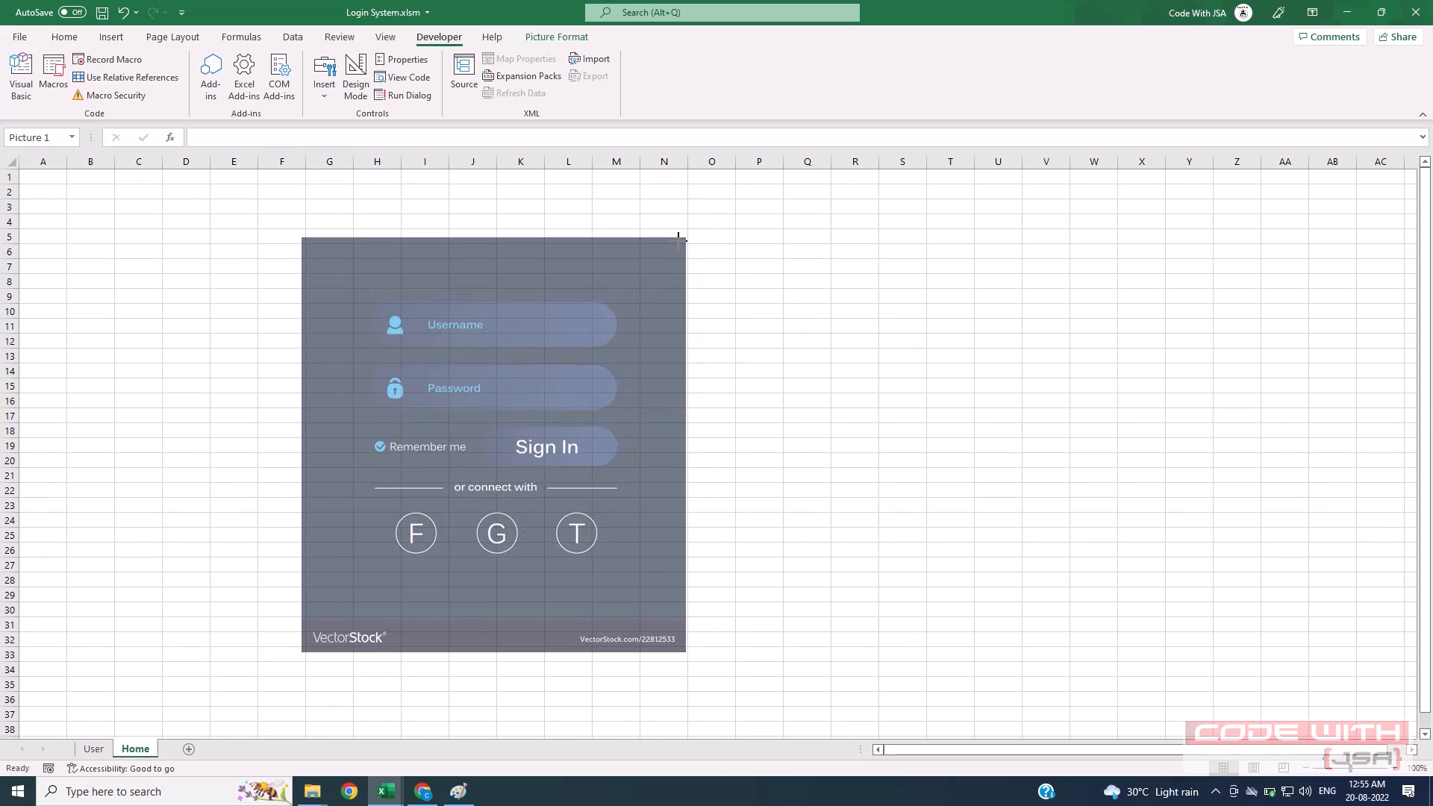
{"action": "left_click", "coordinate": [711, 355]}
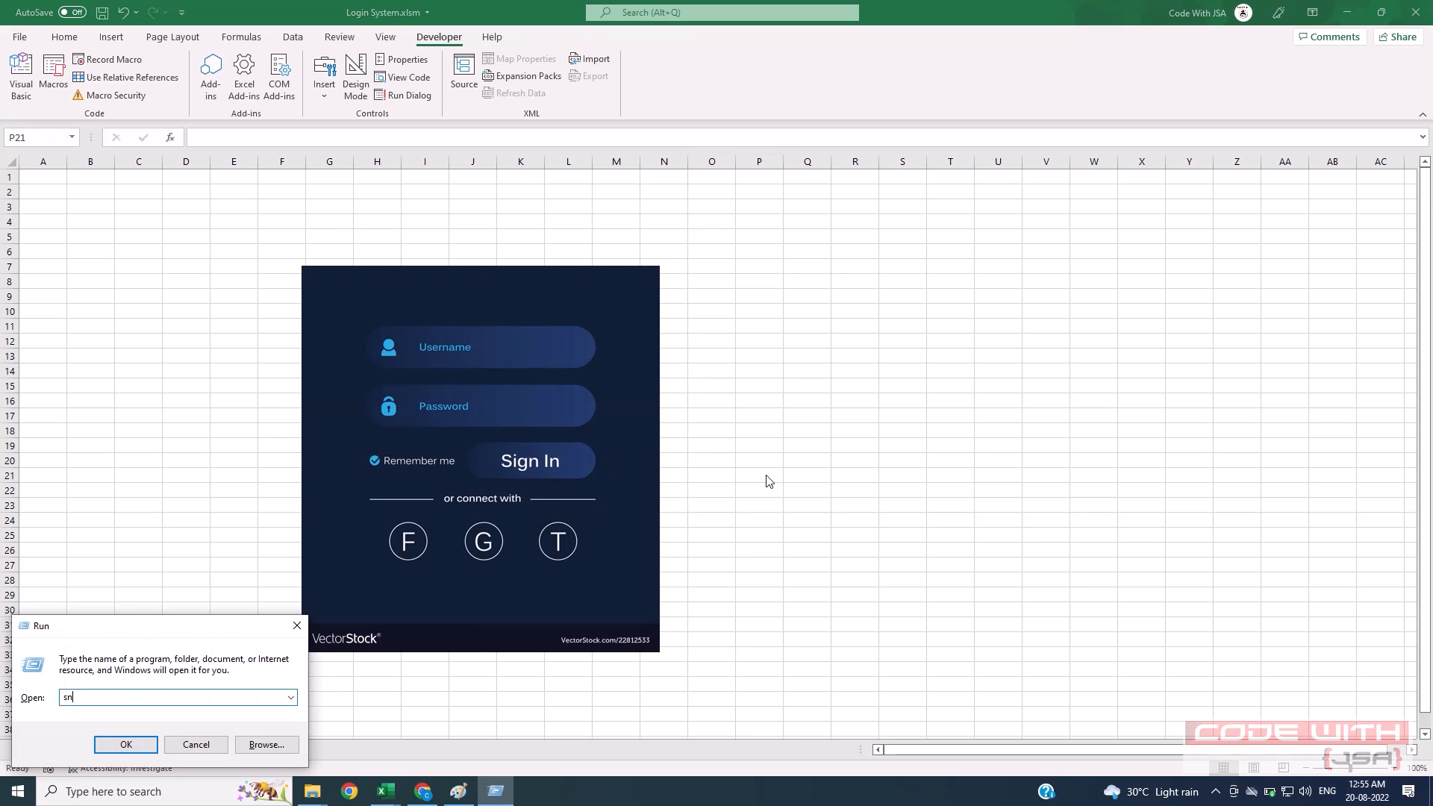
{"action": "left_click", "coordinate": [125, 744]}
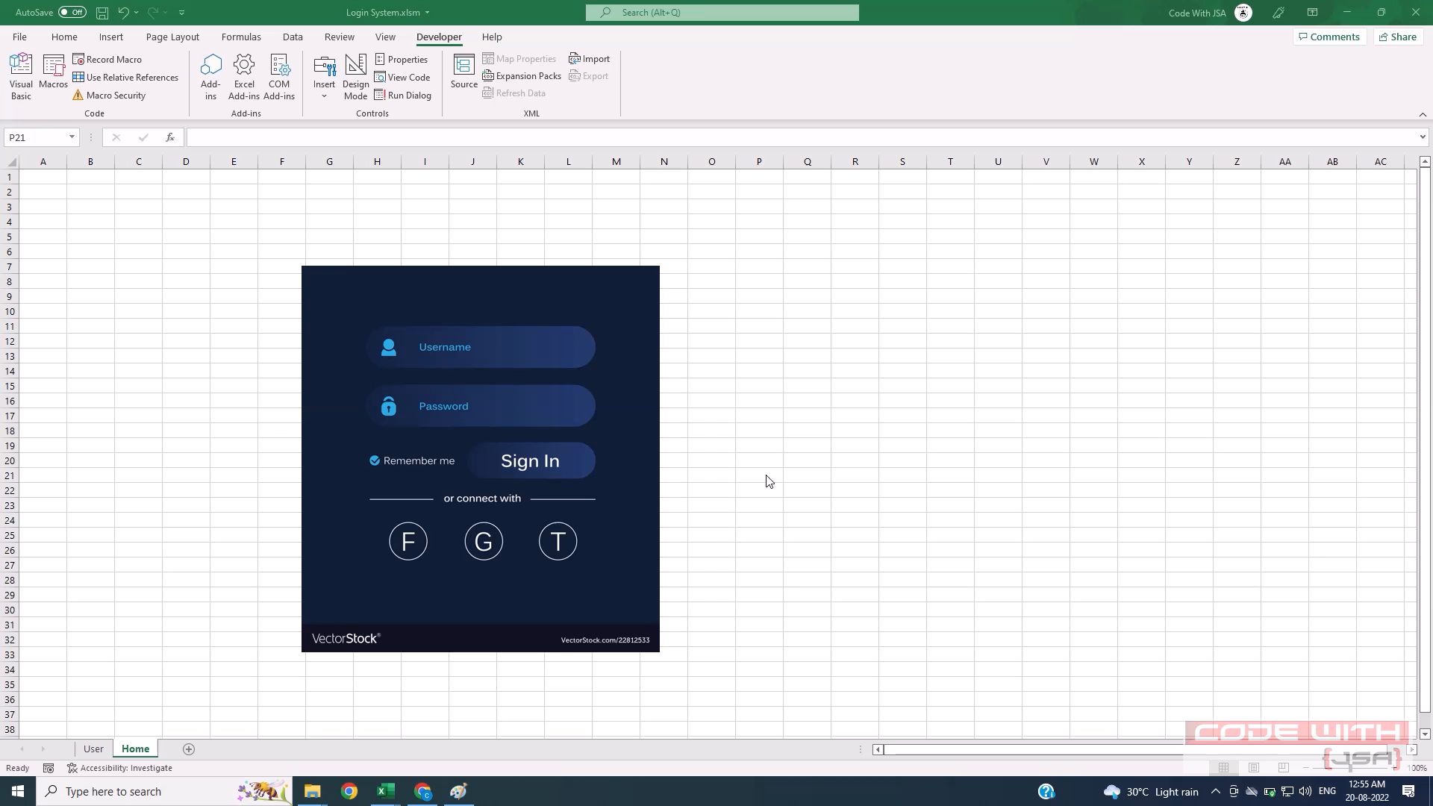
Resize the template to 472 × 670 px in Paint, remove Remember me and social icons, discard the snip
{"action": "left_click", "coordinate": [759, 475]}
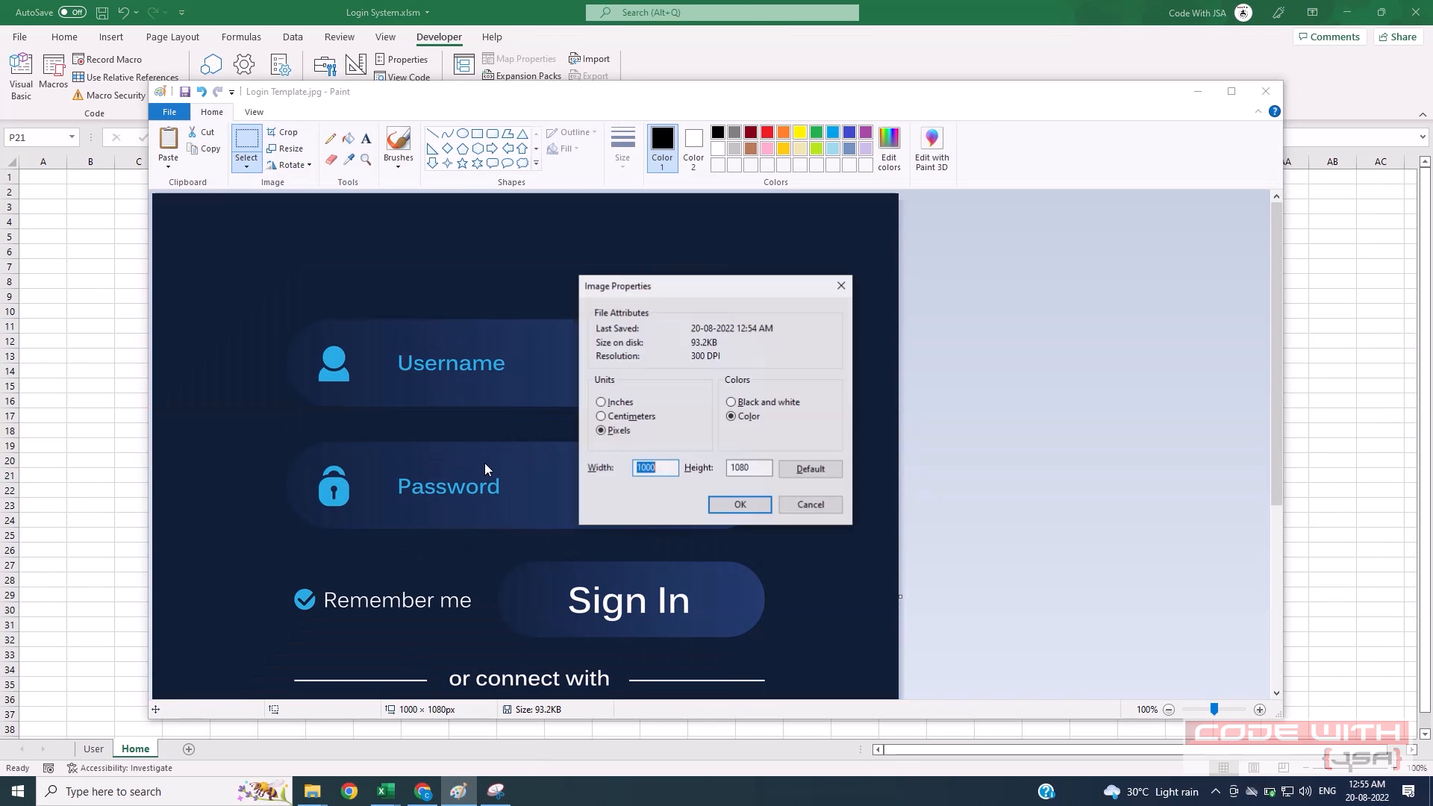
{"action": "left_click", "coordinate": [738, 504]}
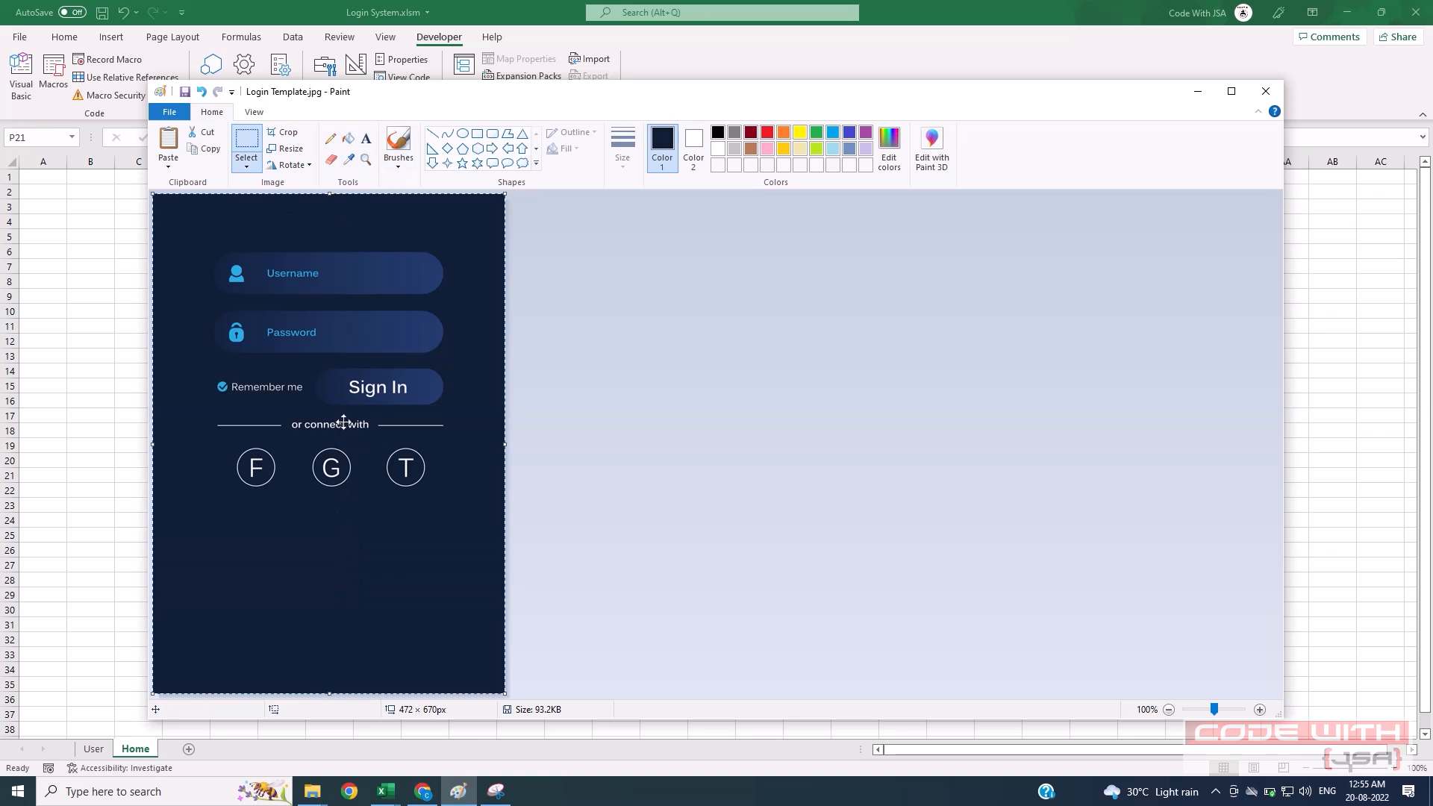
{"action": "mouse_move", "coordinate": [351, 391]}
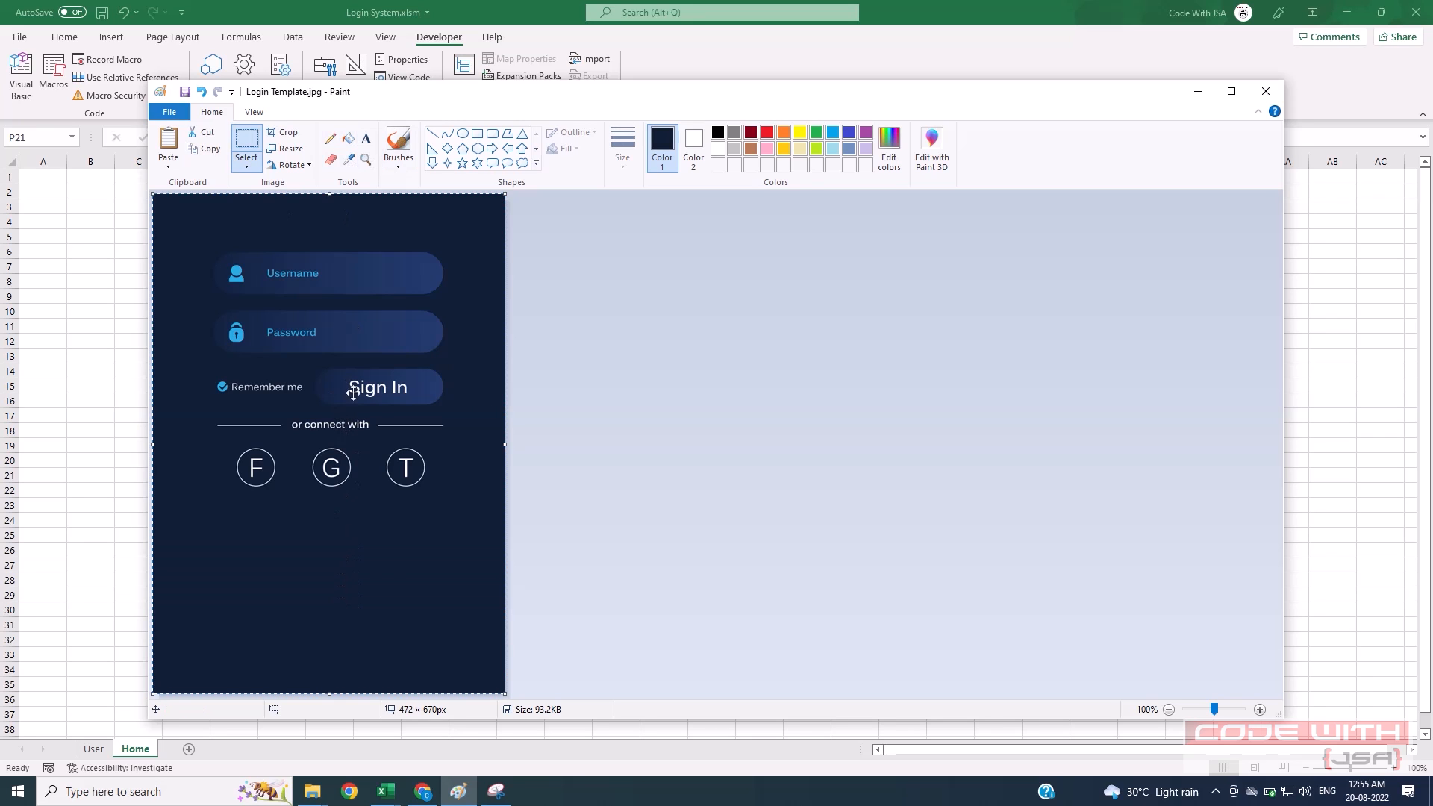
{"action": "mouse_move", "coordinate": [378, 407]}
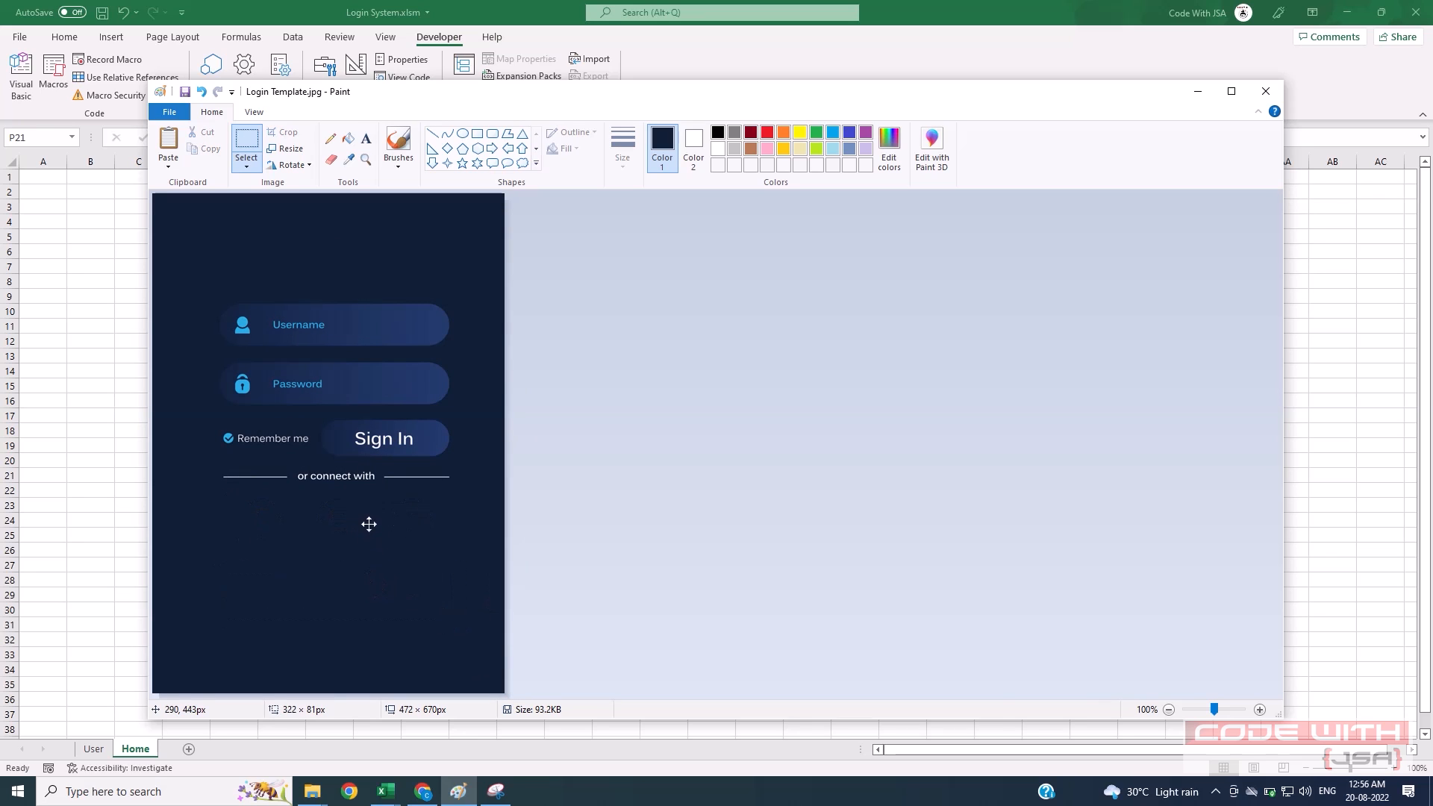
{"action": "mouse_move", "coordinate": [224, 423]}
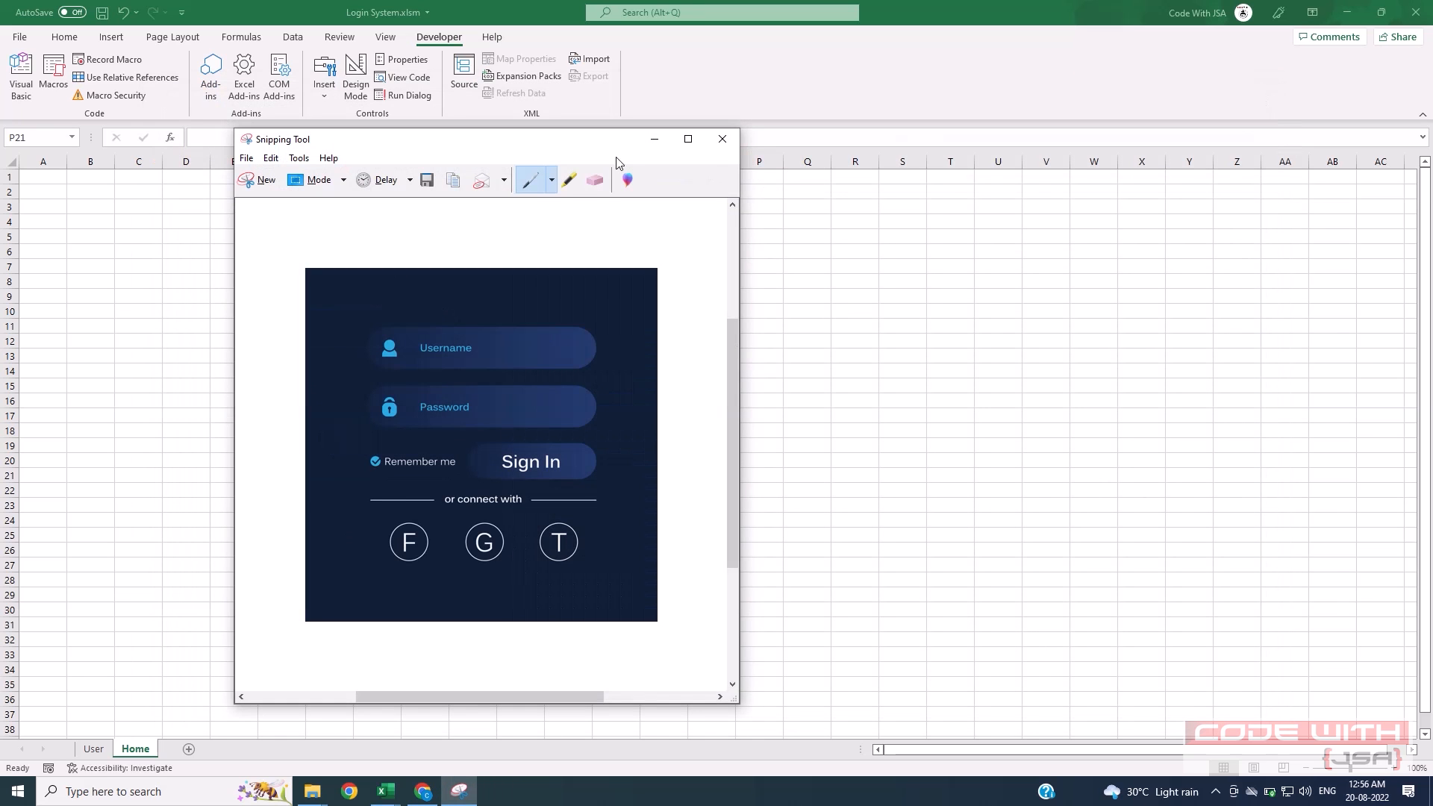
{"action": "left_click", "coordinate": [721, 138]}
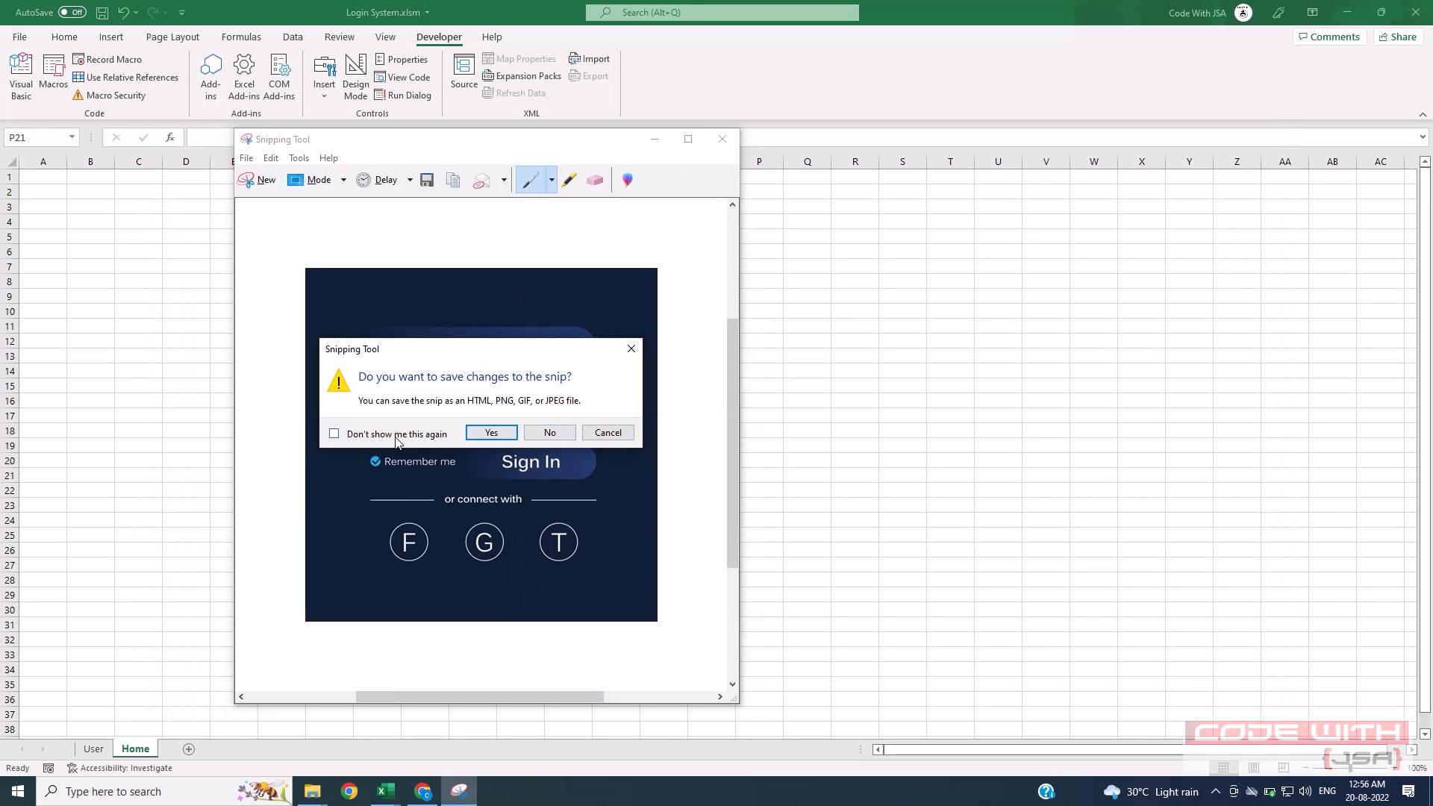
{"action": "left_click", "coordinate": [549, 432]}
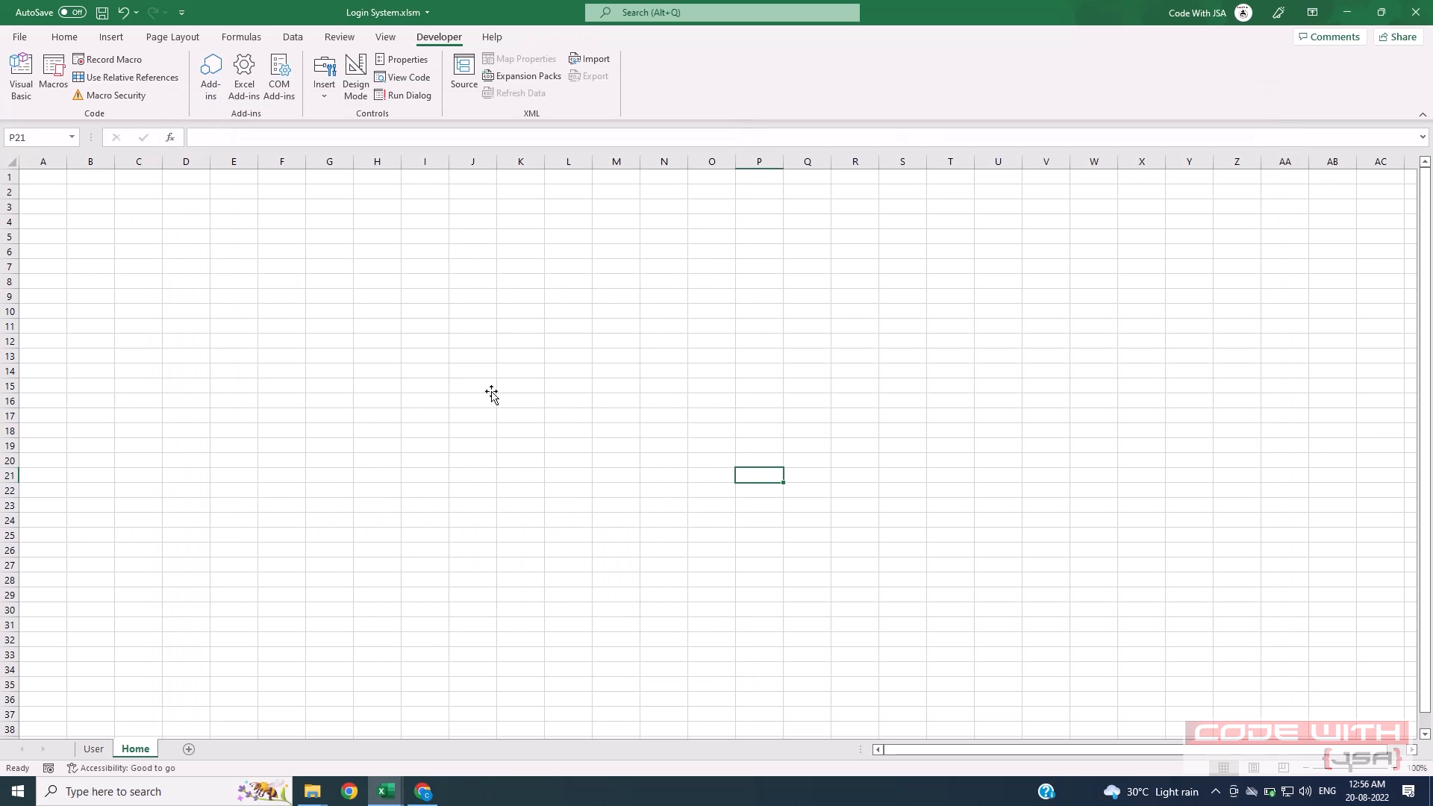
Insert a UserForm with an Image control and load the login template picture from the Images folder
{"action": "left_click", "coordinate": [20, 76]}
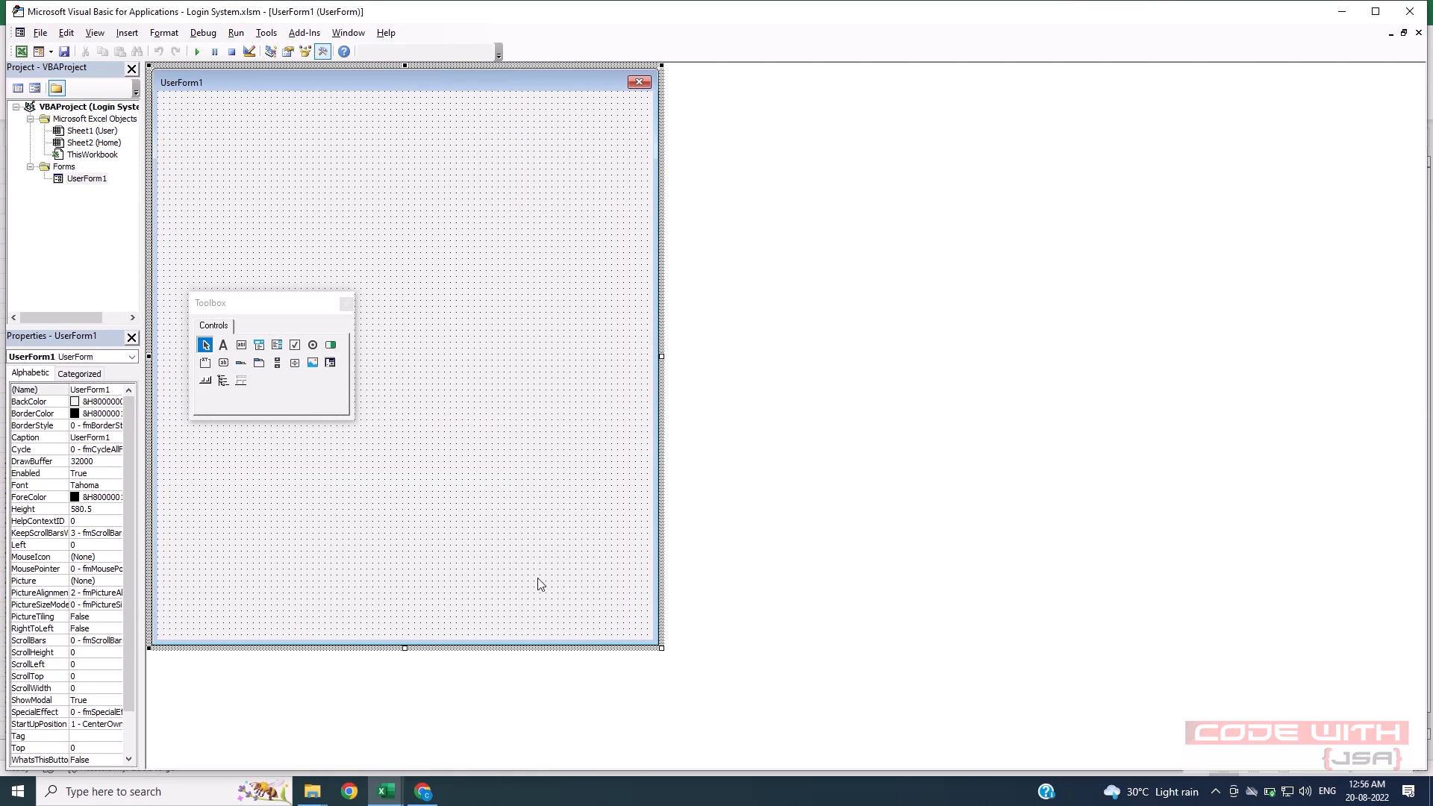
{"action": "mouse_move", "coordinate": [313, 362]}
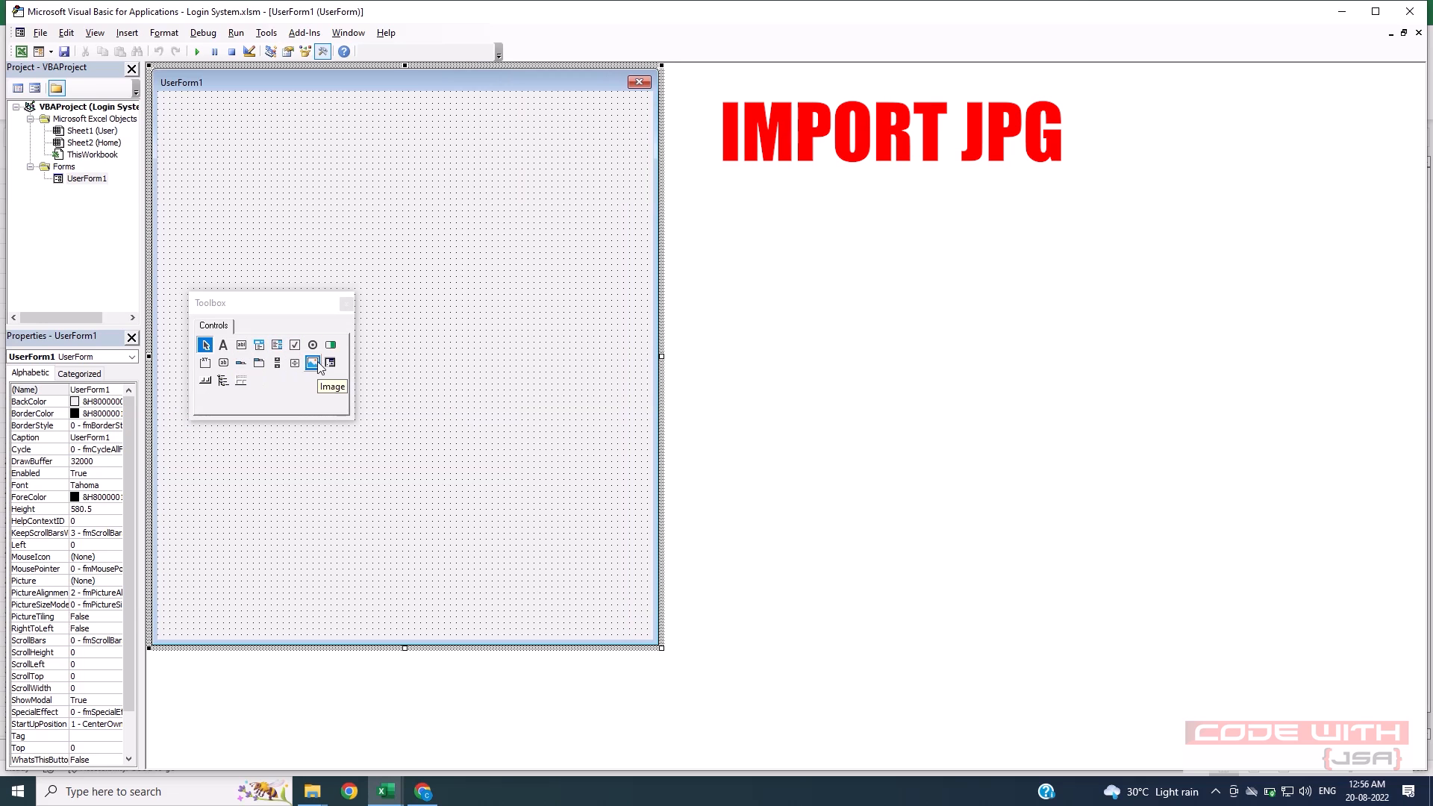
{"action": "left_click_drag", "start_coordinate": [243, 93], "coordinate": [323, 172]}
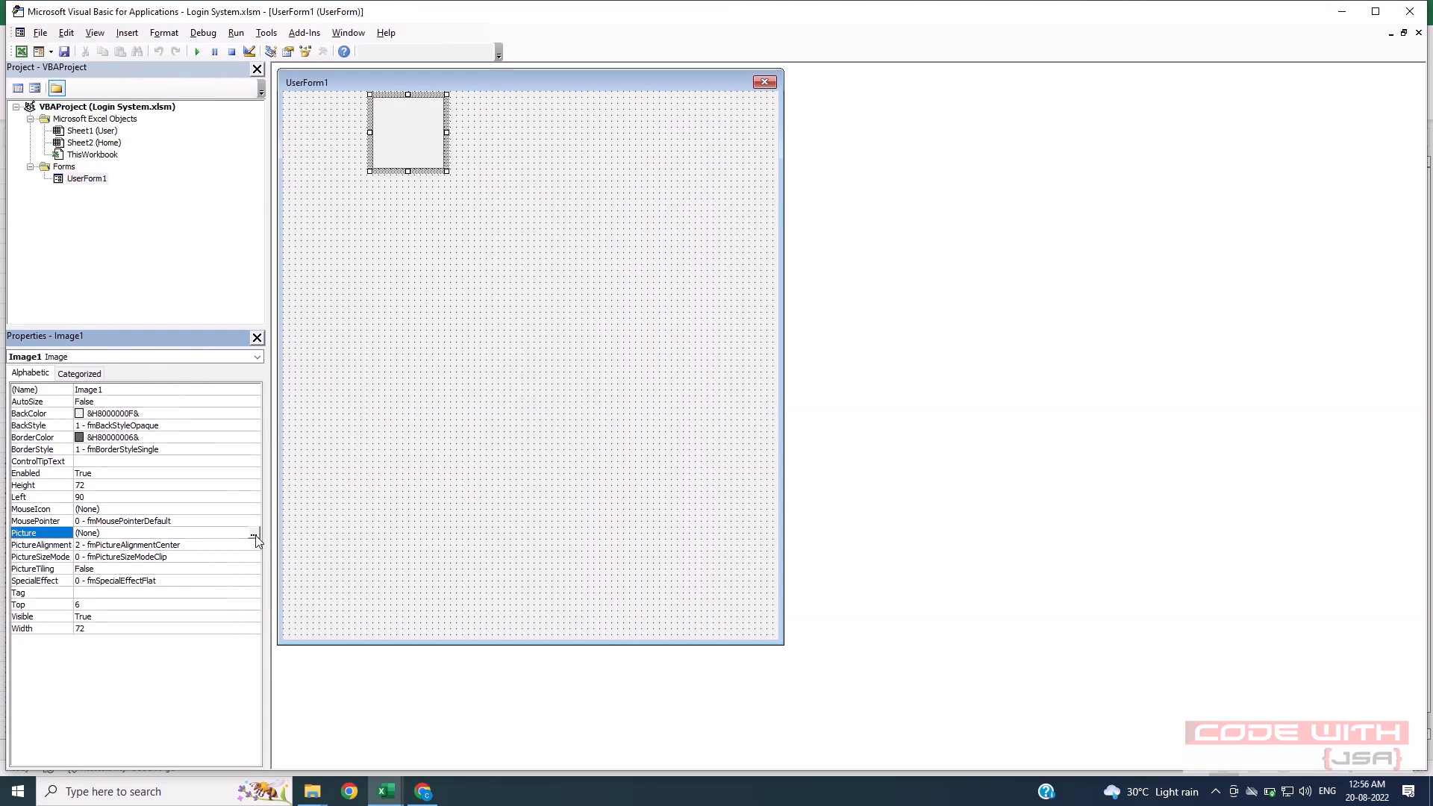
{"action": "left_click", "coordinate": [254, 533]}
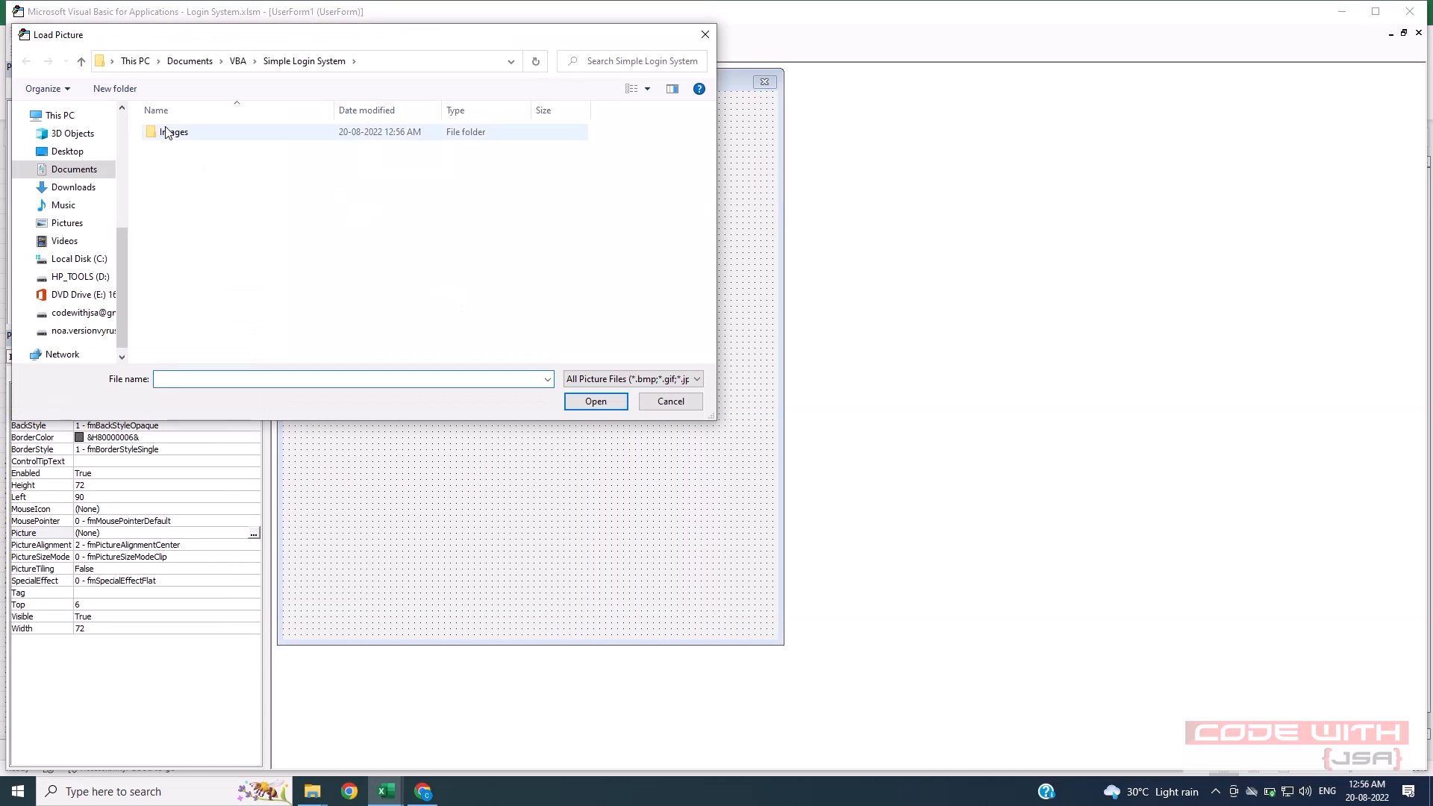
{"action": "left_click", "coordinate": [594, 401]}
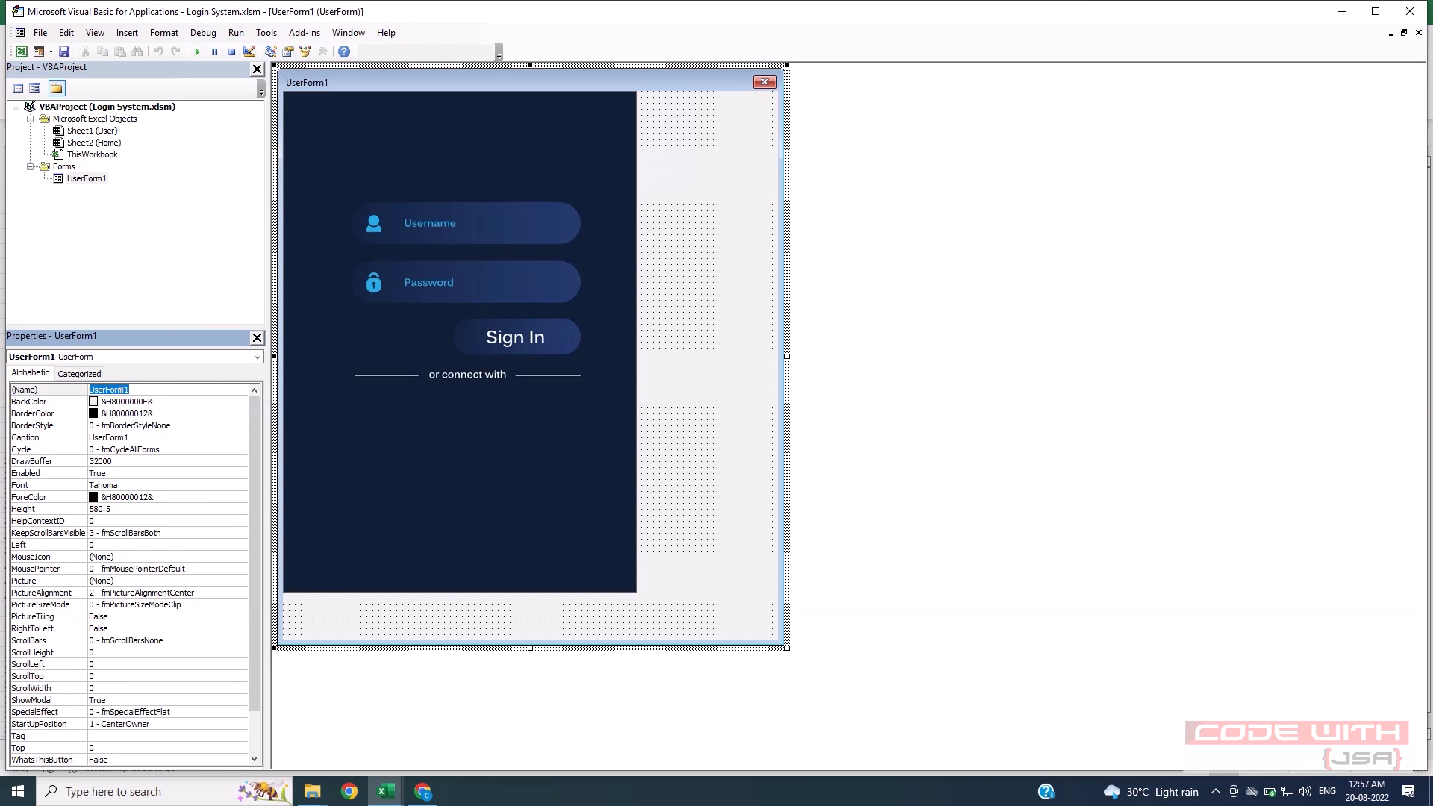
Rename the form frm_Login and shrink its height to fit the login picture
{"action": "type", "text": "frm_Login"}
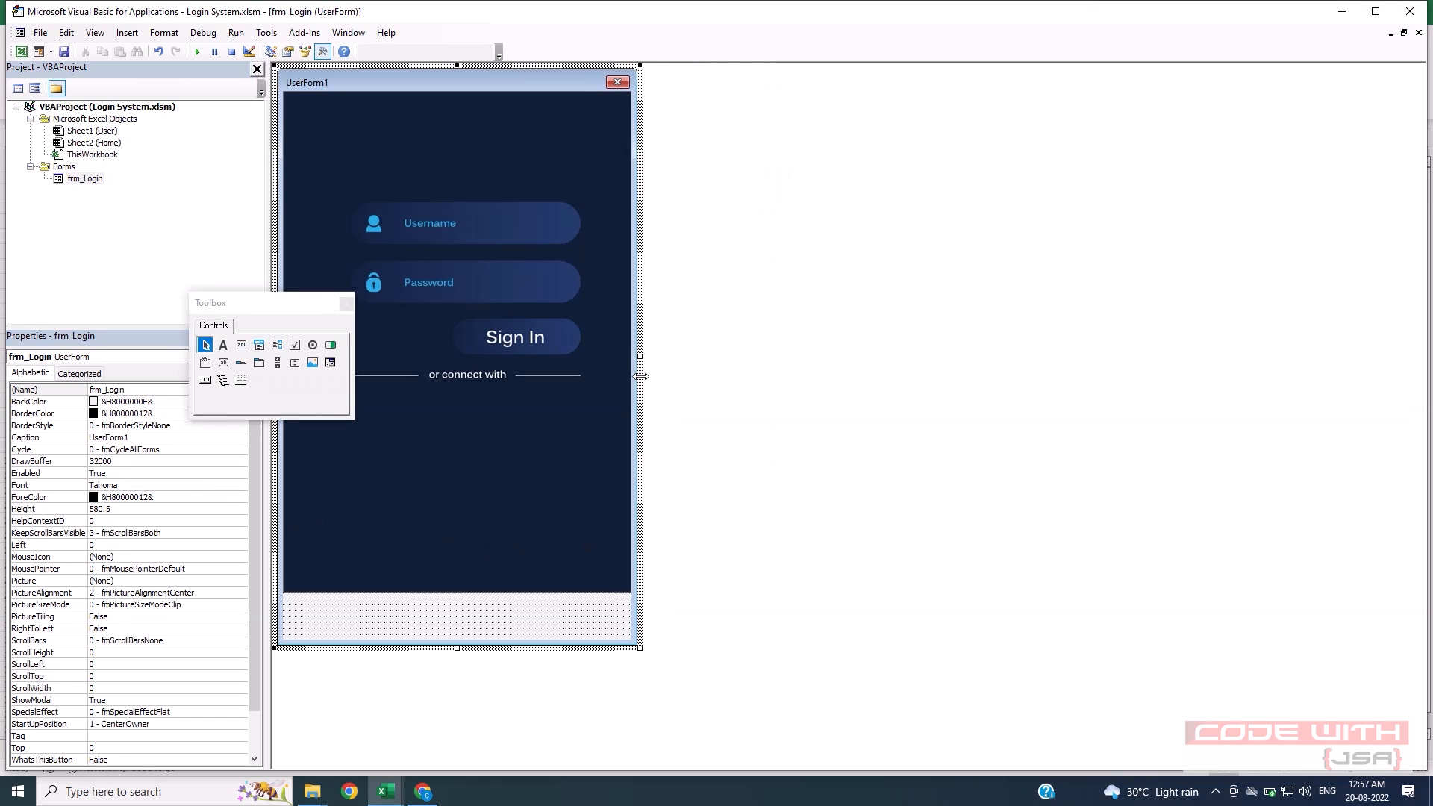
{"action": "left_click_drag", "start_coordinate": [270, 302], "coordinate": [150, 236]}
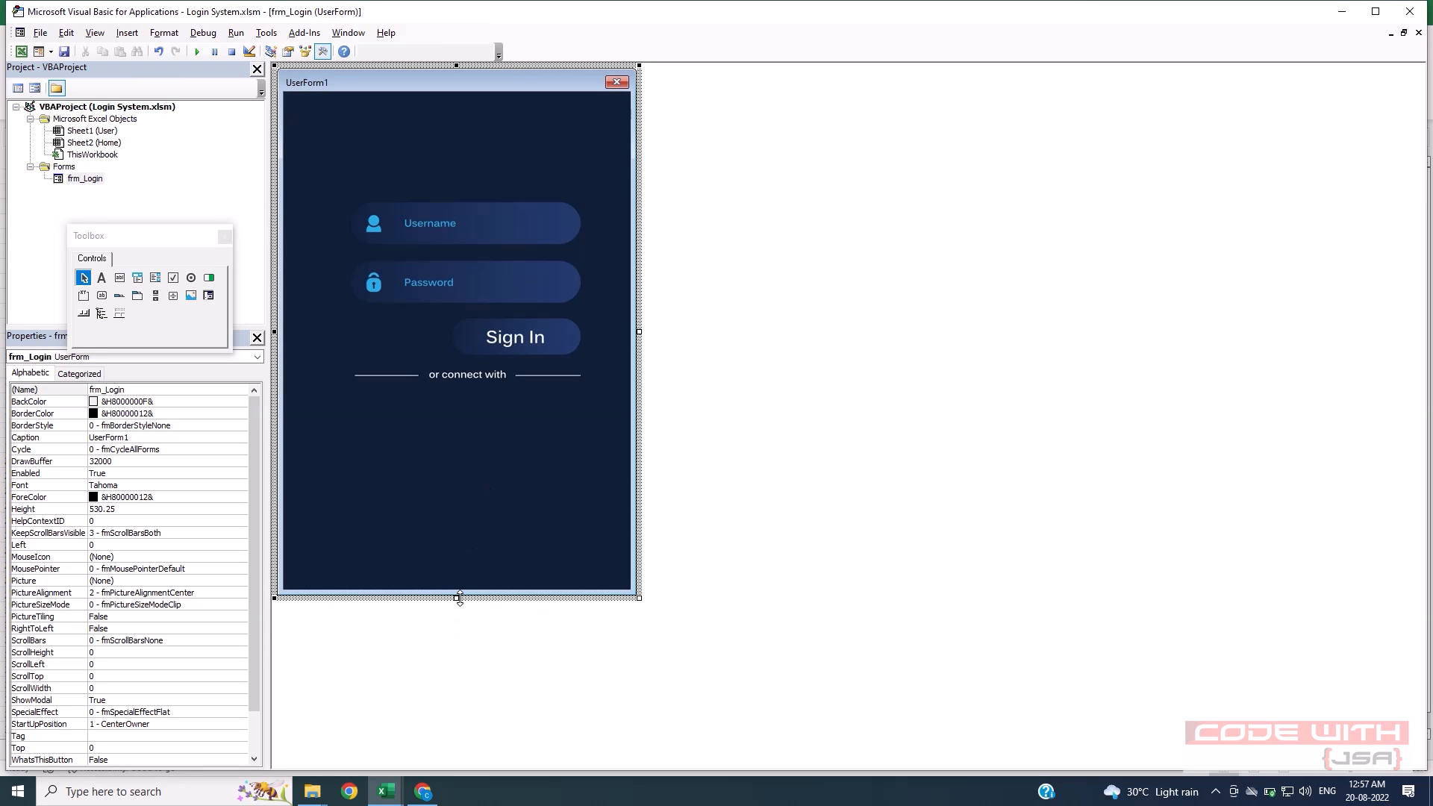
{"action": "mouse_move", "coordinate": [436, 224]}
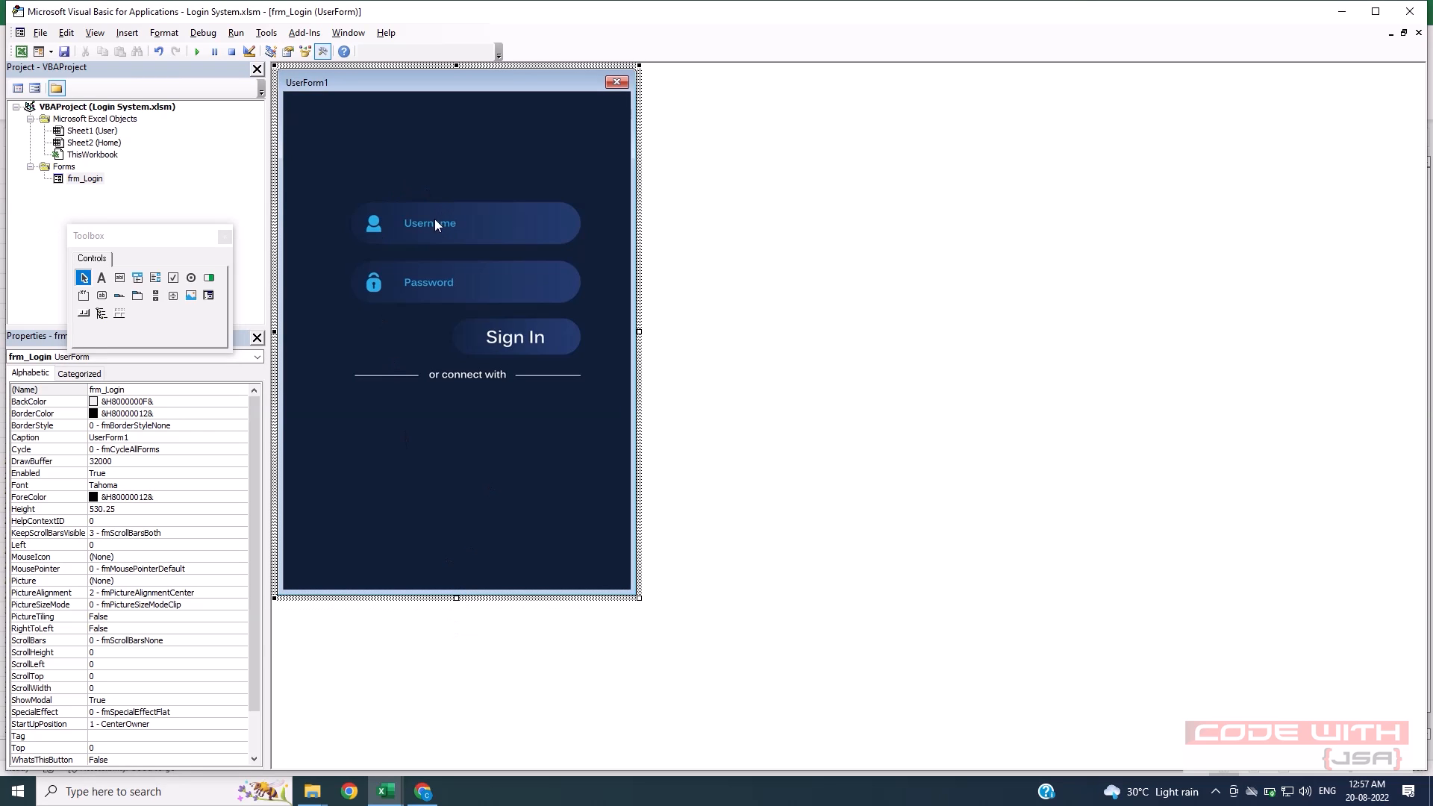
{"action": "mouse_move", "coordinate": [406, 284]}
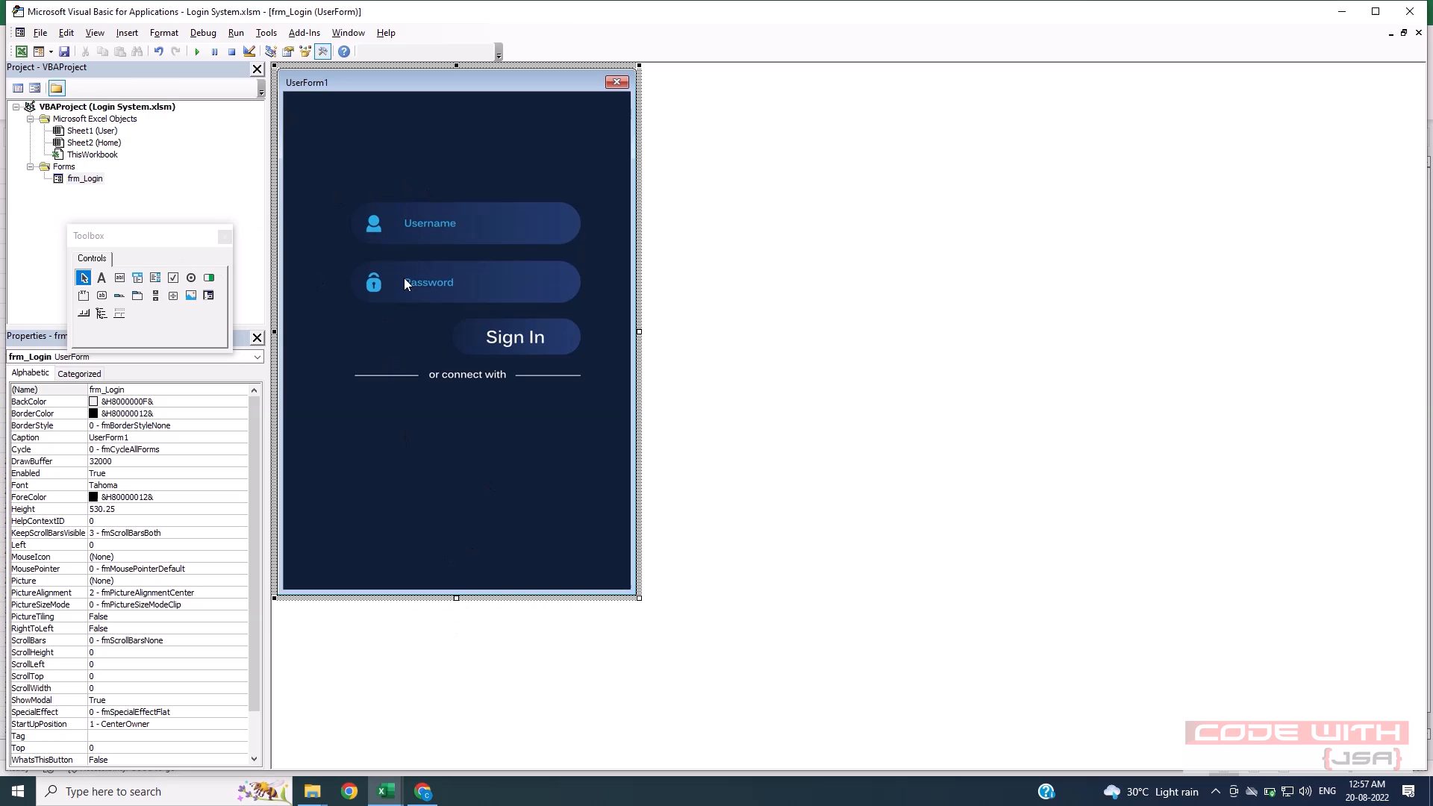
{"action": "mouse_move", "coordinate": [365, 740]}
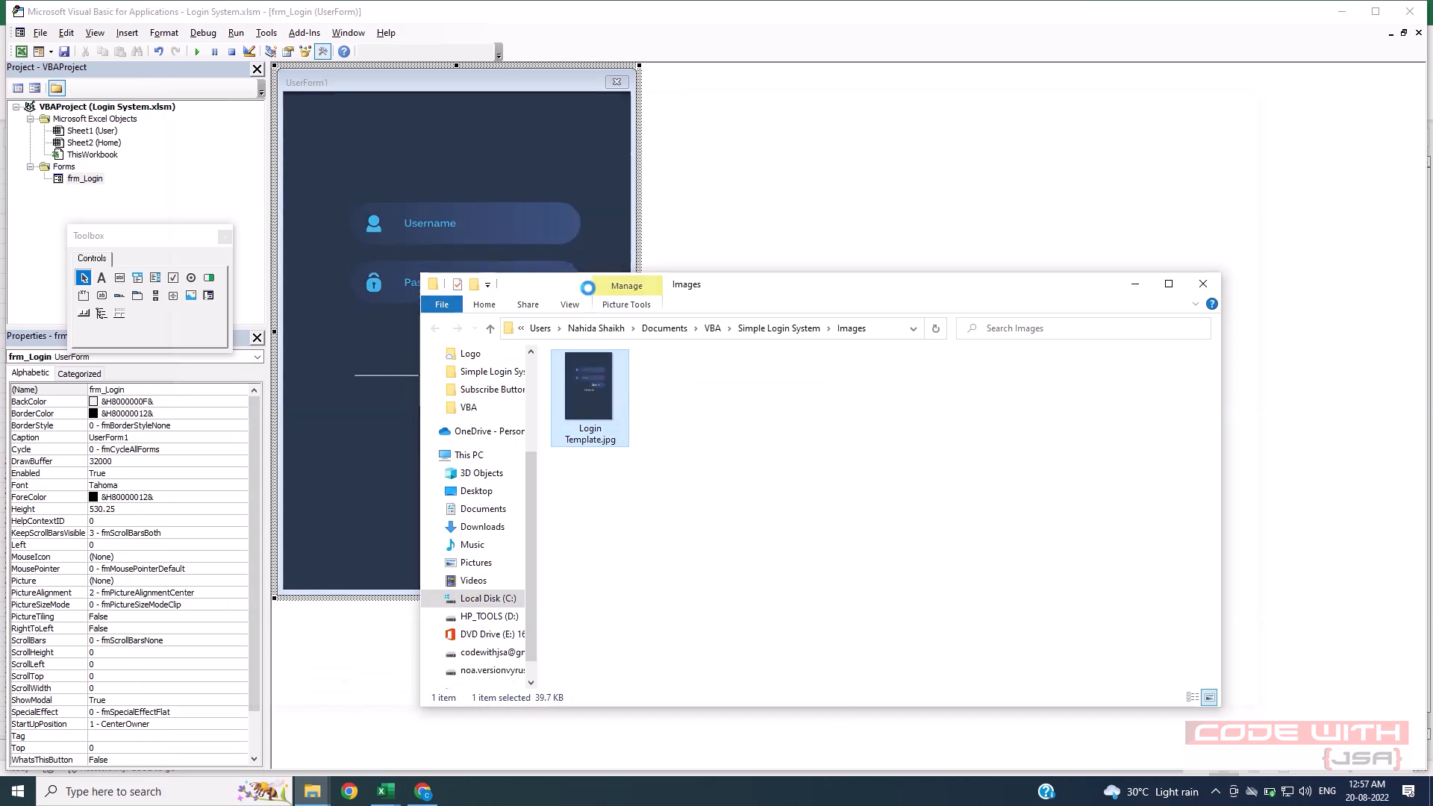
Erase the Username and Password placeholder words in Paint, save, and reload the cleaned picture into the form
{"action": "double_click", "coordinate": [589, 398]}
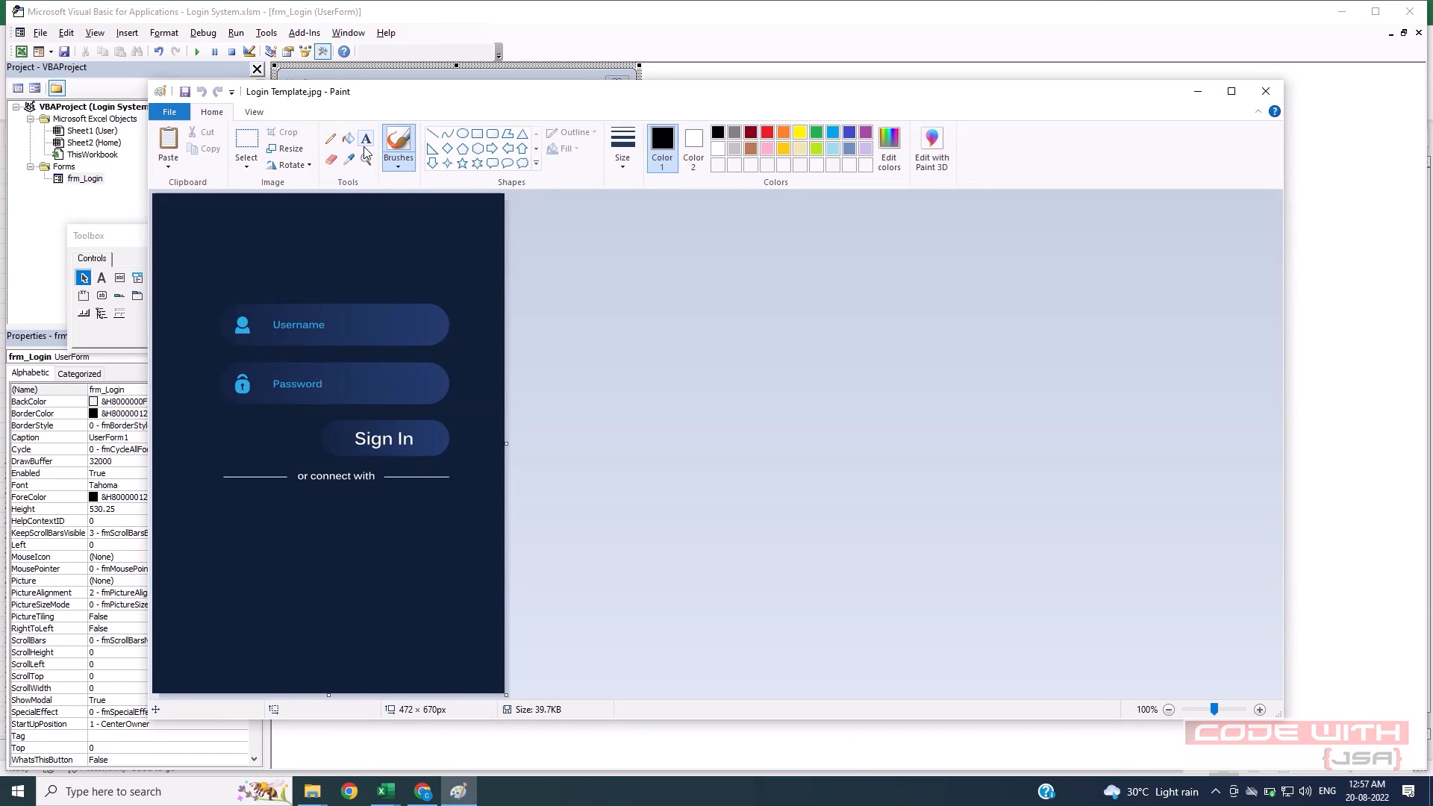
{"action": "left_click", "coordinate": [1259, 708]}
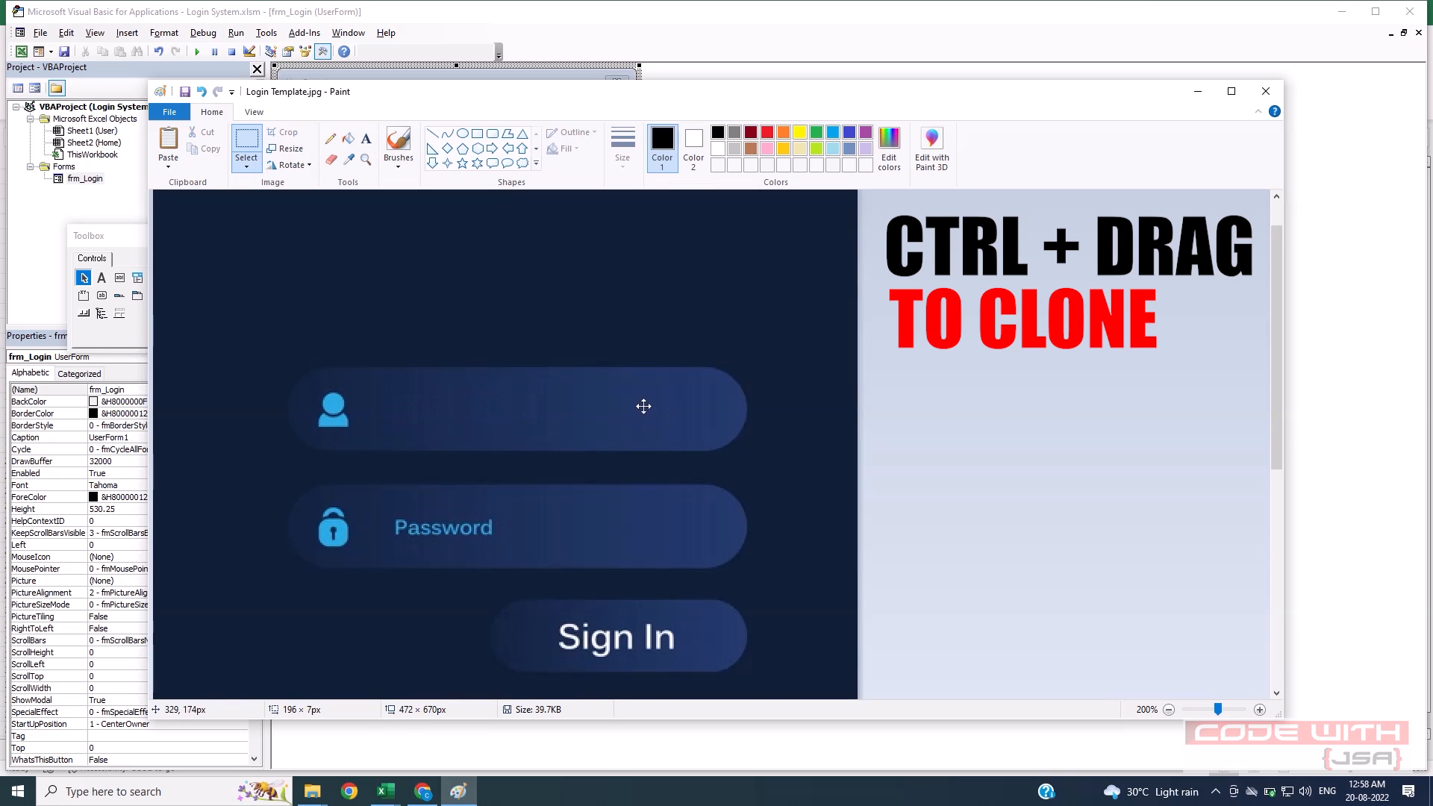
{"action": "mouse_move", "coordinate": [376, 501]}
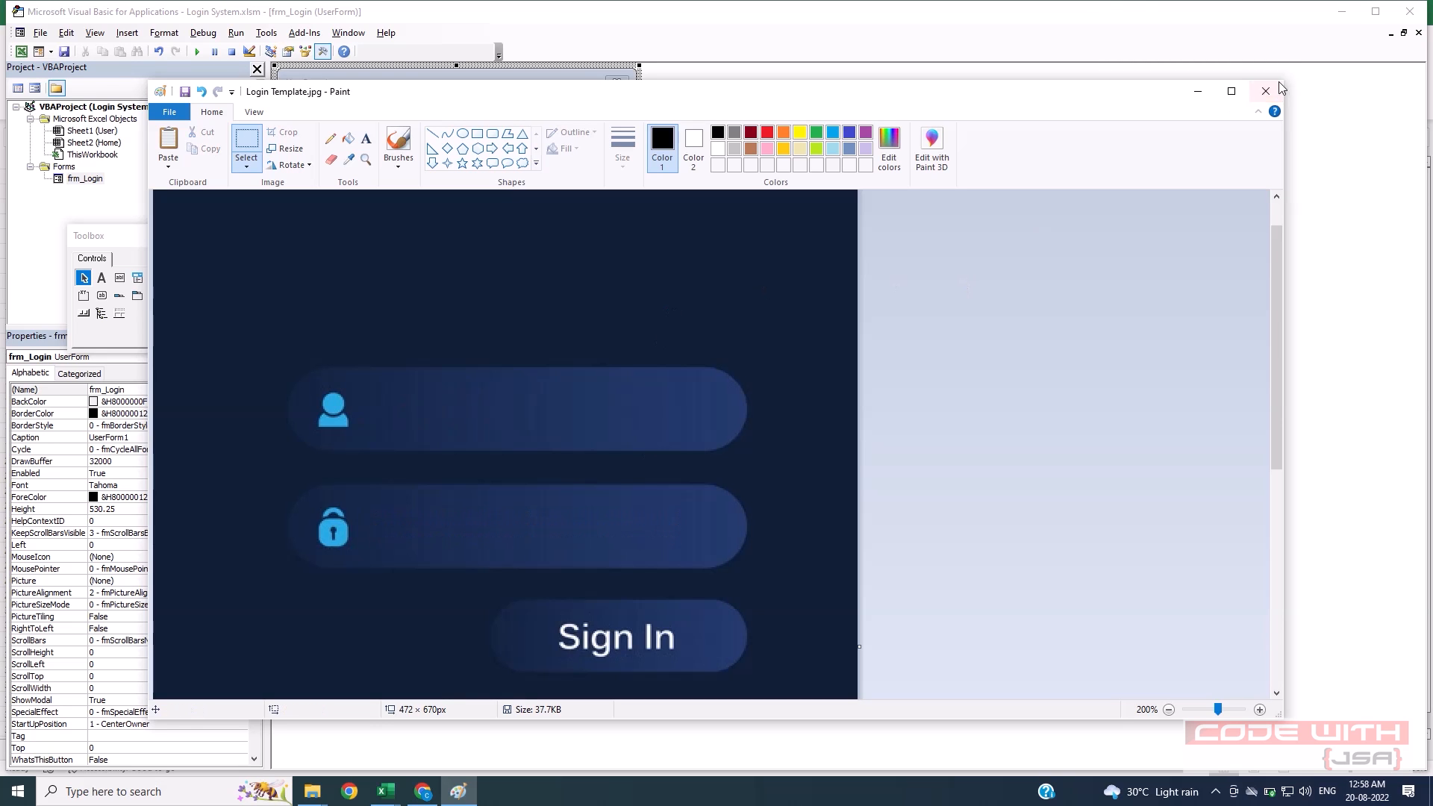
{"action": "left_click", "coordinate": [1264, 90]}
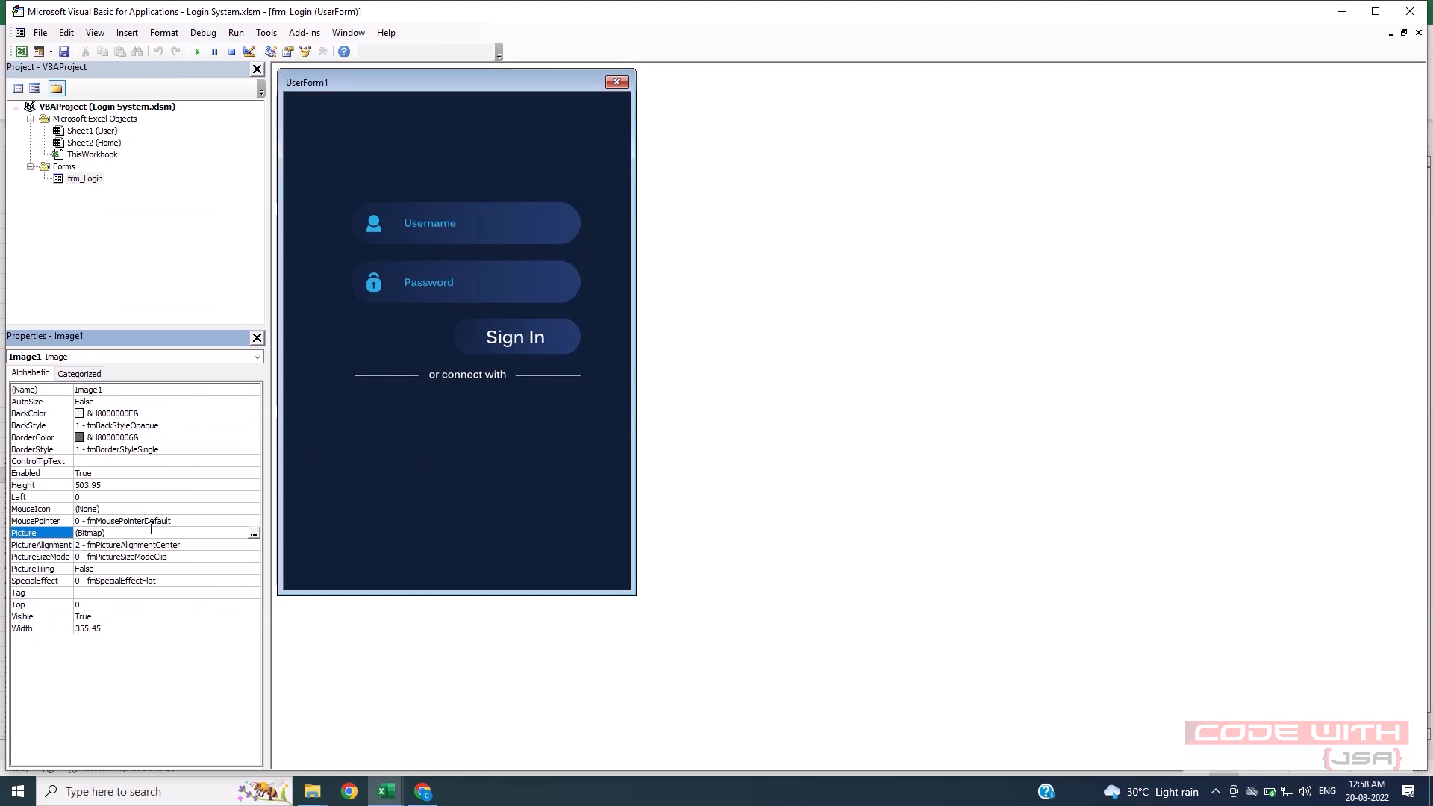
{"action": "left_click", "coordinate": [253, 533]}
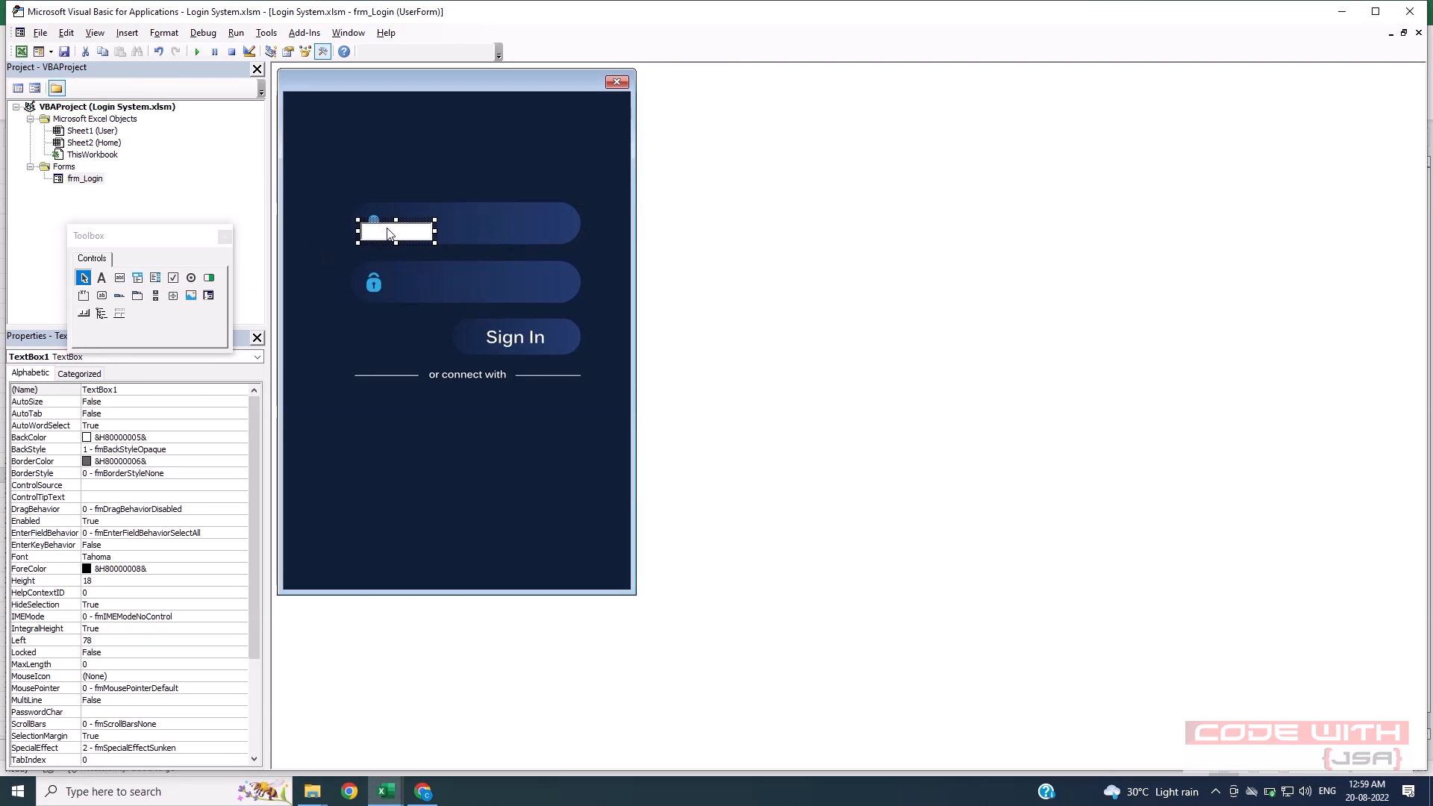
Position and stretch a text box across the username bar beside its icon
{"action": "left_click_drag", "start_coordinate": [395, 229], "coordinate": [430, 225]}
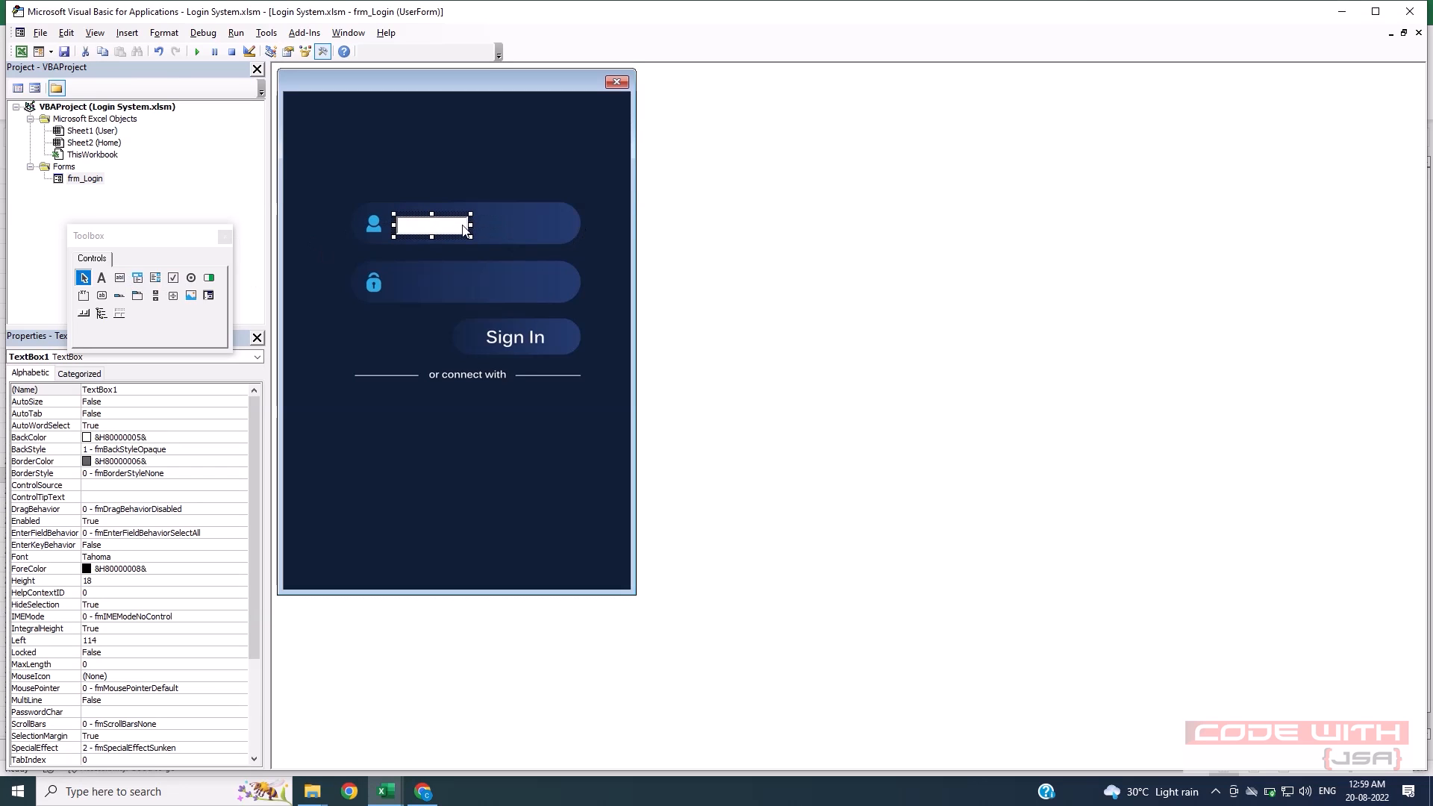
{"action": "left_click_drag", "start_coordinate": [465, 223], "coordinate": [573, 224]}
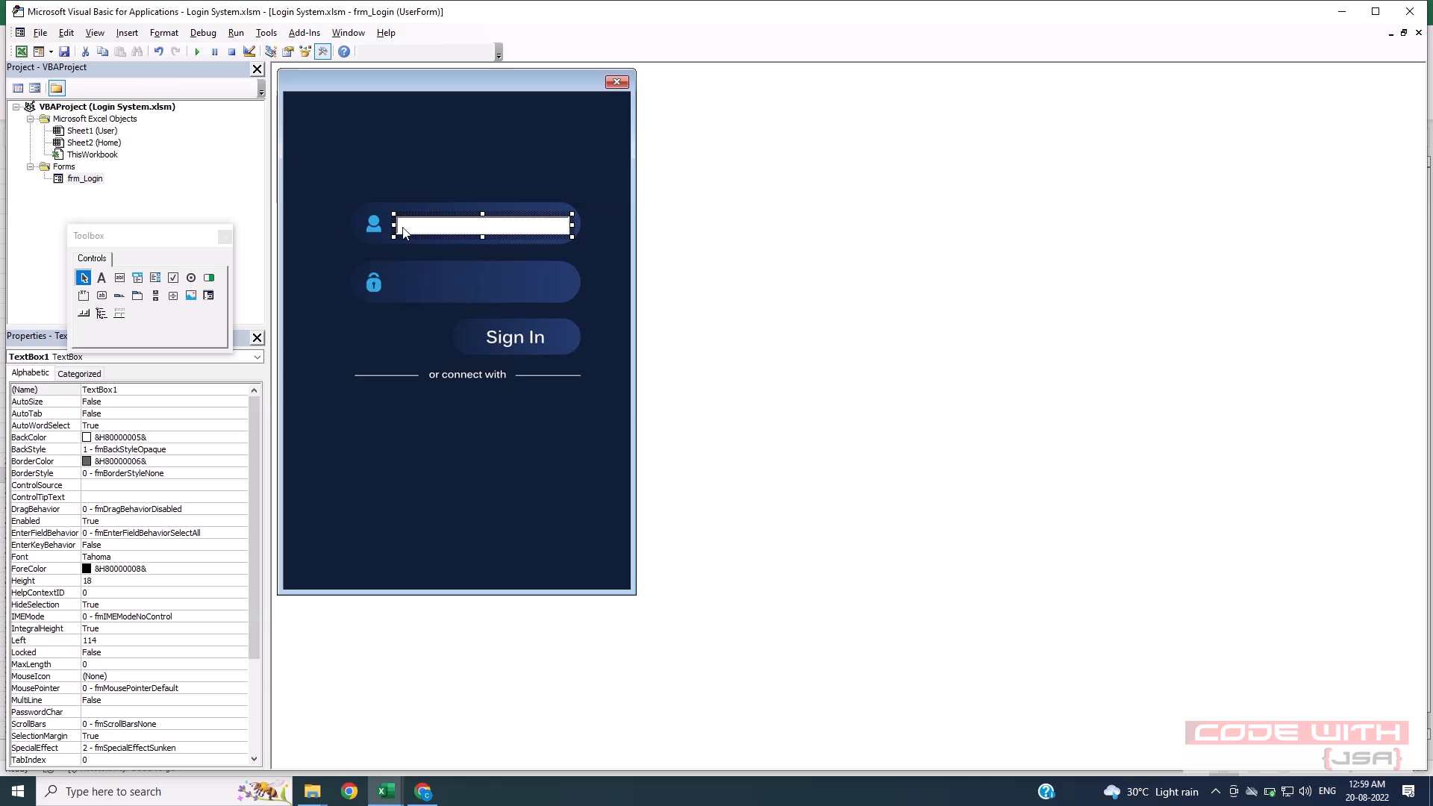
{"action": "left_click_drag", "start_coordinate": [482, 226], "coordinate": [476, 225]}
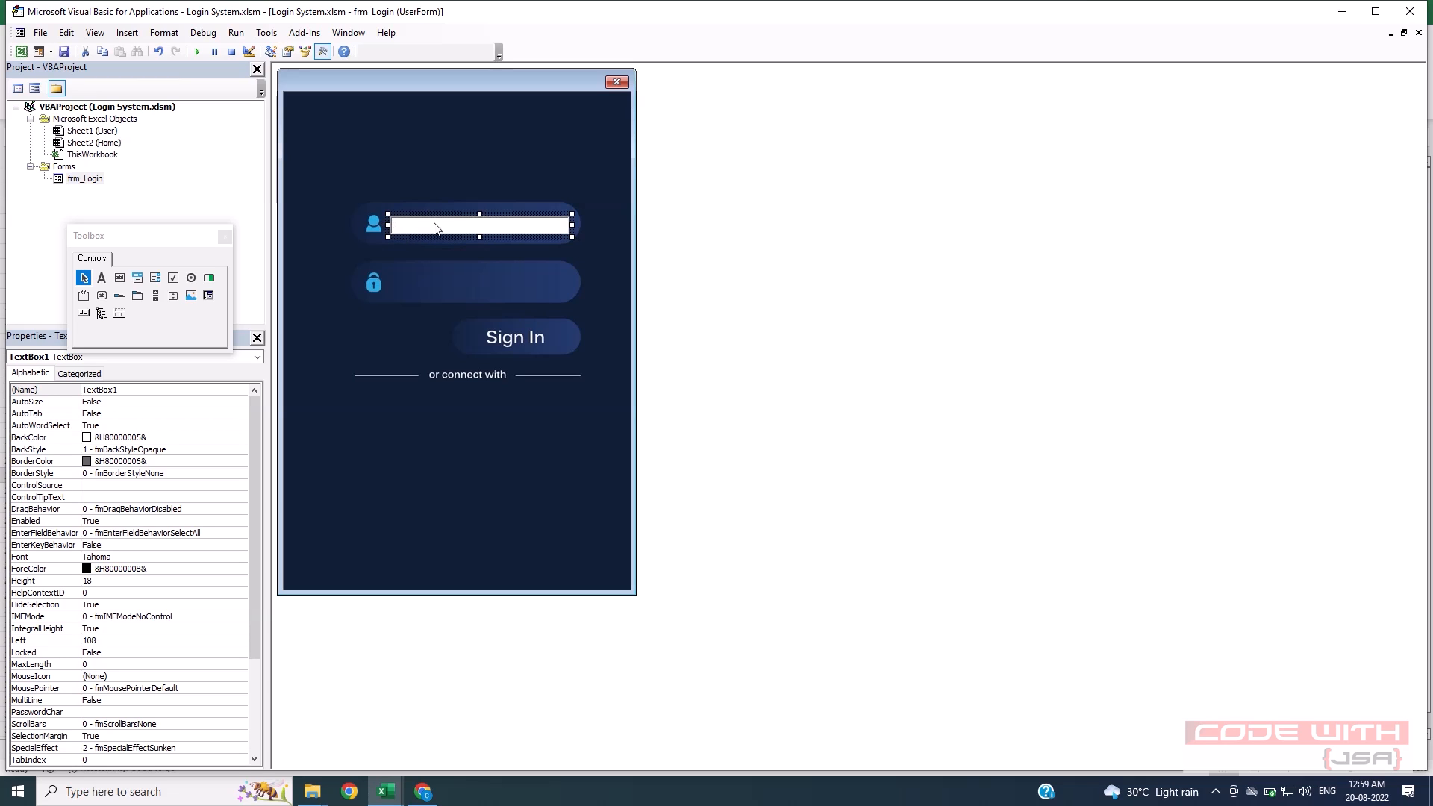
Set the password text box's PasswordChar so typed characters show as asterisks
{"action": "scroll", "scroll_direction": "down", "scroll_amount": 3}
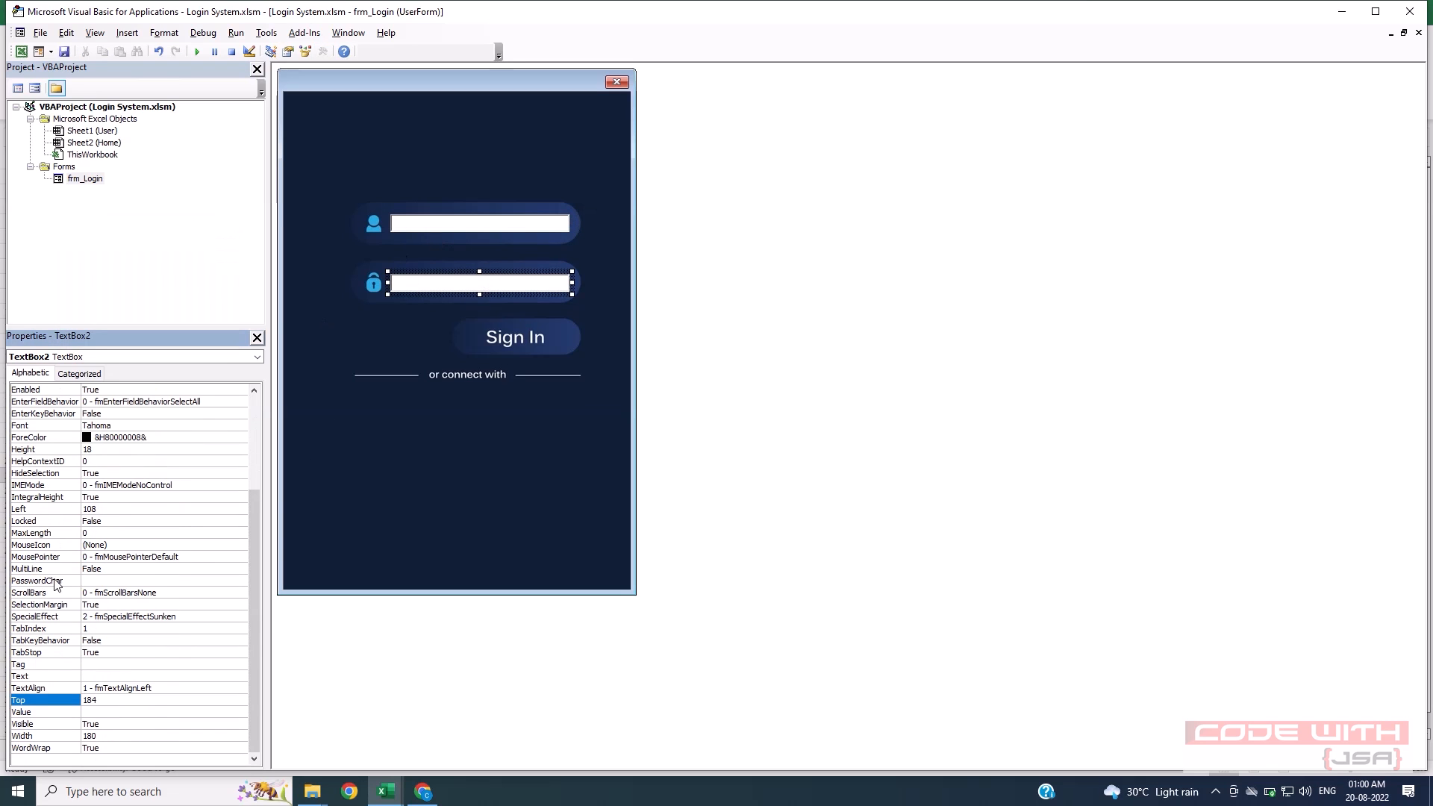
{"action": "left_click", "coordinate": [164, 581]}
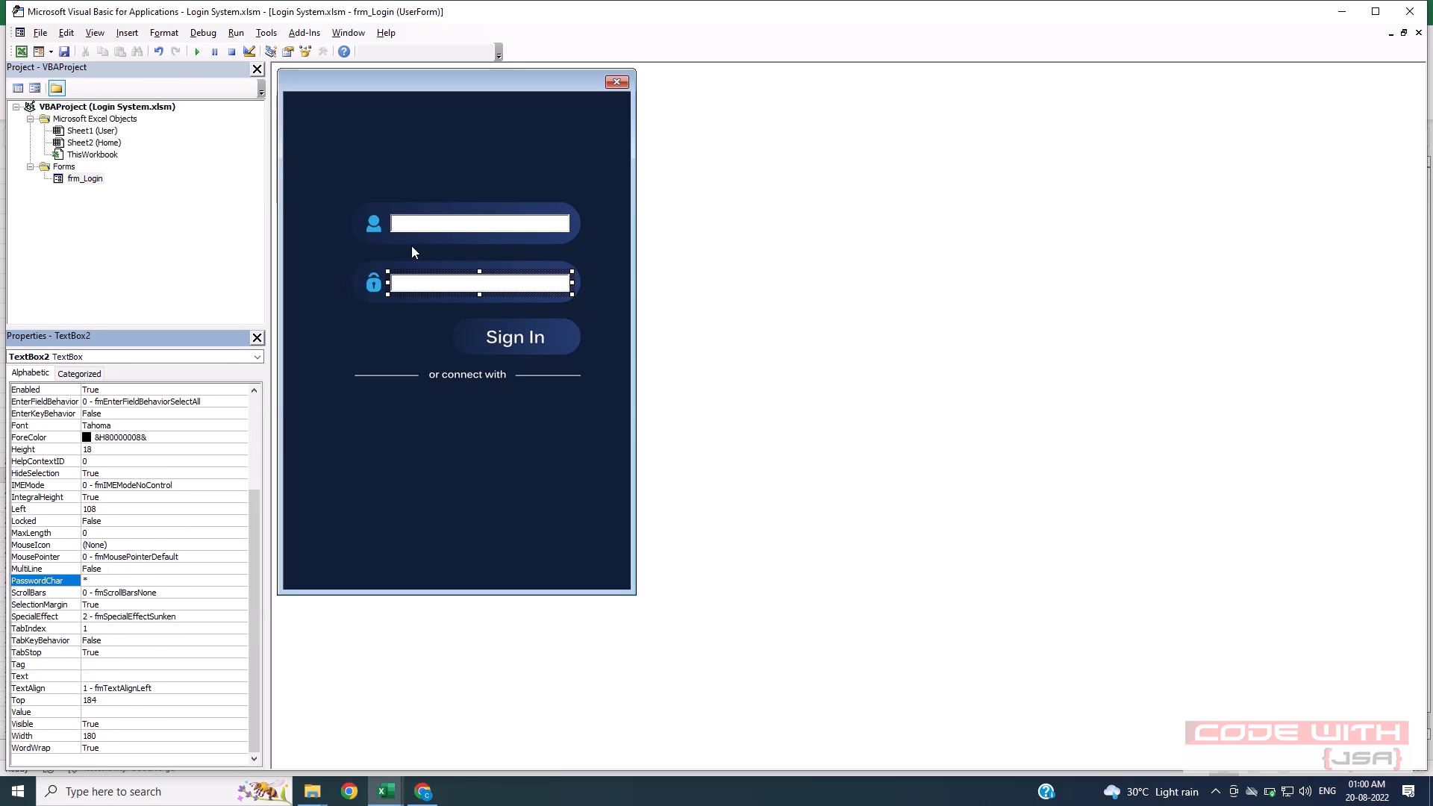
{"action": "left_click", "coordinate": [480, 222]}
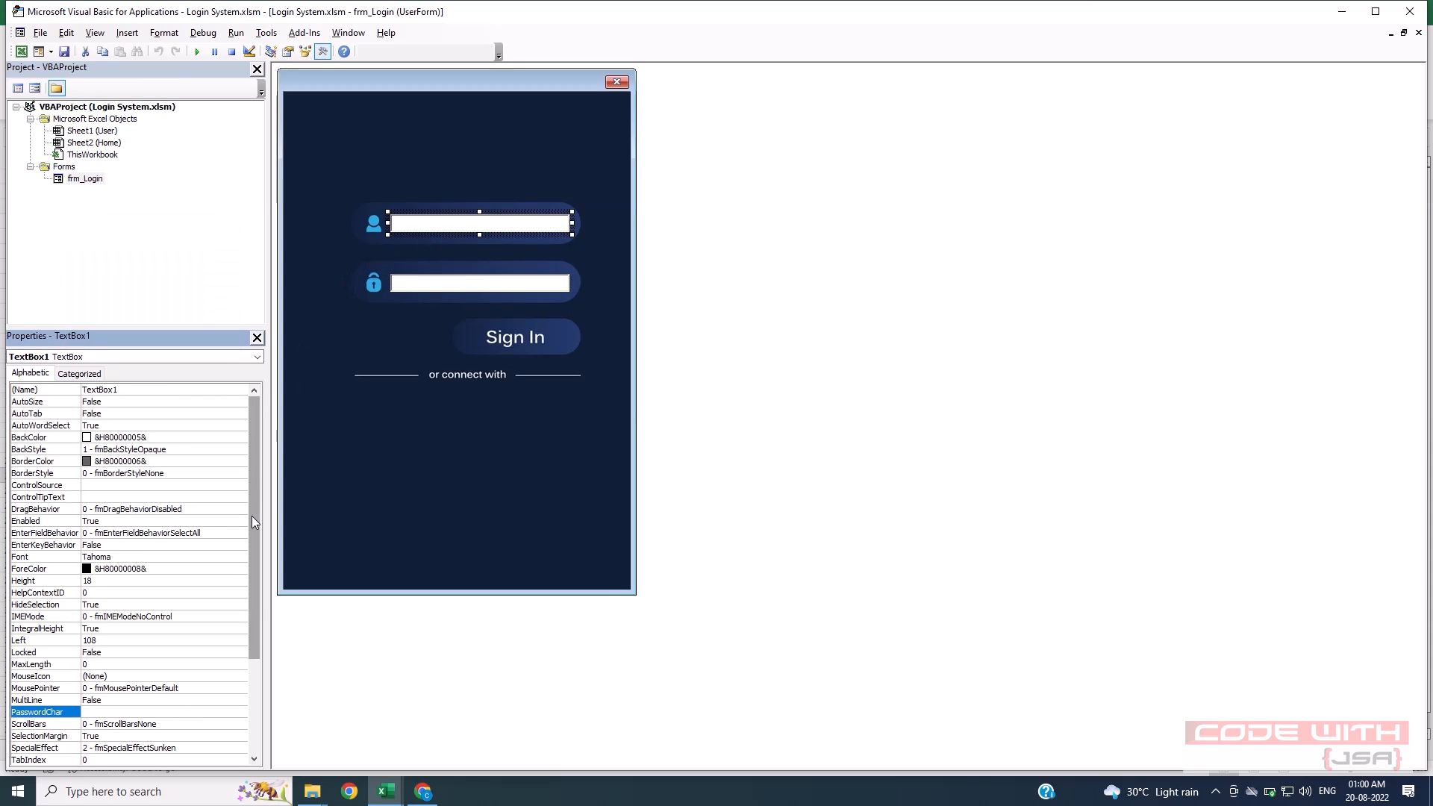
Set both text boxes to fmBackStyleTransparent and fmSpecialEffectFlat so the dark bars show through
{"action": "left_click", "coordinate": [37, 461]}
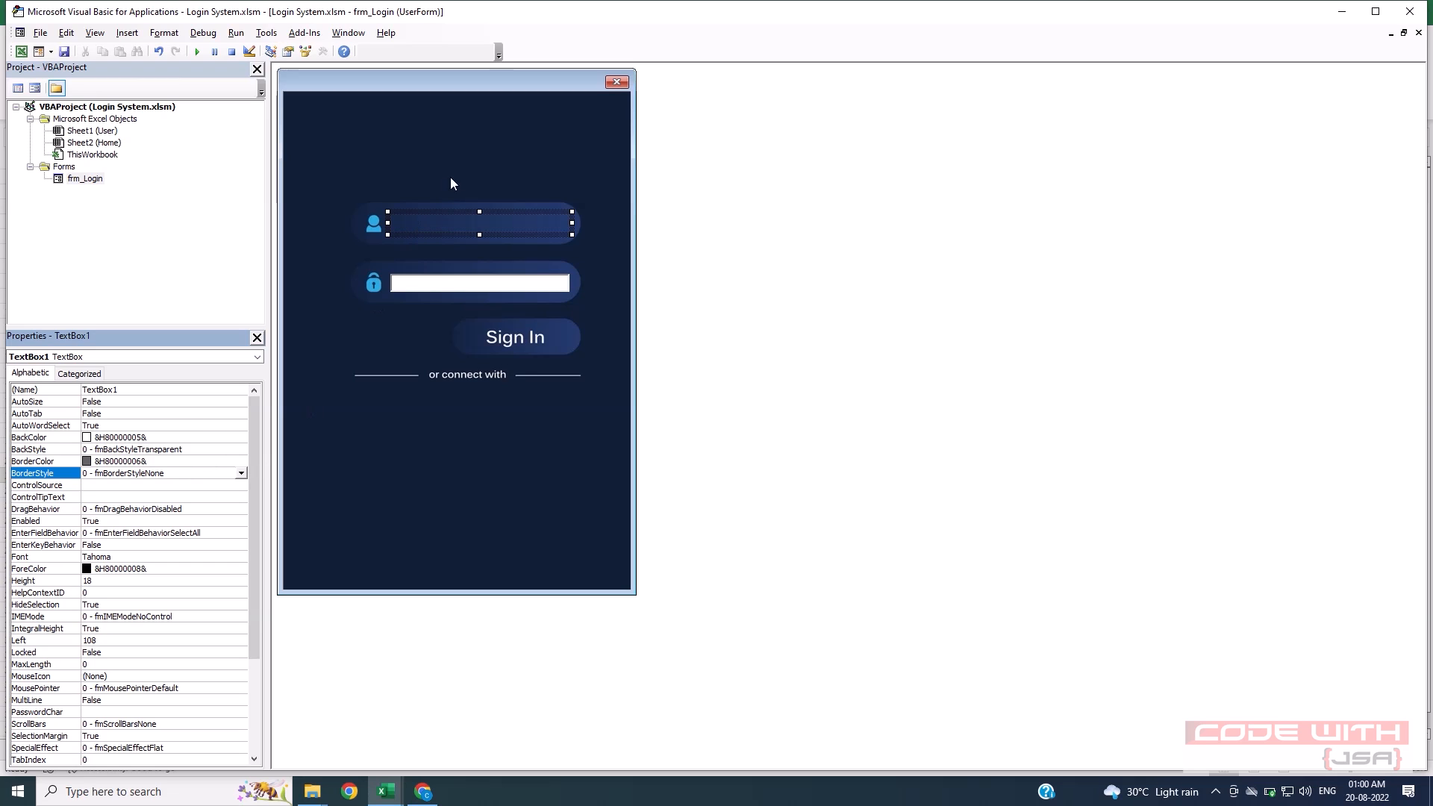
{"action": "left_click", "coordinate": [480, 282]}
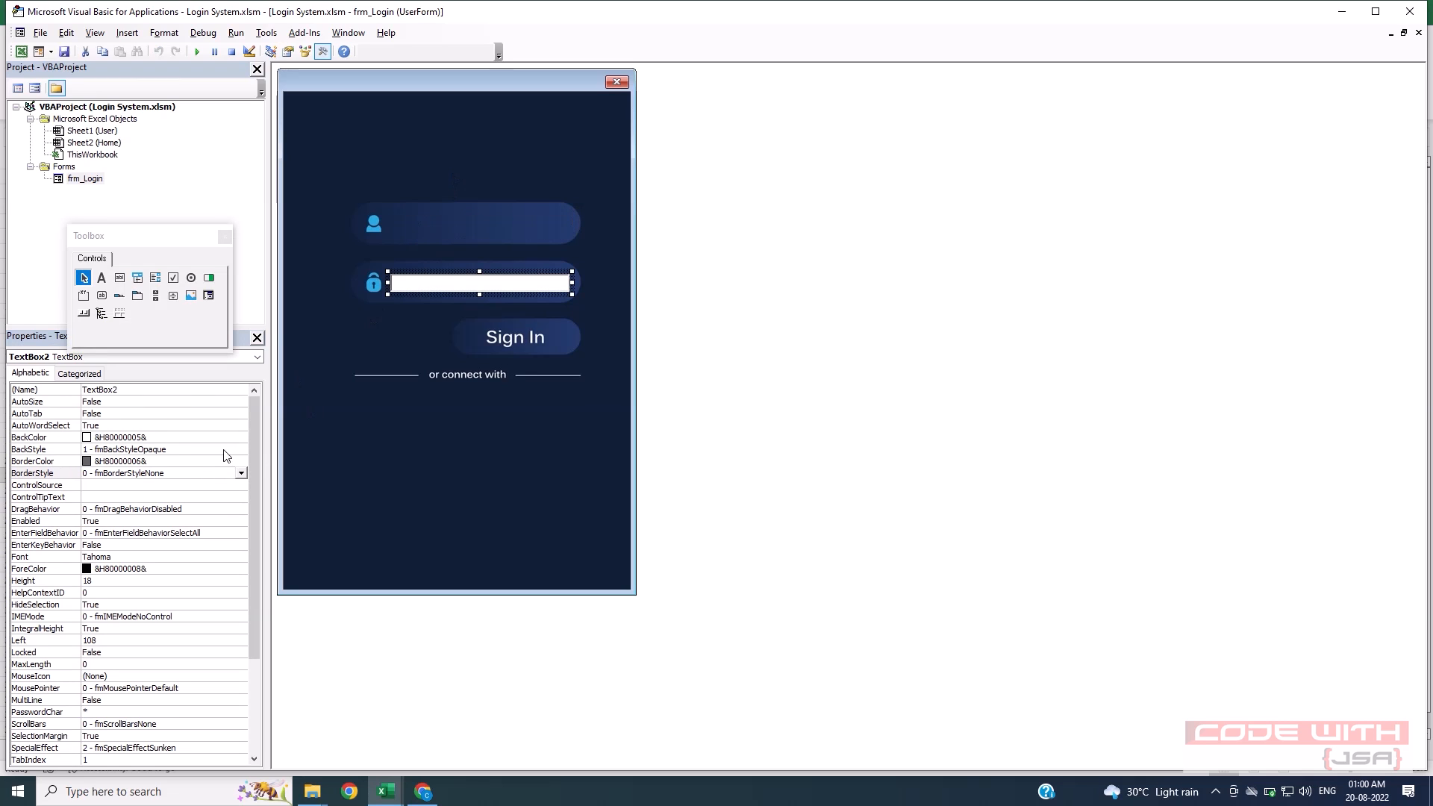
{"action": "mouse_move", "coordinate": [163, 459]}
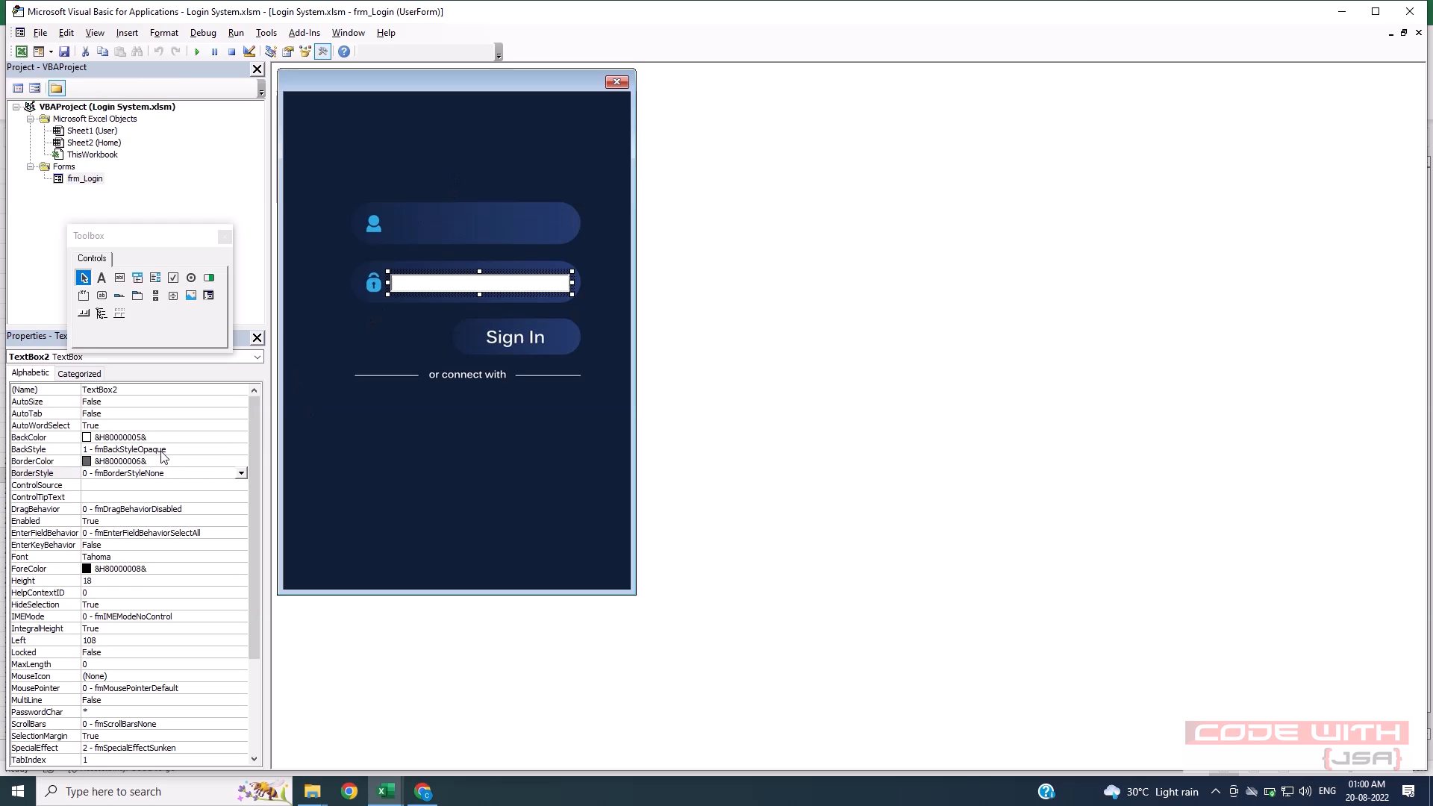
{"action": "left_click", "coordinate": [32, 472]}
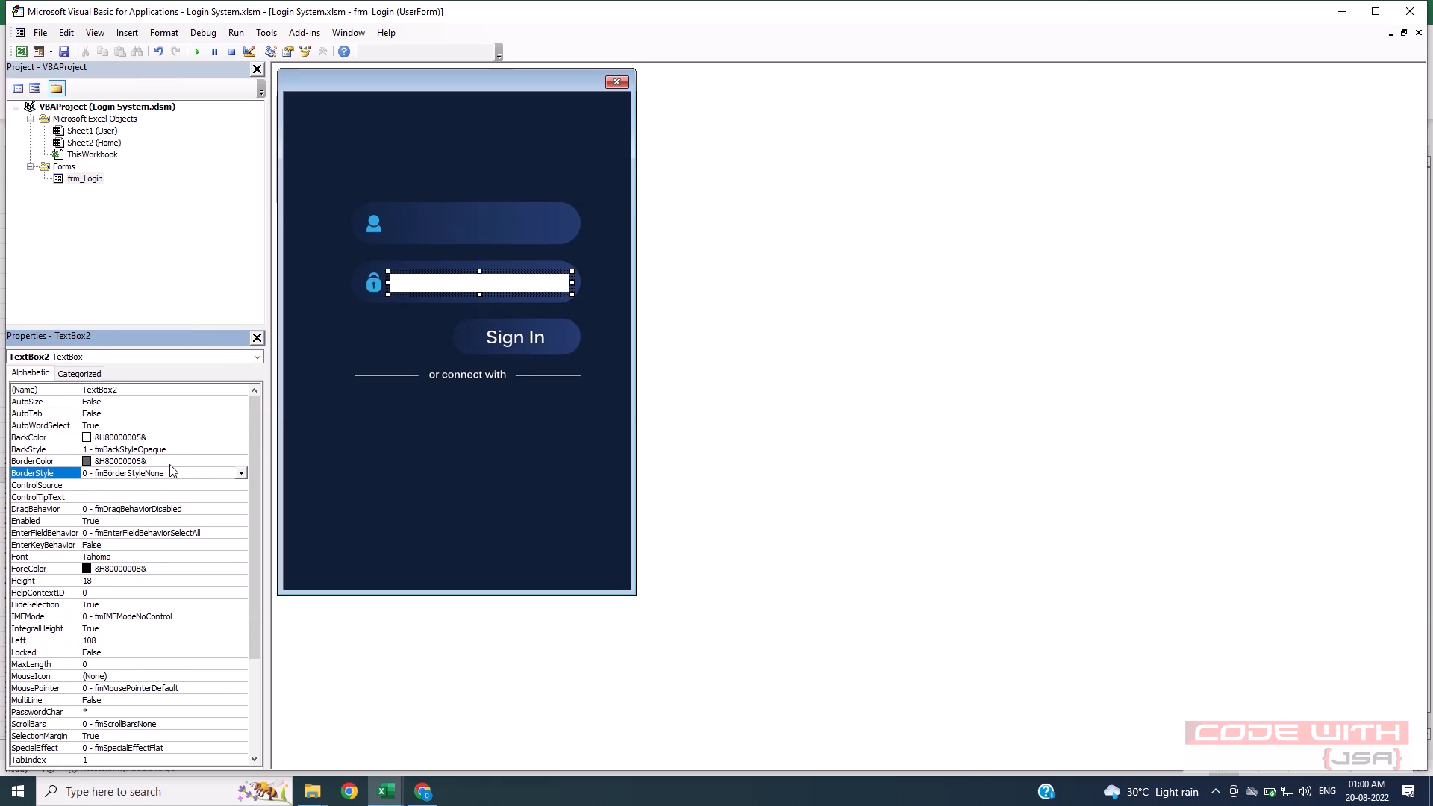
{"action": "left_click", "coordinate": [164, 449]}
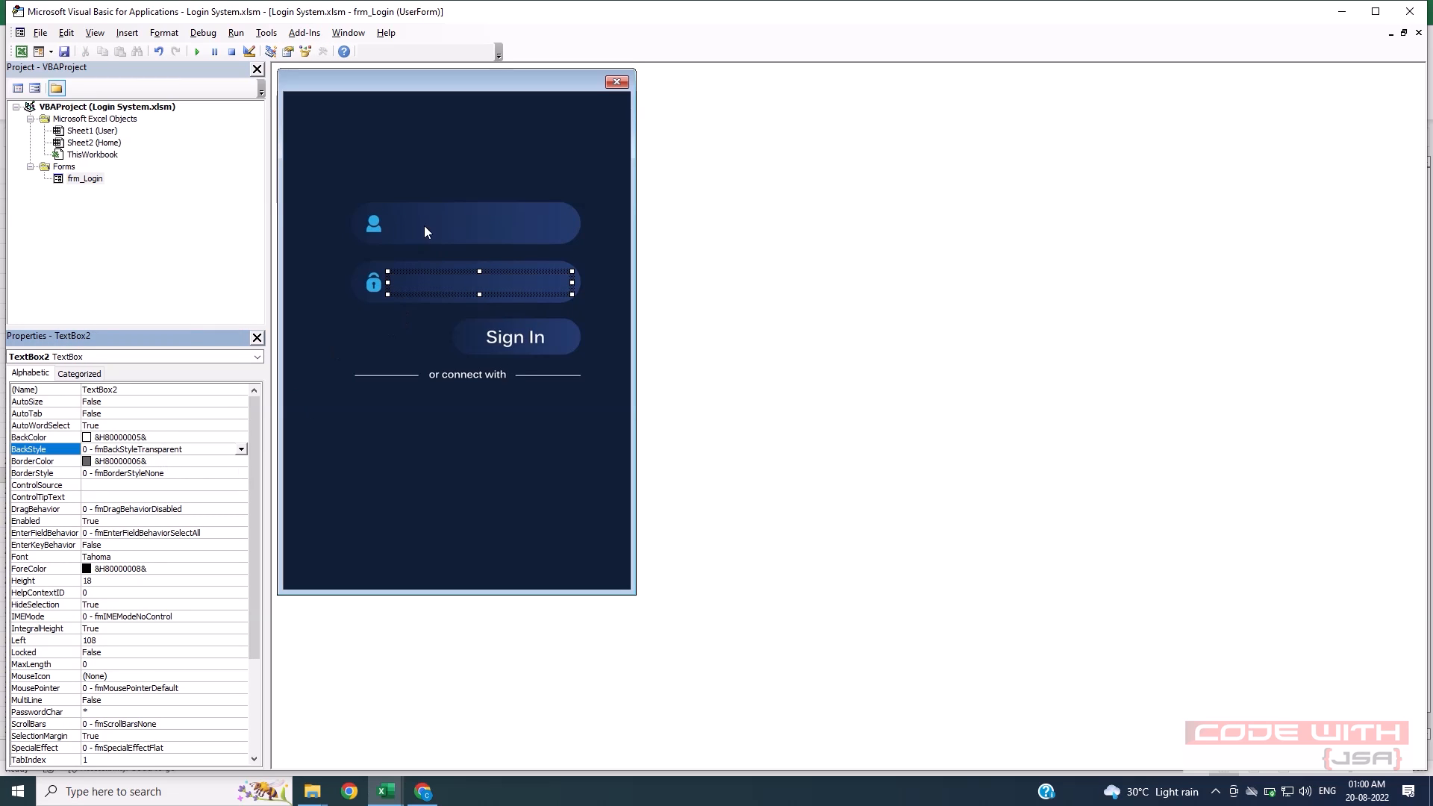
{"action": "left_click", "coordinate": [322, 51]}
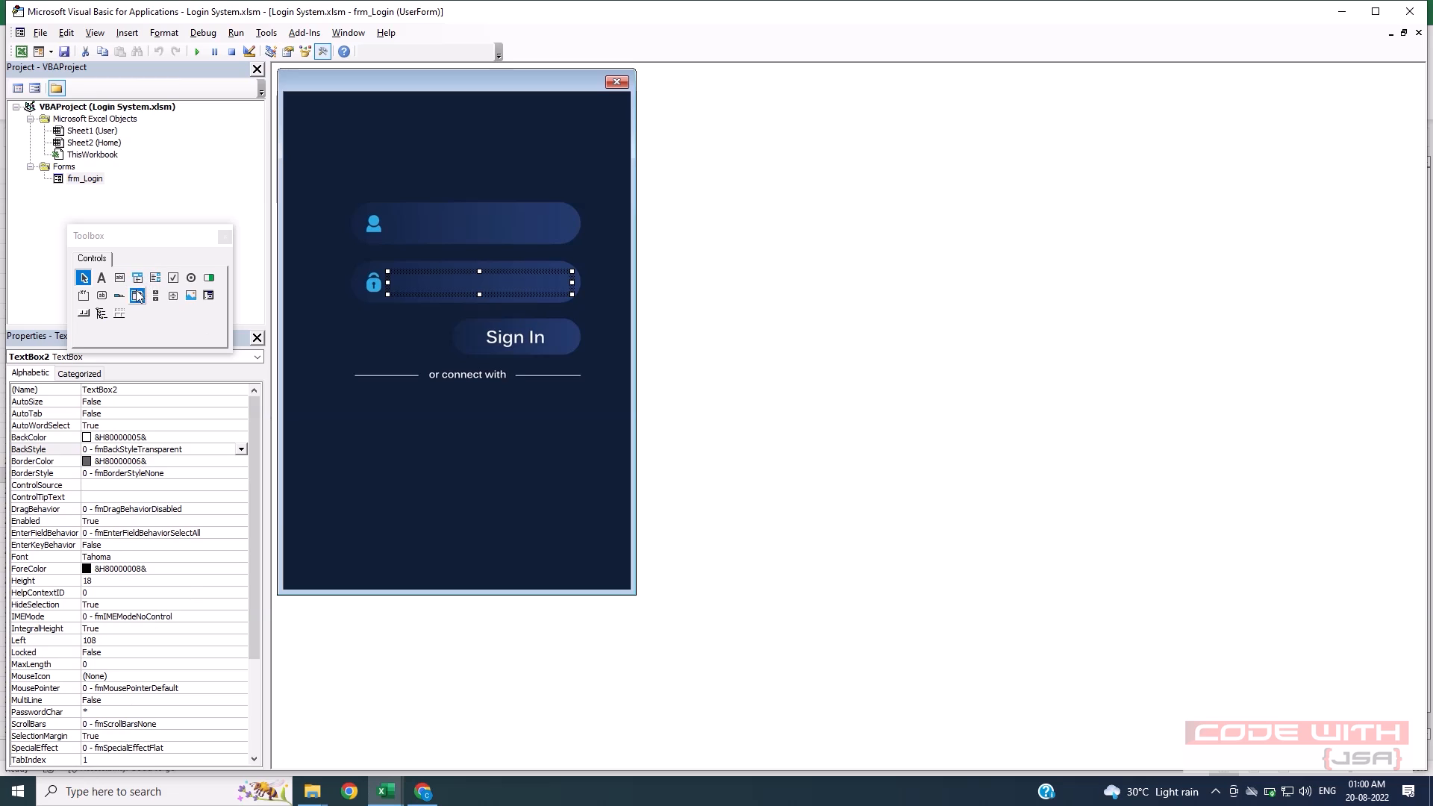
{"action": "mouse_move", "coordinate": [101, 277]}
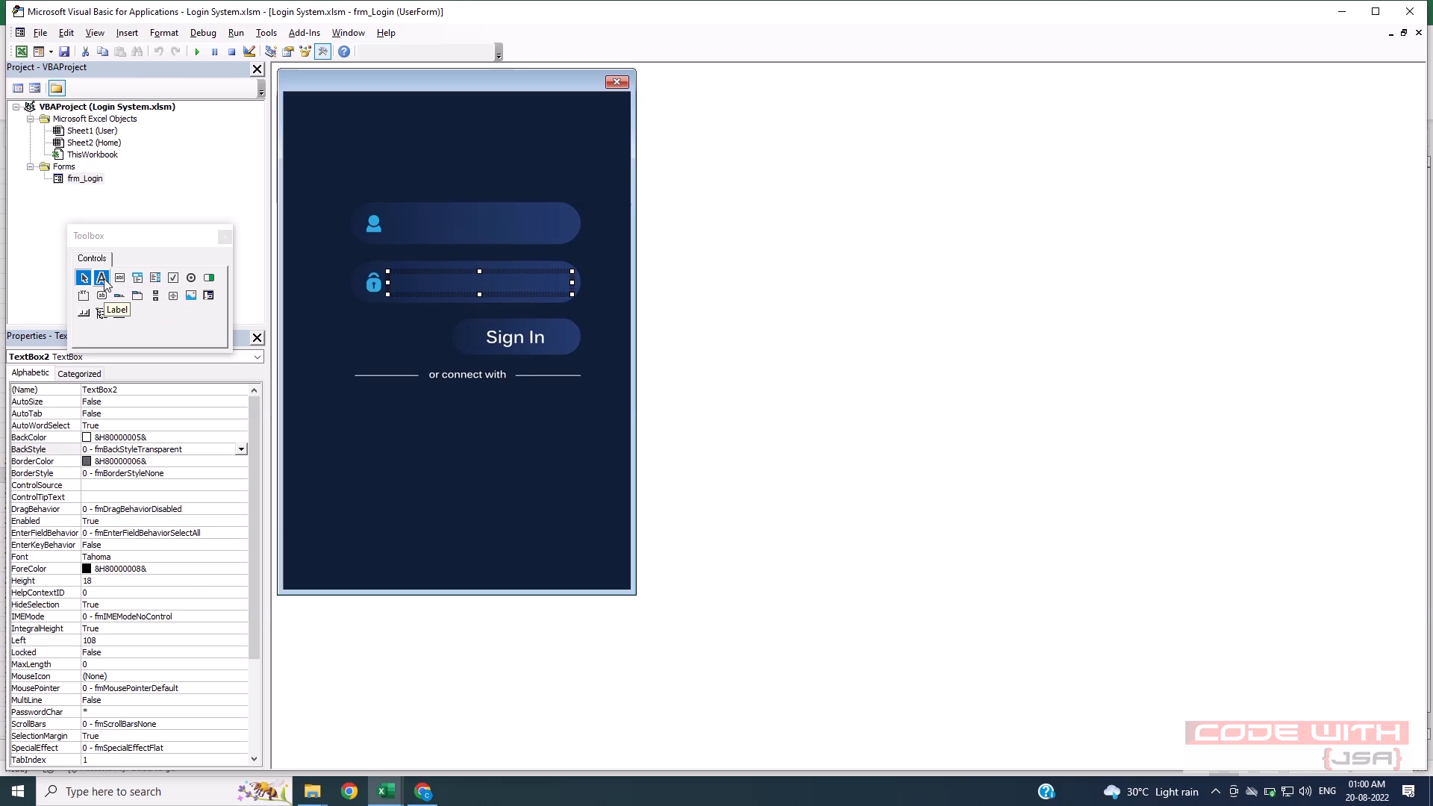
Draw a transparent Label1 with a Sign In tooltip over the Sign In shape and extend the form downward
{"action": "left_click", "coordinate": [101, 277]}
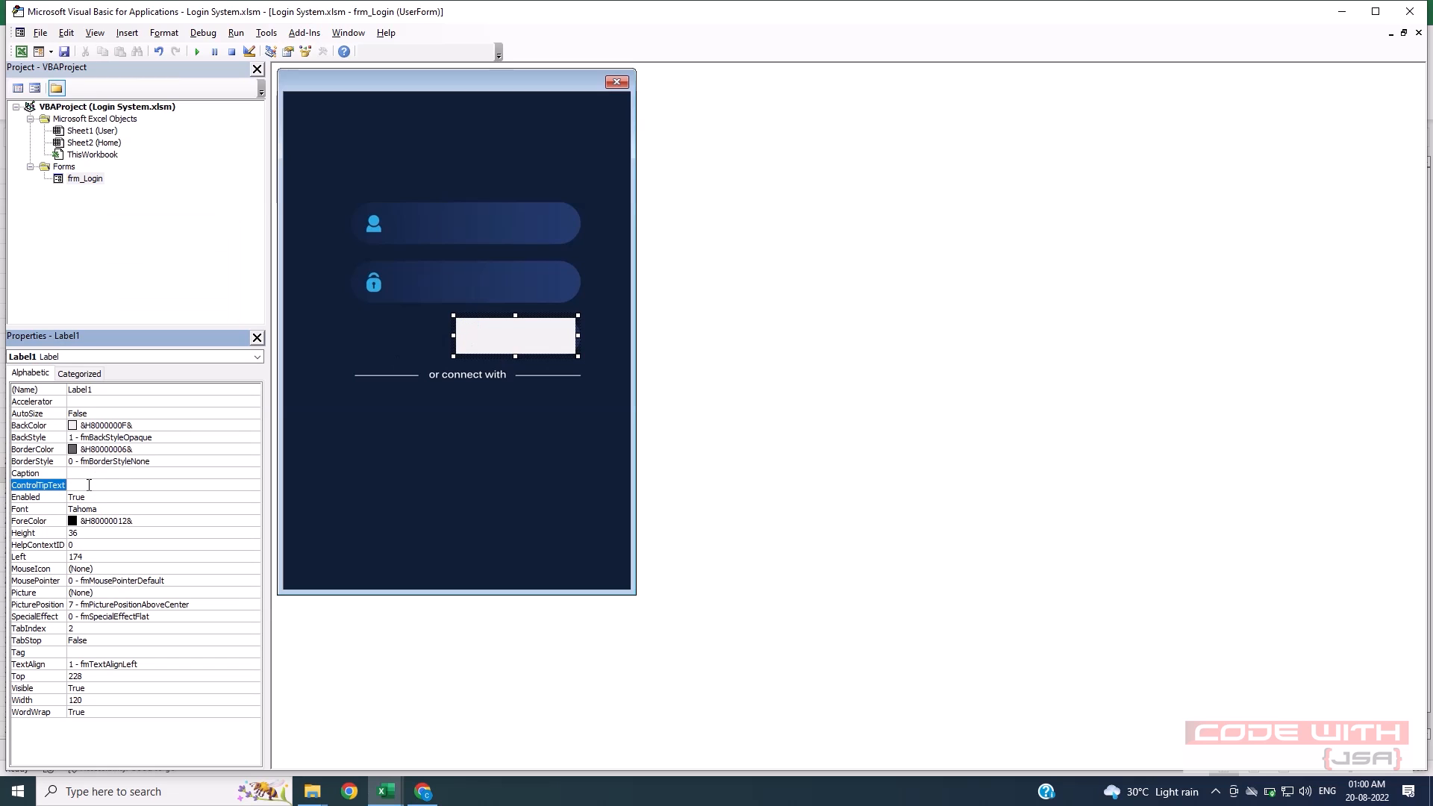
{"action": "type", "text": "Sing In"}
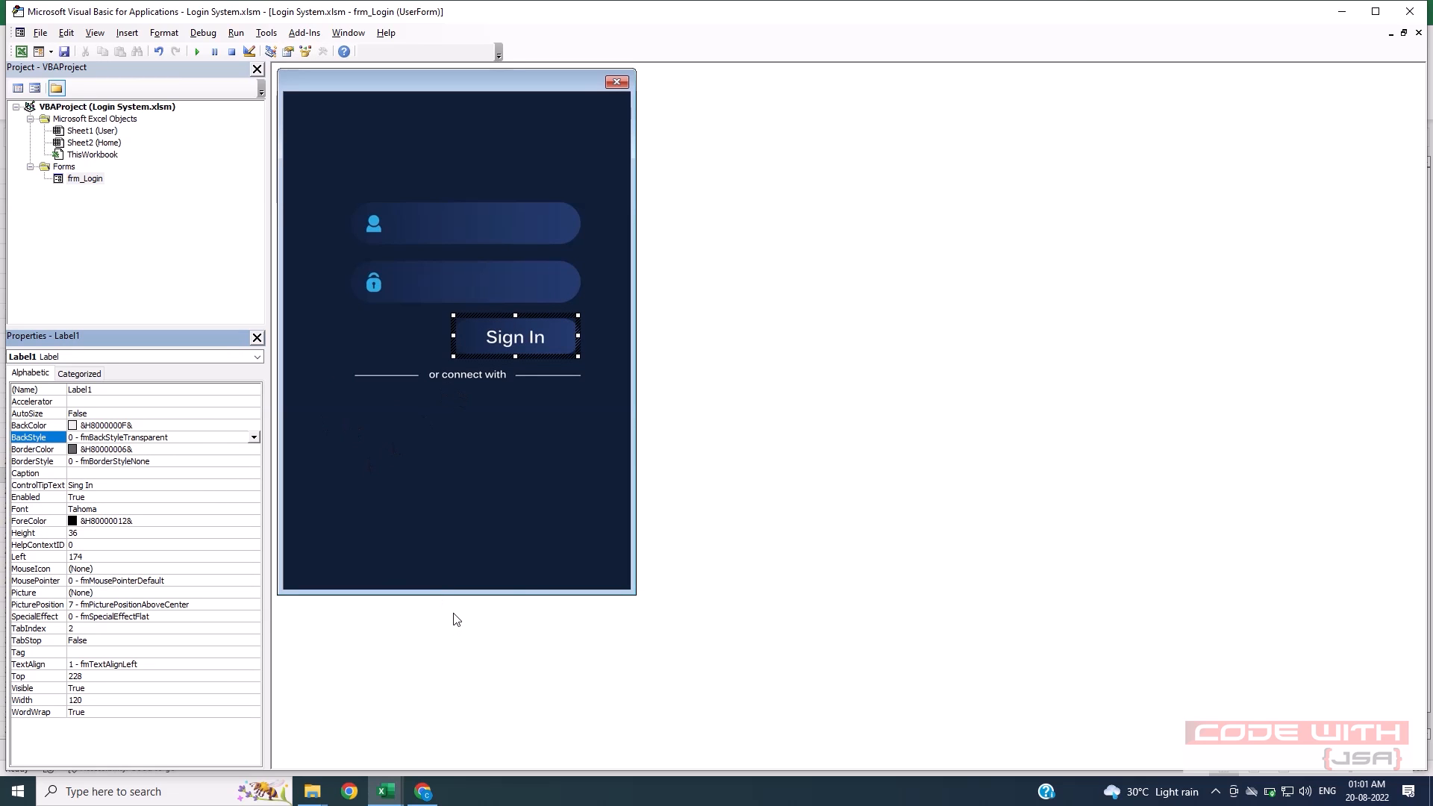
{"action": "left_click", "coordinate": [457, 503]}
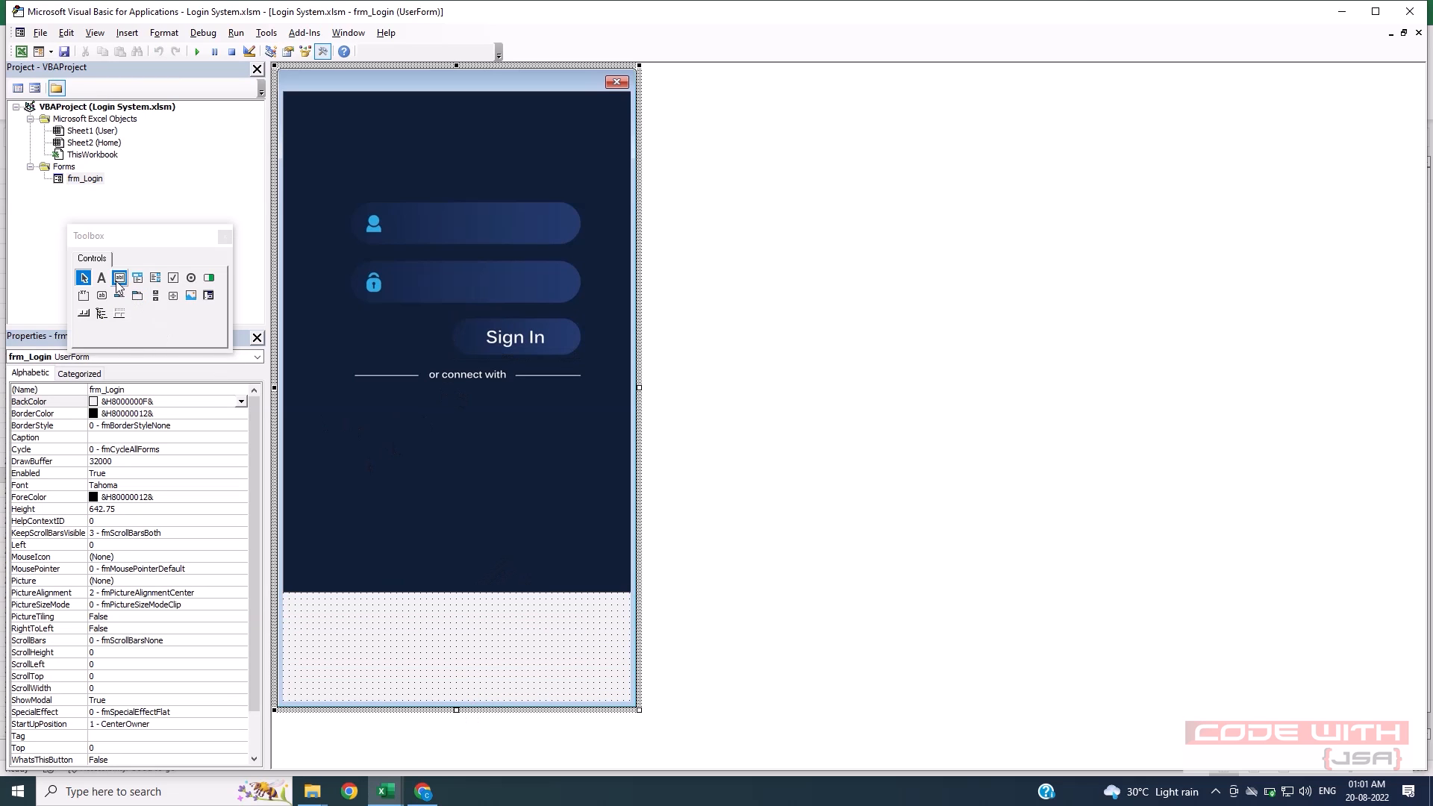
Add a CommandButton named SignInButton, captioned Sign In, with TabStop False
{"action": "left_click", "coordinate": [100, 296]}
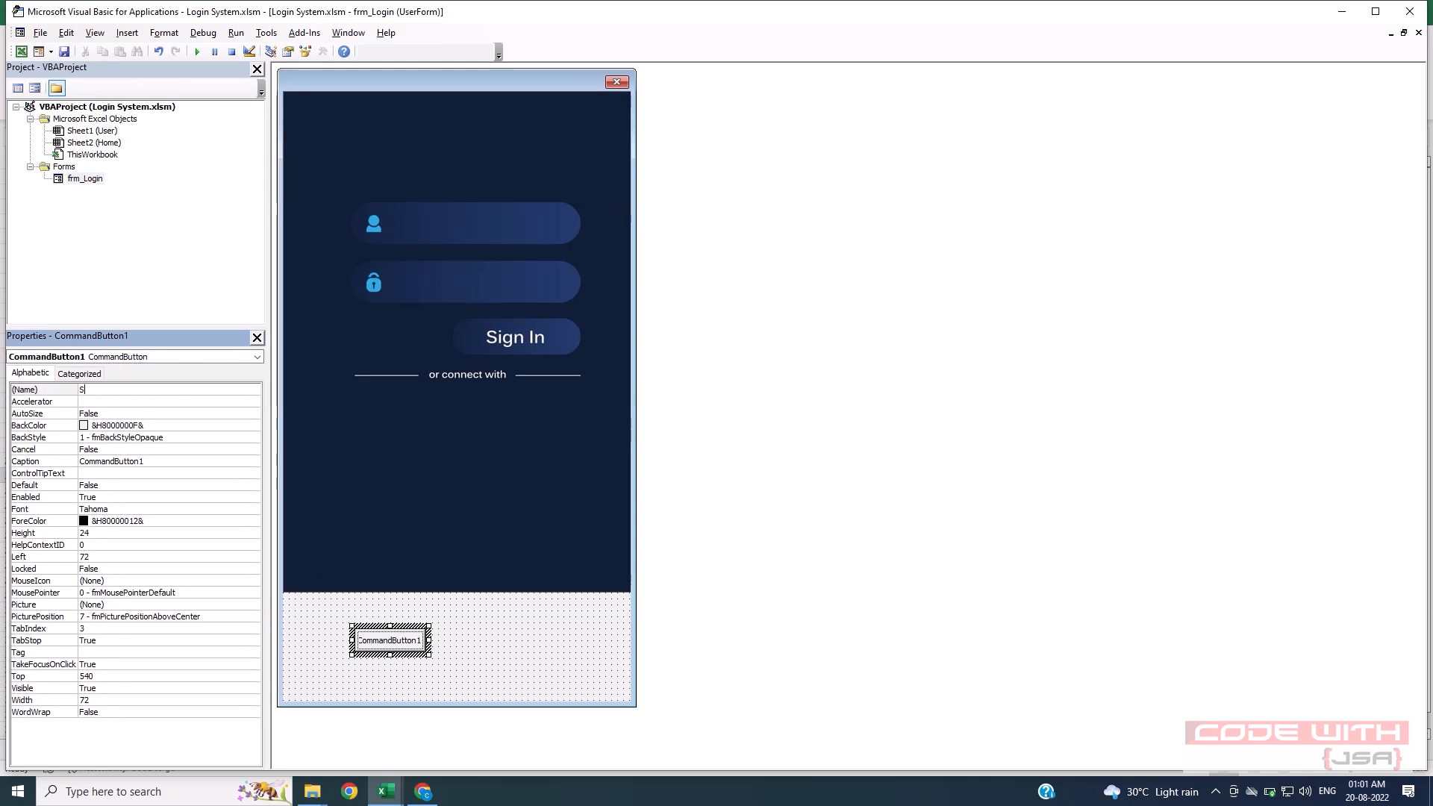
{"action": "type", "text": "ignInButton"}
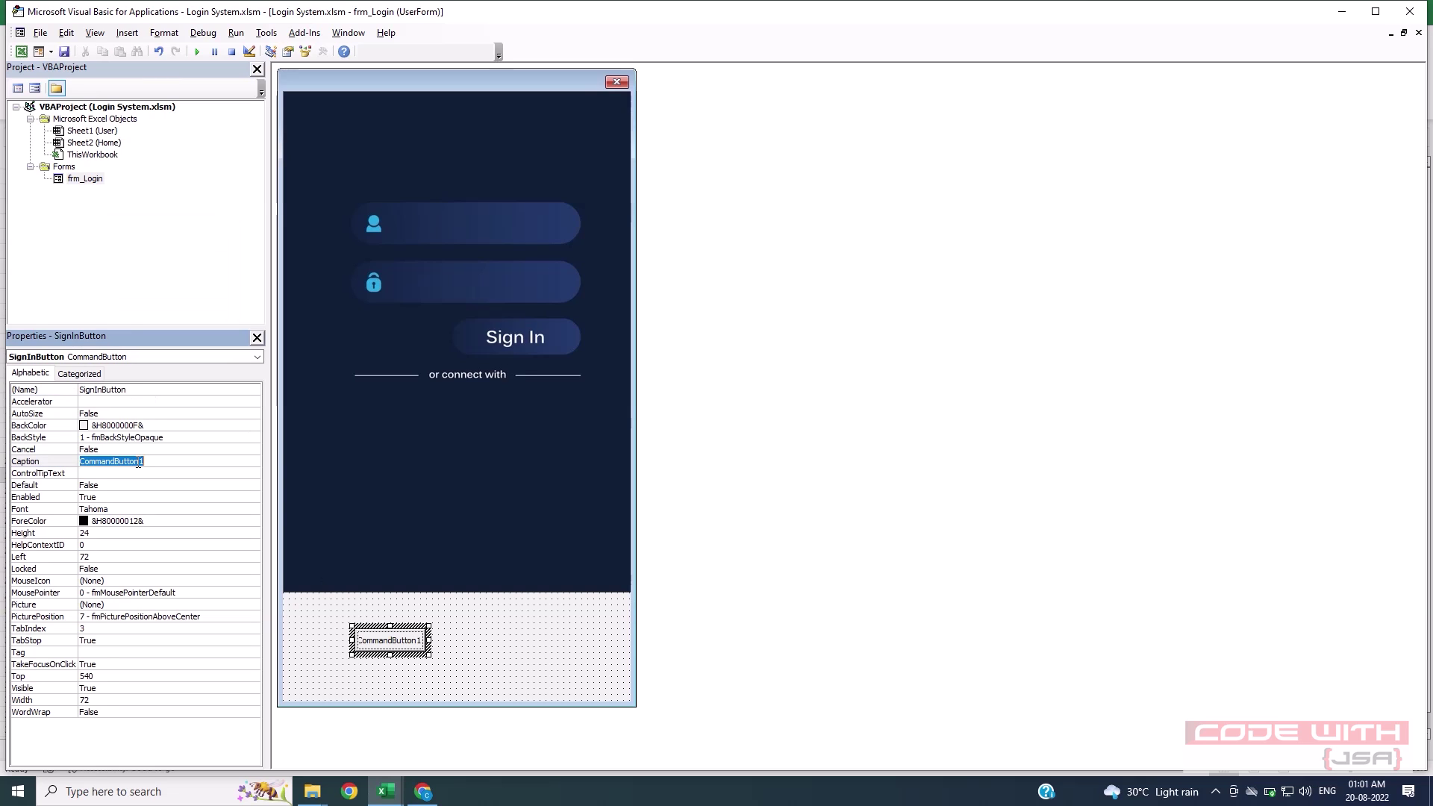
{"action": "type", "text": "Sign In"}
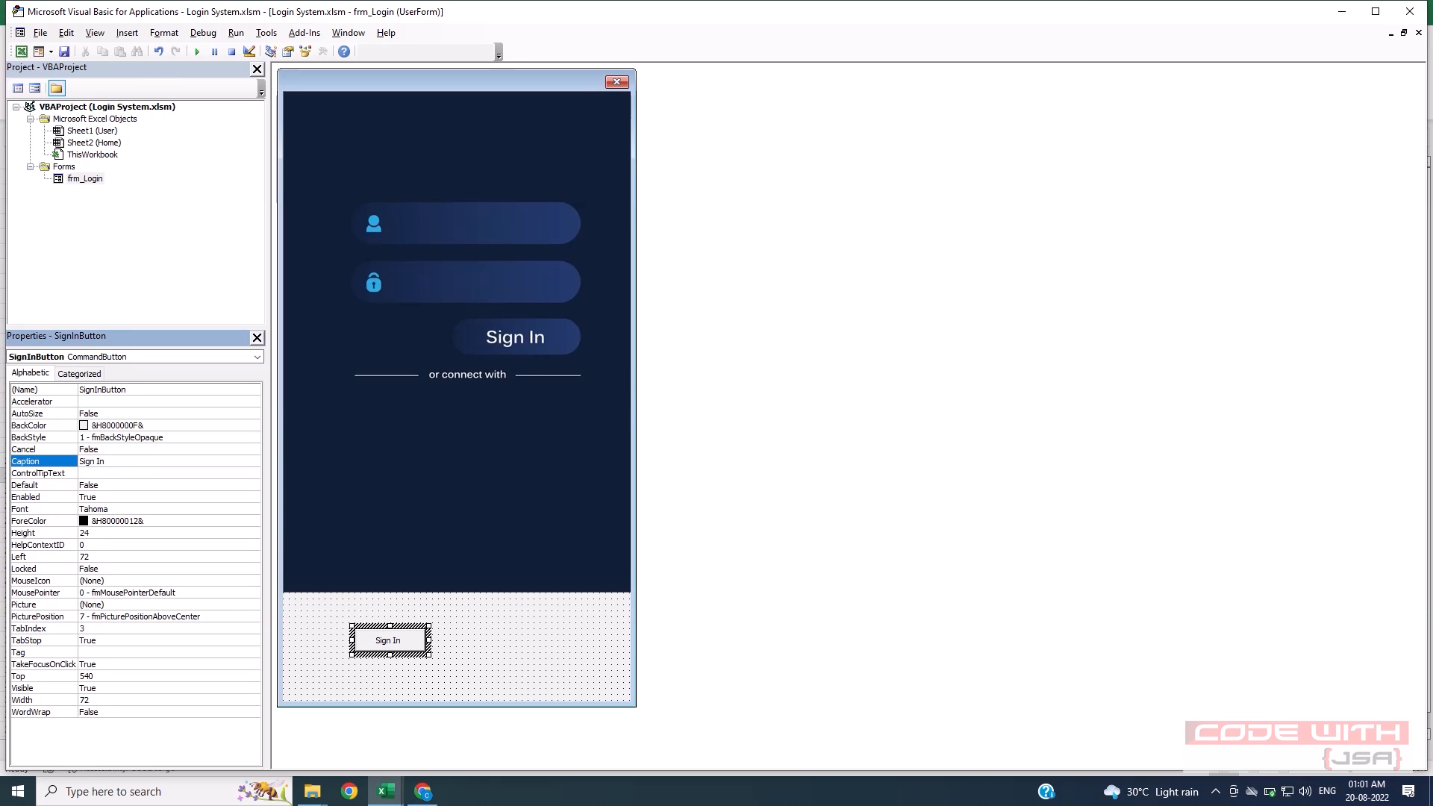
{"action": "mouse_move", "coordinate": [38, 644]}
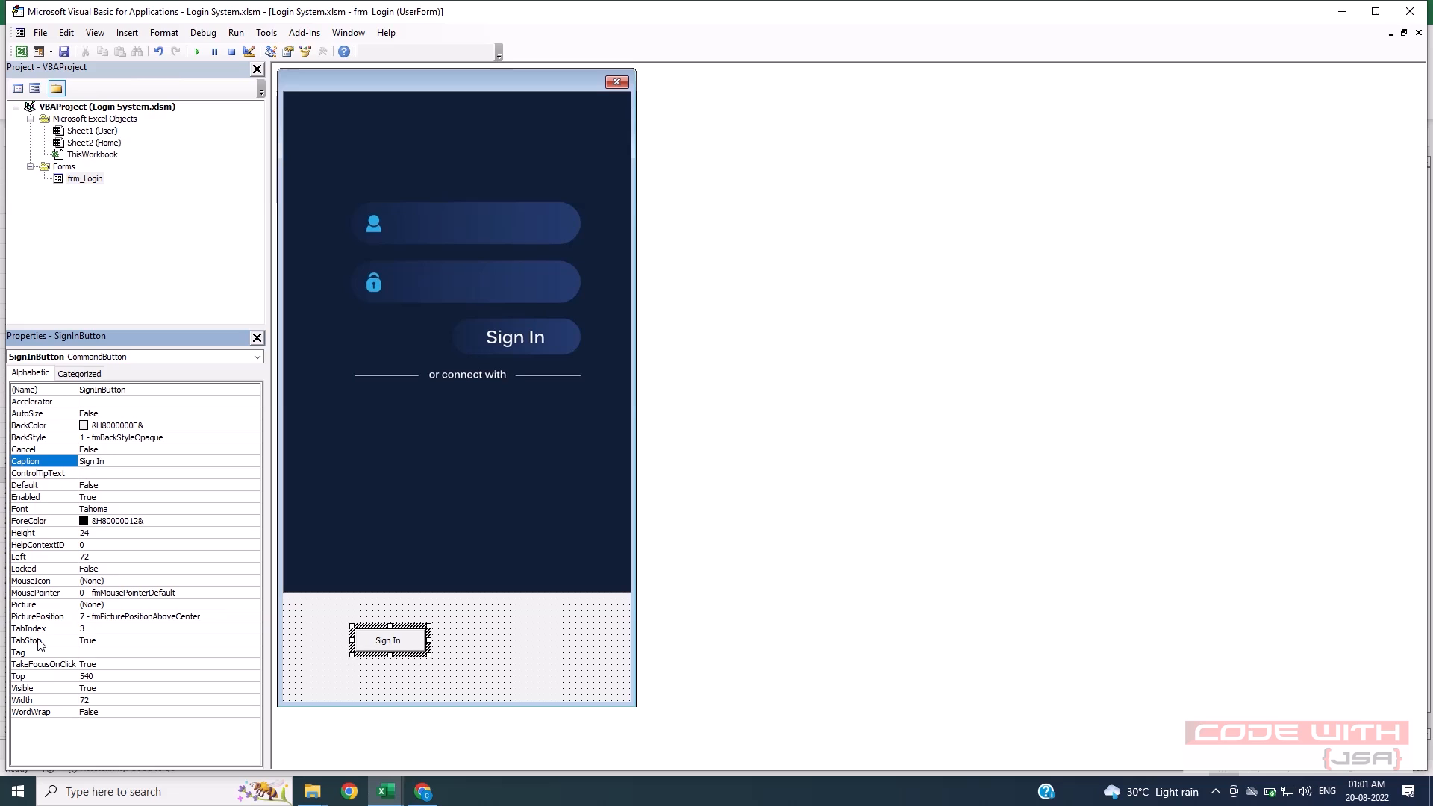
{"action": "left_click", "coordinate": [41, 639]}
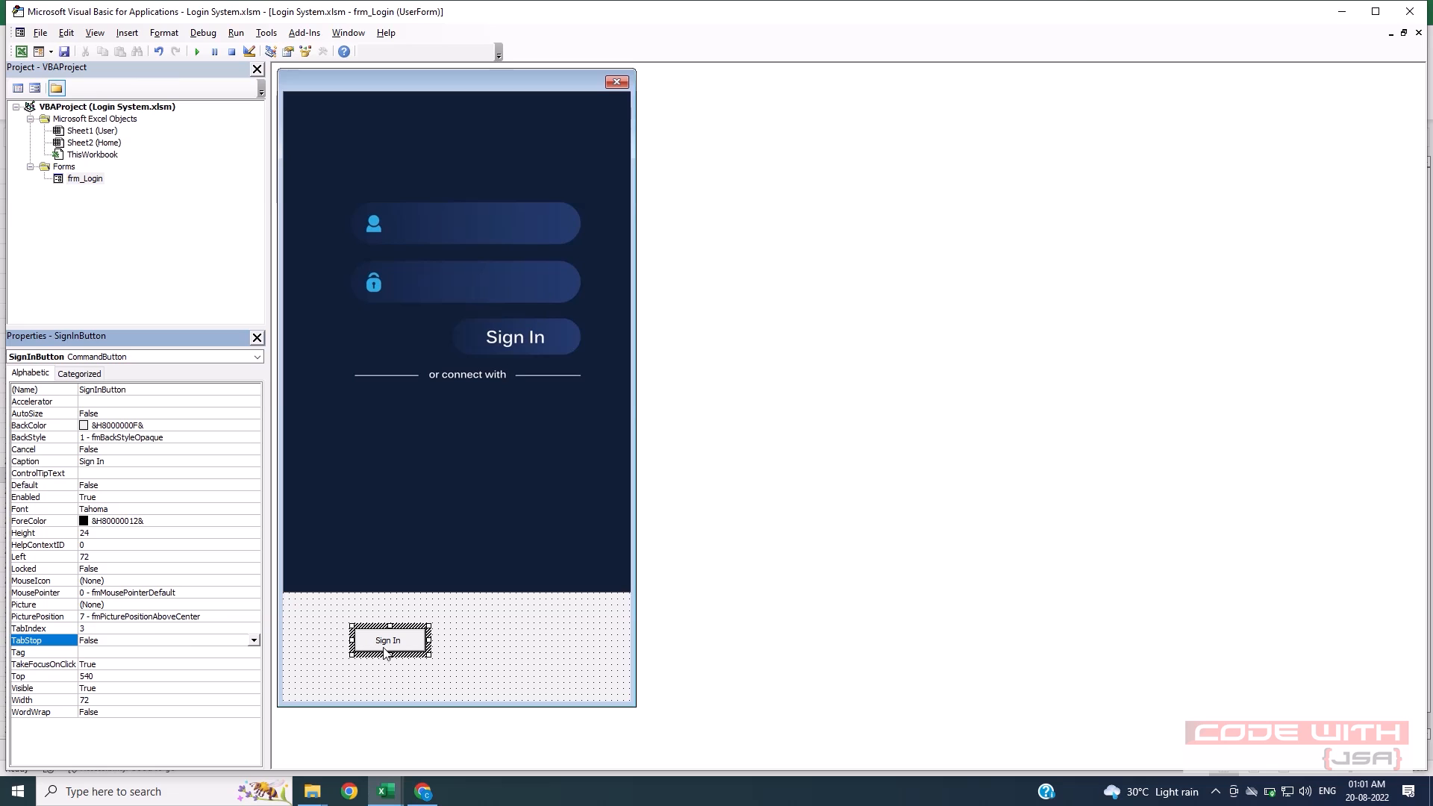
Set the username and password text boxes' ForeColor to white
{"action": "left_click", "coordinate": [27, 485]}
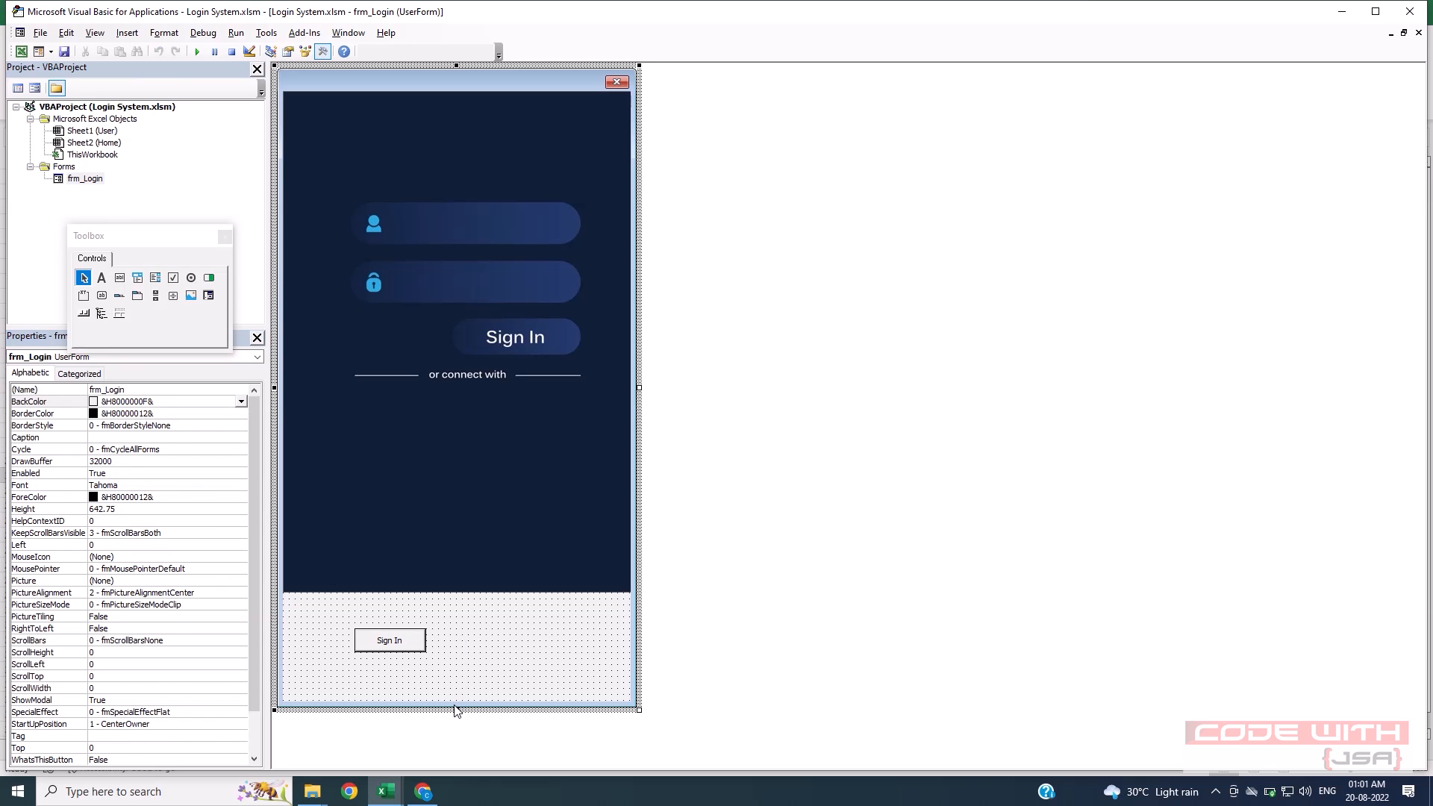
{"action": "mouse_move", "coordinate": [475, 623]}
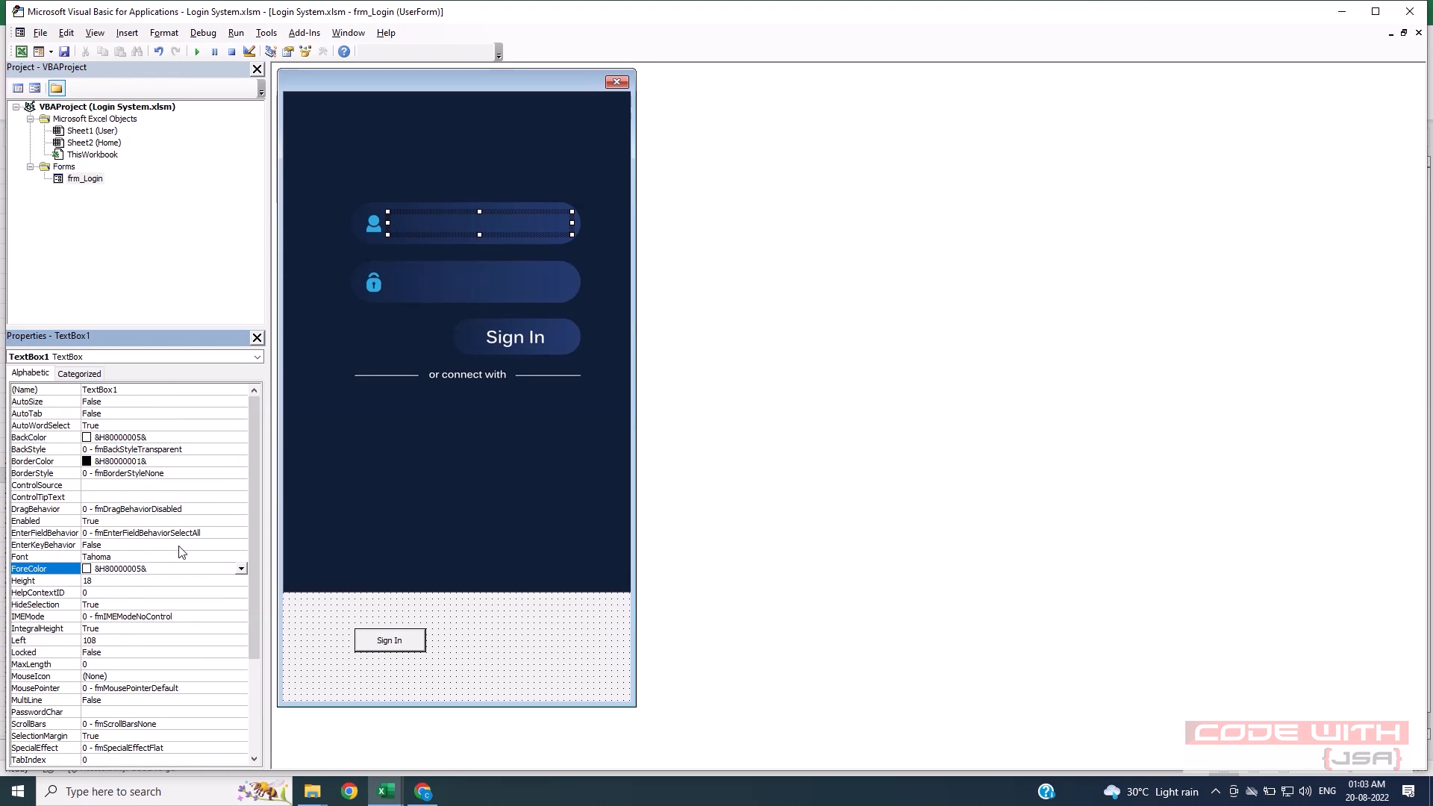
{"action": "left_click", "coordinate": [466, 281]}
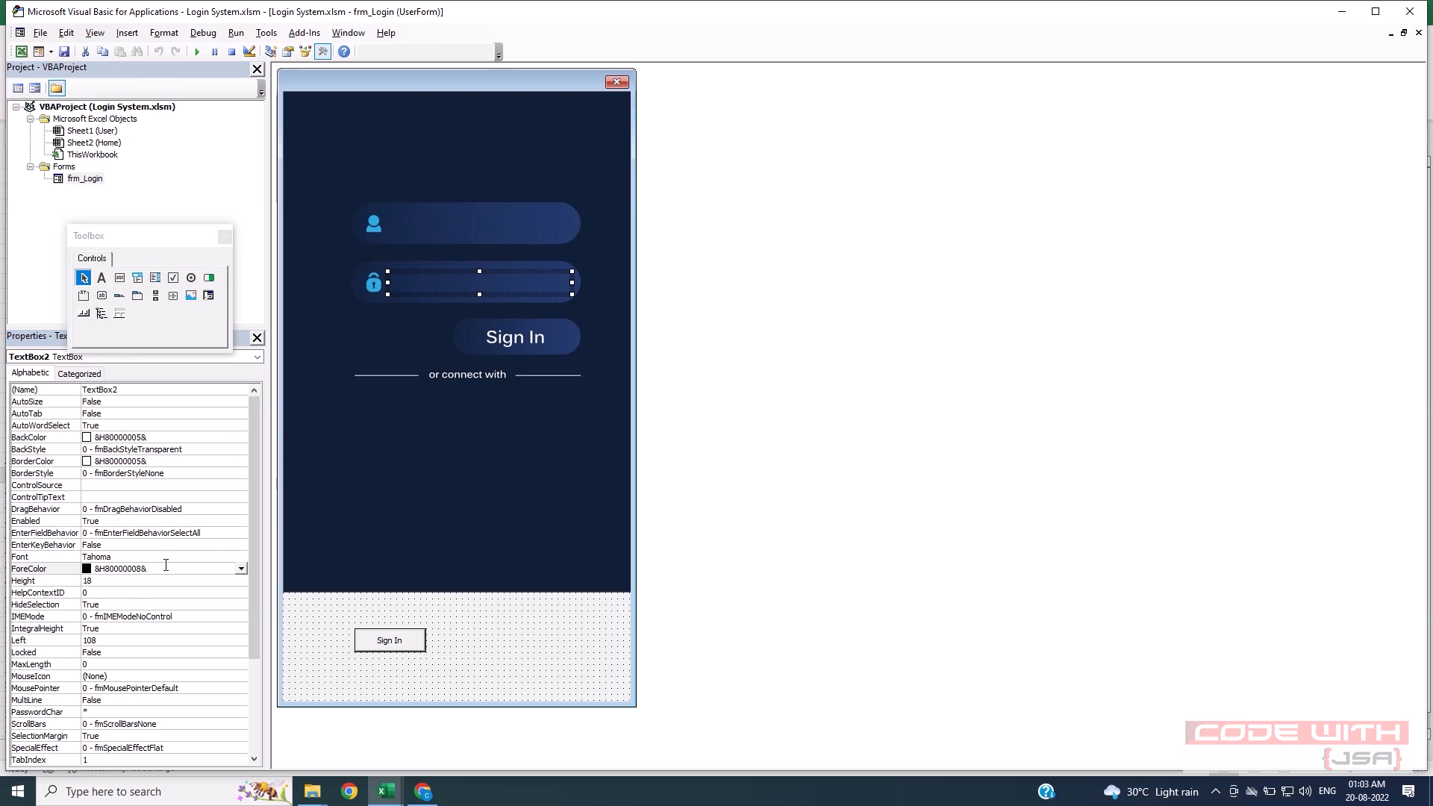
{"action": "left_click", "coordinate": [41, 567]}
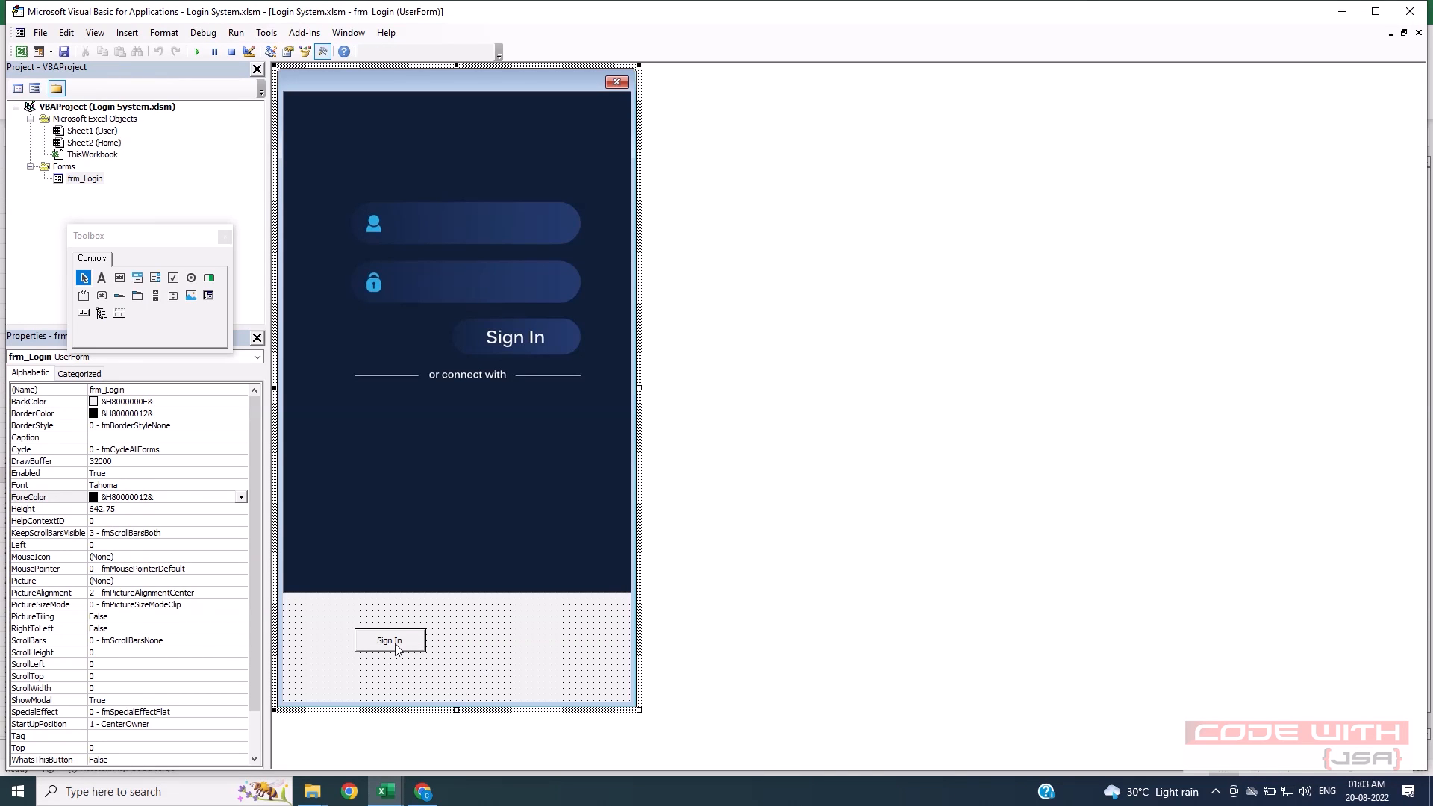
Declare Dim UserName As String and Dim Password As String in Sub Authentication, then return to the form design
{"action": "double_click", "coordinate": [390, 640]}
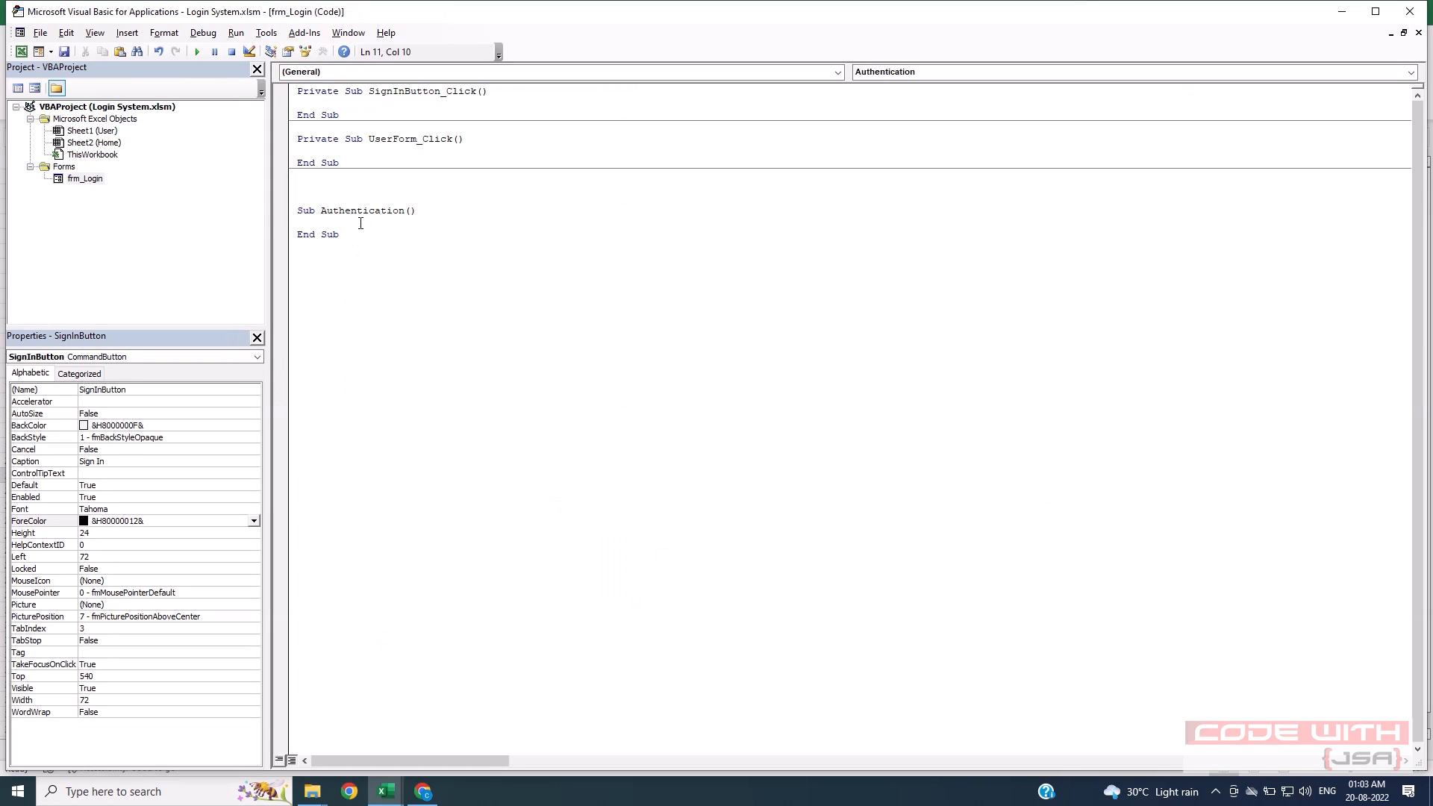
{"action": "type", "text": "Dim"}
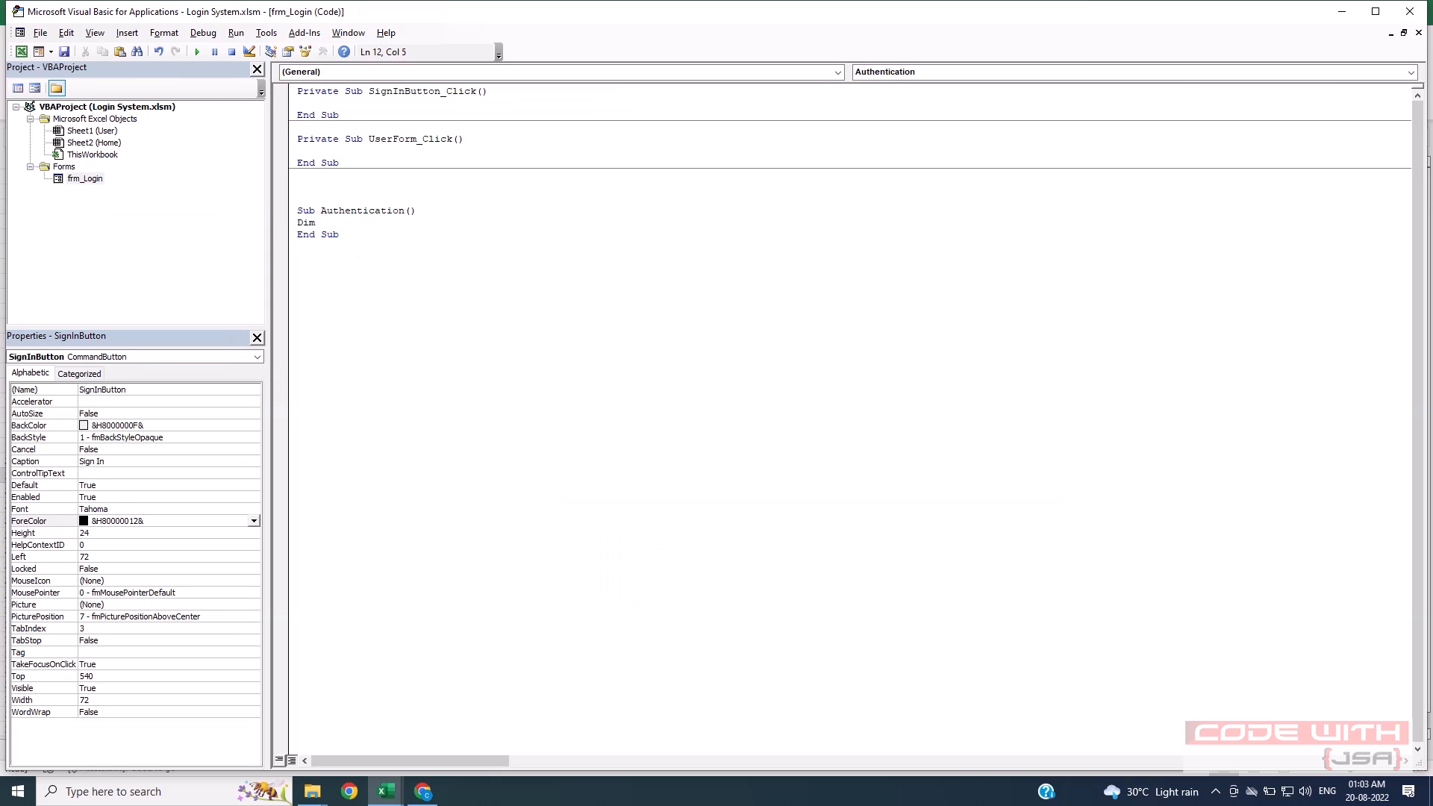
{"action": "type", "text": "UserName As String"}
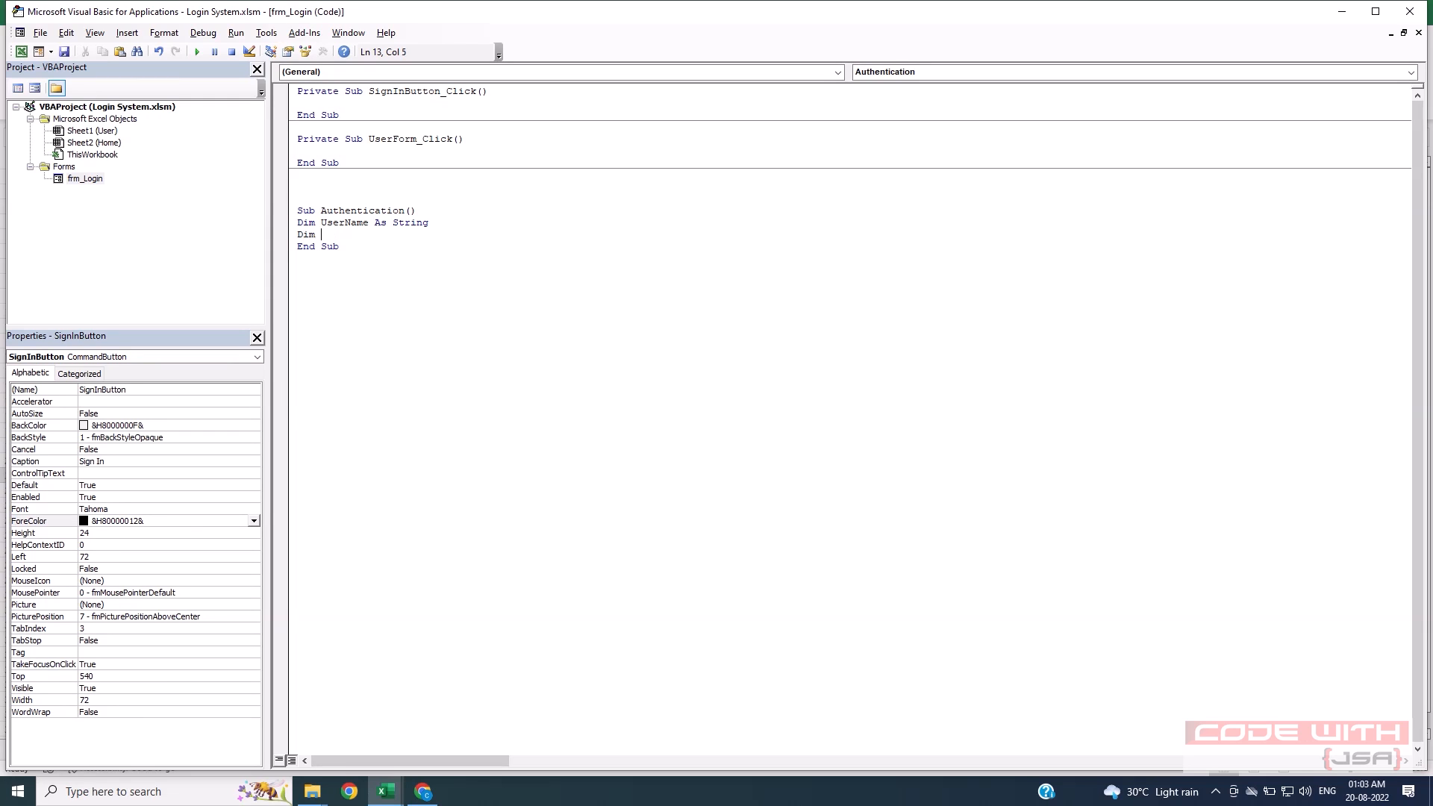
{"action": "type", "text": "Password as"}
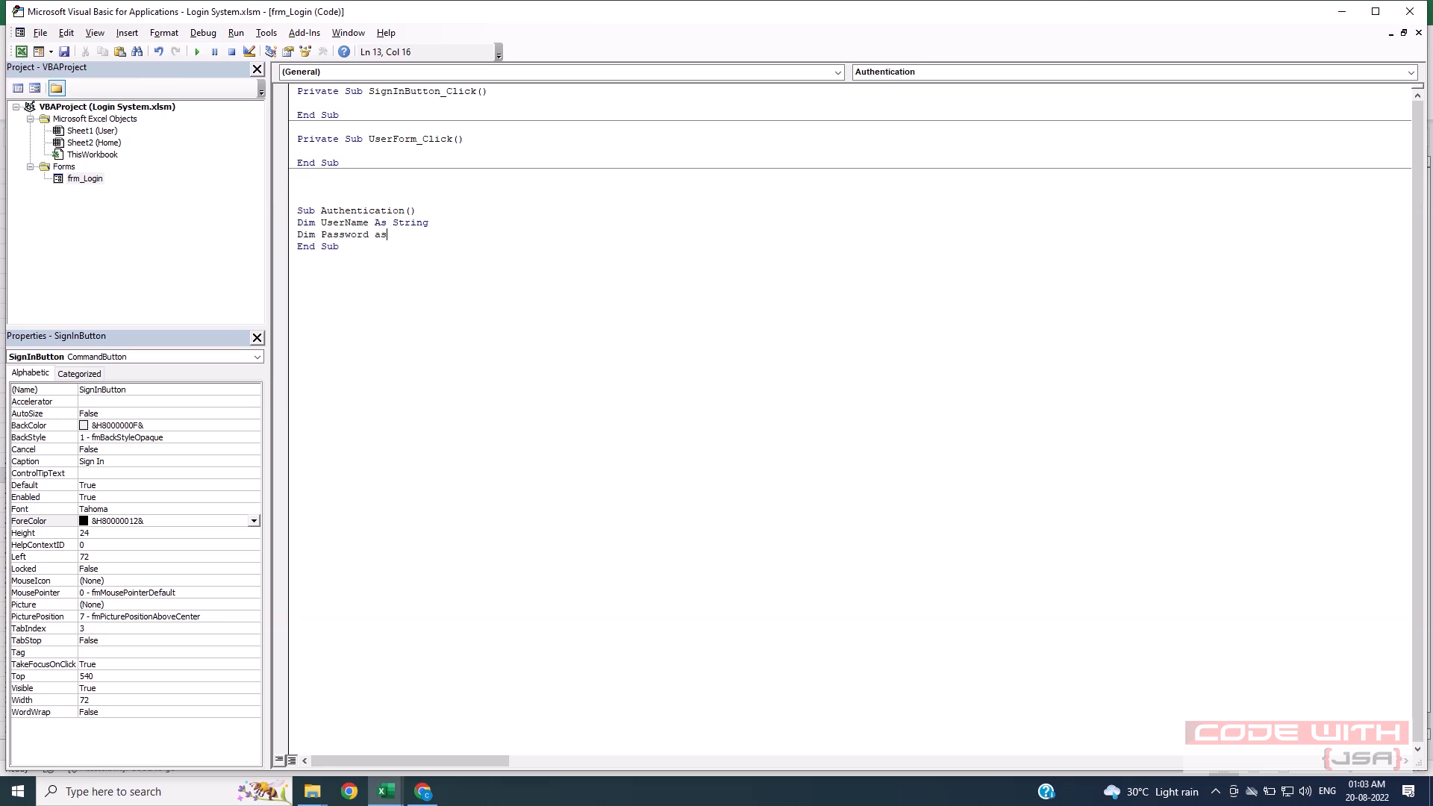
{"action": "type", "text": "String"}
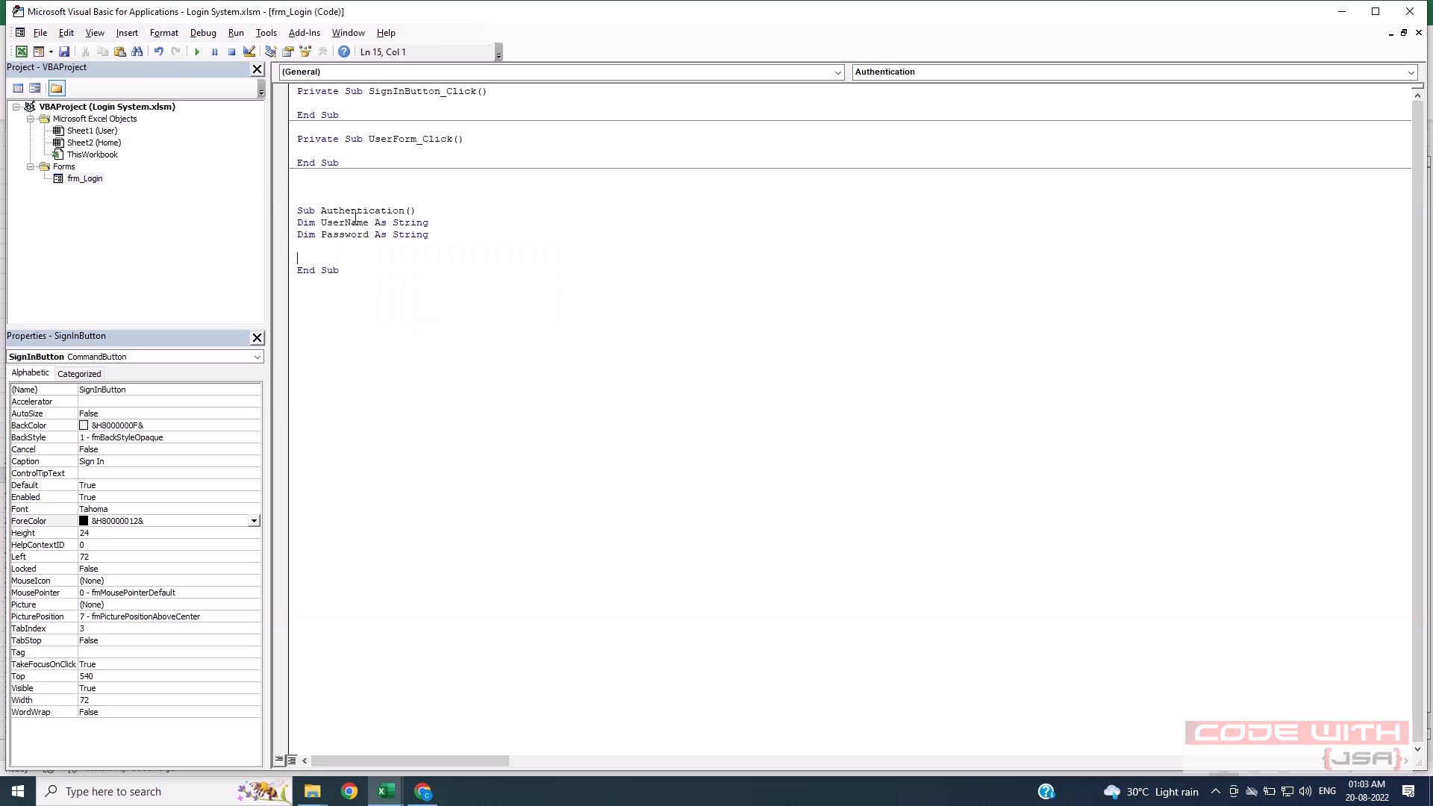
{"action": "double_click", "coordinate": [86, 179]}
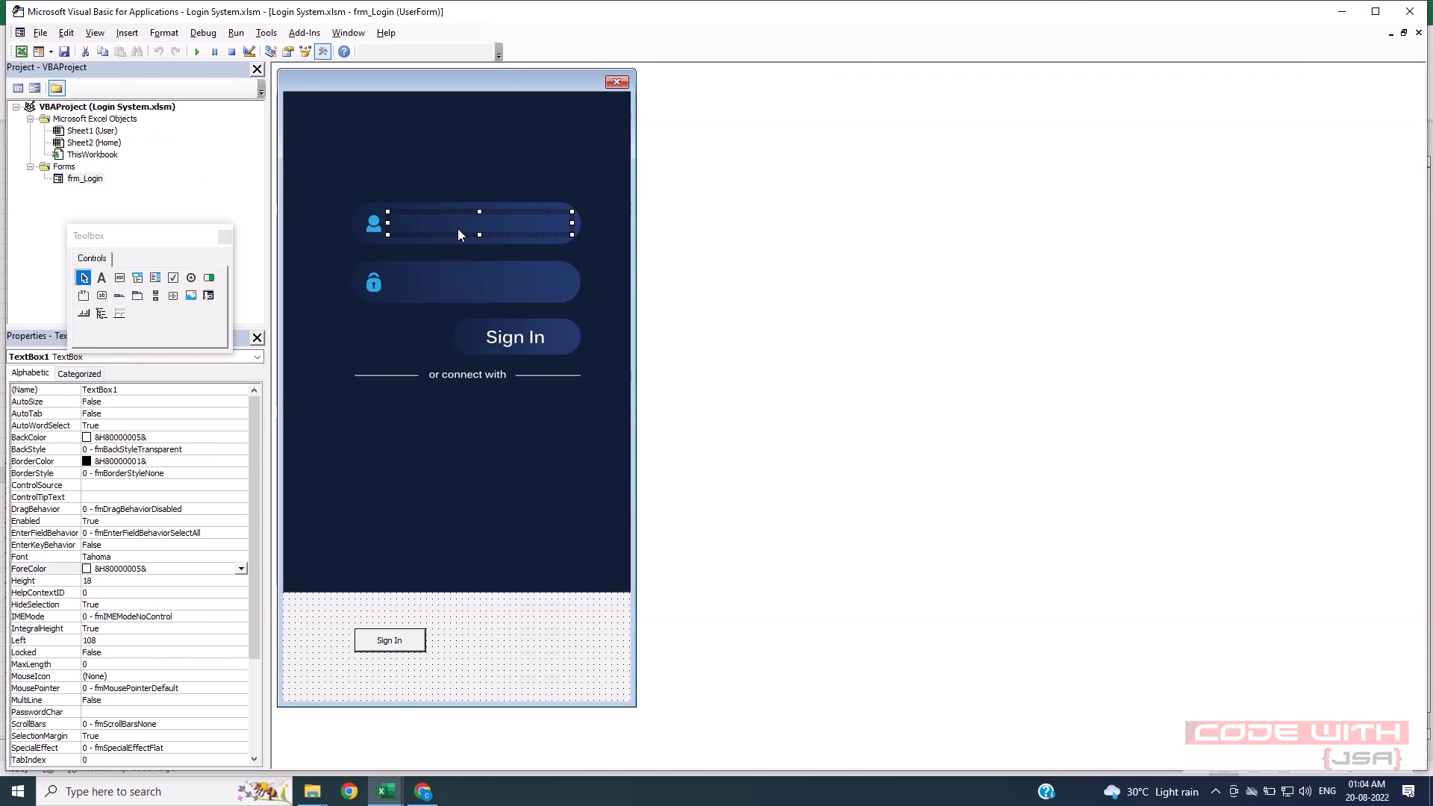
Rename TextBox1 to vUserName, TextBox2 to vPassword and Label1 to SignInLabel, then view vUserName's code
{"action": "double_click", "coordinate": [479, 223]}
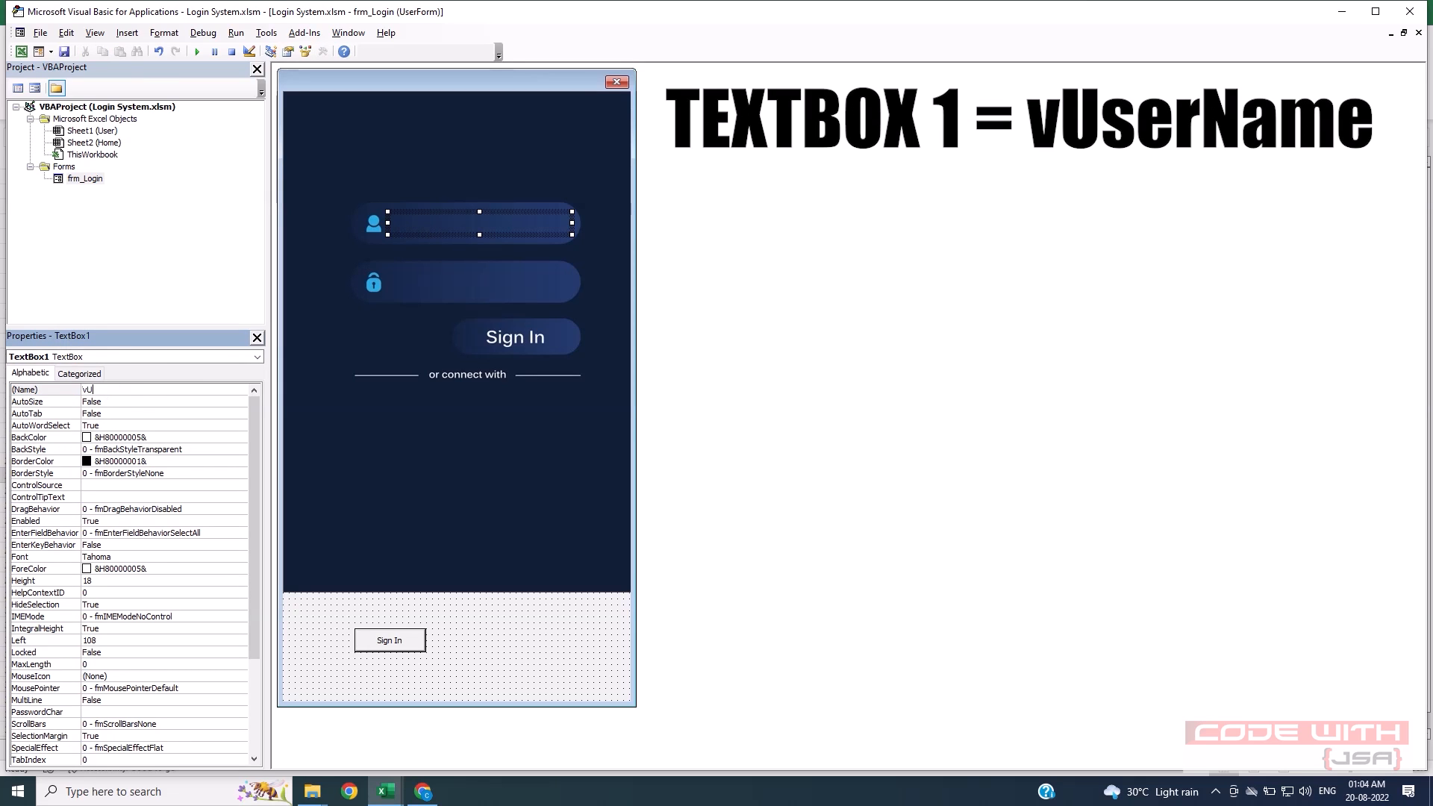
{"action": "type", "text": "serName"}
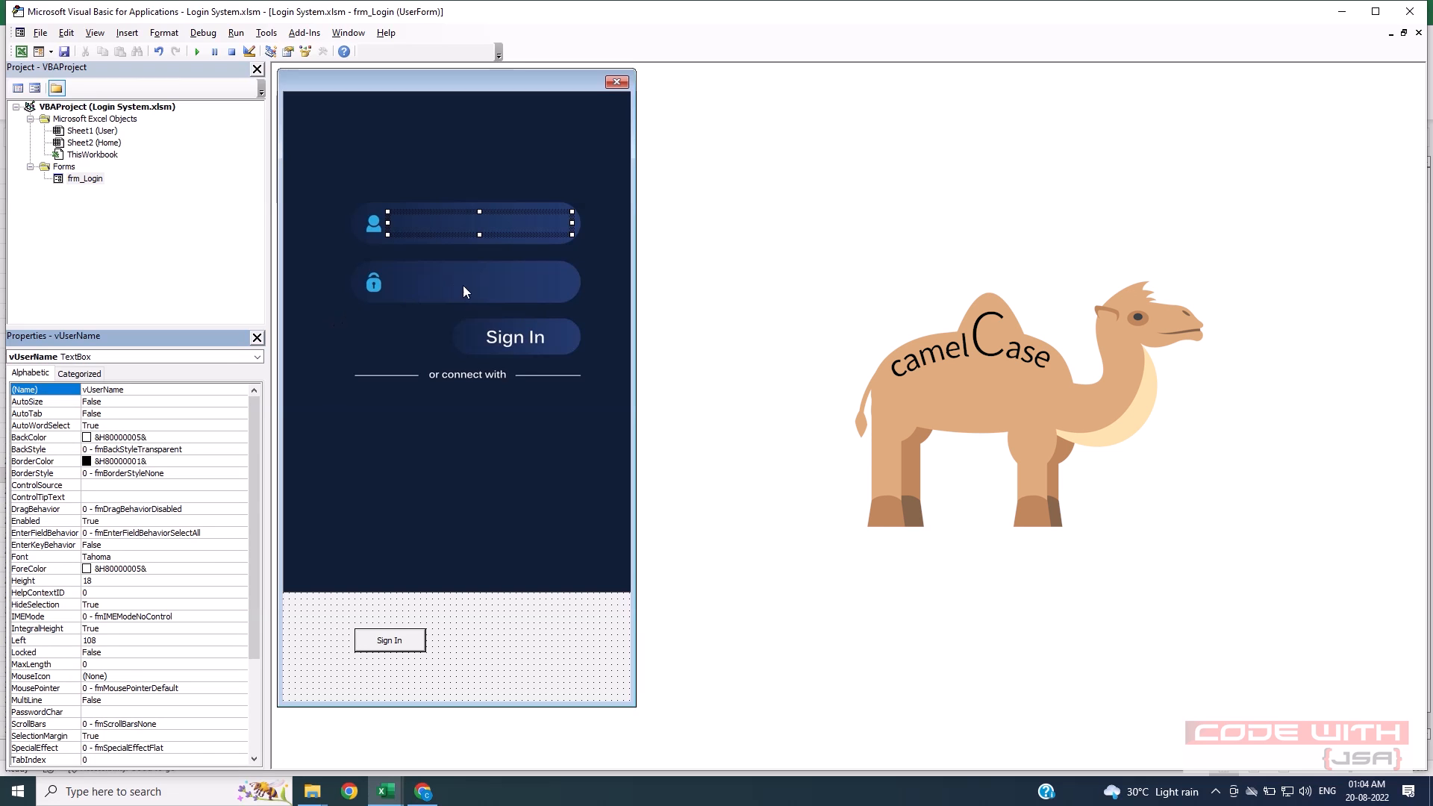
{"action": "left_click", "coordinate": [465, 282]}
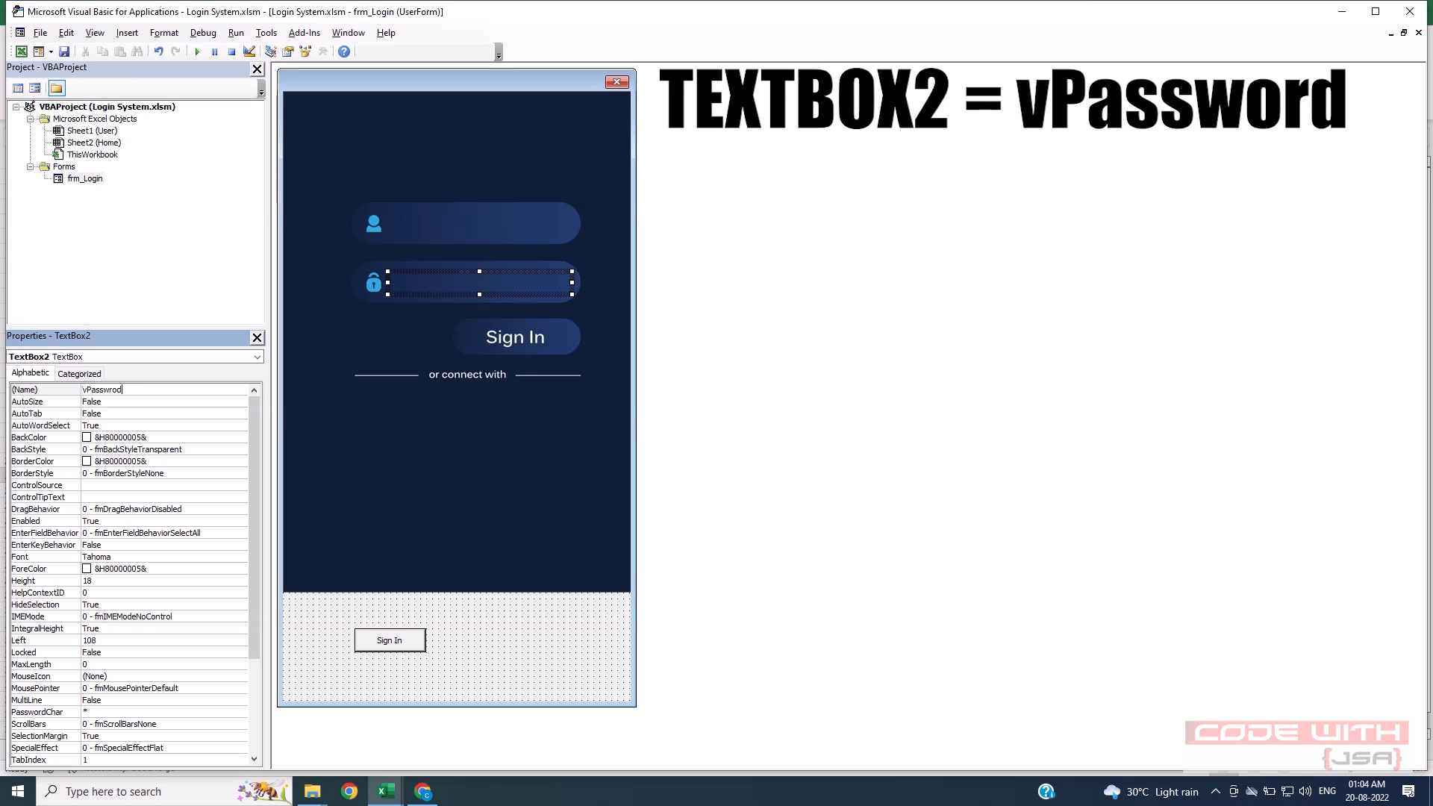
{"action": "key", "text": "Return"}
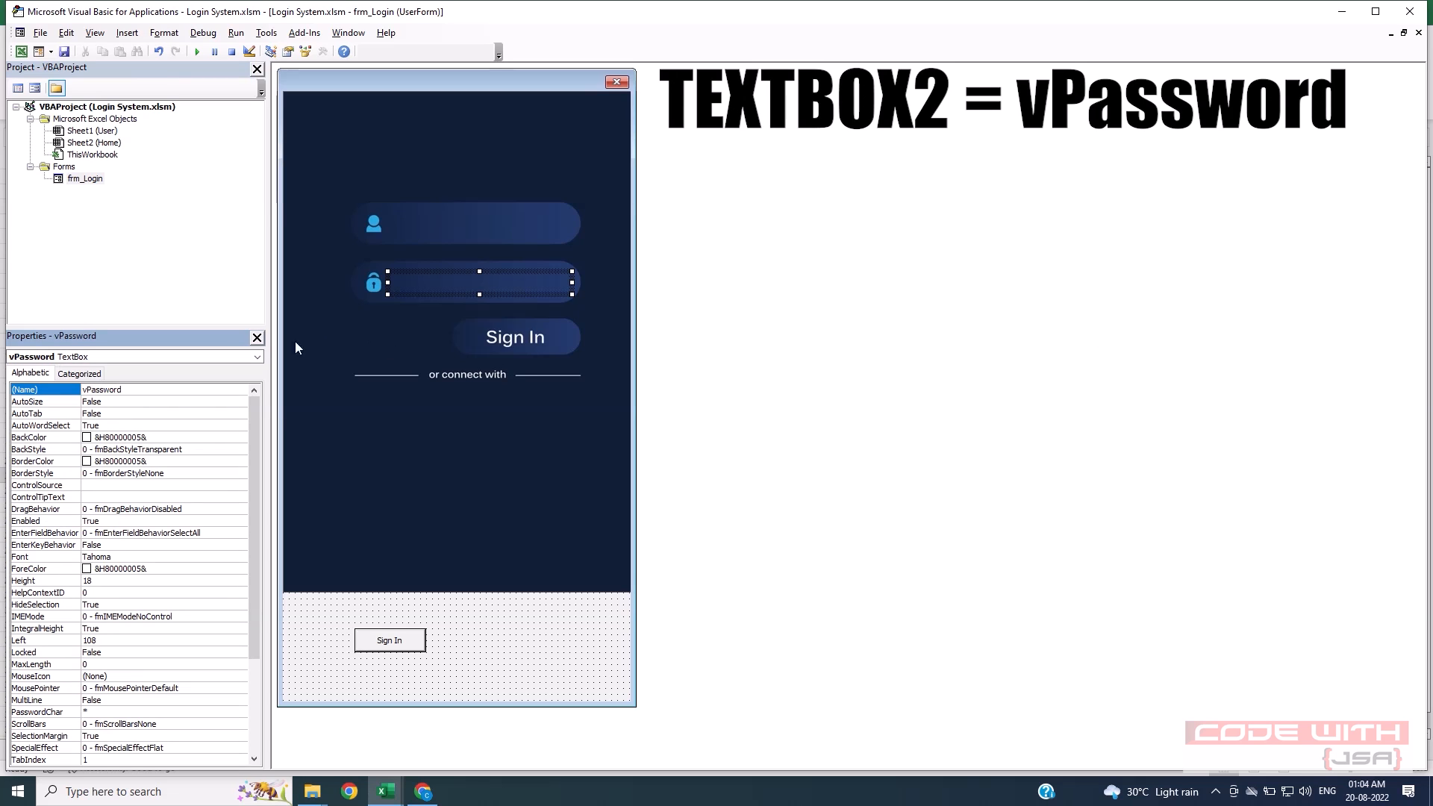
{"action": "left_click", "coordinate": [514, 336]}
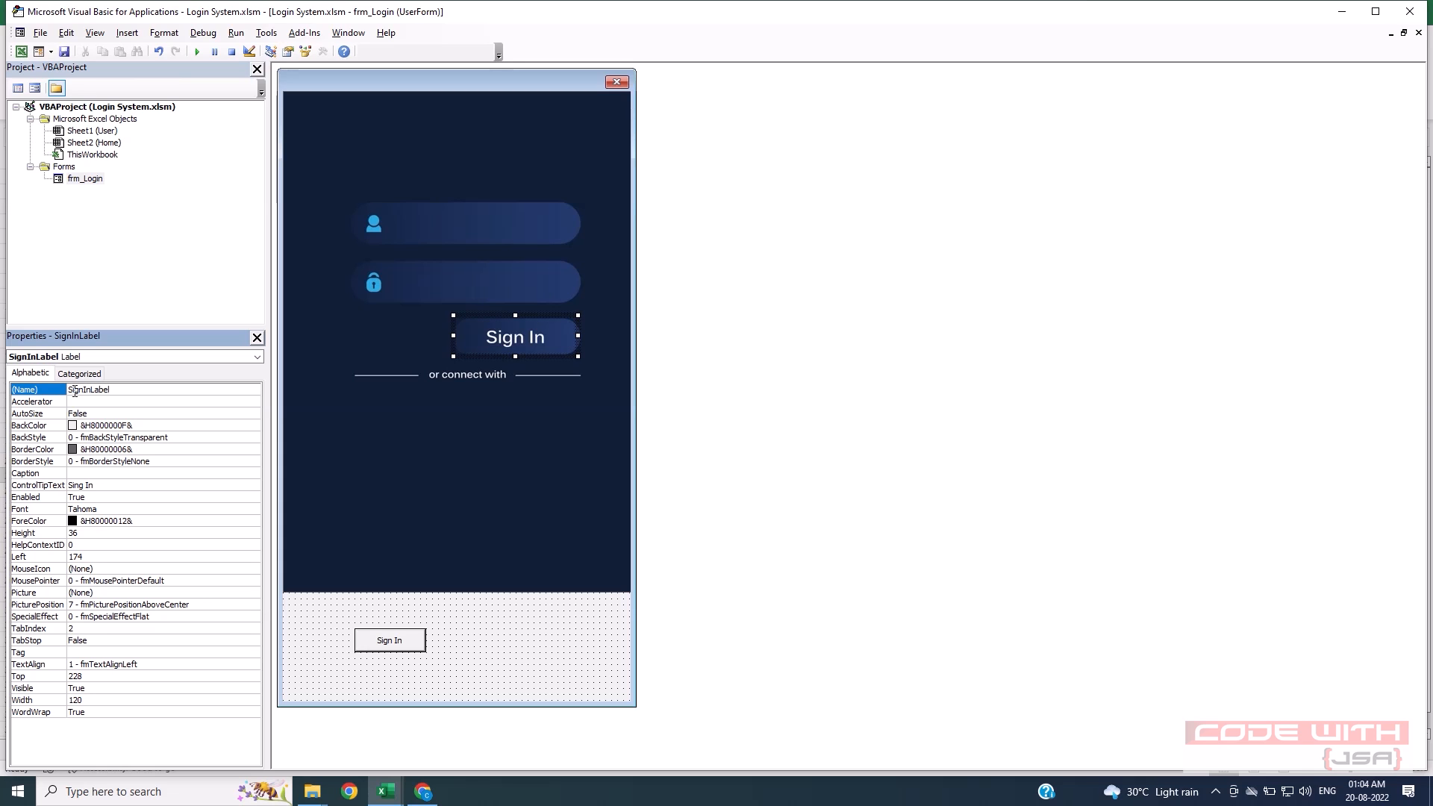
{"action": "double_click", "coordinate": [465, 223]}
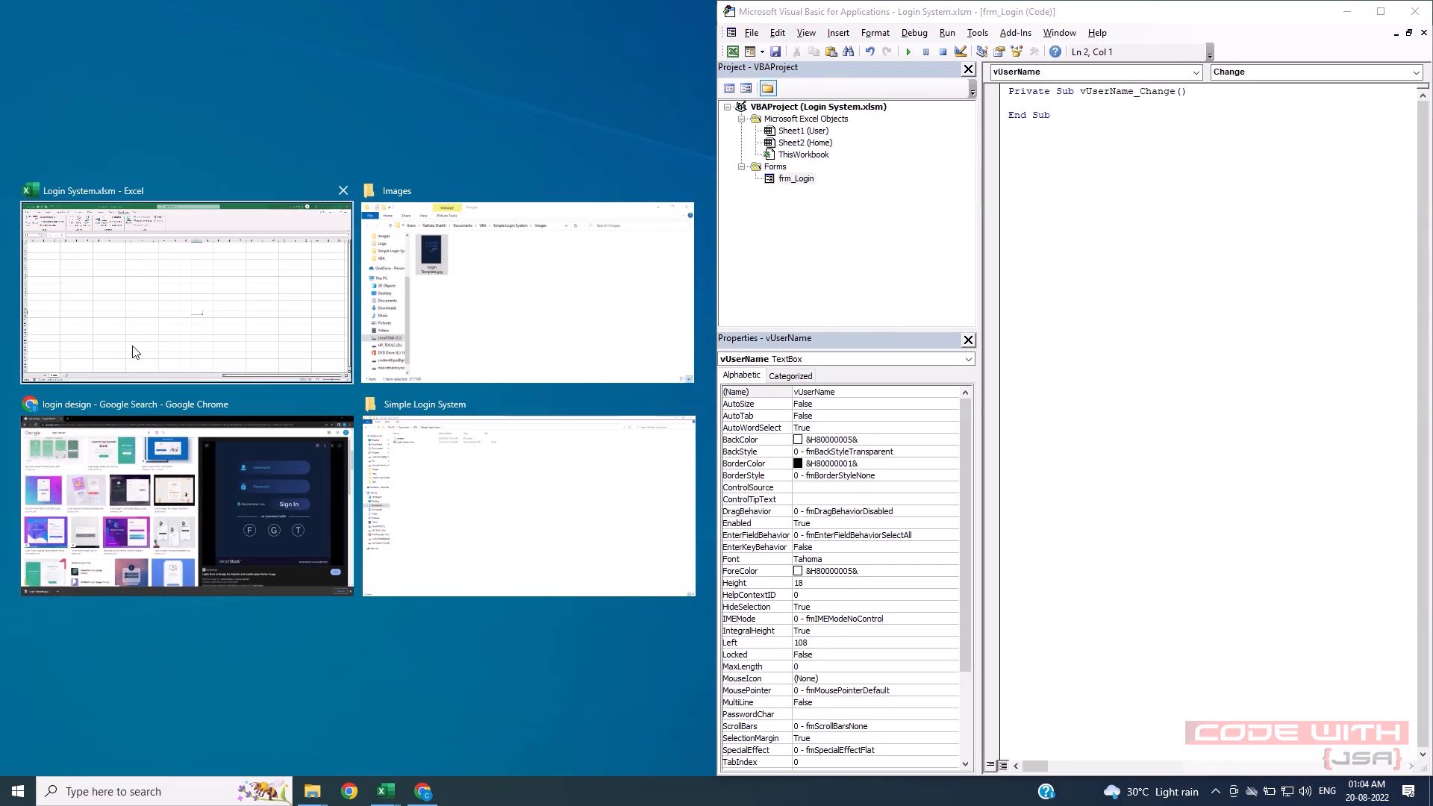
Set Sheet1's code name to sht_User in the Properties window
{"action": "left_click", "coordinate": [185, 288]}
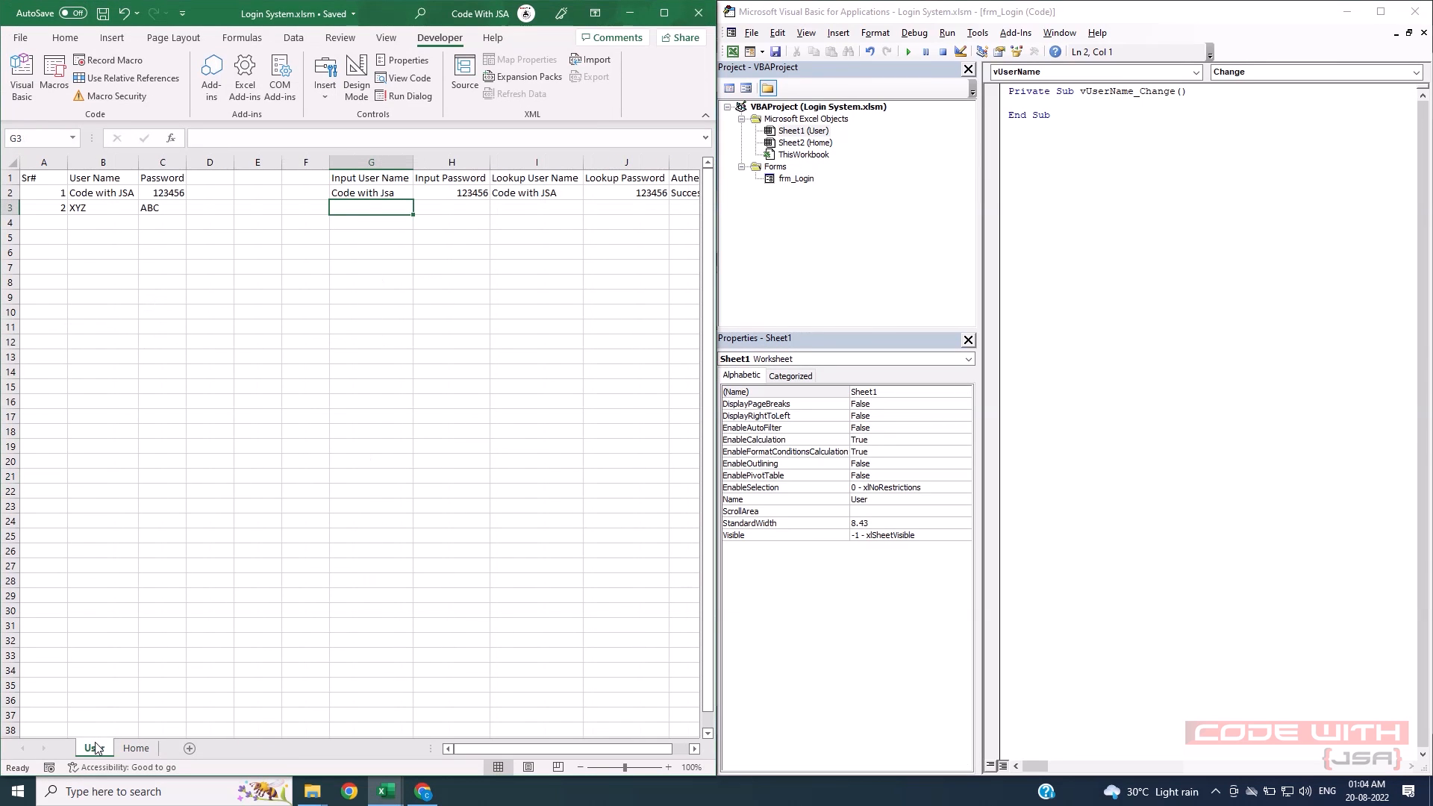
{"action": "left_click", "coordinate": [370, 192]}
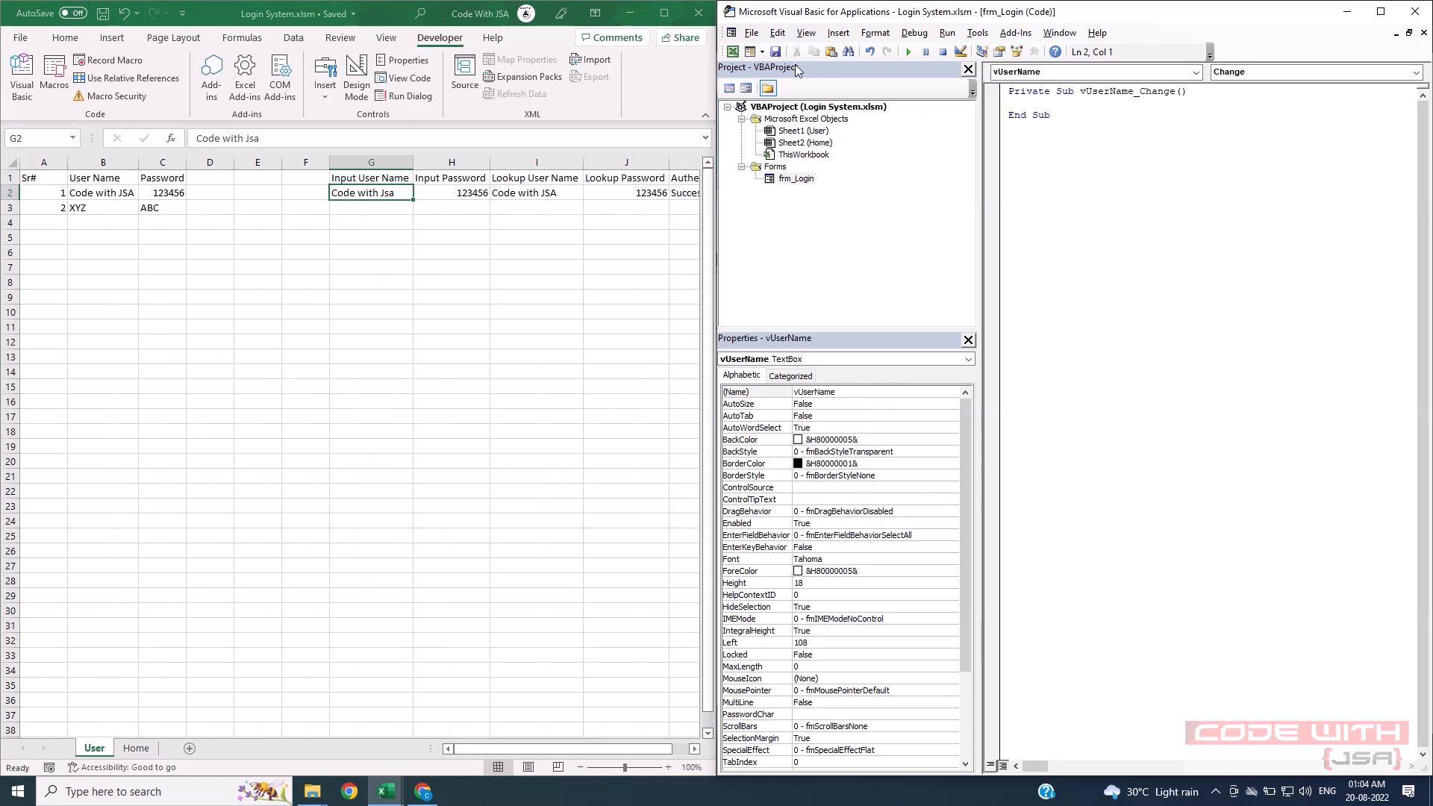
{"action": "left_click", "coordinate": [803, 131]}
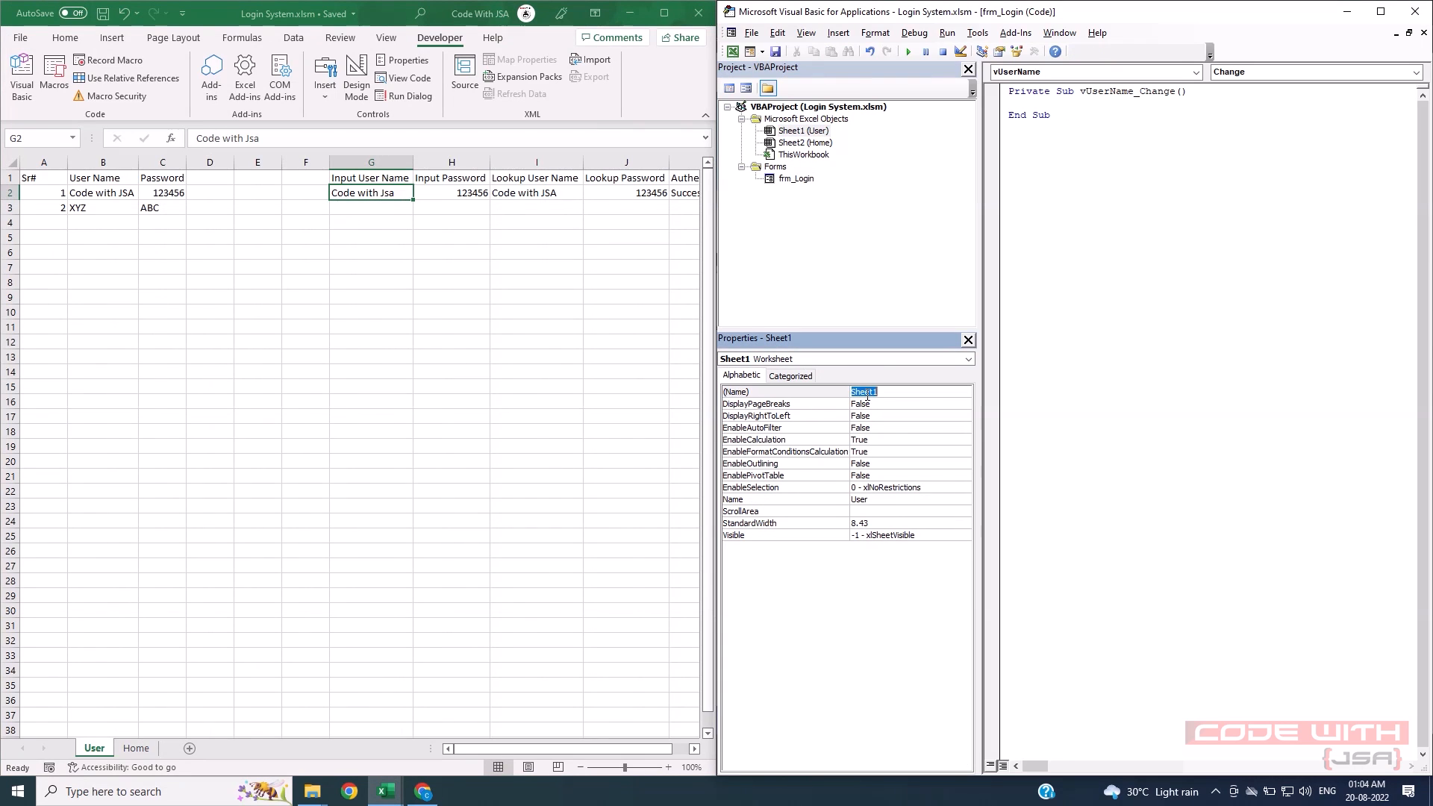
{"action": "type", "text": "sht_User"}
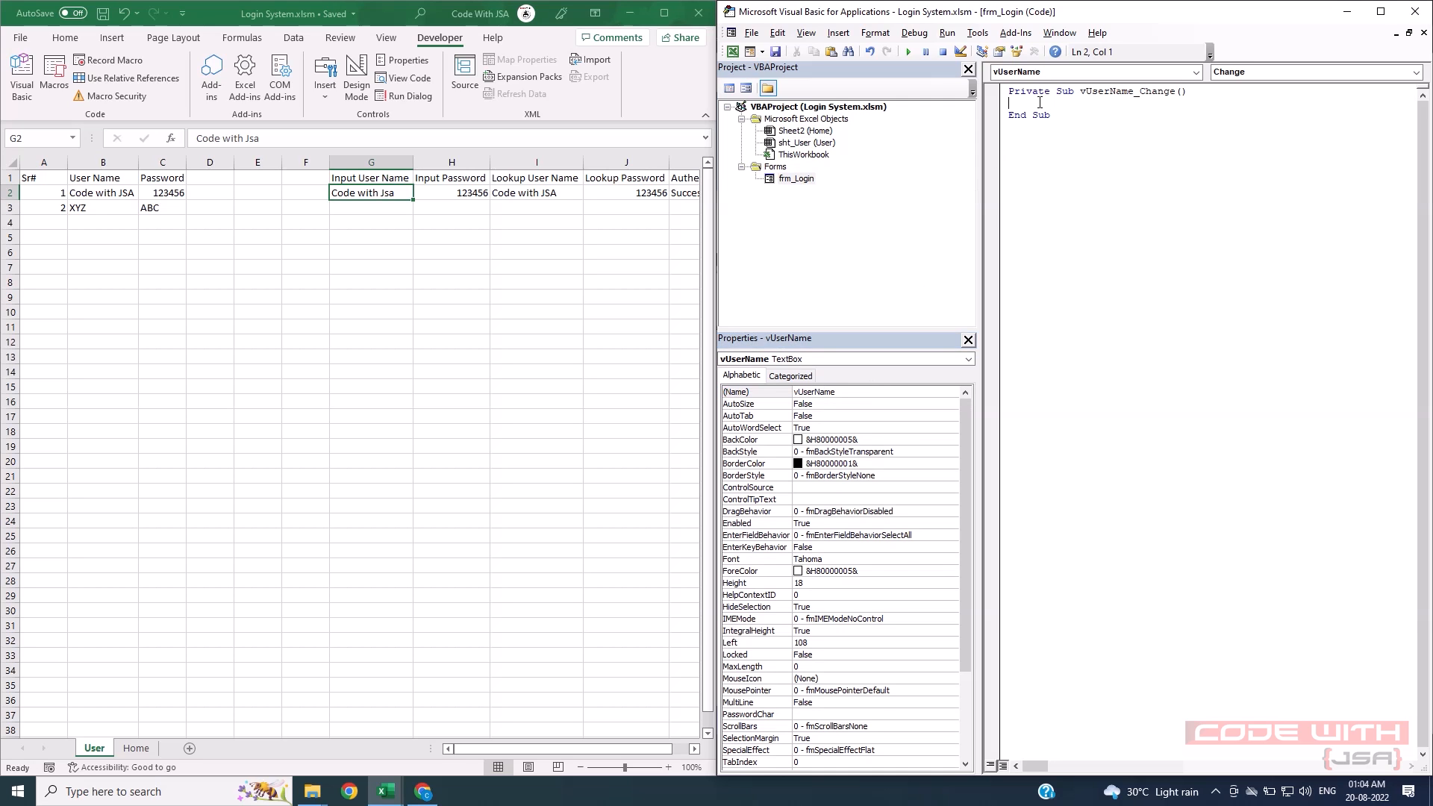
Write vUserName_Change and vPassword_Change handlers assigning Me.vUserName.Text to G2 and Me.vPassword.Text to H2, then run the form
{"action": "type", "text": "sht_User.Range(\"G2"}
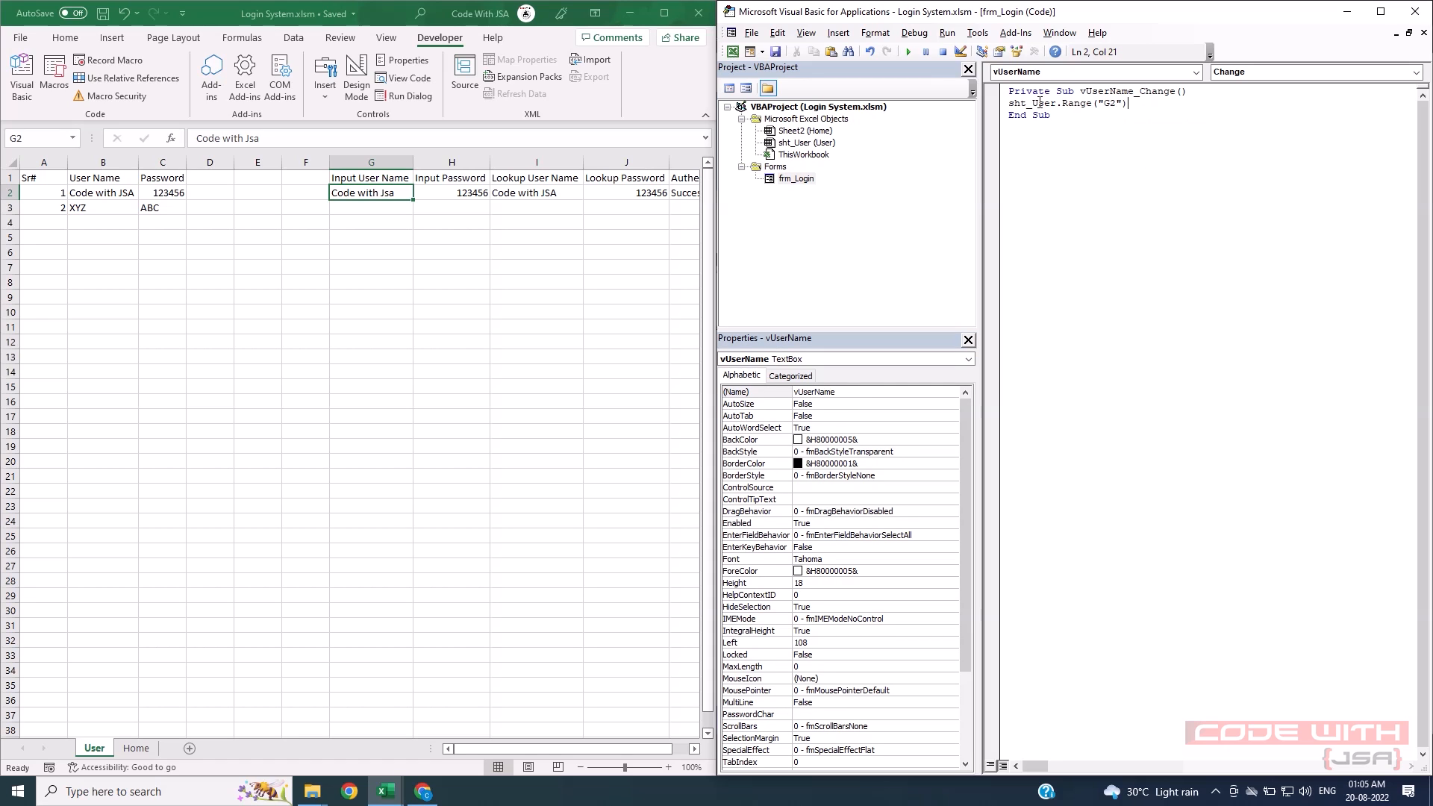
{"action": "type", "text": ".Value ="}
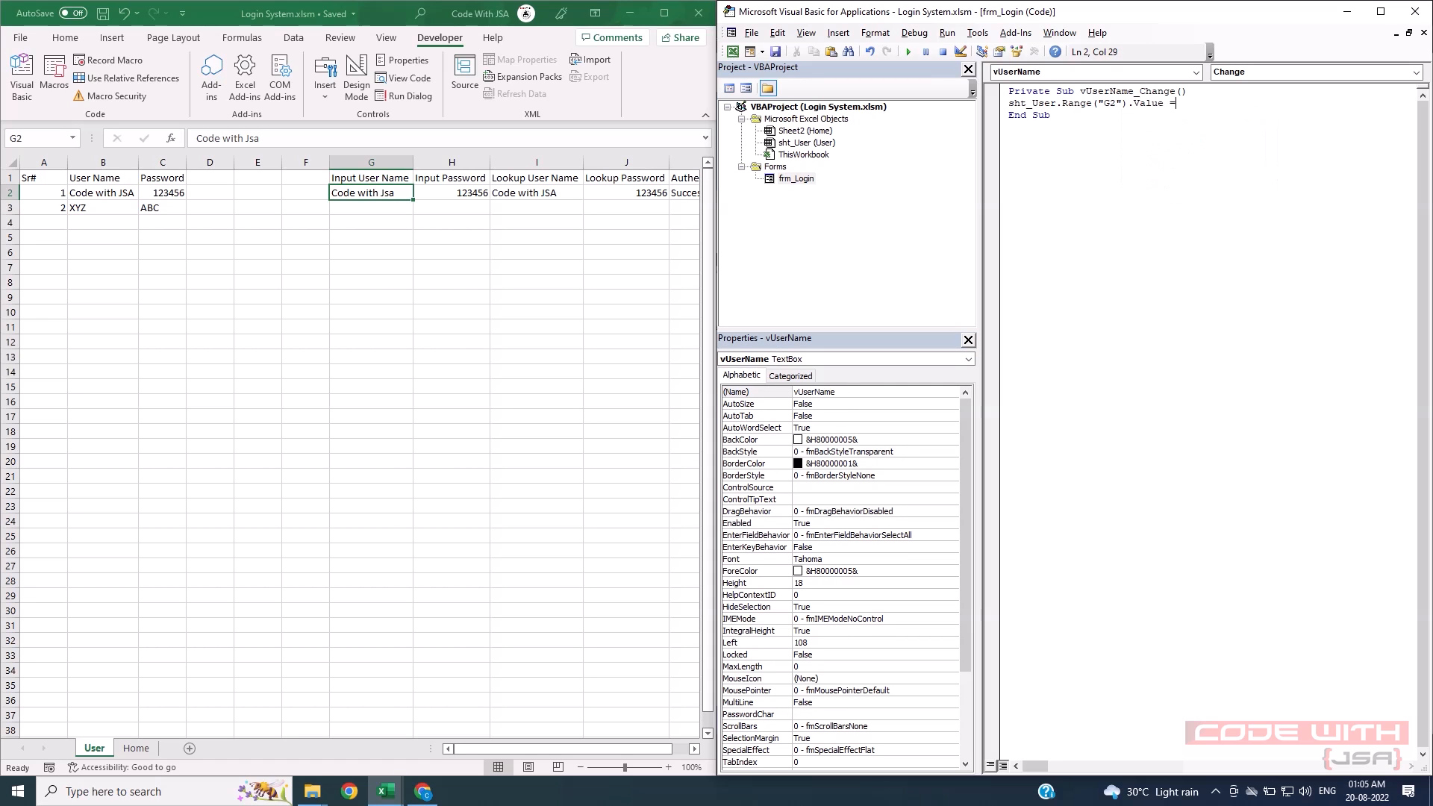
{"action": "type", "text": "me.va"}
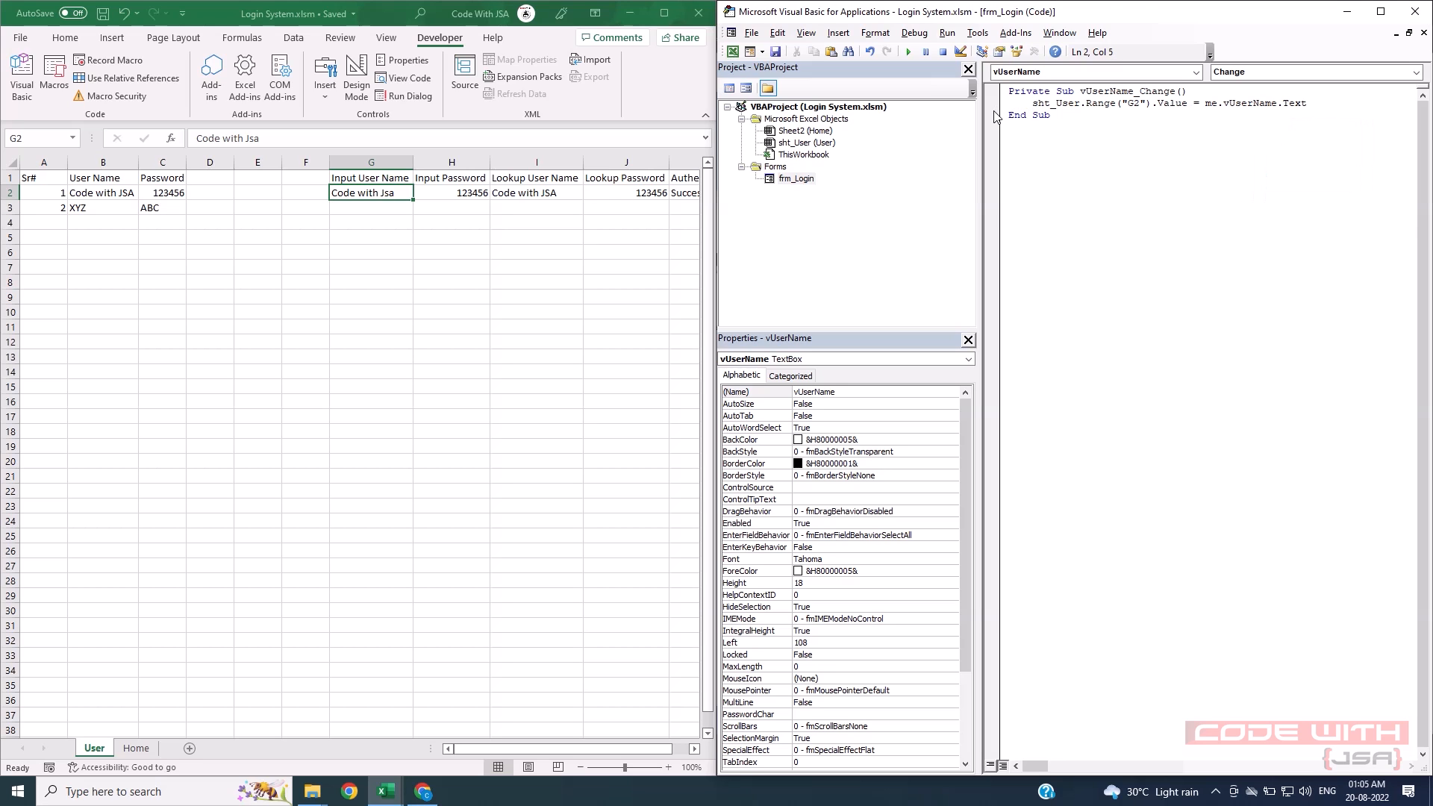
{"action": "left_click", "coordinate": [1051, 71]}
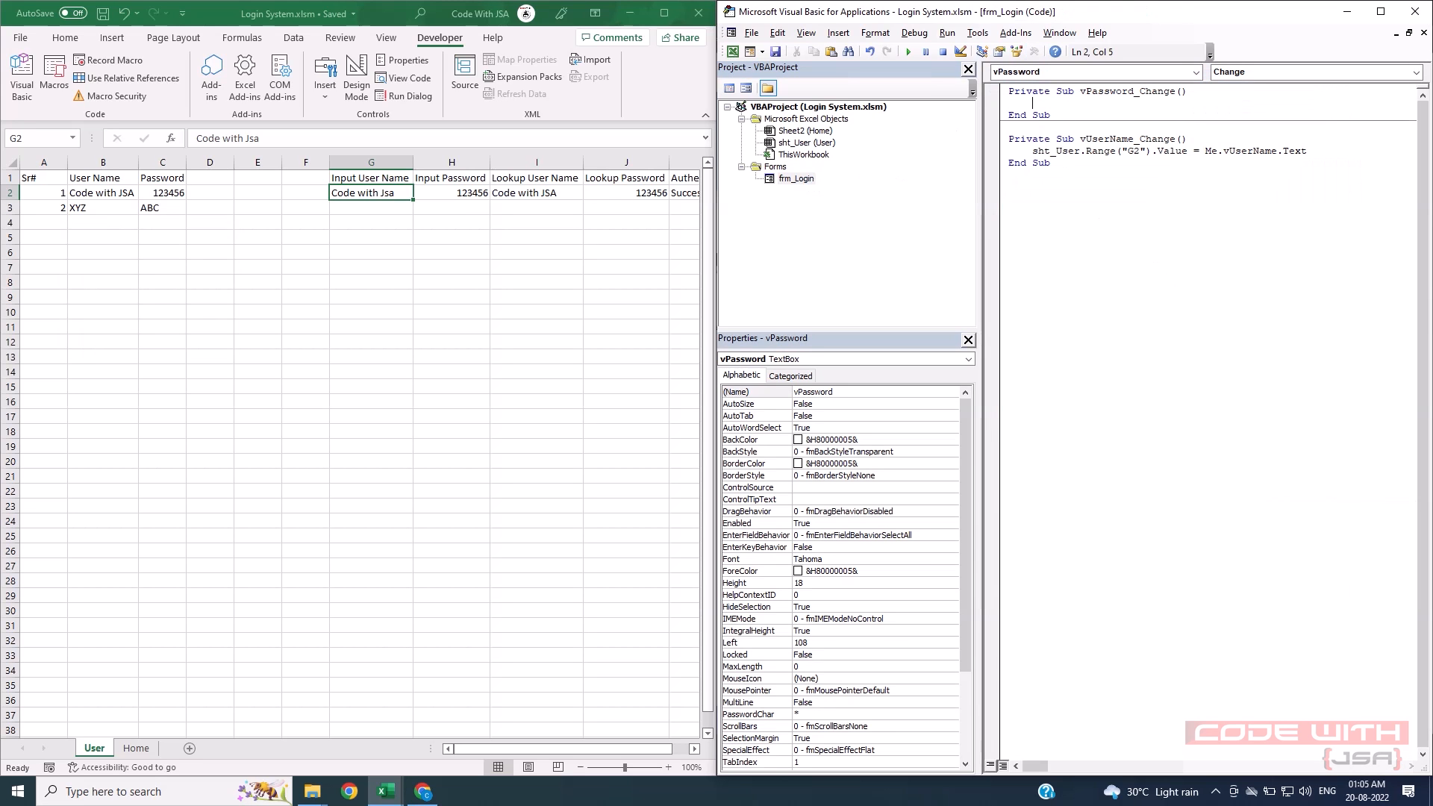
{"action": "type", "text": "sht_User.Range(\"H2\").Value"}
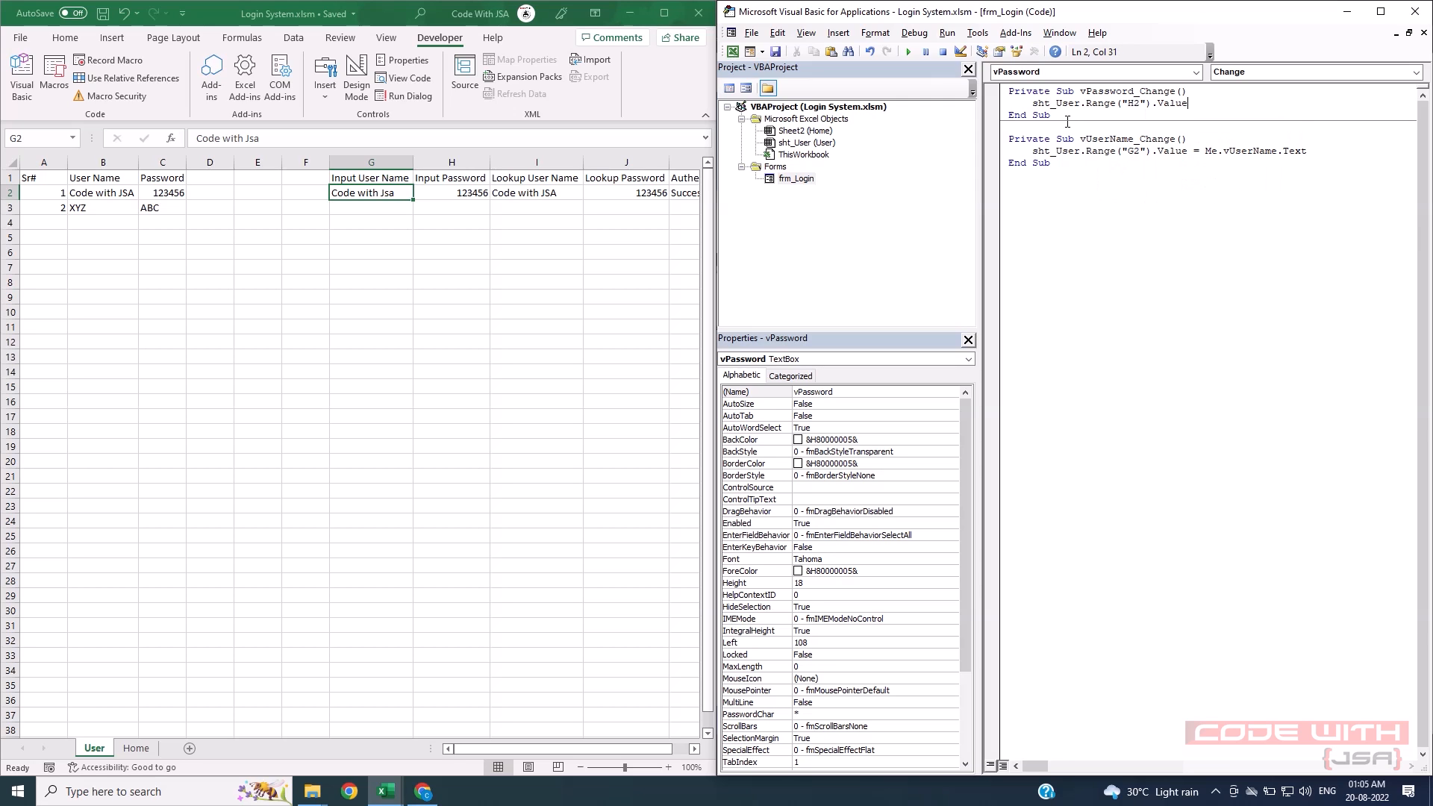
{"action": "type", "text": "=me.vPassword.Text"}
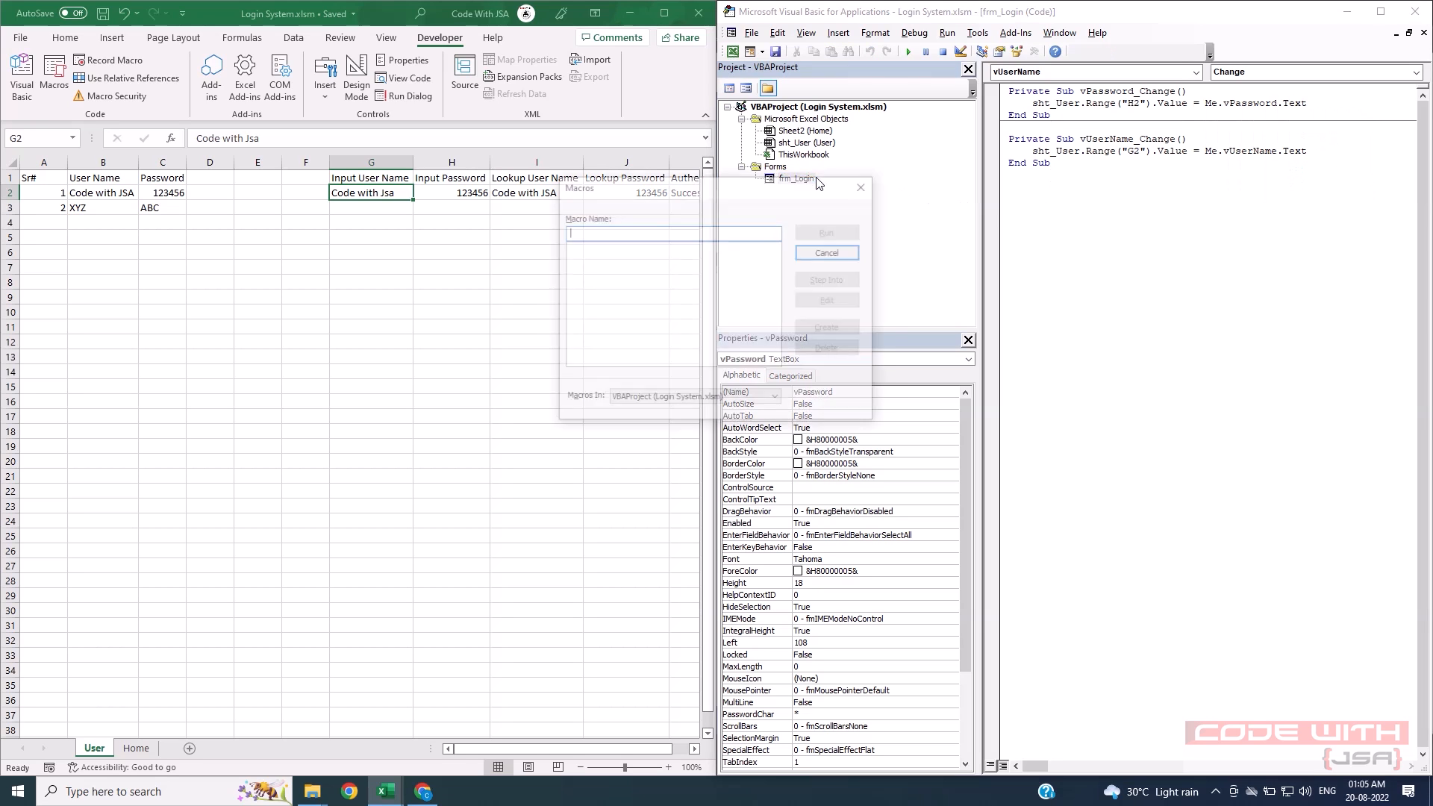
{"action": "left_click", "coordinate": [825, 252]}
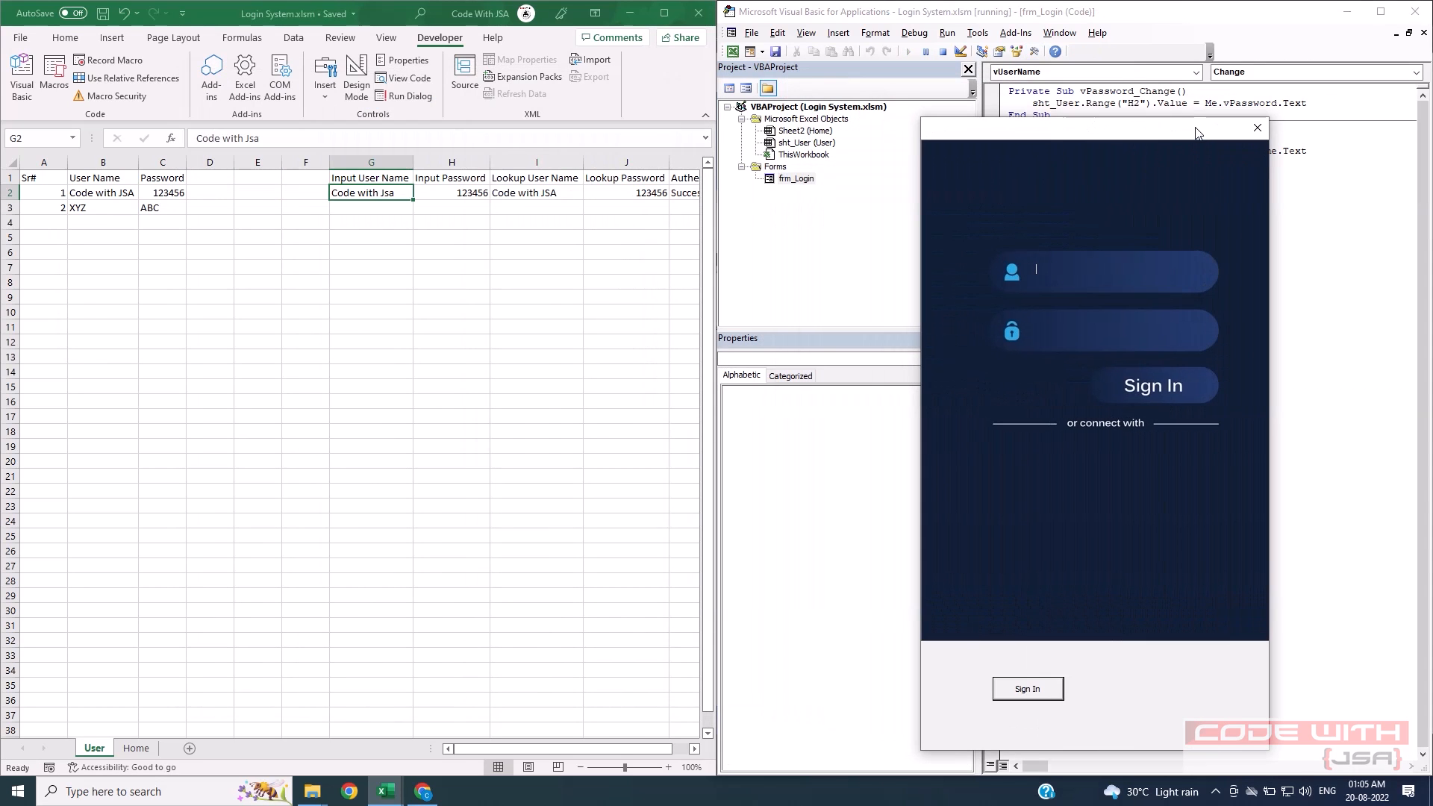
Type a sample username 'code with' and password 'adfadfkajdflk', confirm G2 and H2 update, and close the form
{"action": "type", "text": "code with jsadfakjdflajdf;ljkad;flkjad;fklj"}
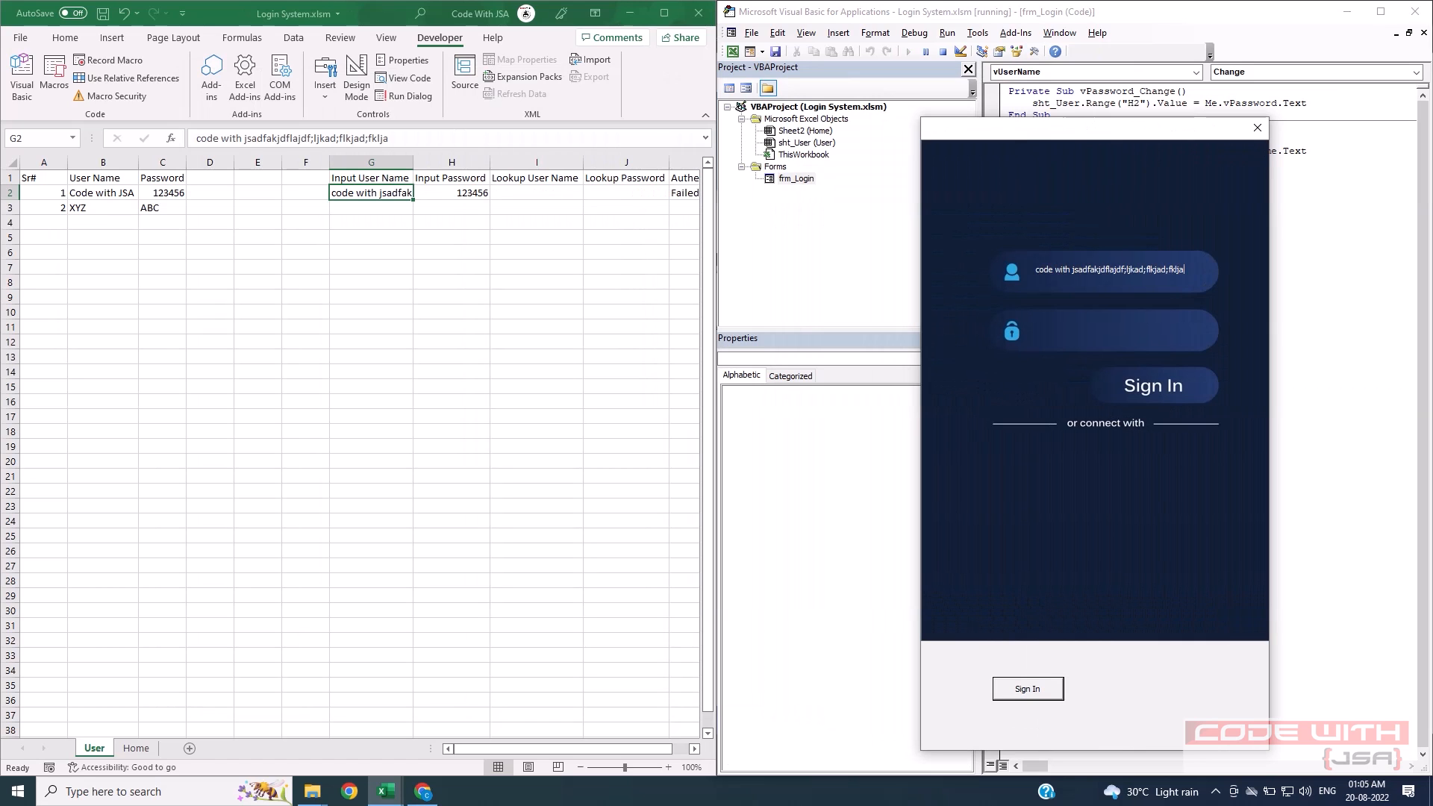
{"action": "type", "text": "adfadfkajdflk"}
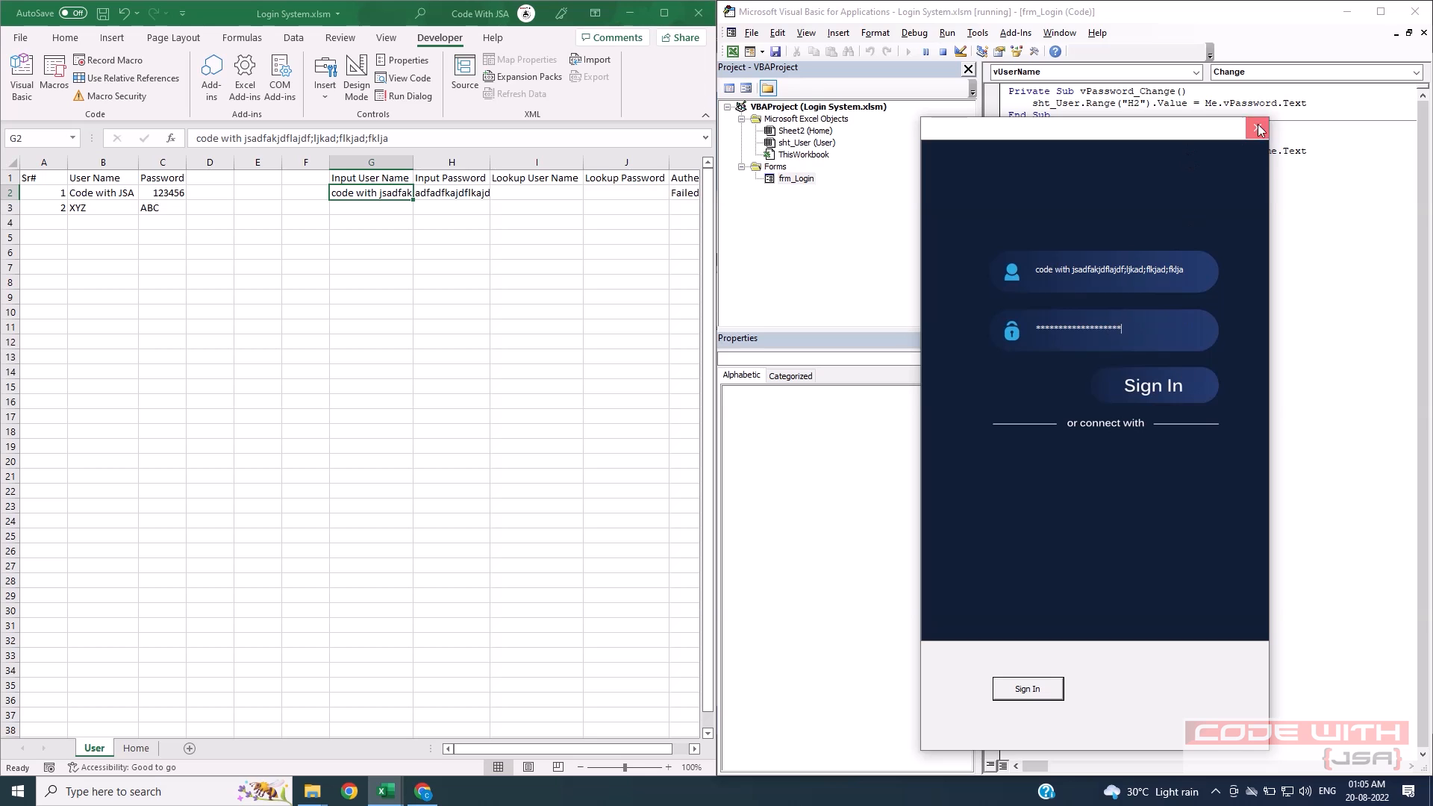
{"action": "left_click", "coordinate": [1258, 128]}
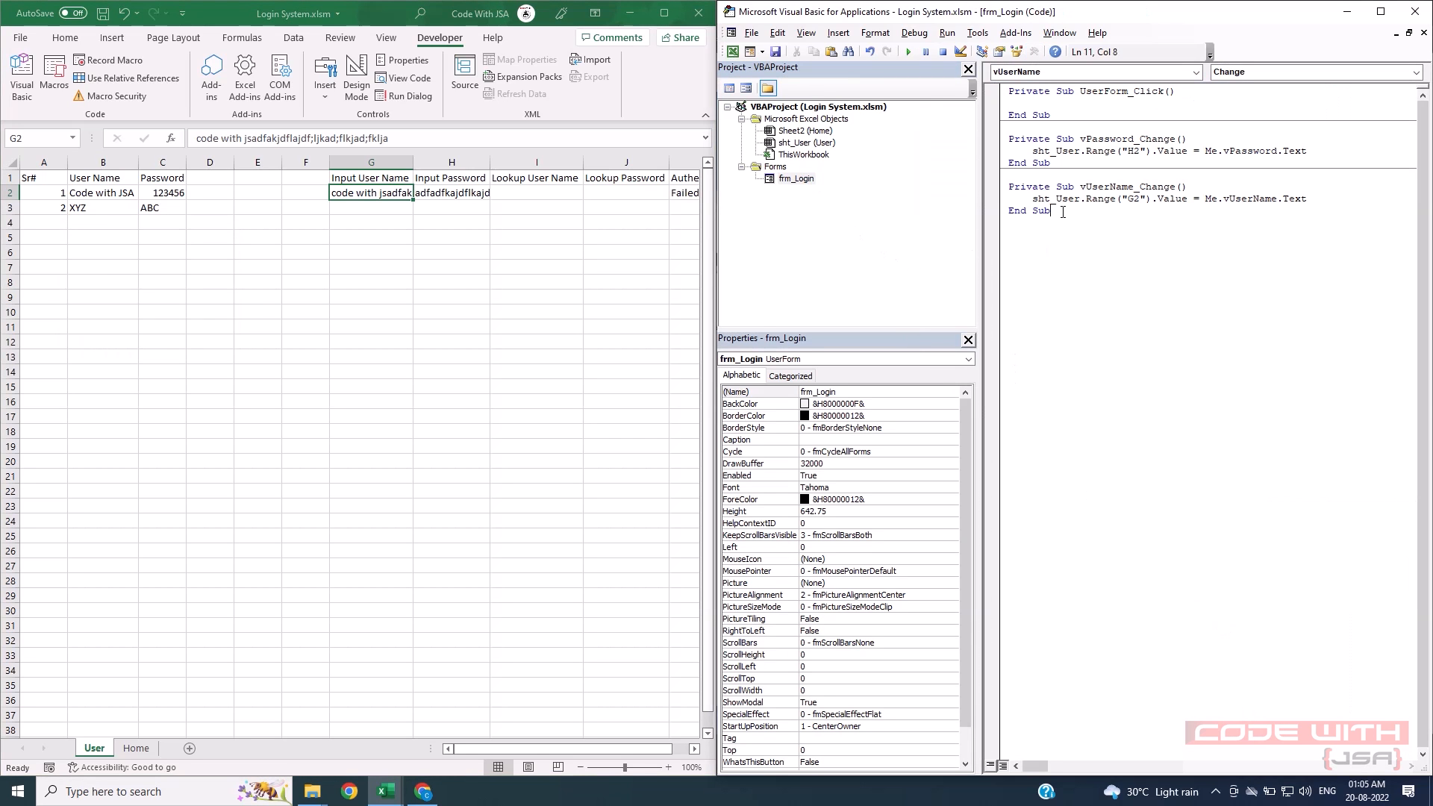
Begin Sub Authentication with Dim Auth As String
{"action": "type", "text": "Sub Aut"}
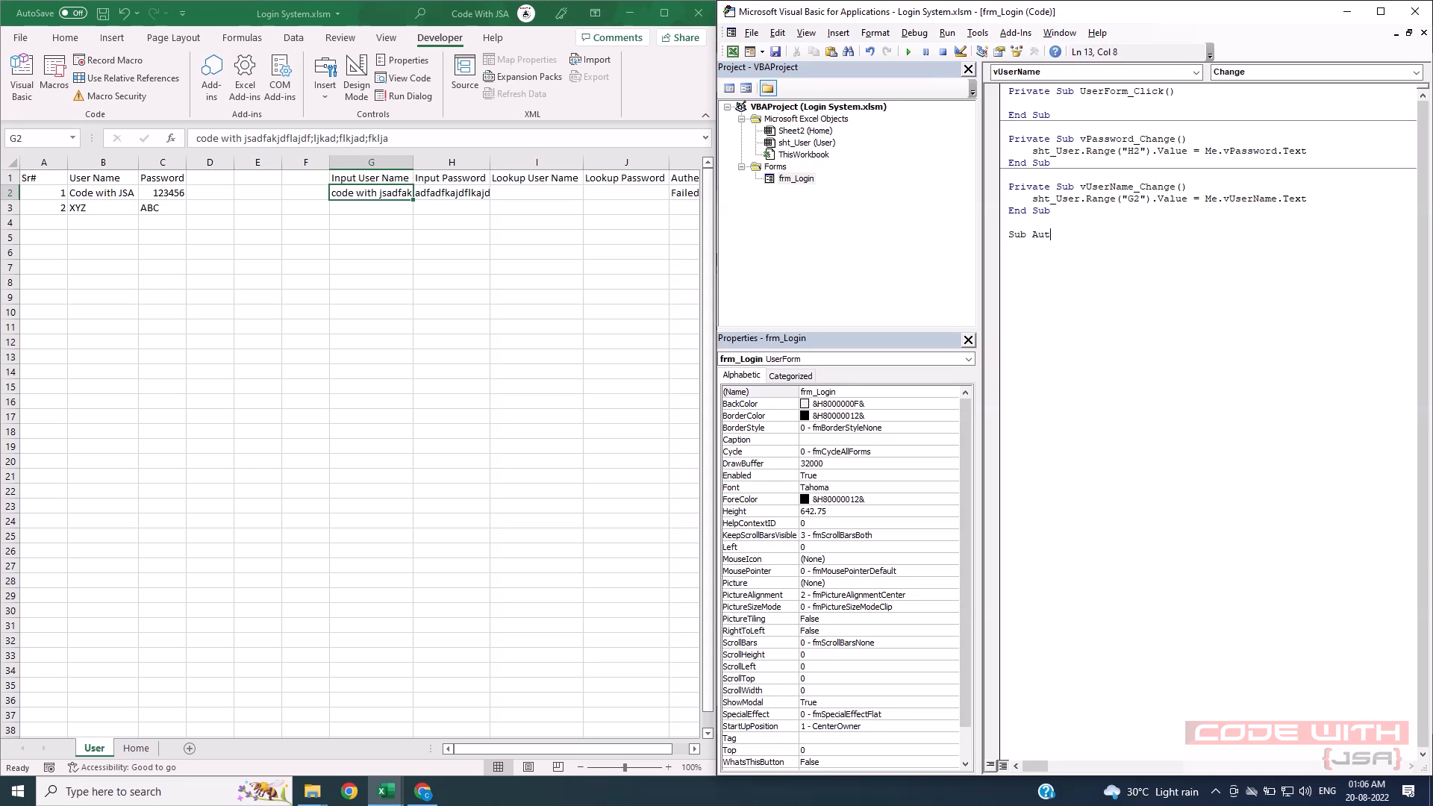
{"action": "type", "text": "hentication("}
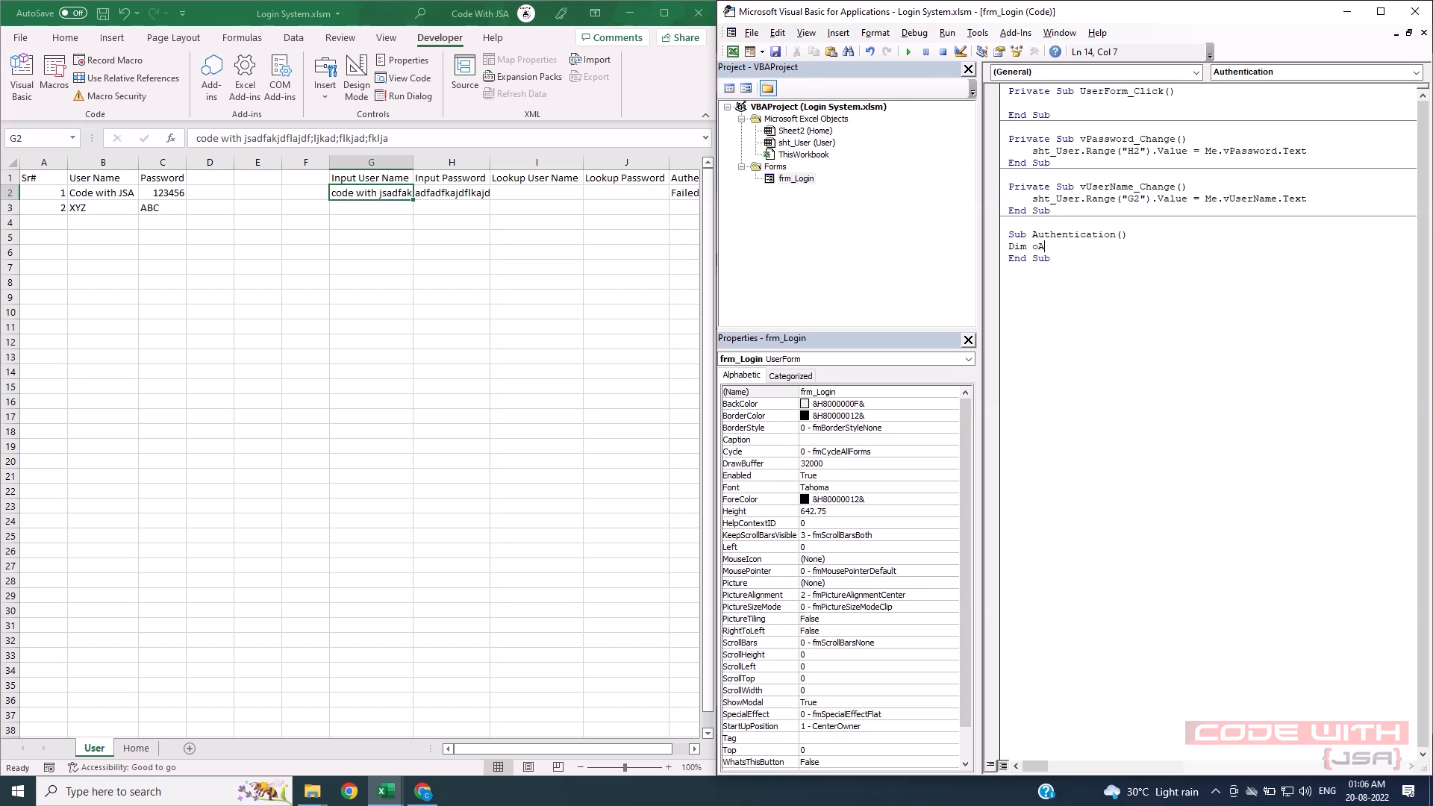
{"action": "type", "text": "Aut a"}
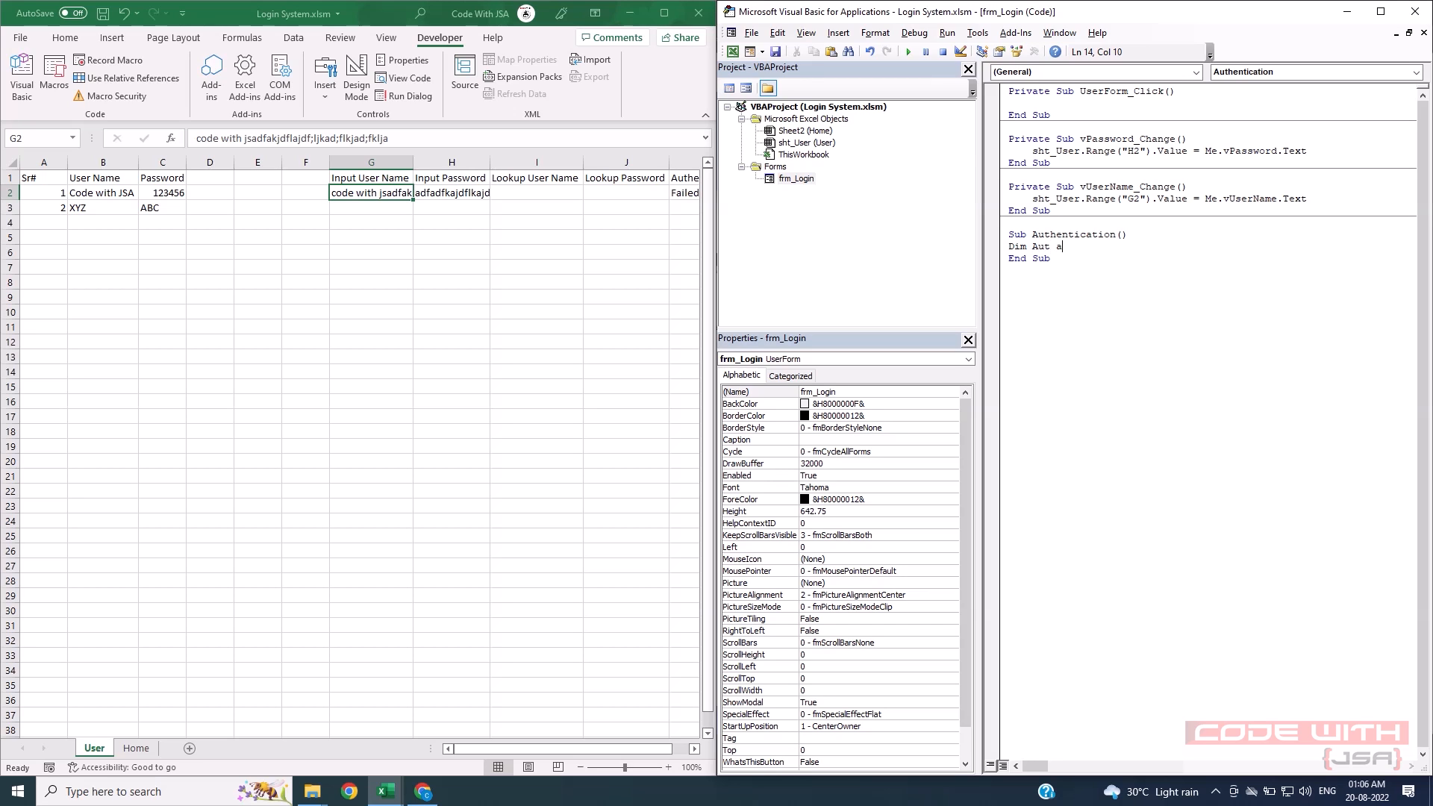
{"action": "type", "text": "as string"}
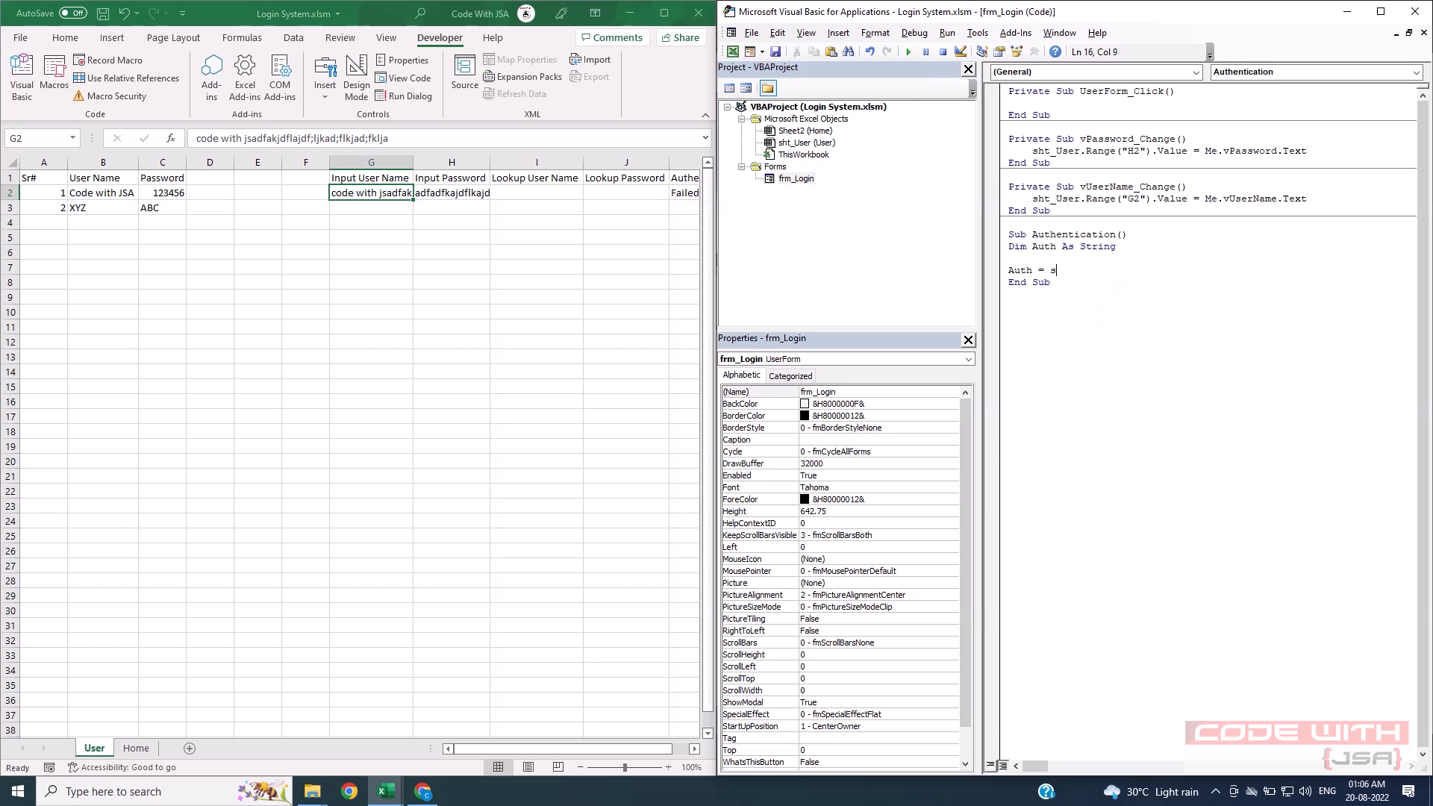
Assign Auth = sht_User.Range("K2").Value and start the If Auth test
{"action": "type", "text": "ht_User.Range("}
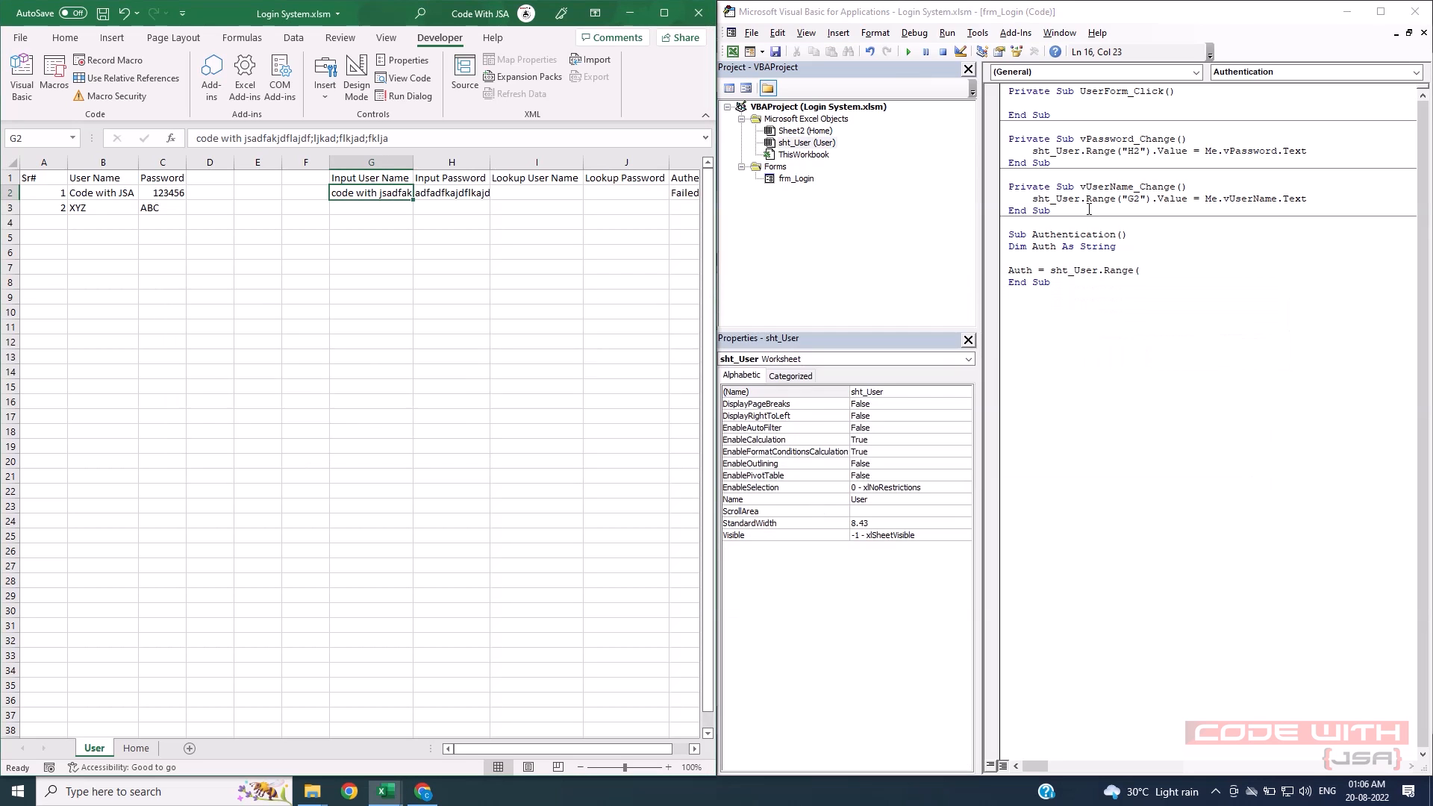
{"action": "left_click", "coordinate": [684, 192]}
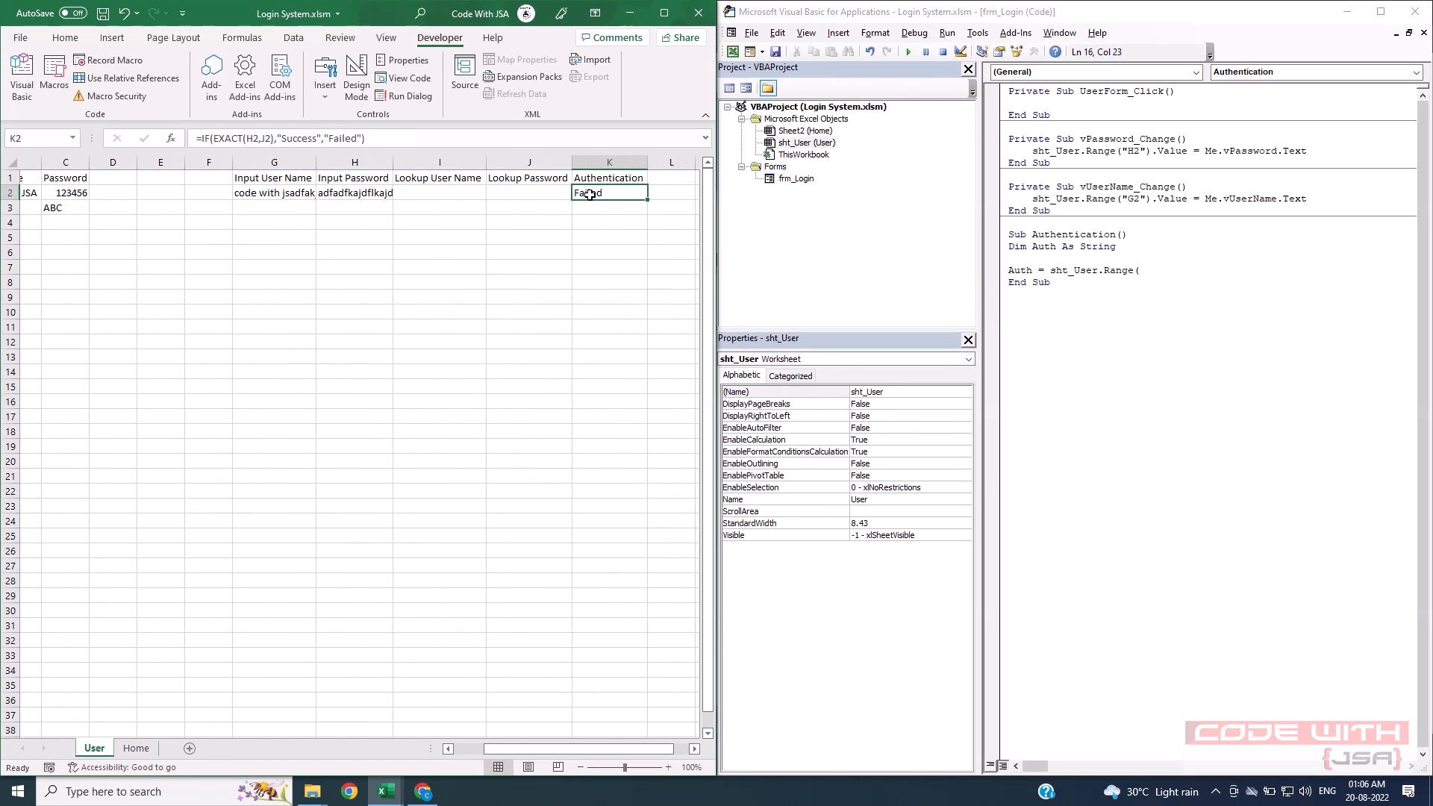
{"action": "left_click", "coordinate": [794, 178]}
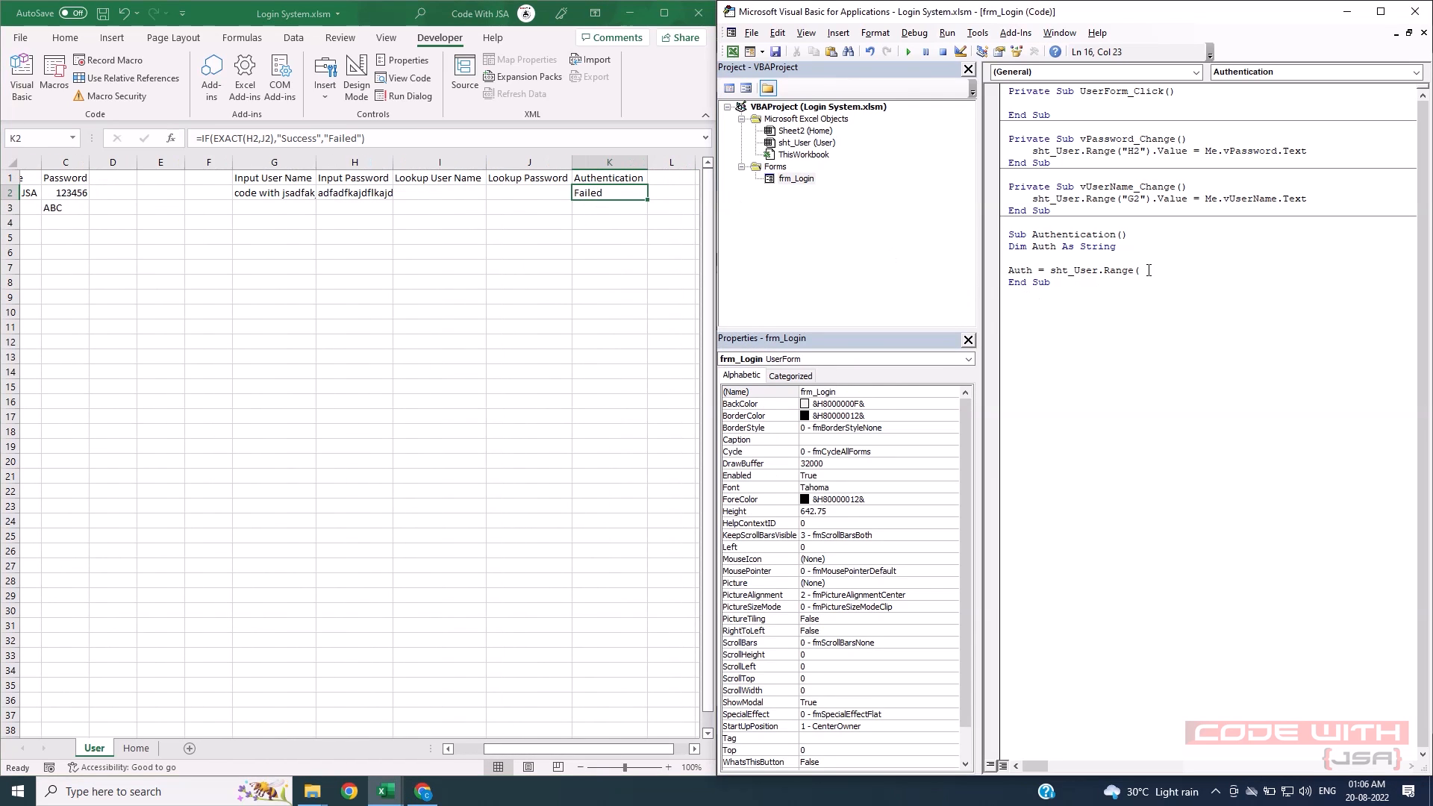
{"action": "type", "text": "K2\").Value"}
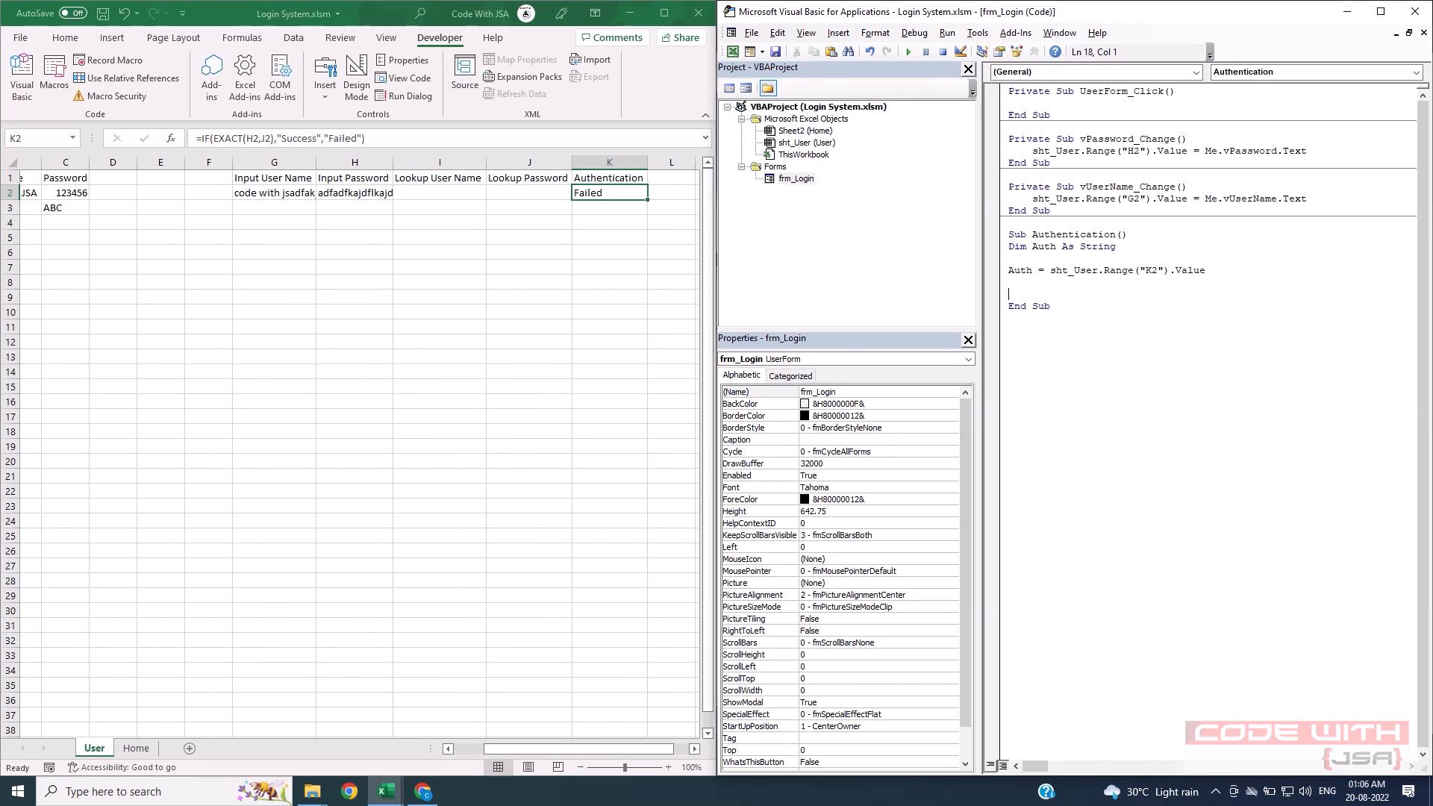
{"action": "type", "text": "if Auth"}
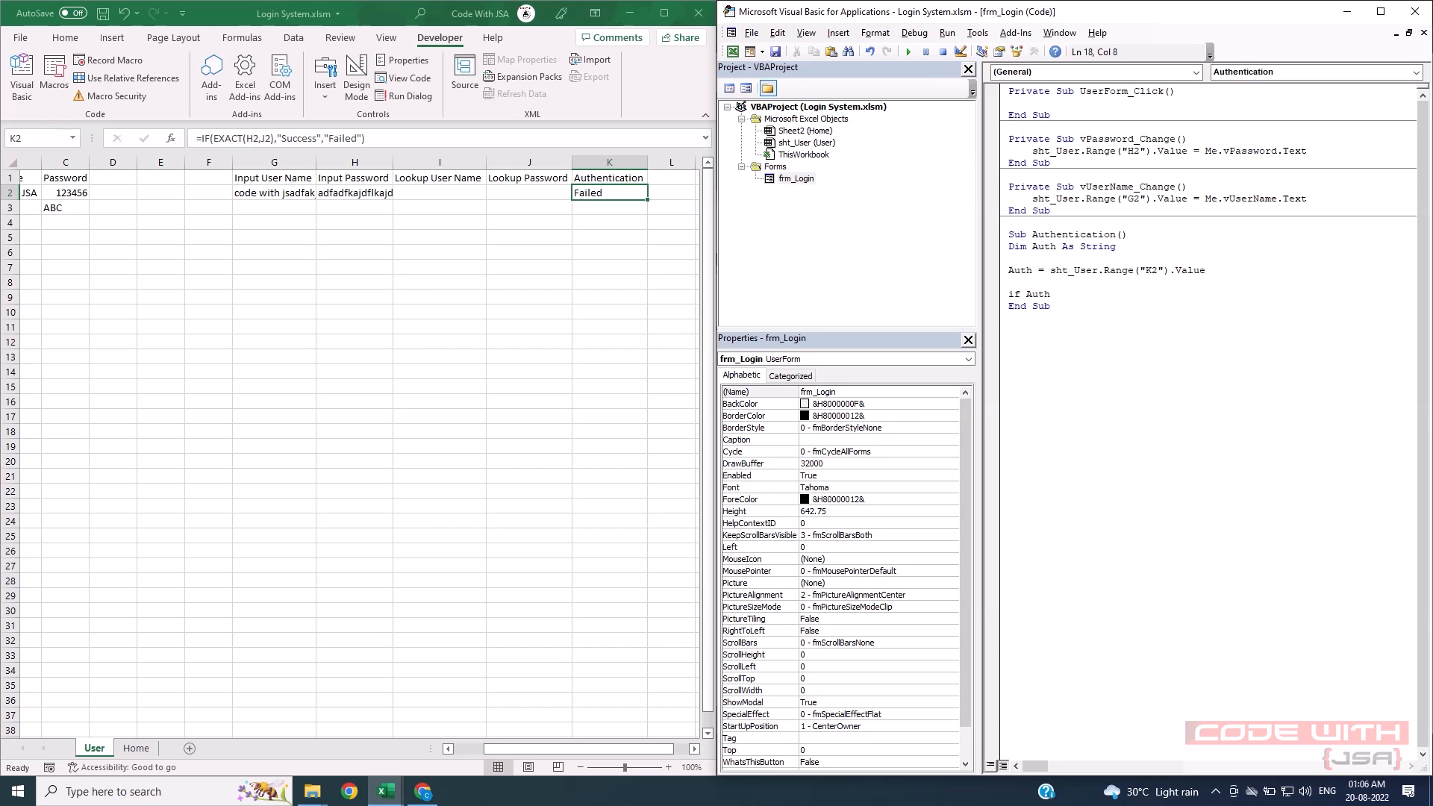
If Auth = "Failed" Then show the incorrect user name / password message and Exit Sub
{"action": "type", "text": "= \"Failed"}
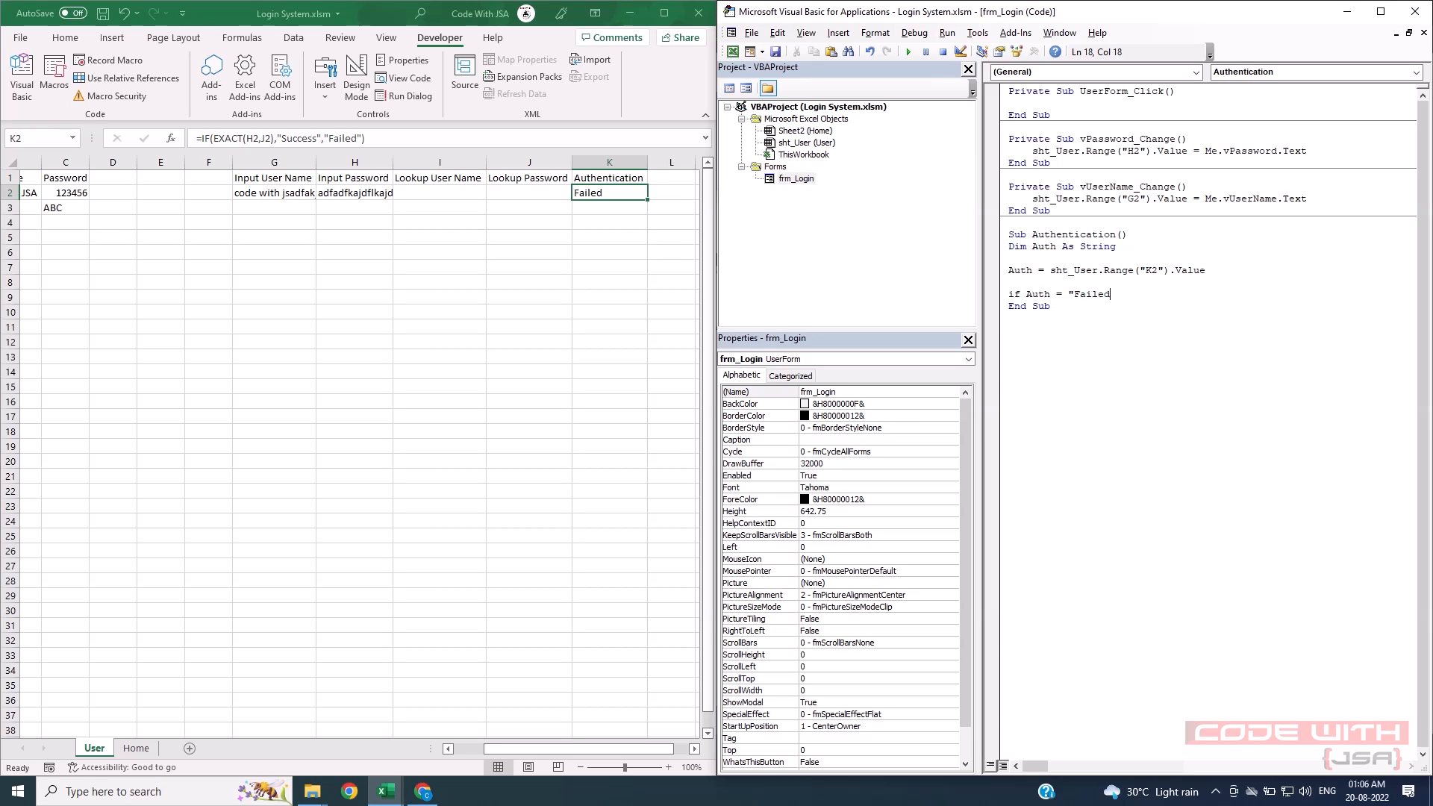
{"action": "type", "text": "then"}
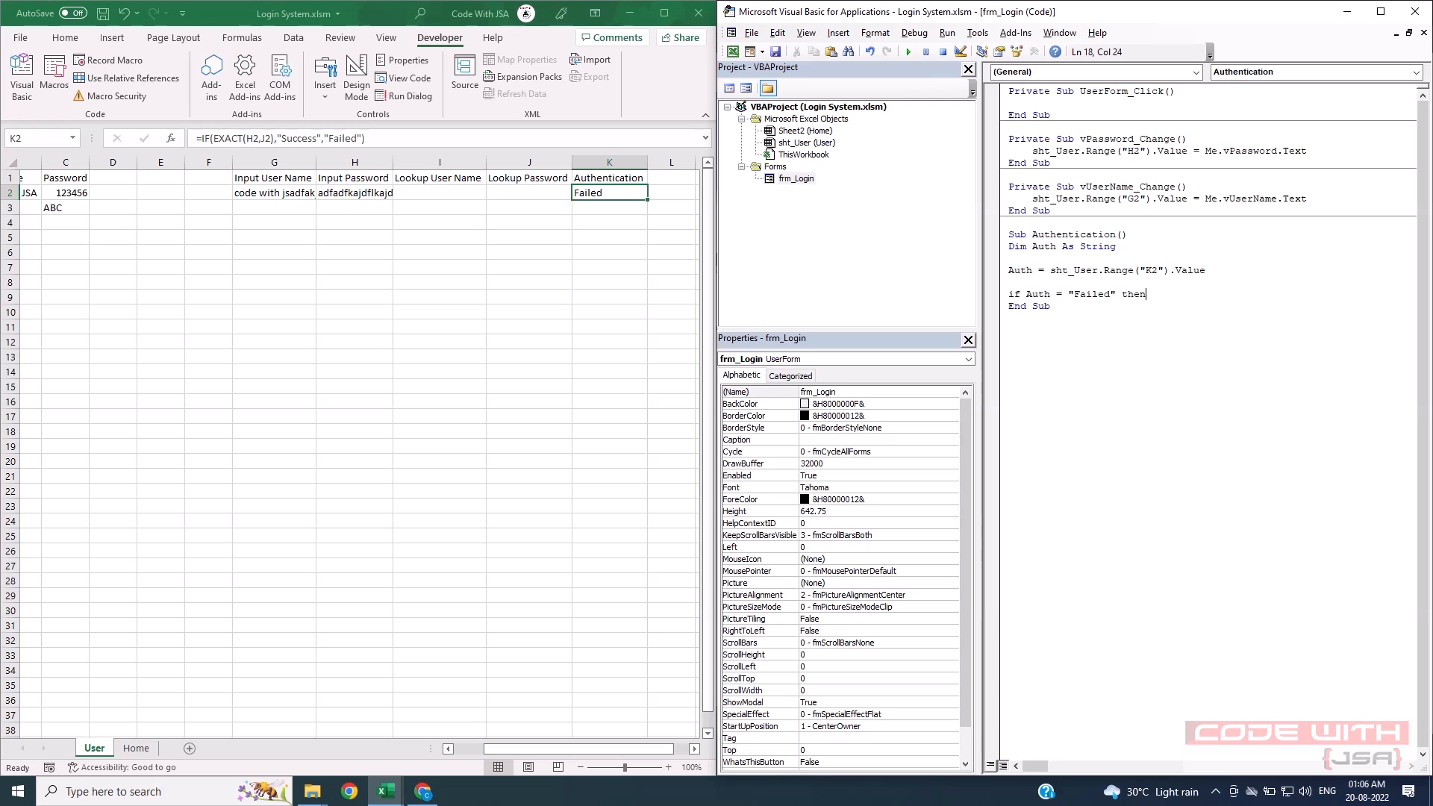
{"action": "type", "text": "msgbox \"Incorrect\""}
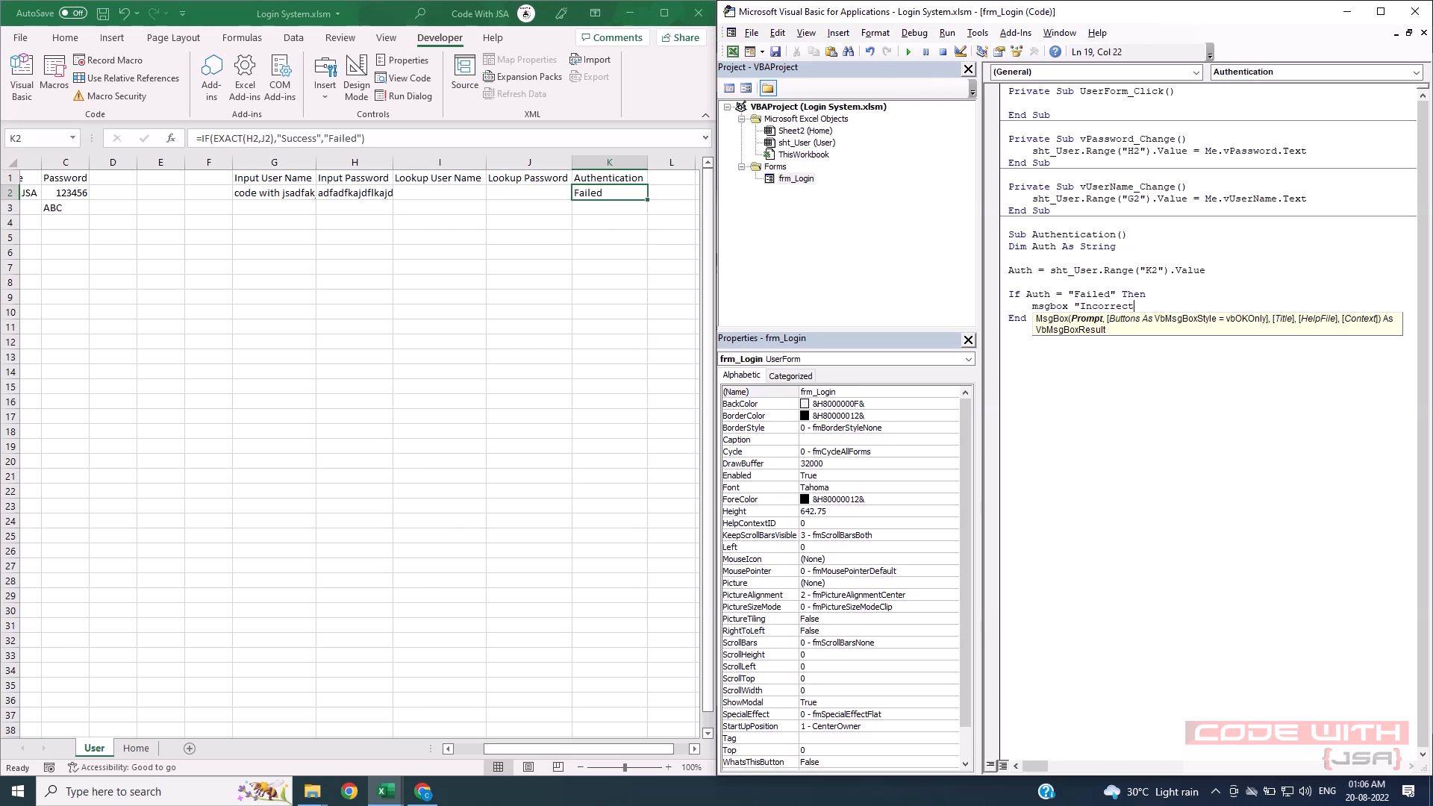
{"action": "type", "text": "user name / password, please try again.\", vbInformation, \"Incorrect Credentials"}
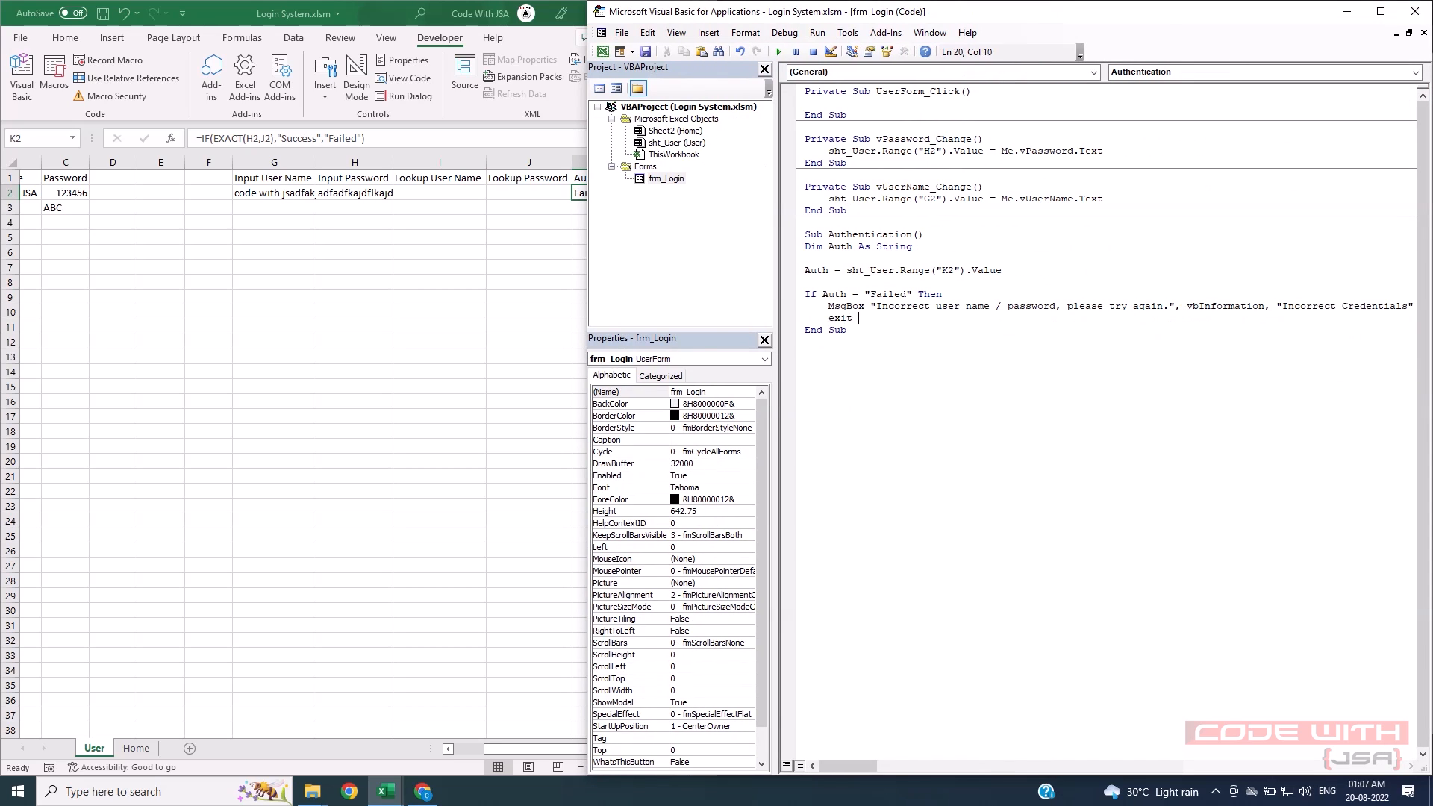
{"action": "type", "text": "sub"}
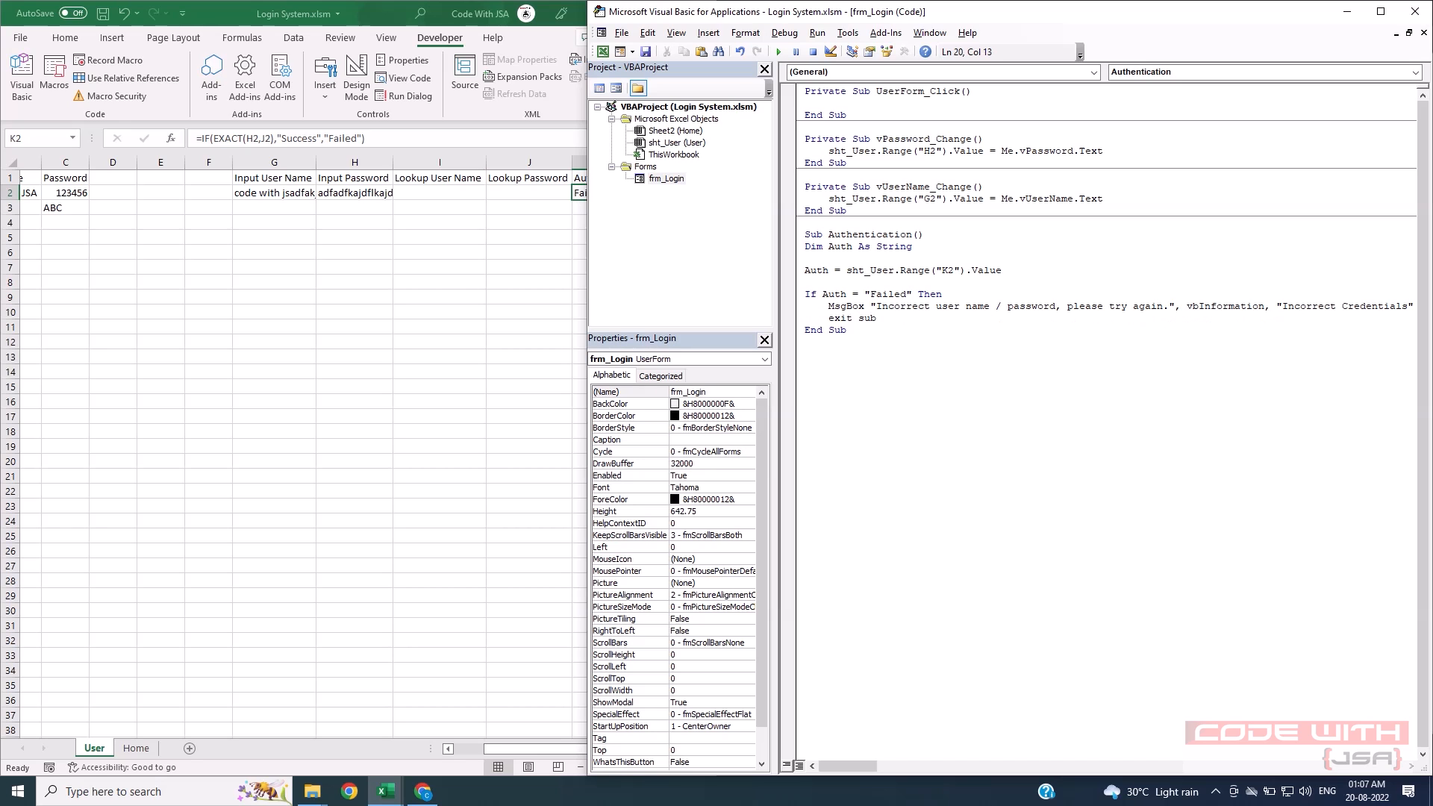
Add an empty Else branch before End If
{"action": "type", "text": "end if"}
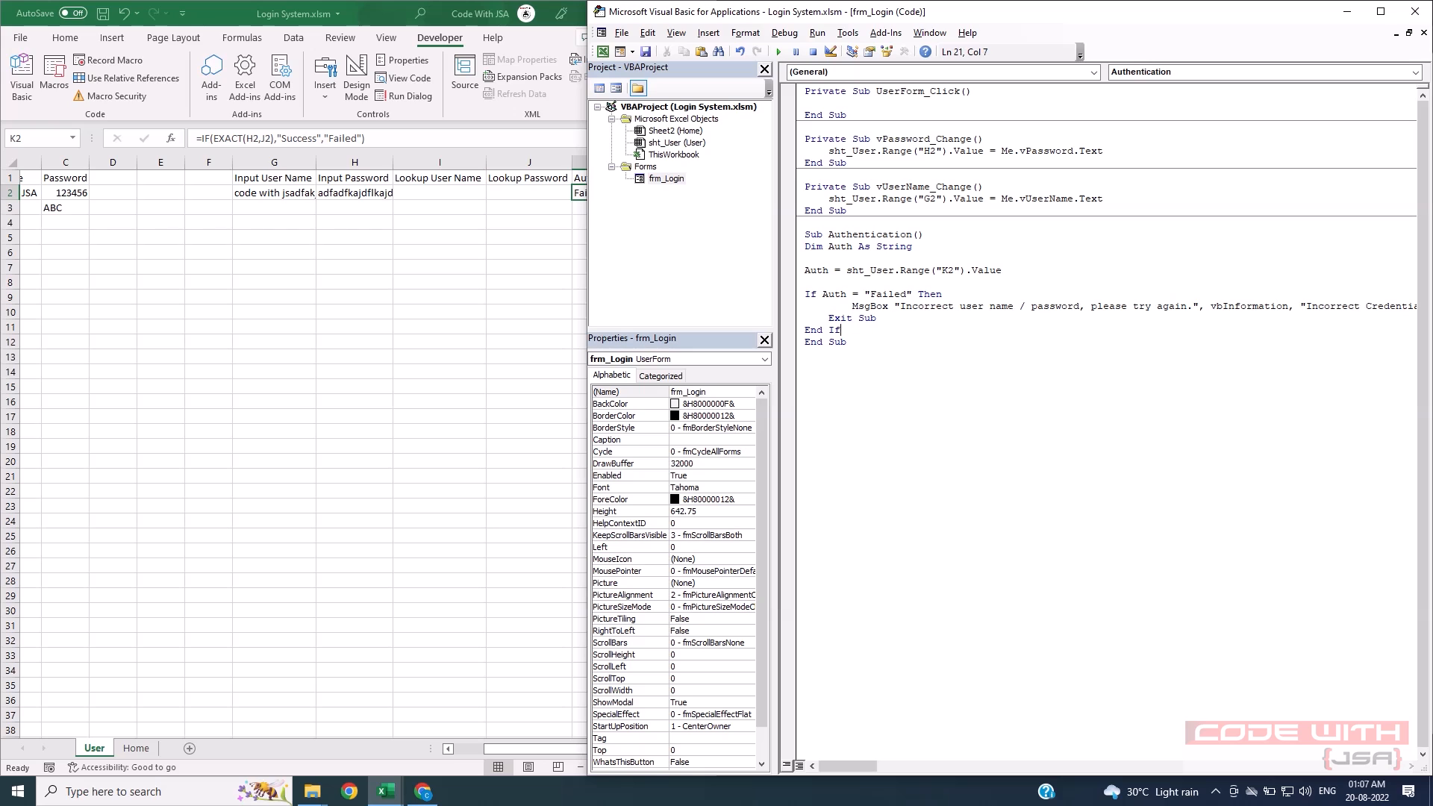
{"action": "double_click", "coordinate": [821, 329]}
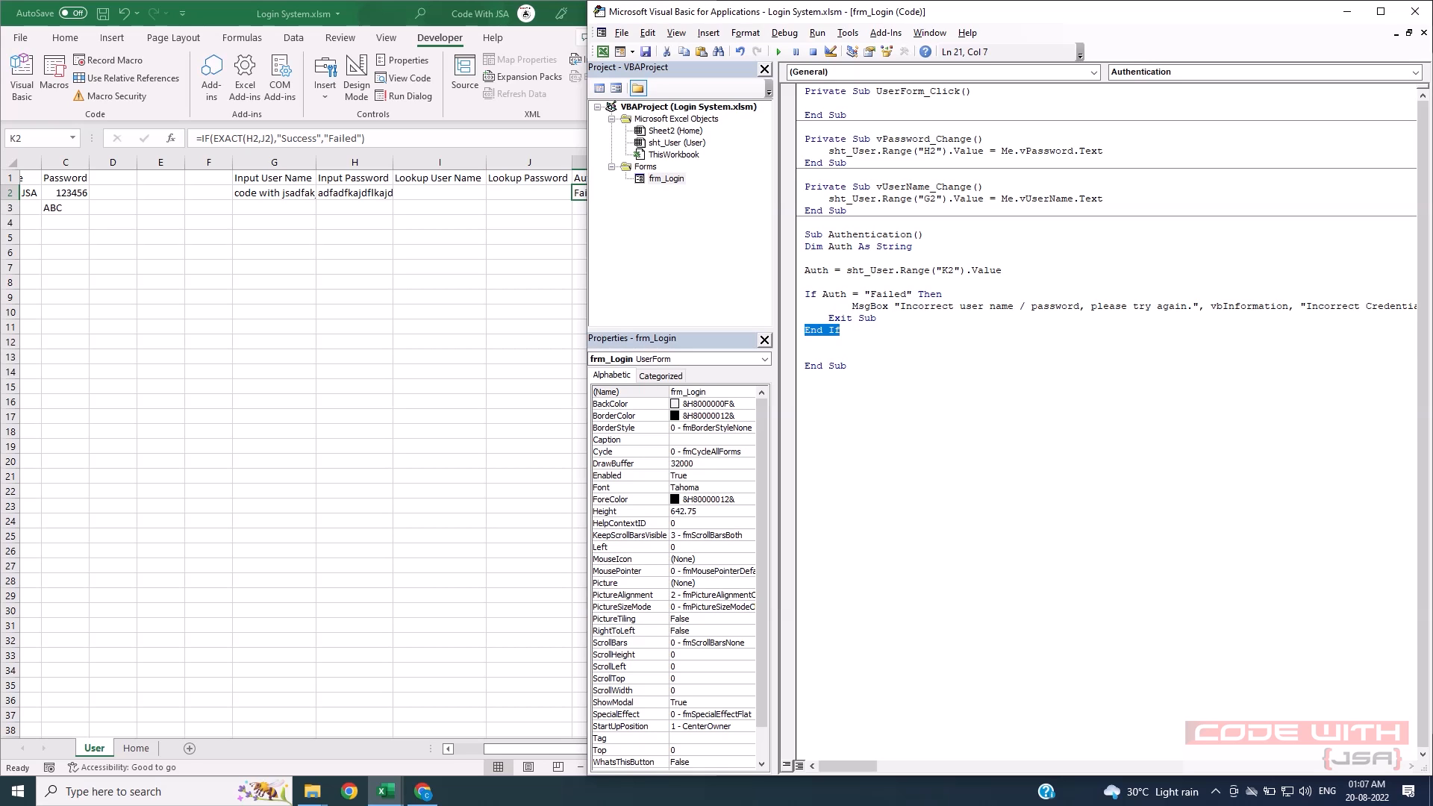
{"action": "type", "text": "Else"}
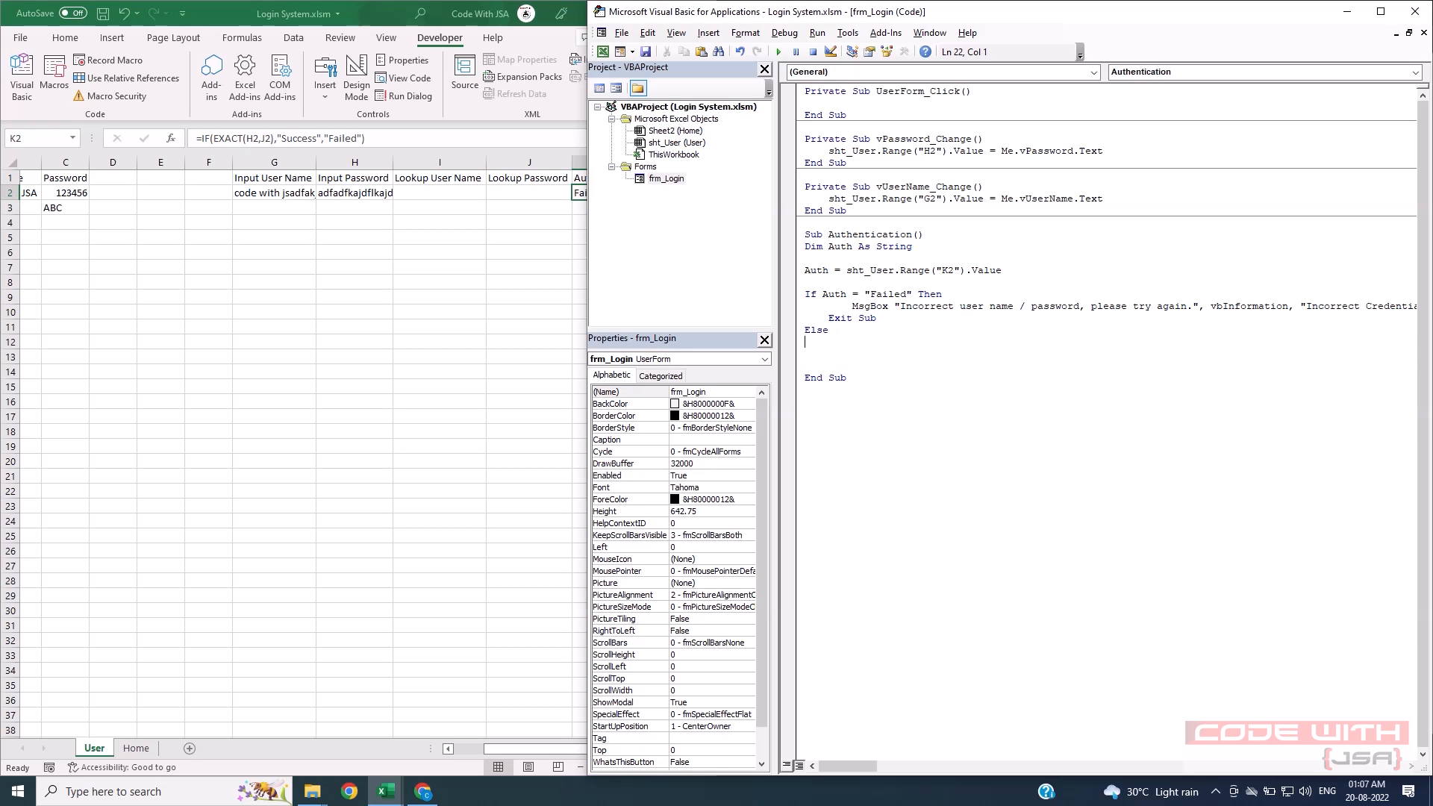
{"action": "type", "text": "End If"}
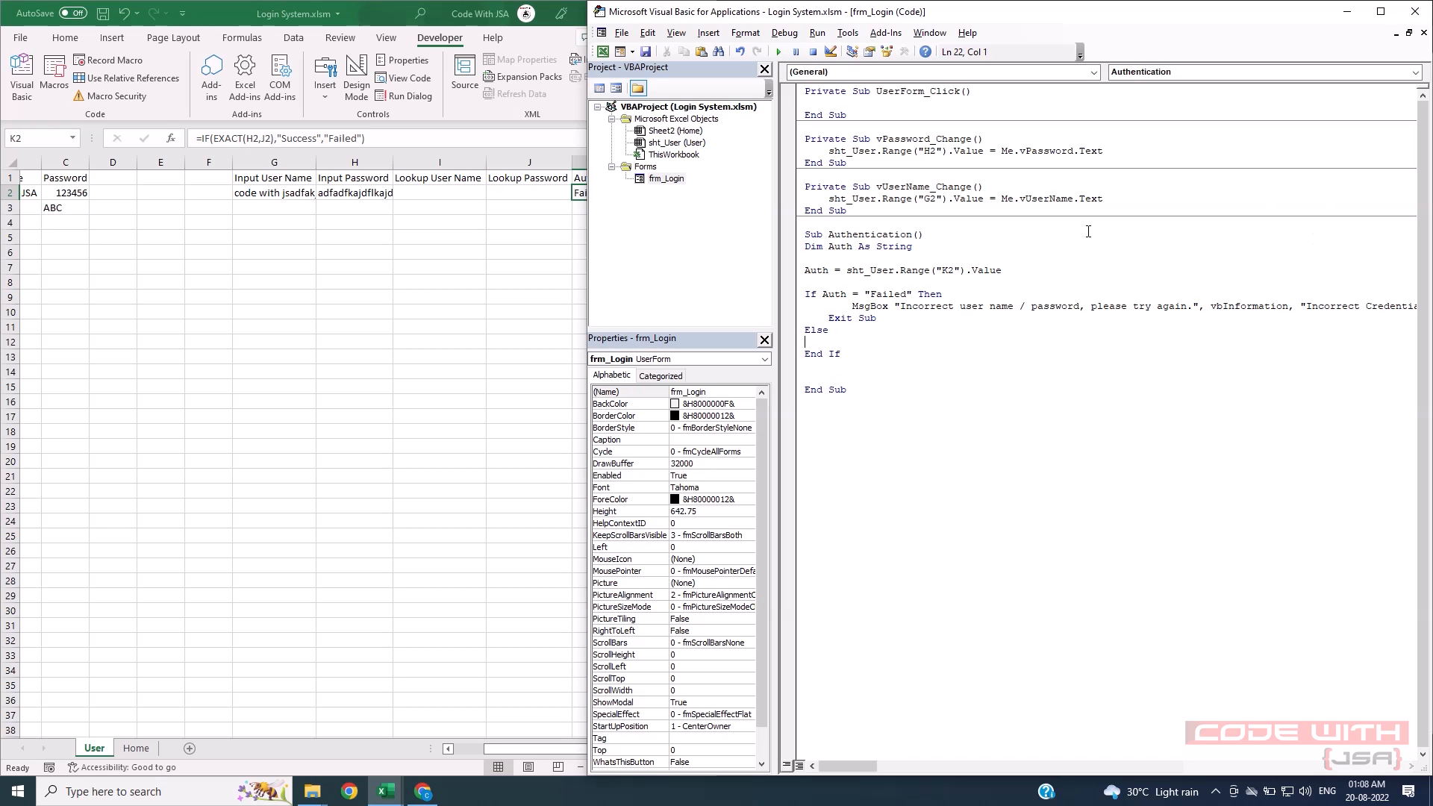
Turn Authentication into a Function returning As Boolean
{"action": "type", "text": "Function Authentication() as String"}
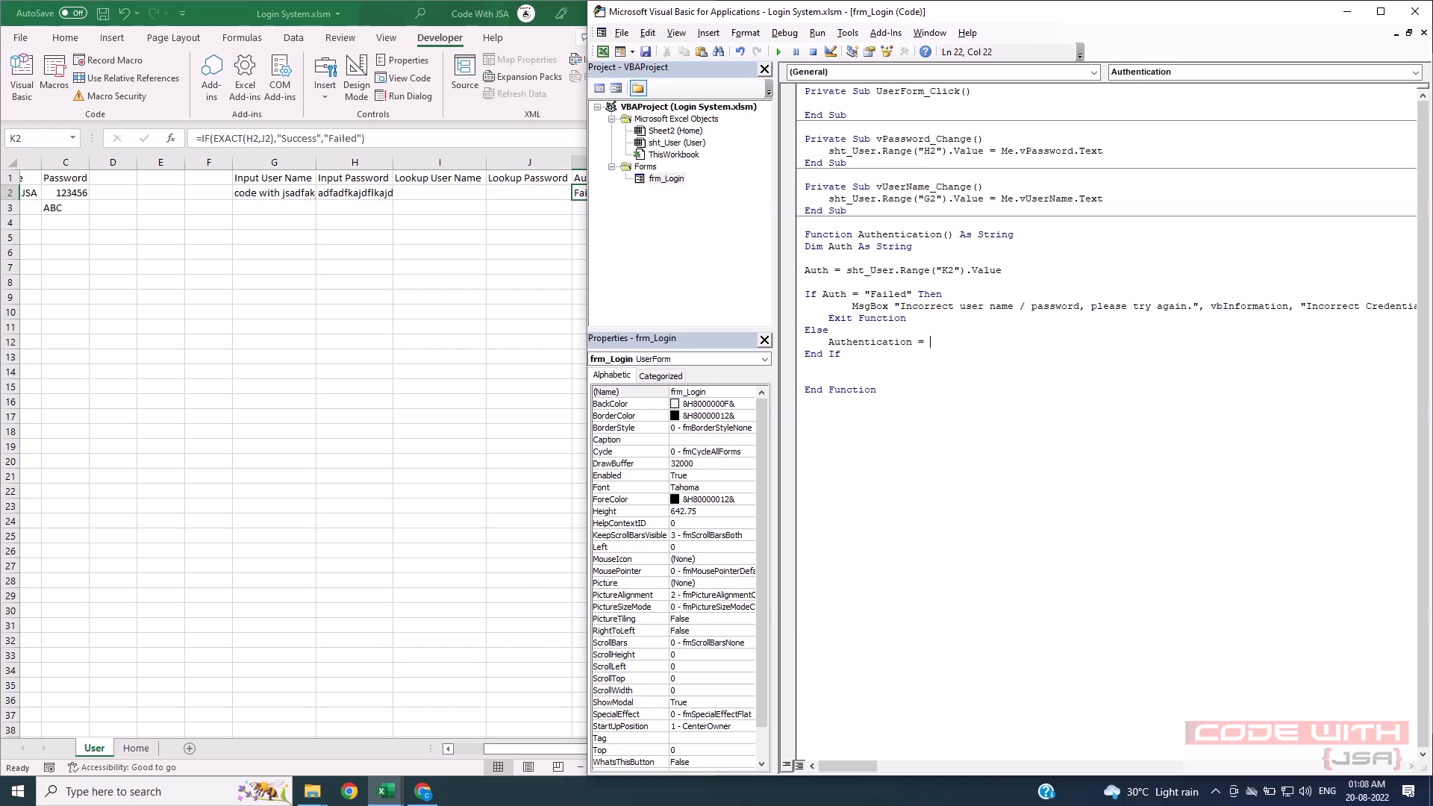
{"action": "type", "text": "Auth"}
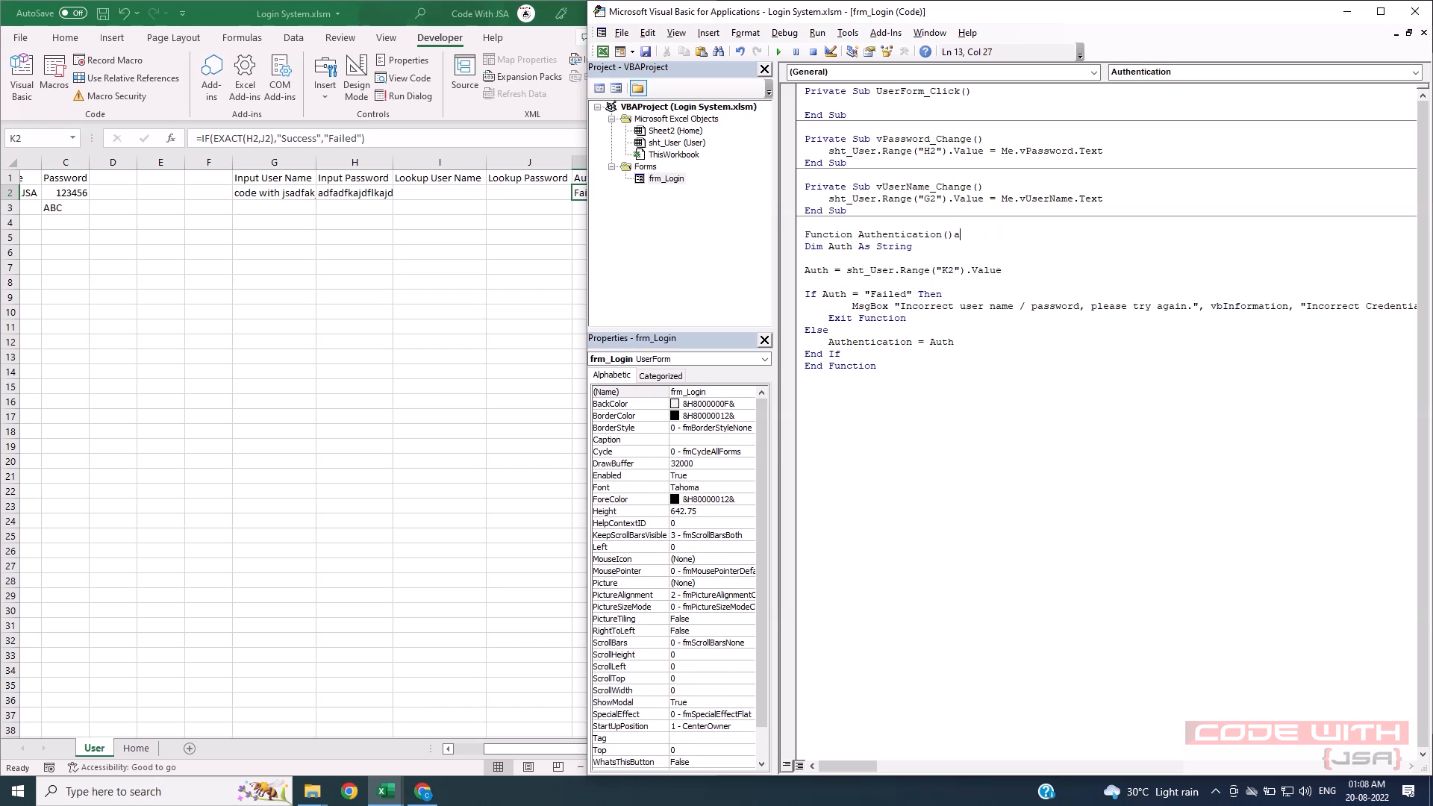
{"action": "type", "text": "as Boolean"}
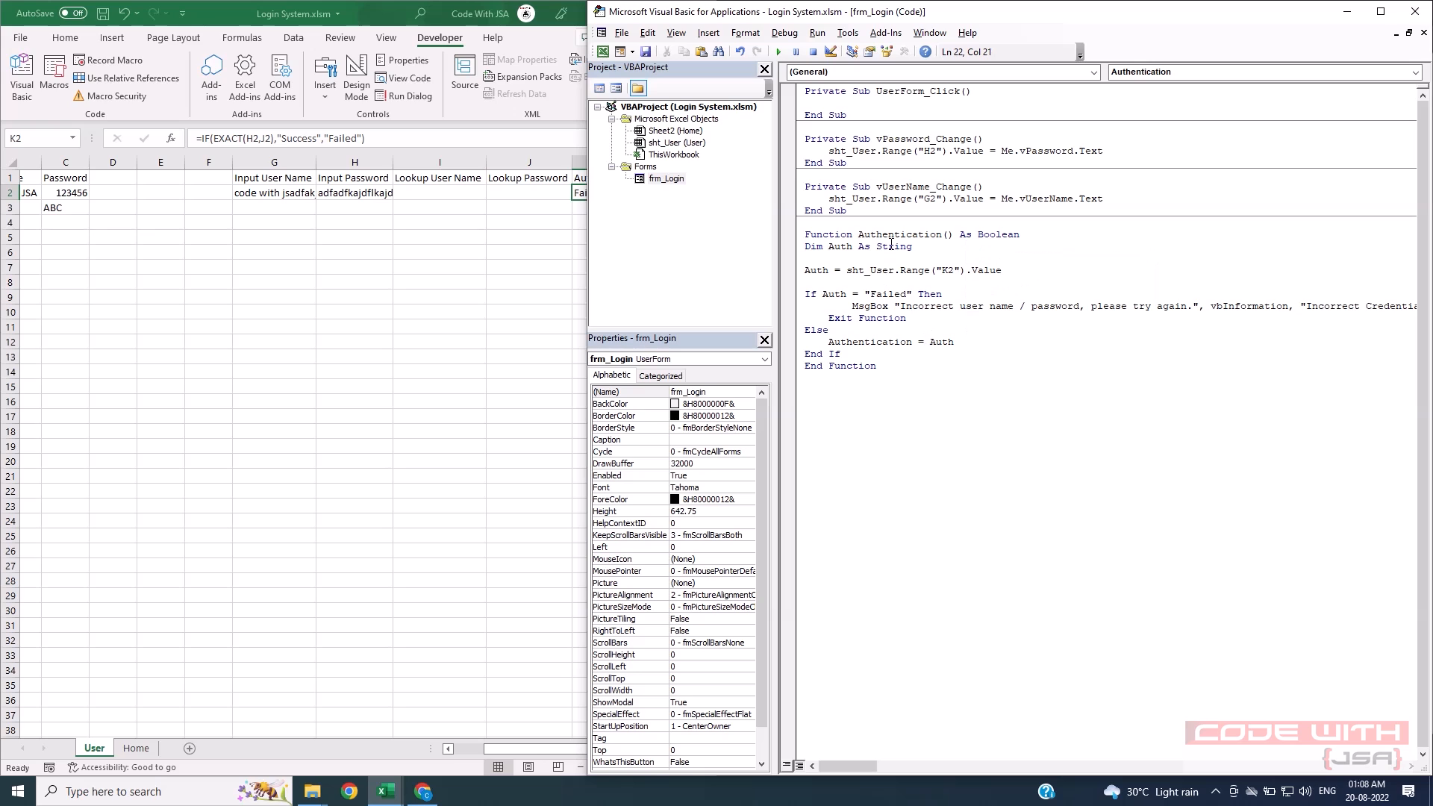
Return Authentication = False on failure and True in the Else branch
{"action": "double_click", "coordinate": [898, 234]}
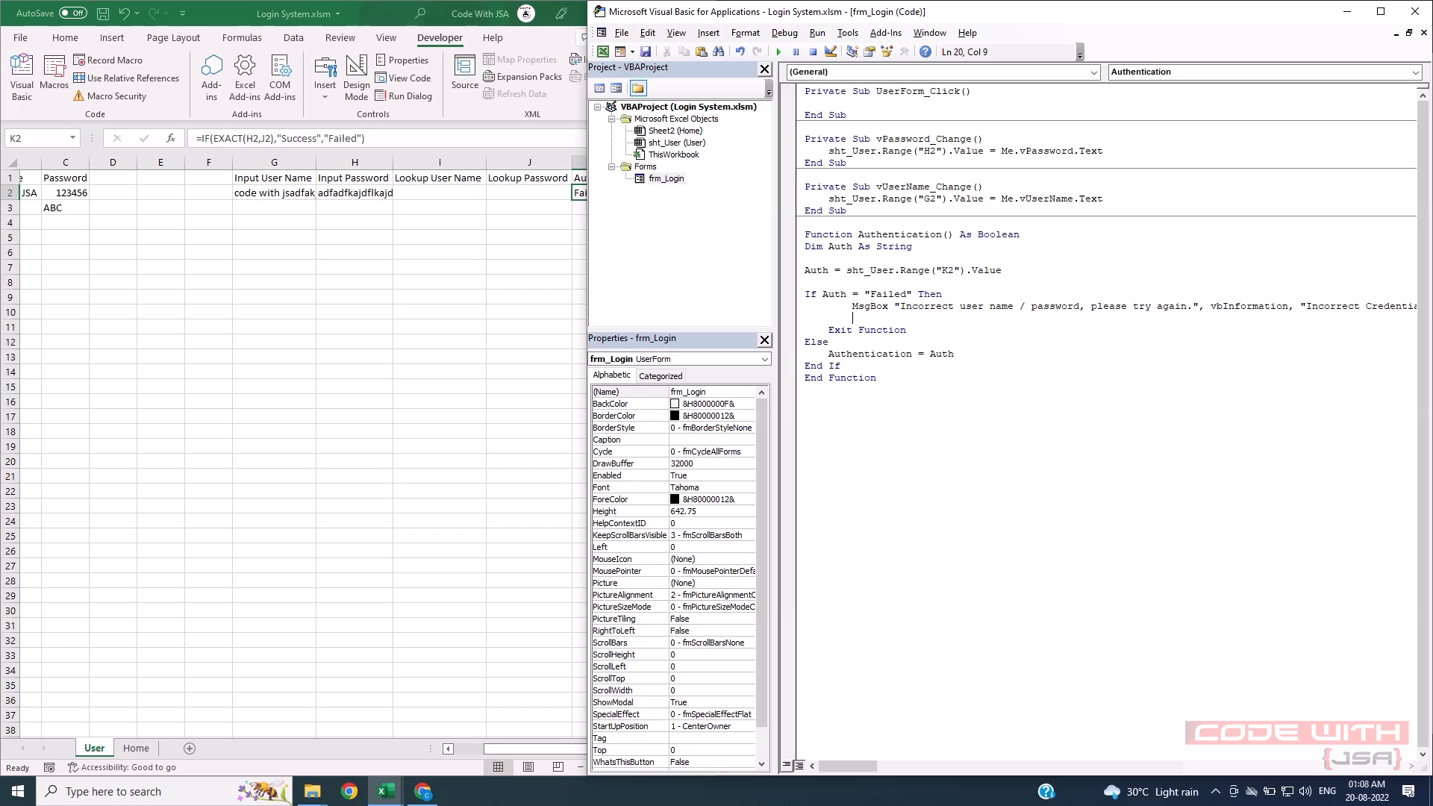
{"action": "type", "text": "Authentication =False"}
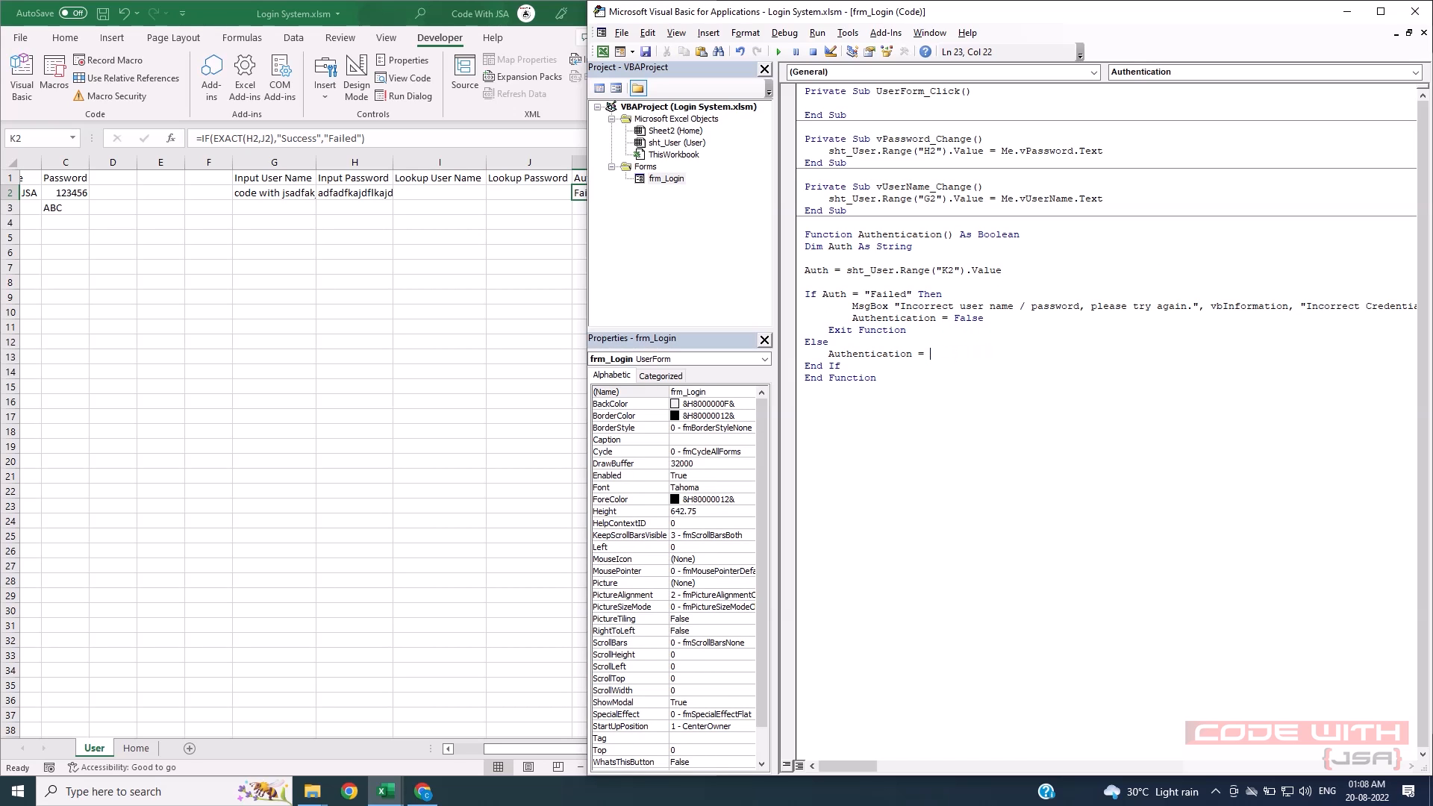
{"action": "type", "text": "True"}
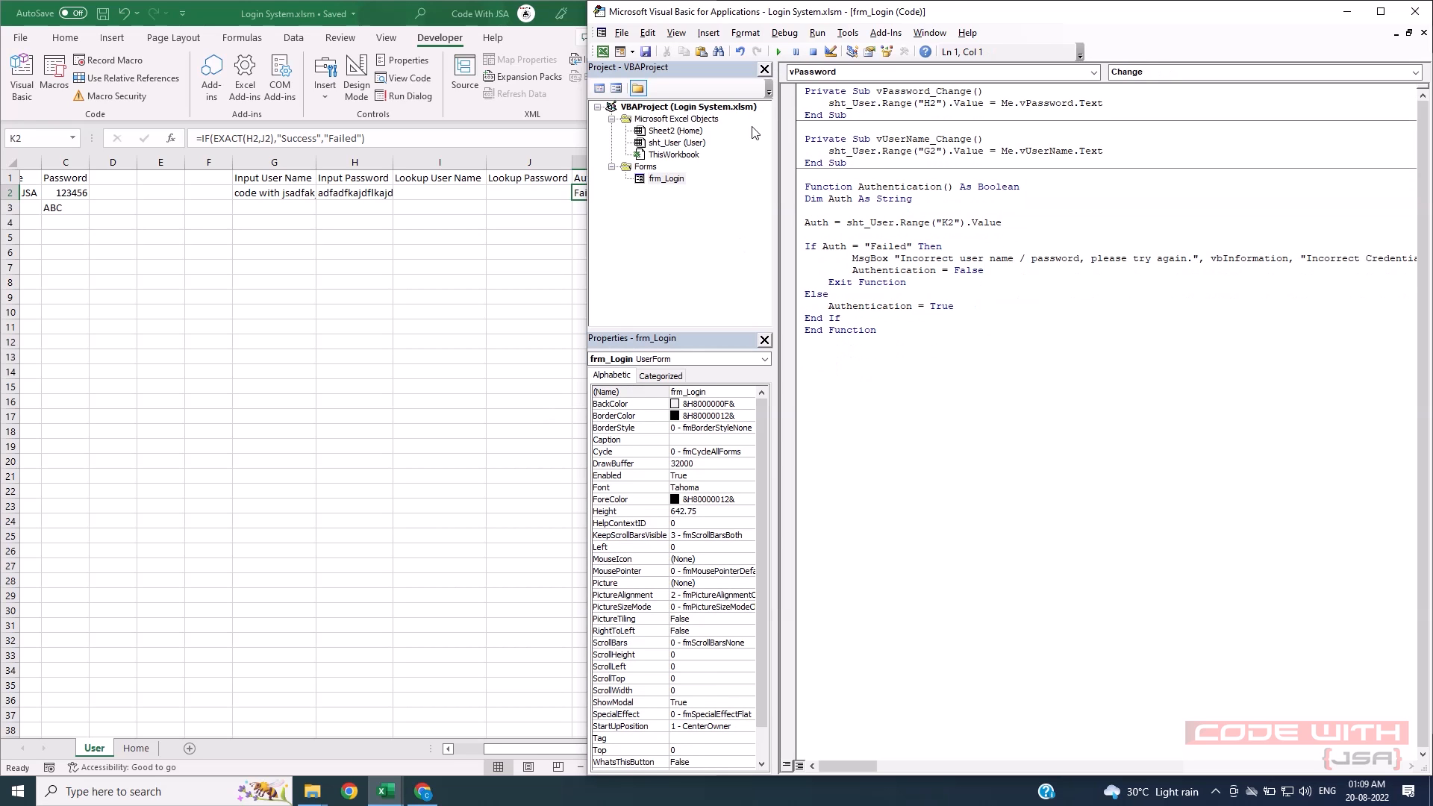
In SignInButton_Click add If Authentication = True Then ... End If with a next-action placeholder comment
{"action": "double_click", "coordinate": [664, 179]}
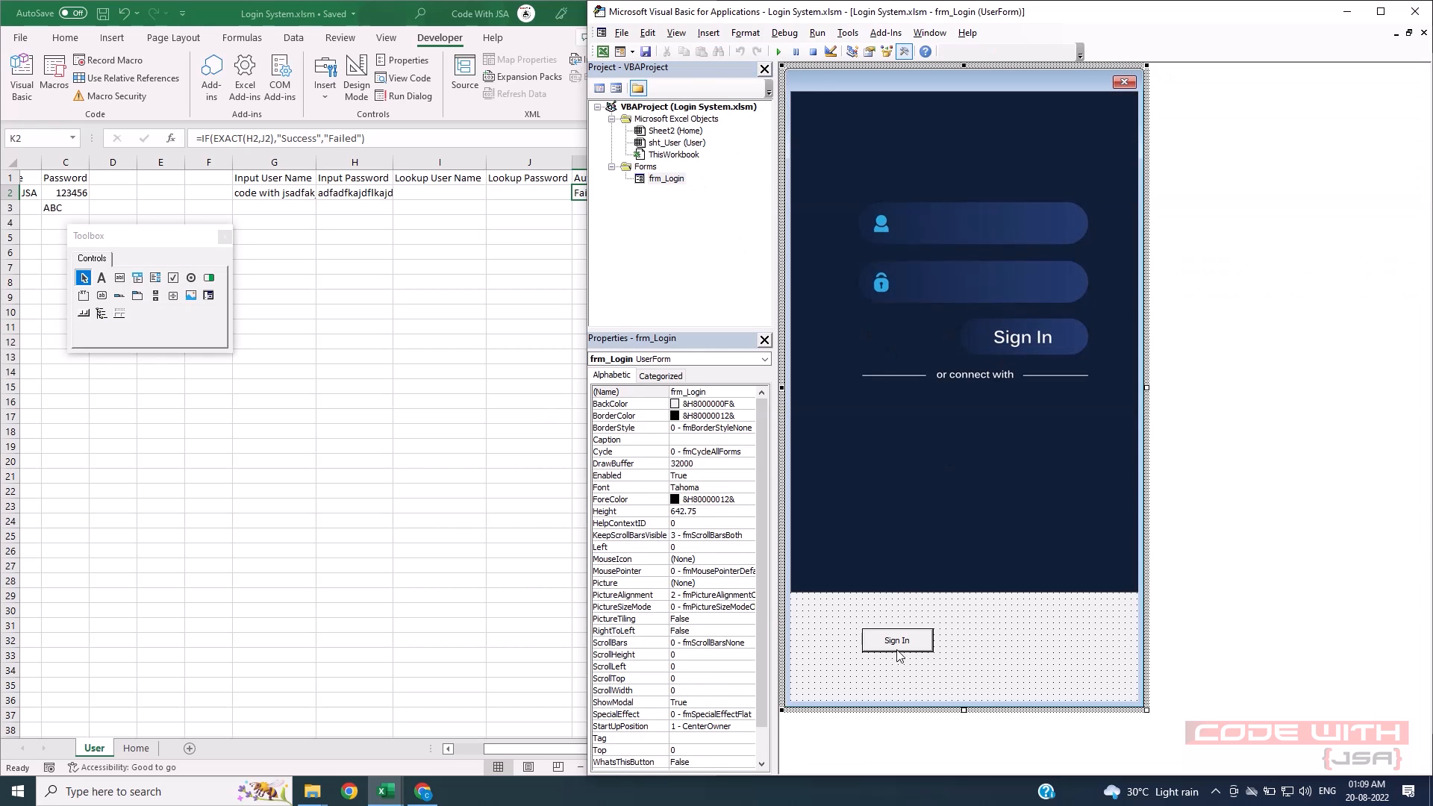
{"action": "double_click", "coordinate": [897, 639]}
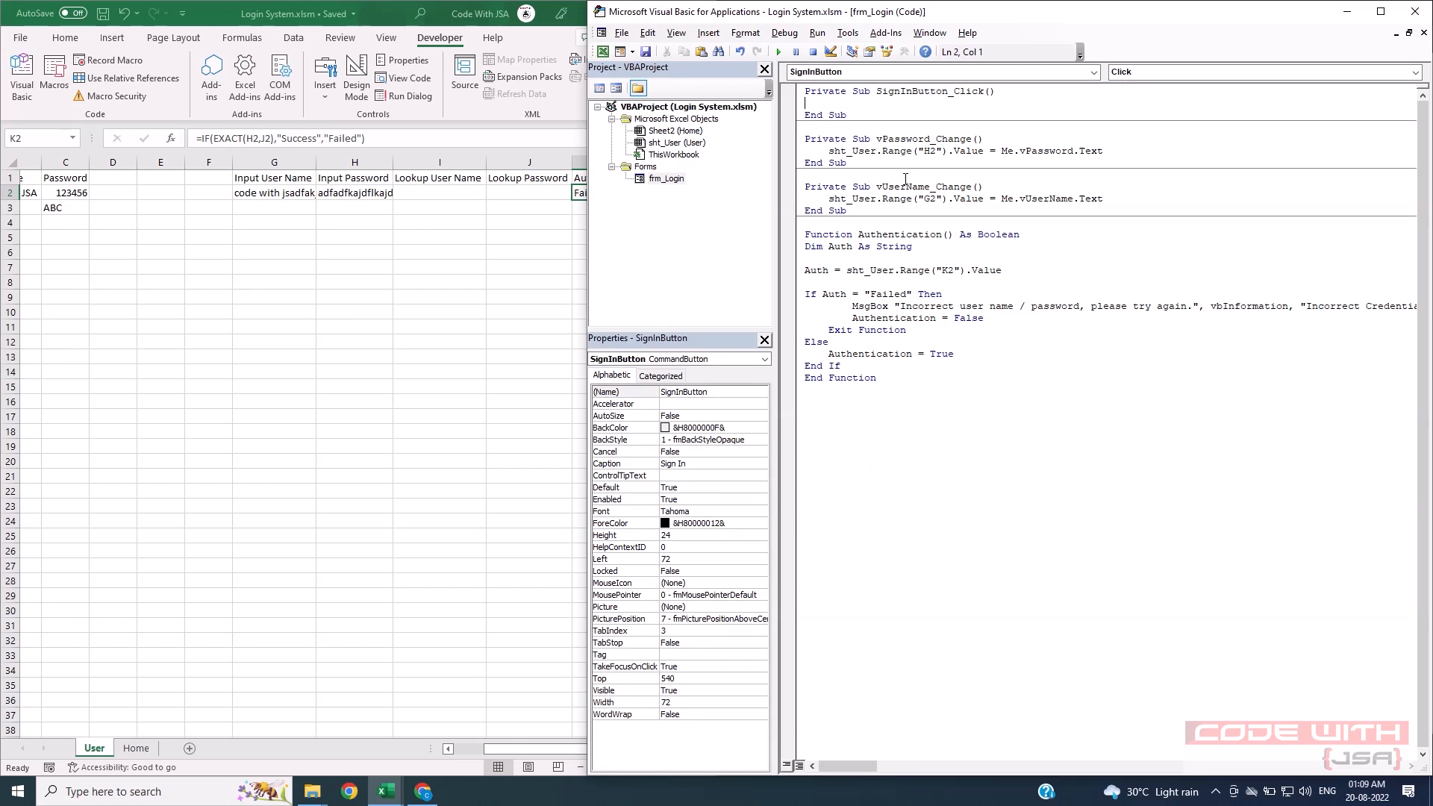
{"action": "type", "text": "if"}
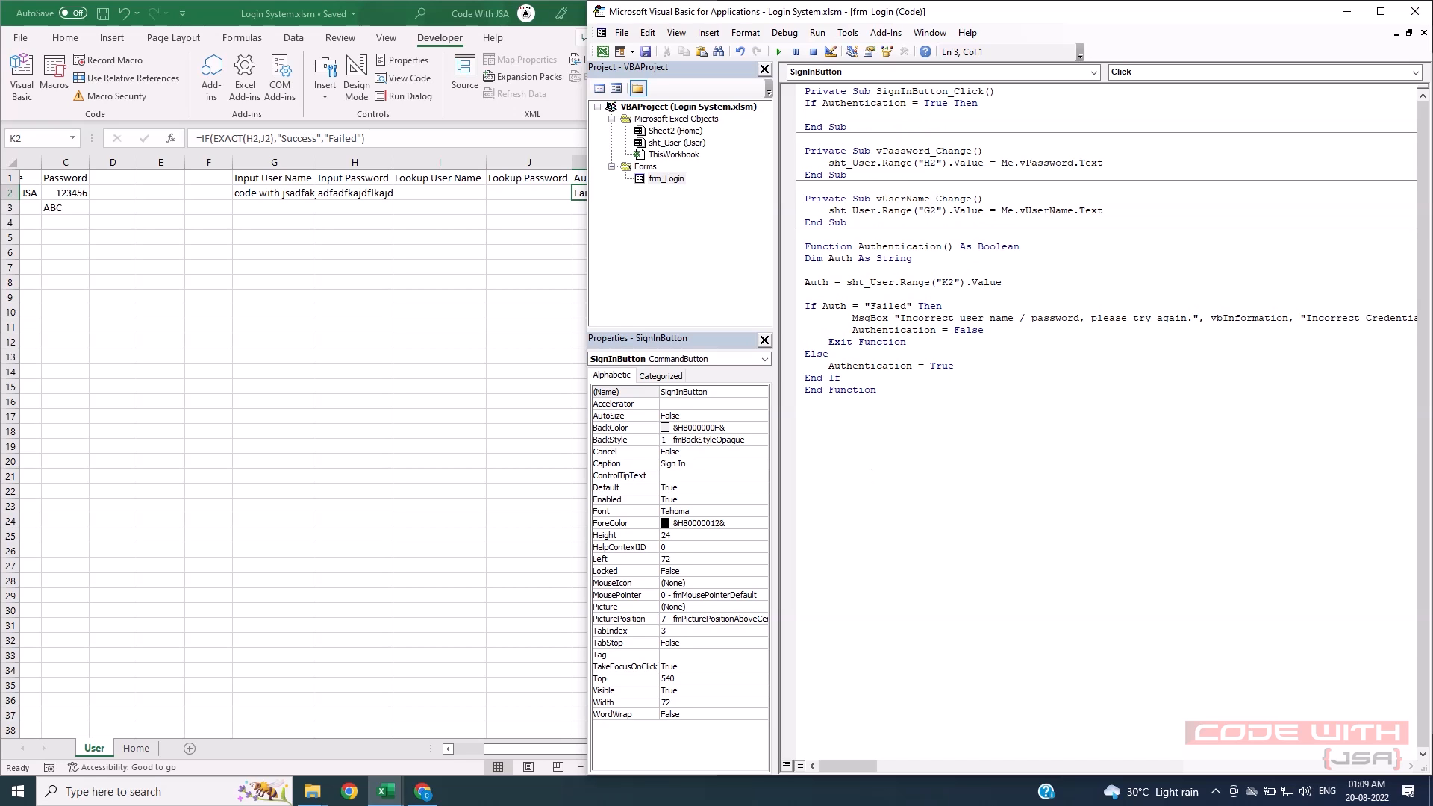
{"action": "type", "text": "end if"}
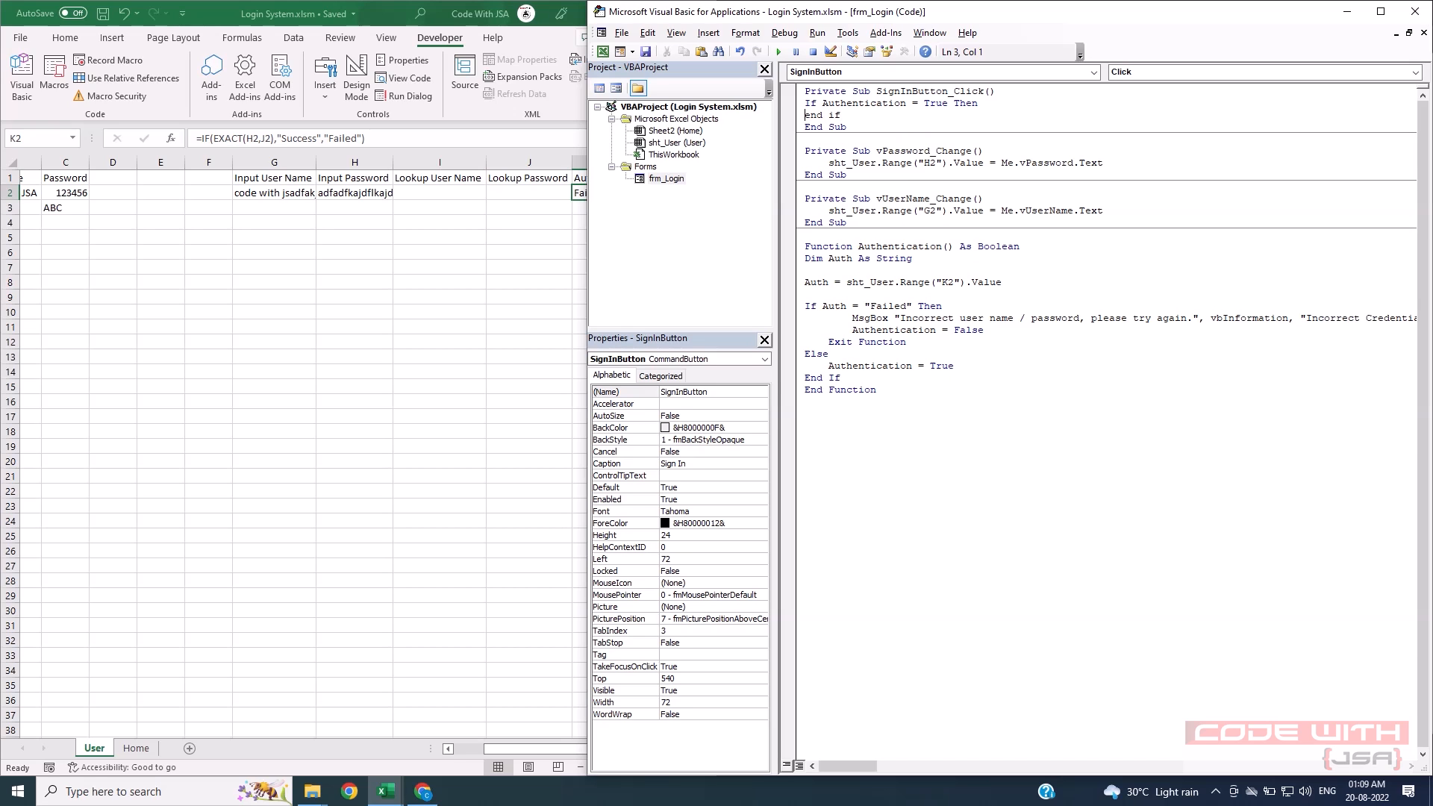
{"action": "type", "text": "'CODE NEXT ACTION AFTER THE AUTHENTICATION IS SUCCESSFUL"}
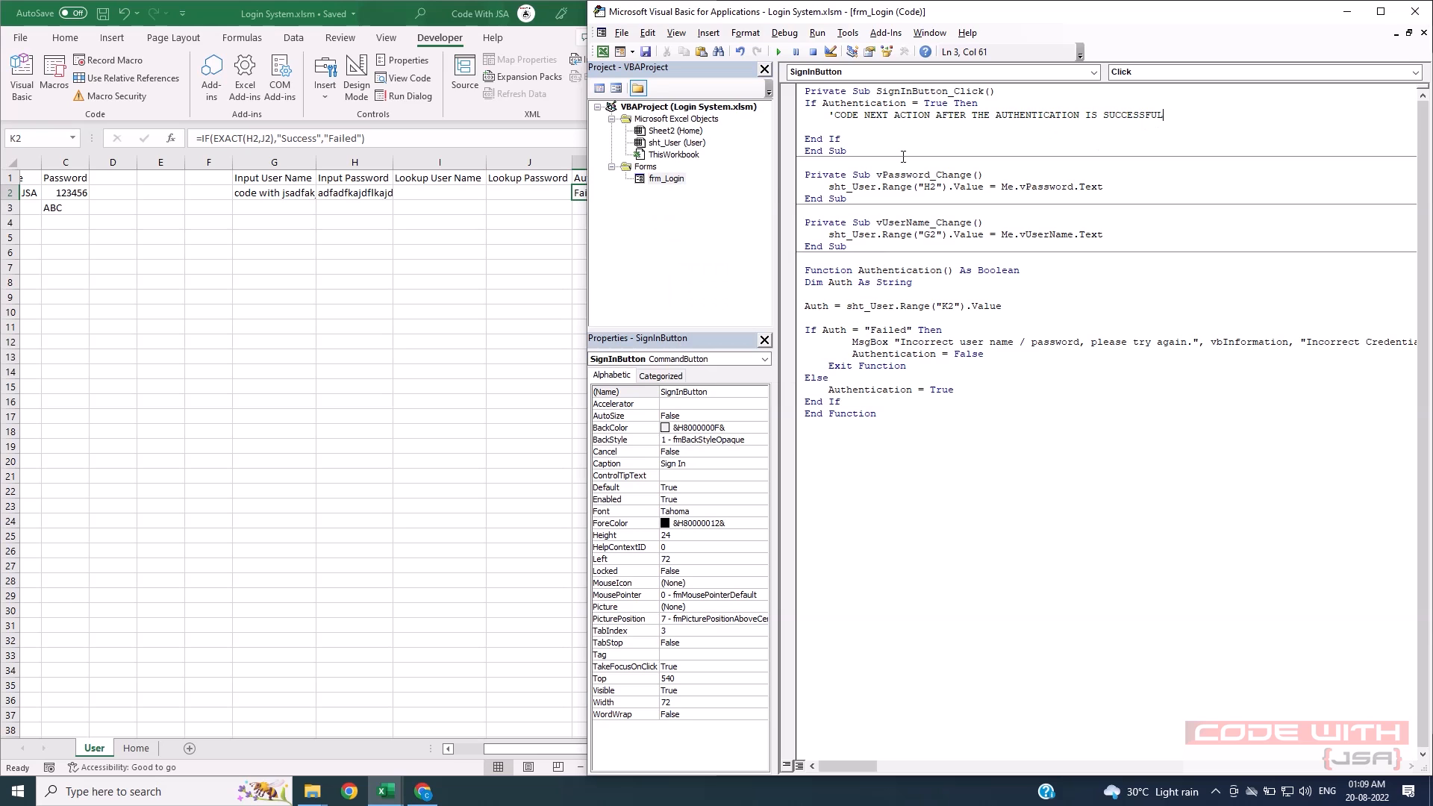
Insert a new UserForm and name it frm_HomePage
{"action": "right_click", "coordinate": [666, 178]}
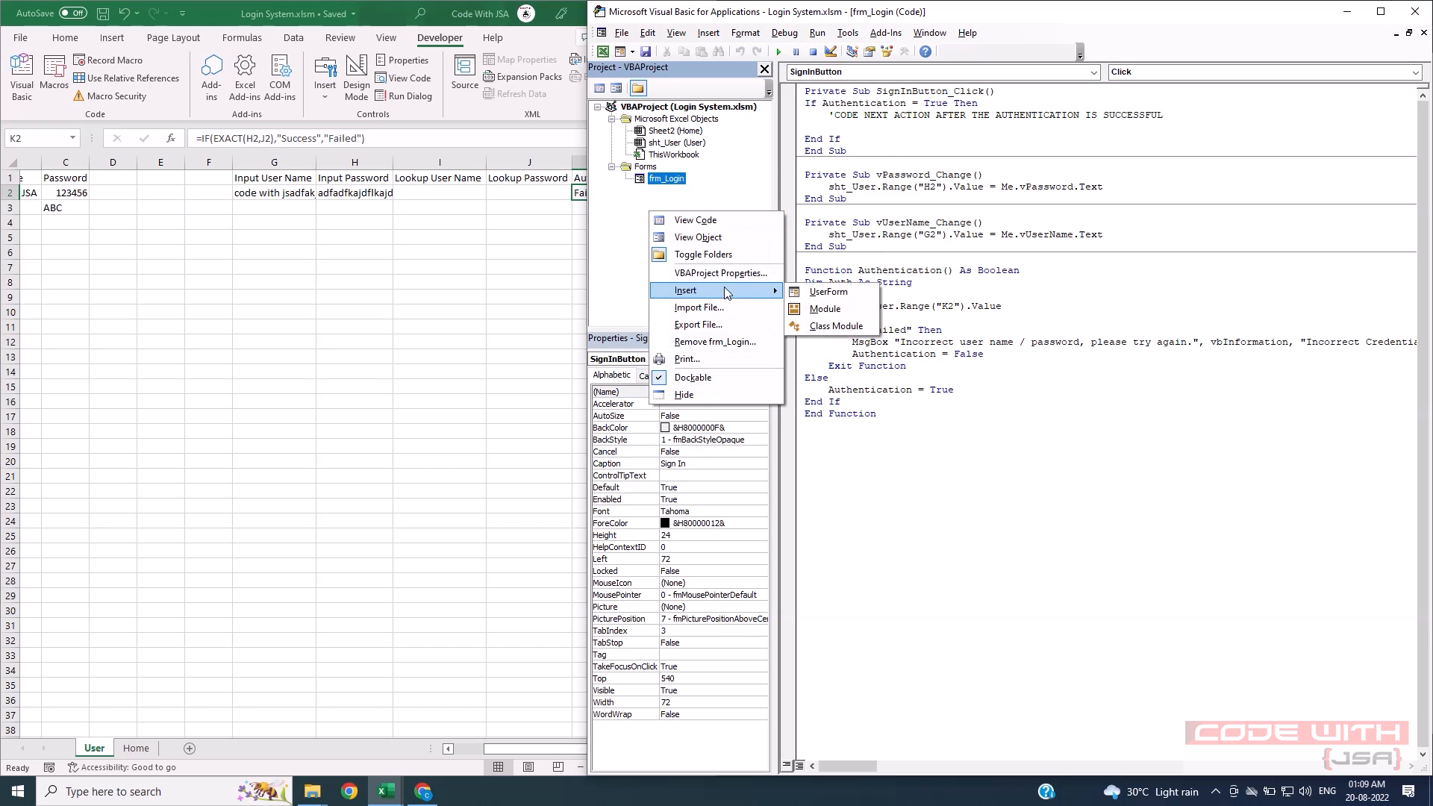
{"action": "left_click", "coordinate": [827, 292]}
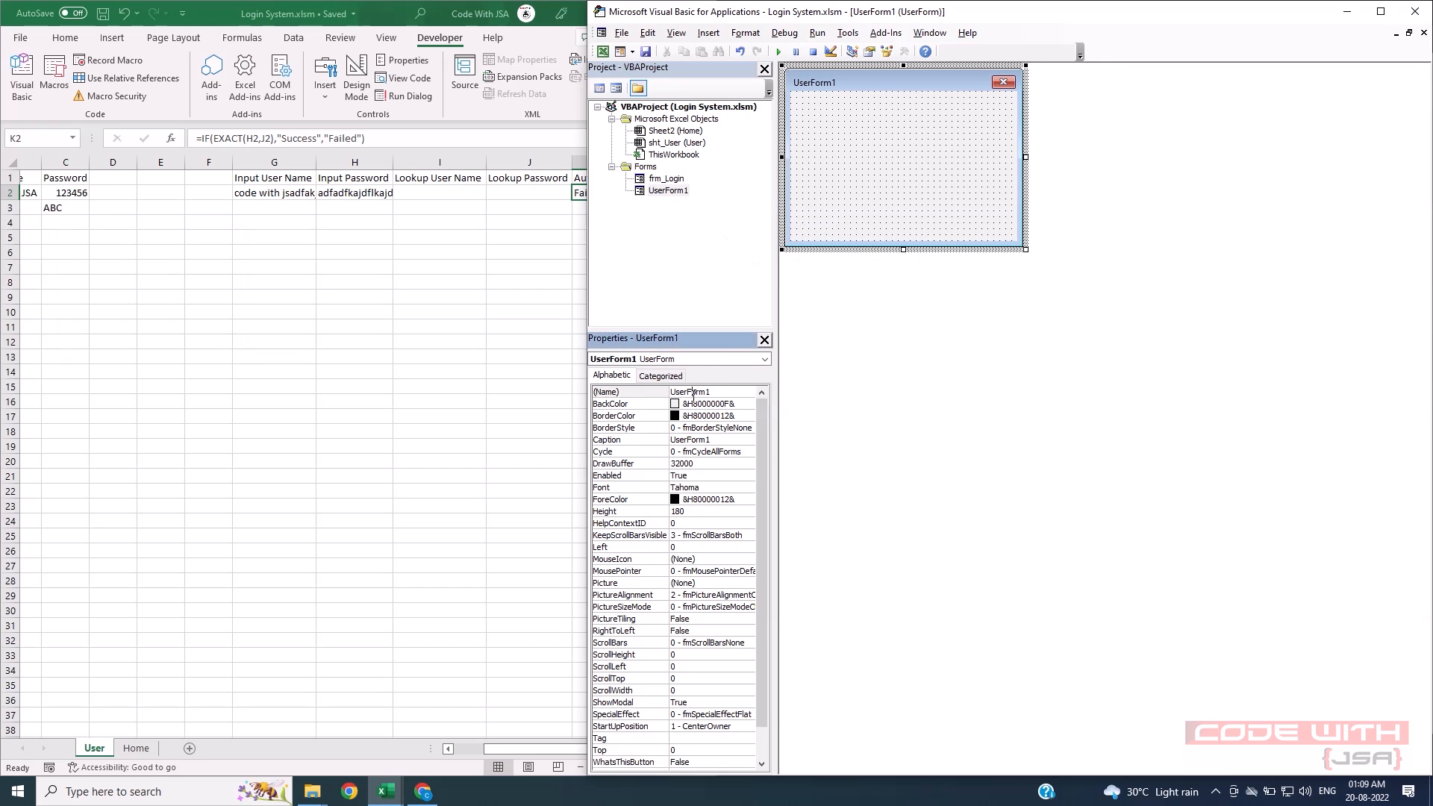
{"action": "type", "text": "frm_Home"}
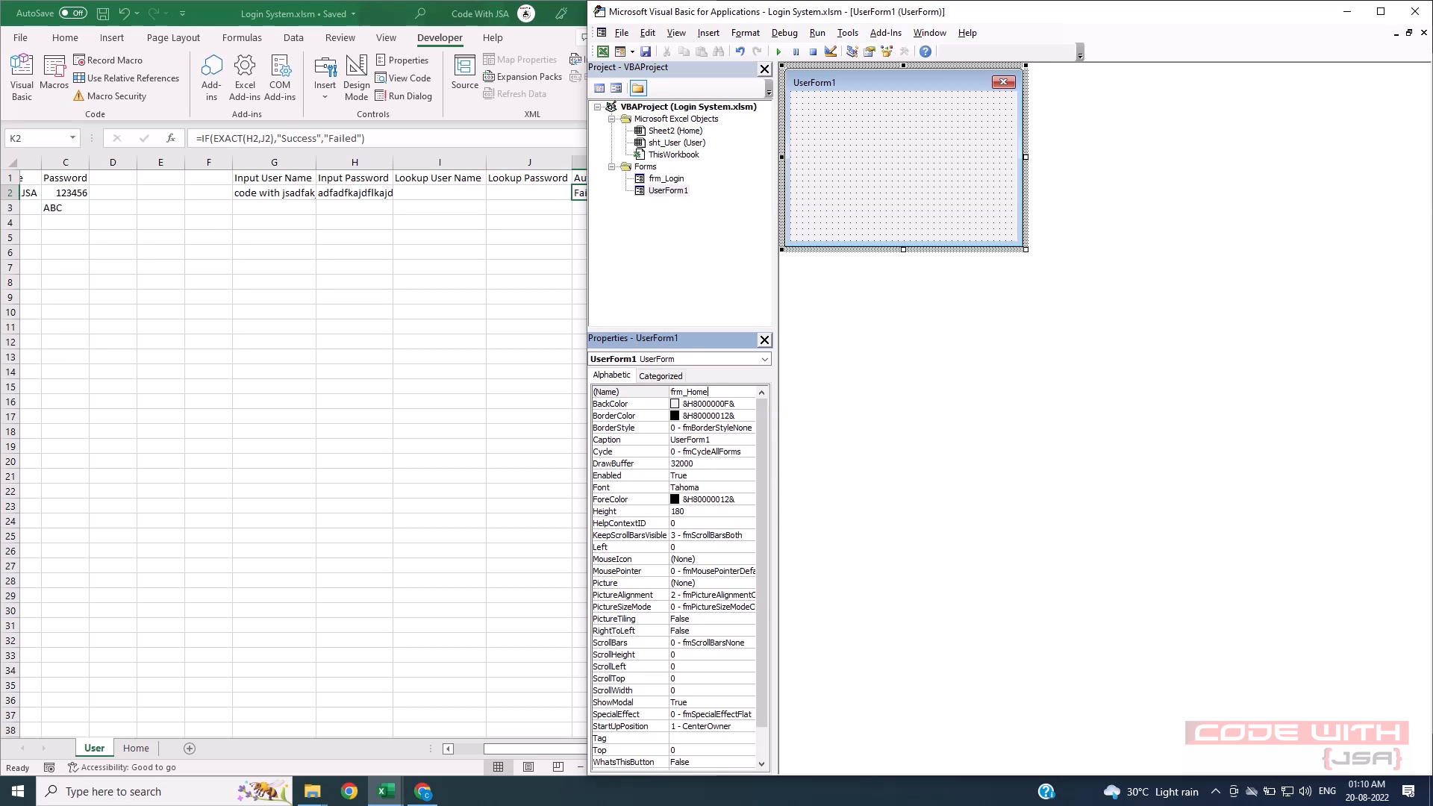
{"action": "key", "text": "Return"}
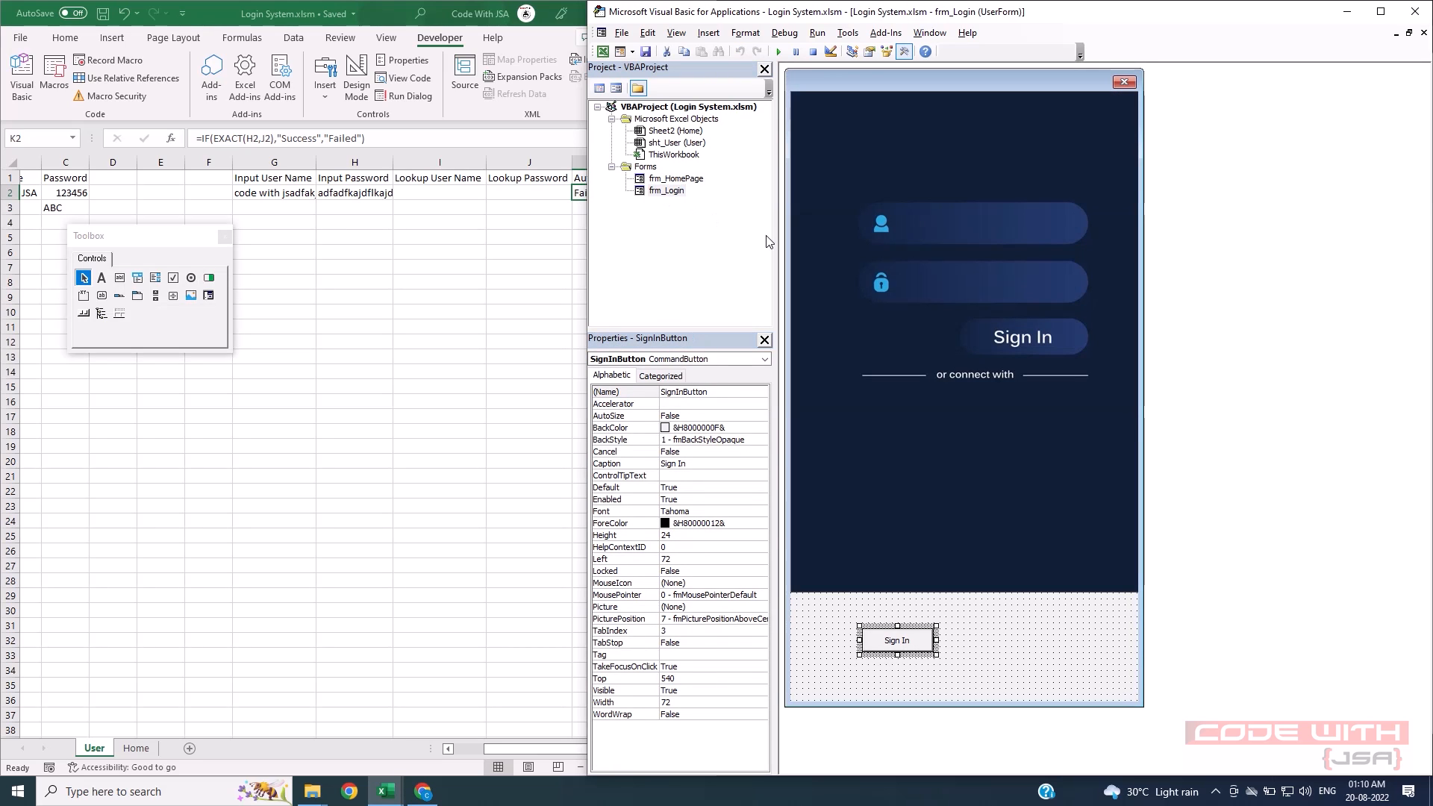
{"action": "mouse_move", "coordinate": [890, 673]}
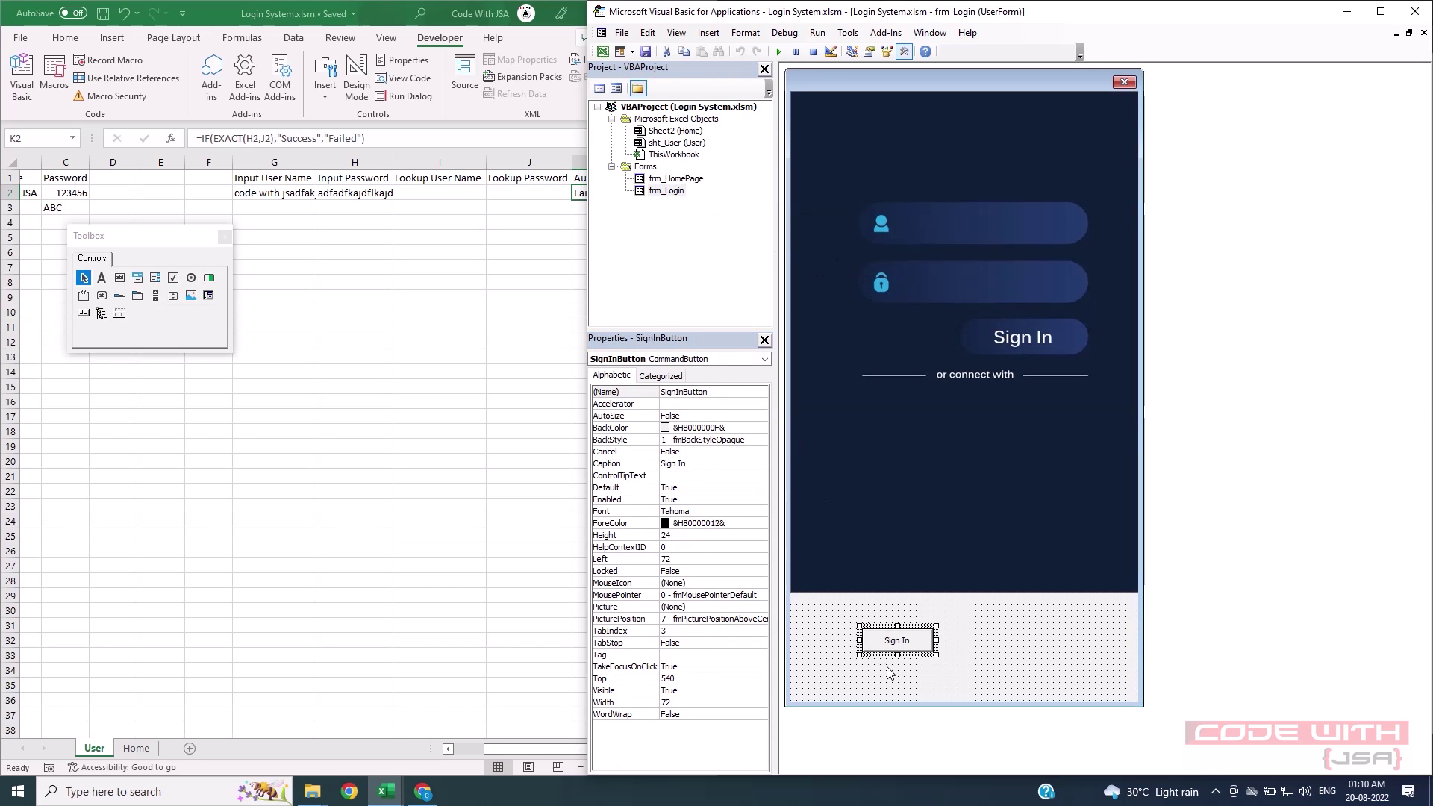
Inside the success branch add Unload Me and frm_HomePage.Show
{"action": "double_click", "coordinate": [895, 639]}
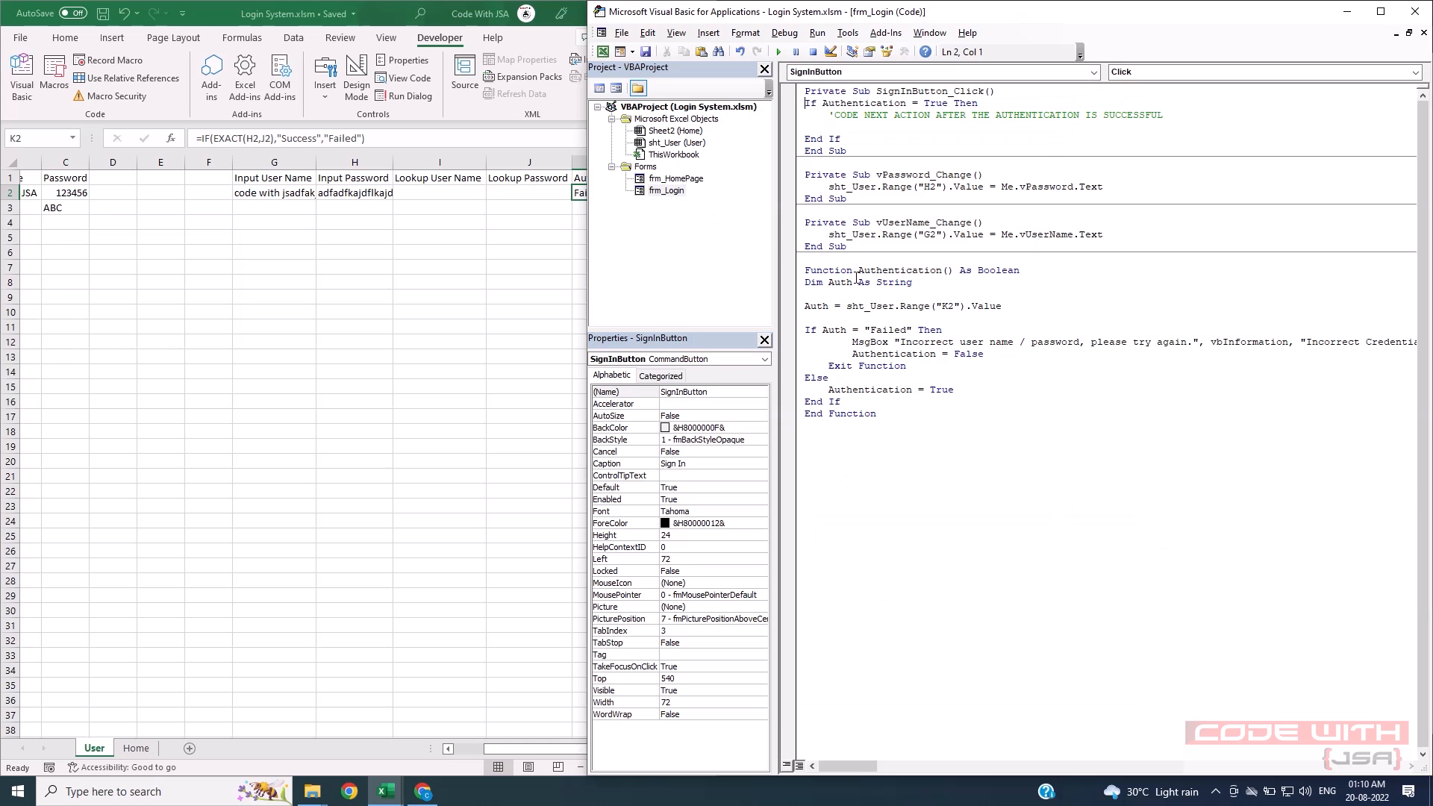
{"action": "type", "text": "frm_HomePage.Show"}
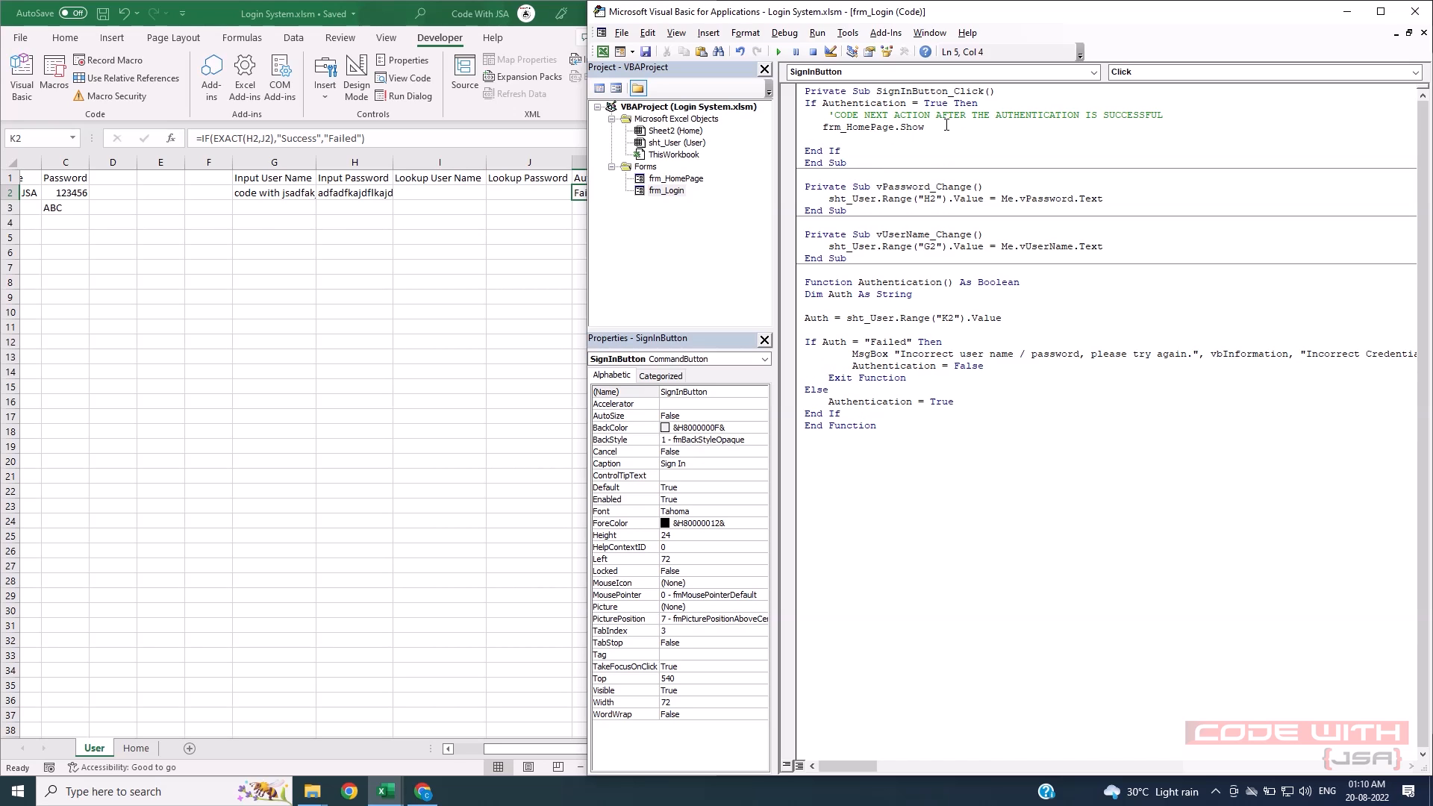
{"action": "type", "text": "un"}
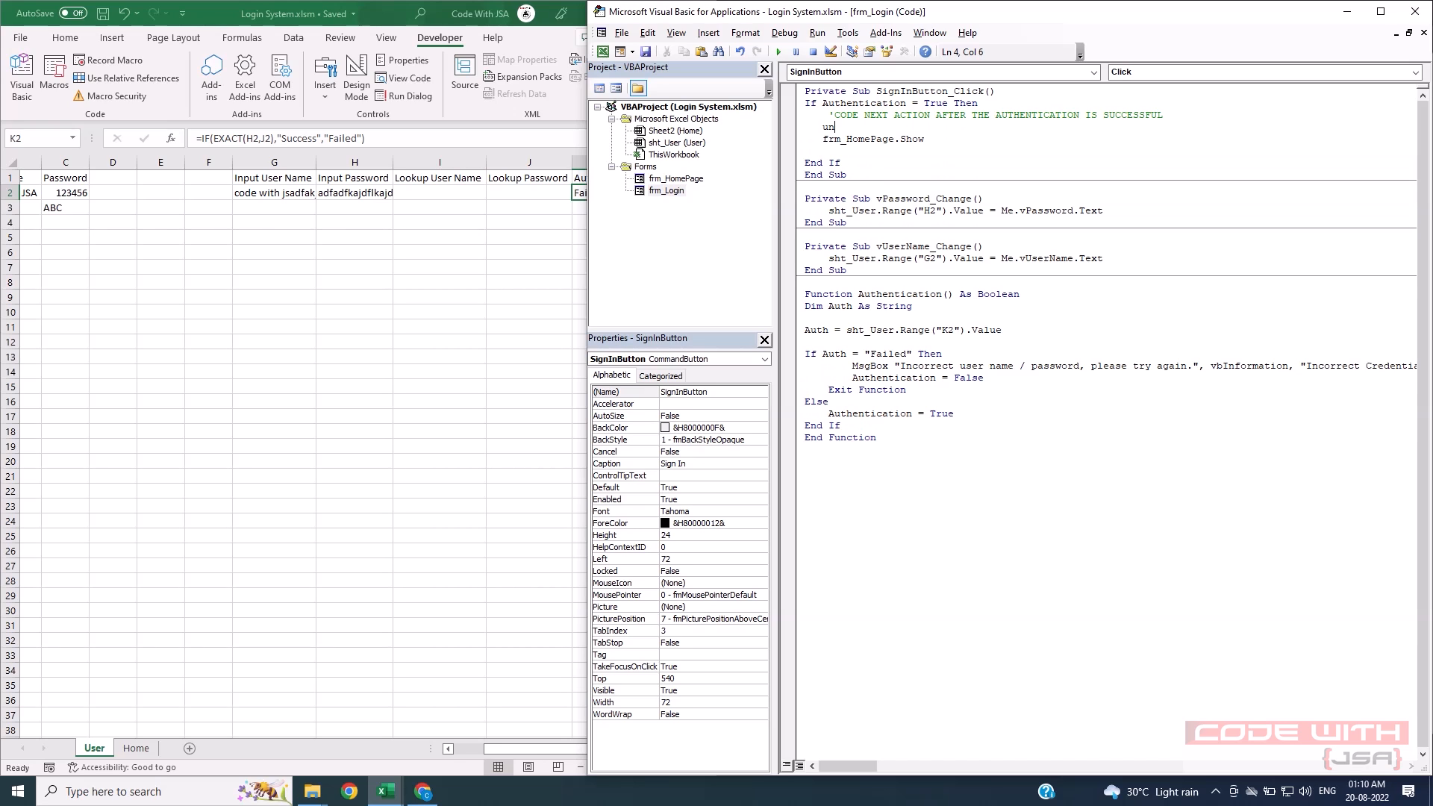
{"action": "type", "text": "load me"}
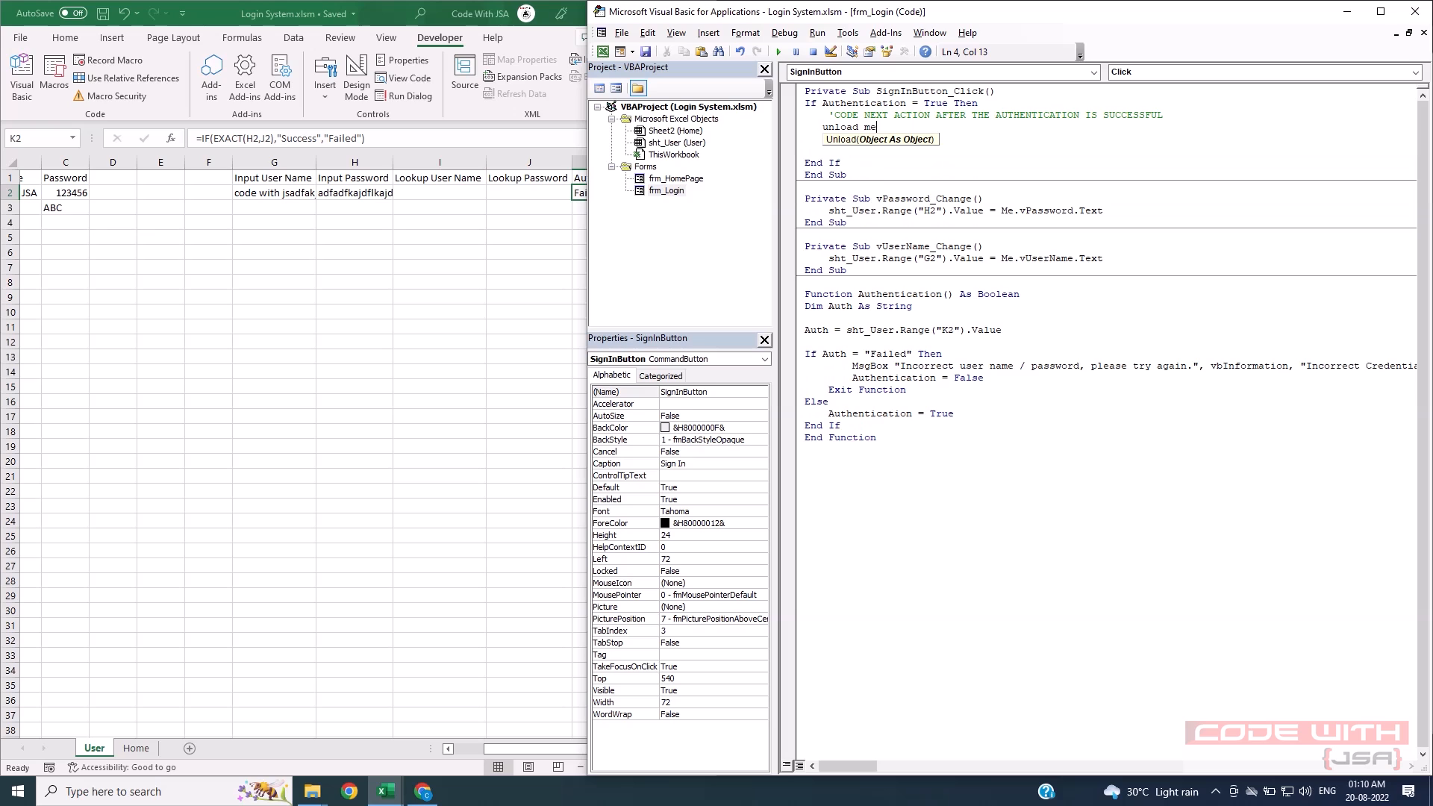
{"action": "type", "text": "frm_HomePage.Show"}
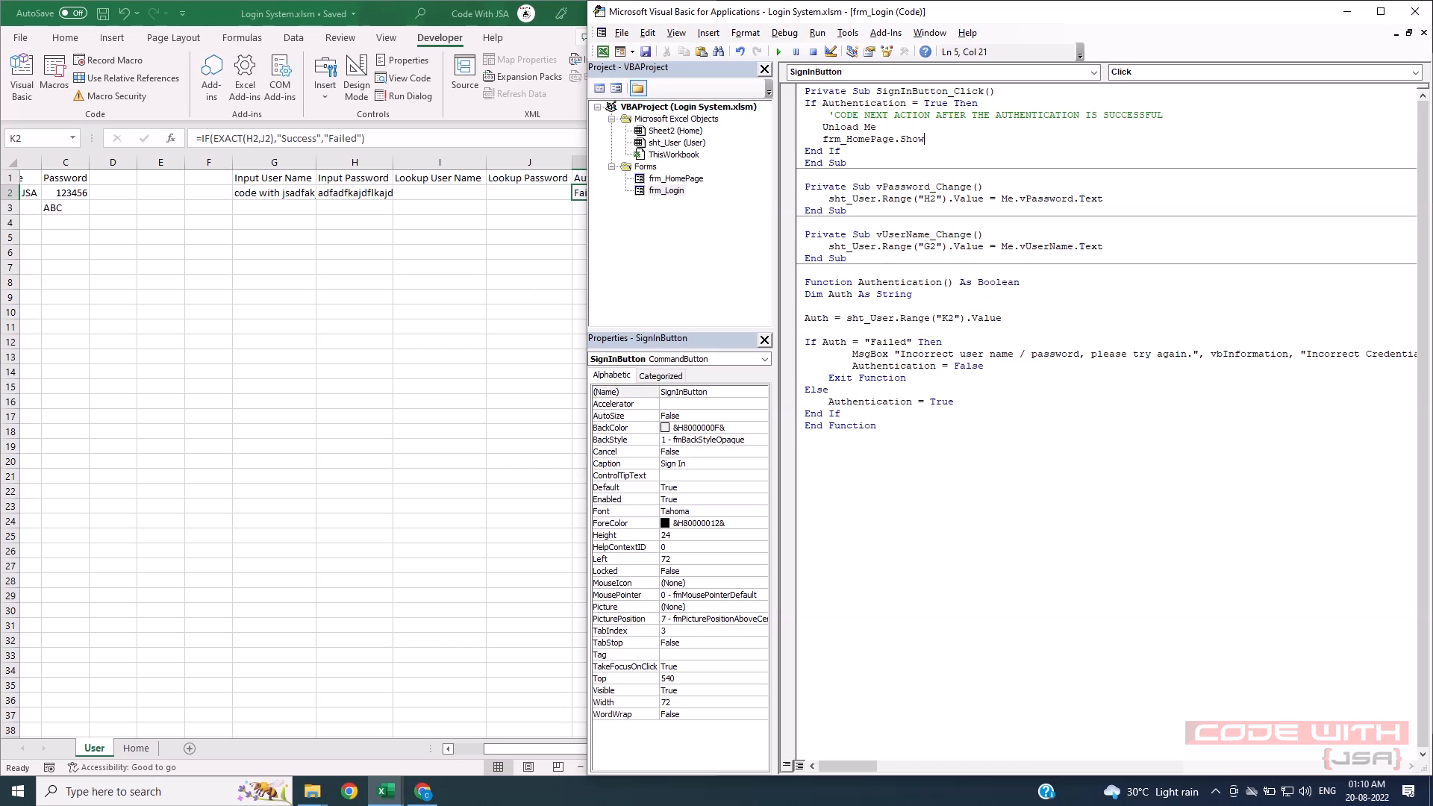
{"action": "mouse_move", "coordinate": [673, 208]}
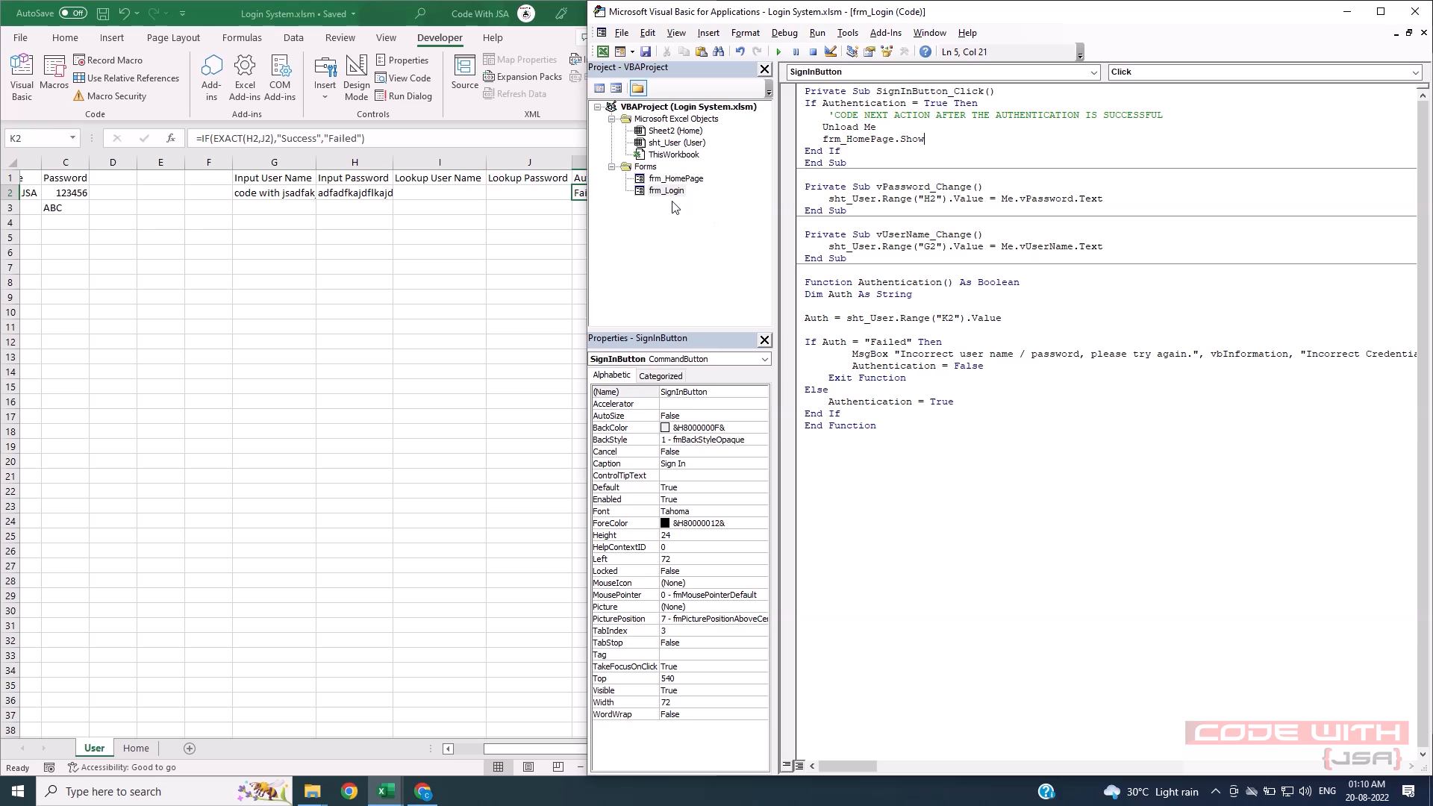
{"action": "double_click", "coordinate": [927, 90]}
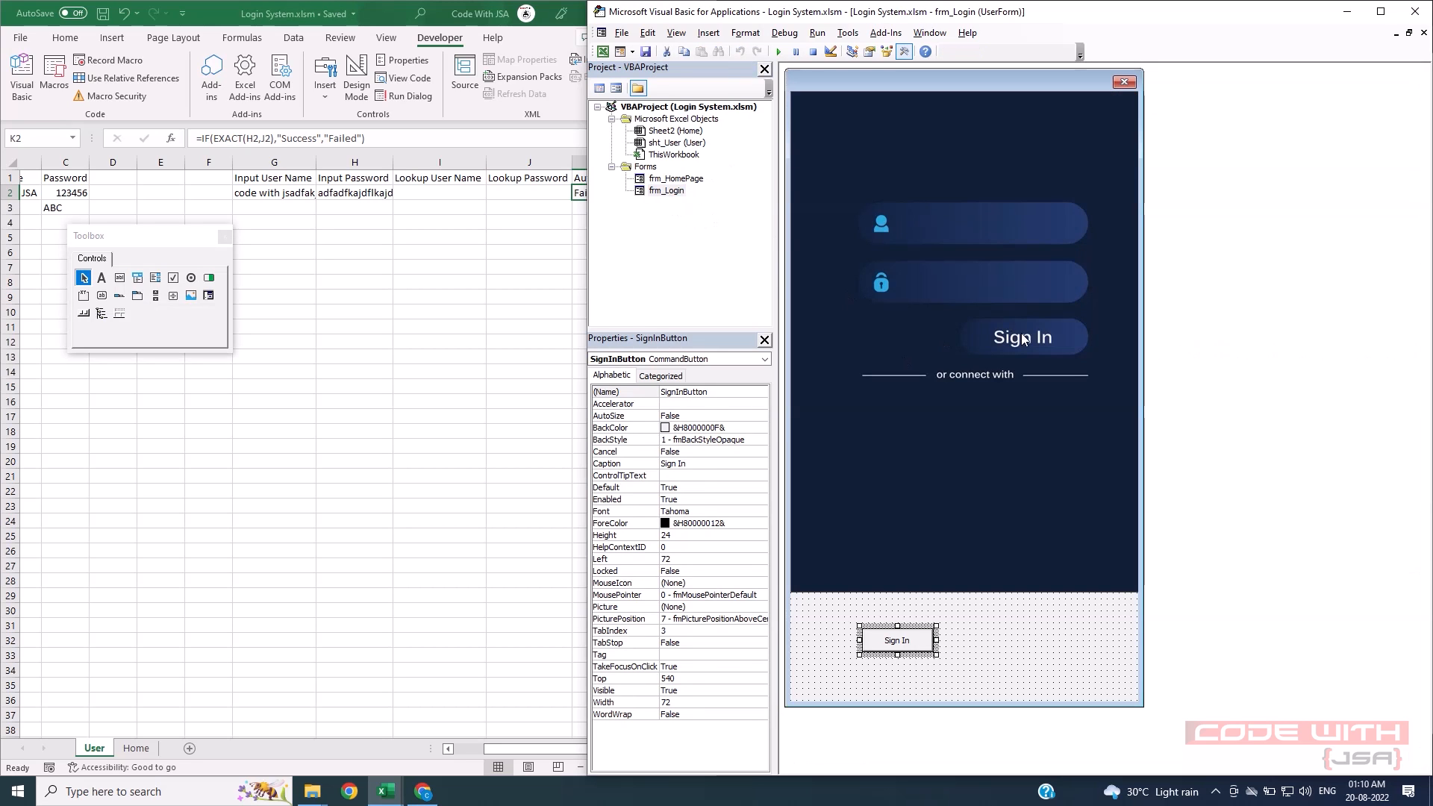
Make the Sign In label's Click call SignInButton_Click, then test-run and dismiss the Incorrect Credentials message
{"action": "double_click", "coordinate": [1022, 336]}
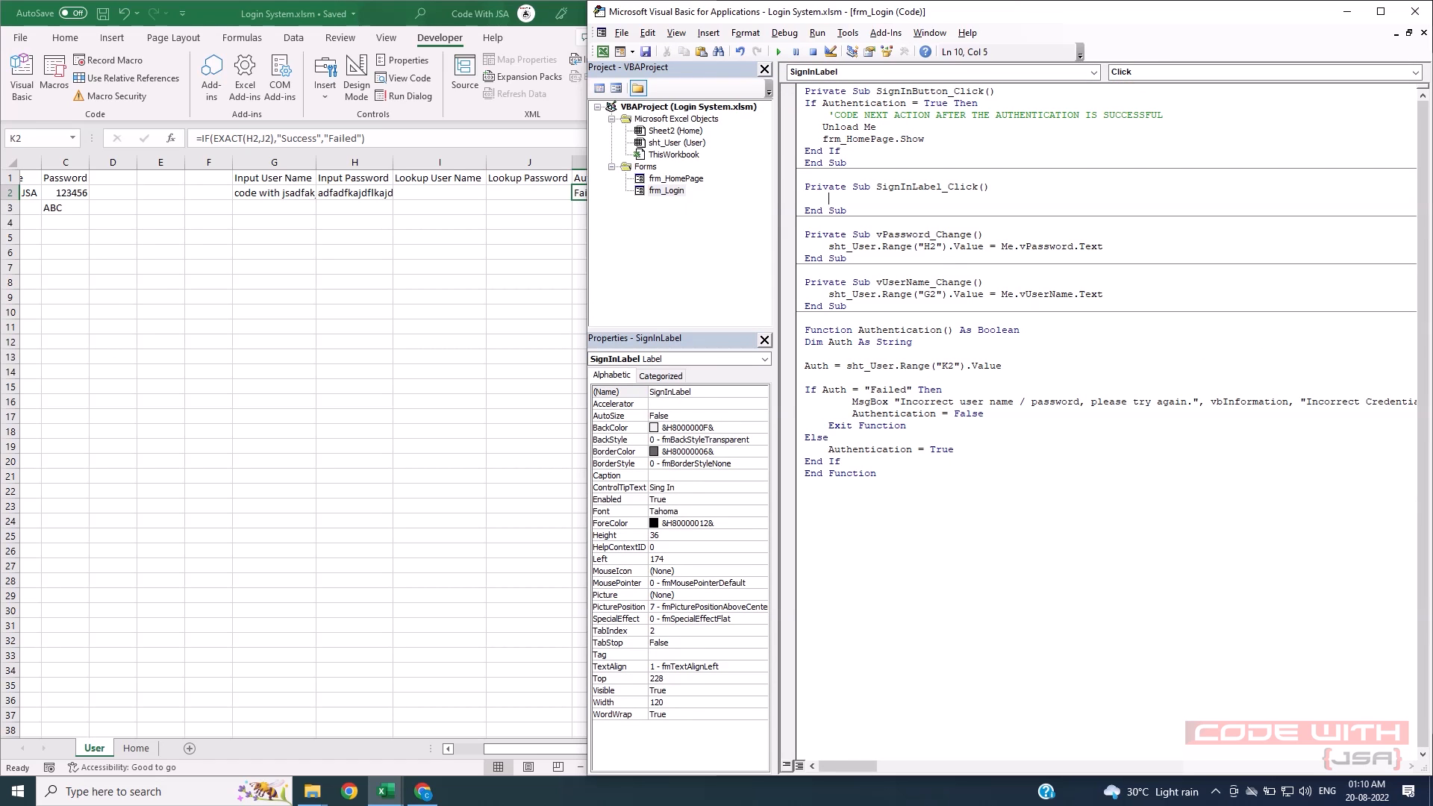
{"action": "type", "text": "SignInButton_Click"}
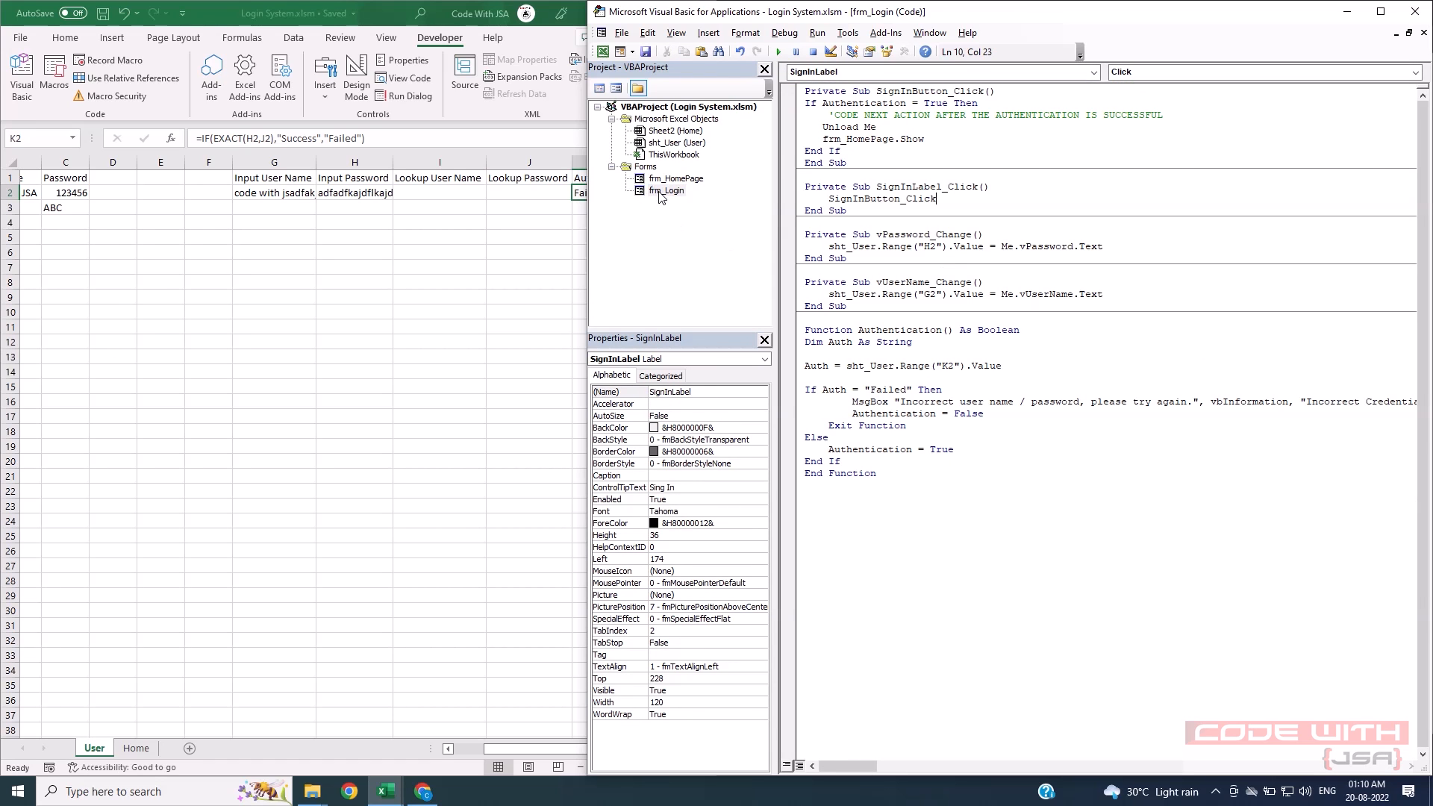
{"action": "double_click", "coordinate": [667, 191]}
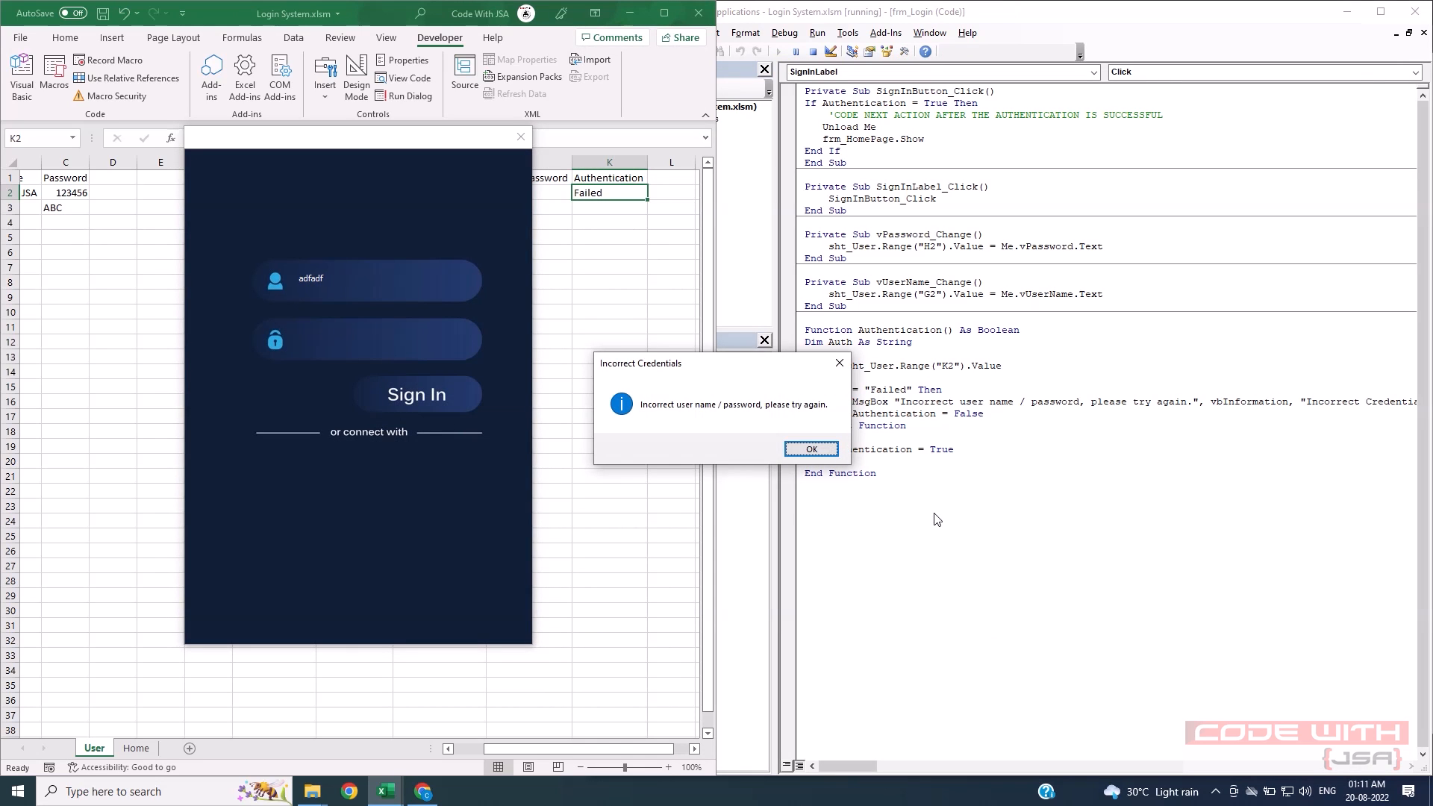
{"action": "left_click", "coordinate": [810, 448]}
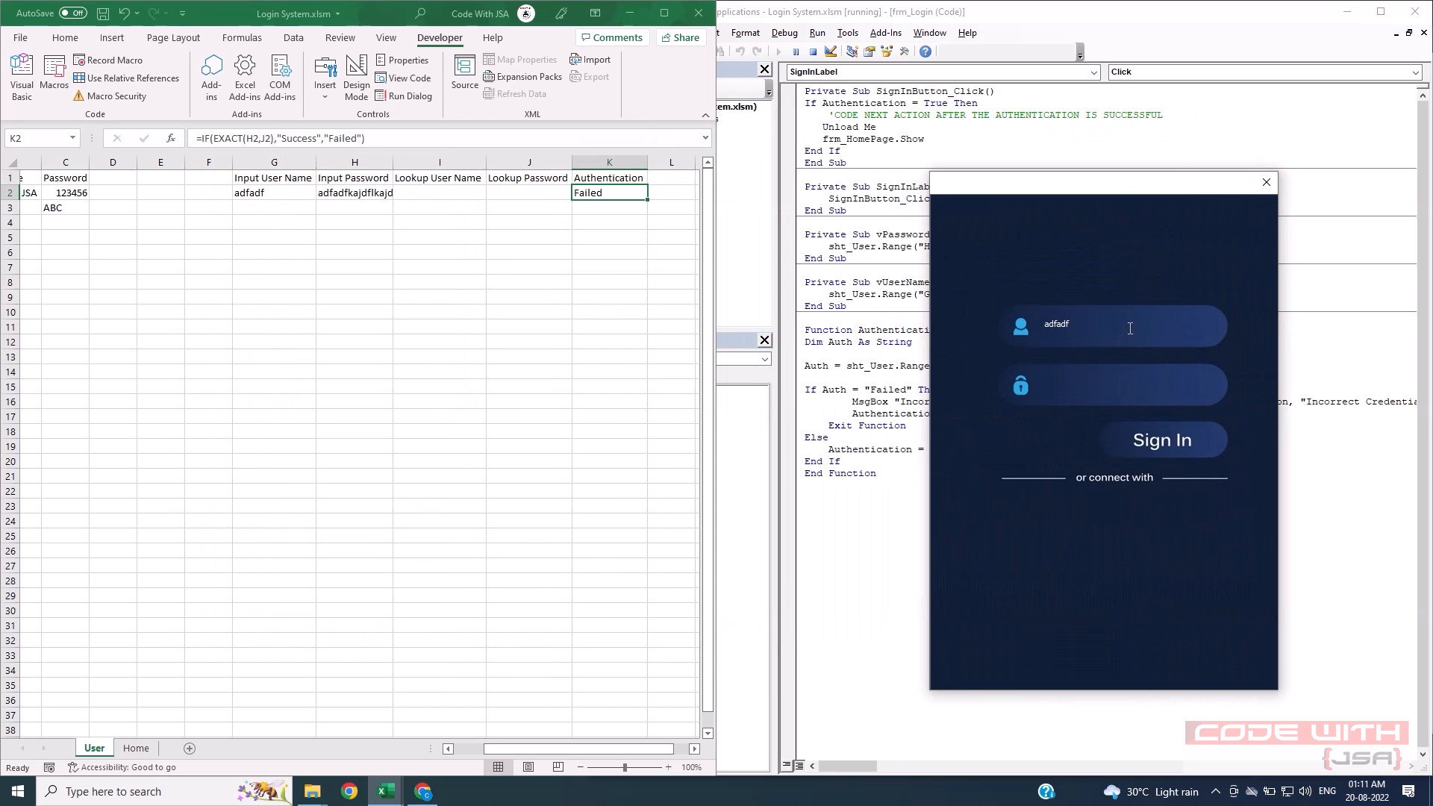
{"action": "mouse_move", "coordinate": [1240, 225]}
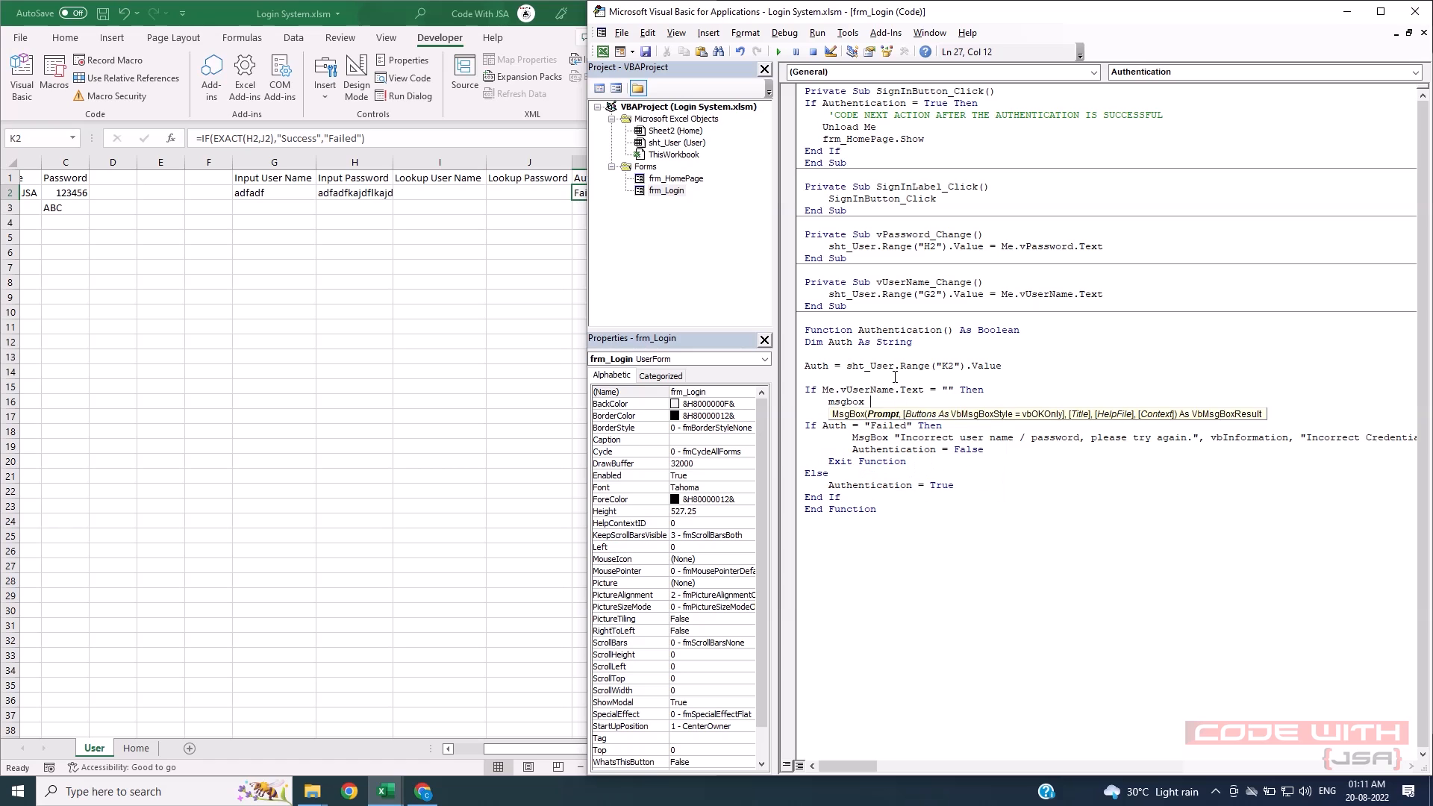
Add blank user name / password MsgBox checks with SetFocus, and clear vPassword after a failed login
{"action": "type", "text": "\"Please write the user name to proceed.\", vbInformation, \"Enter user name"}
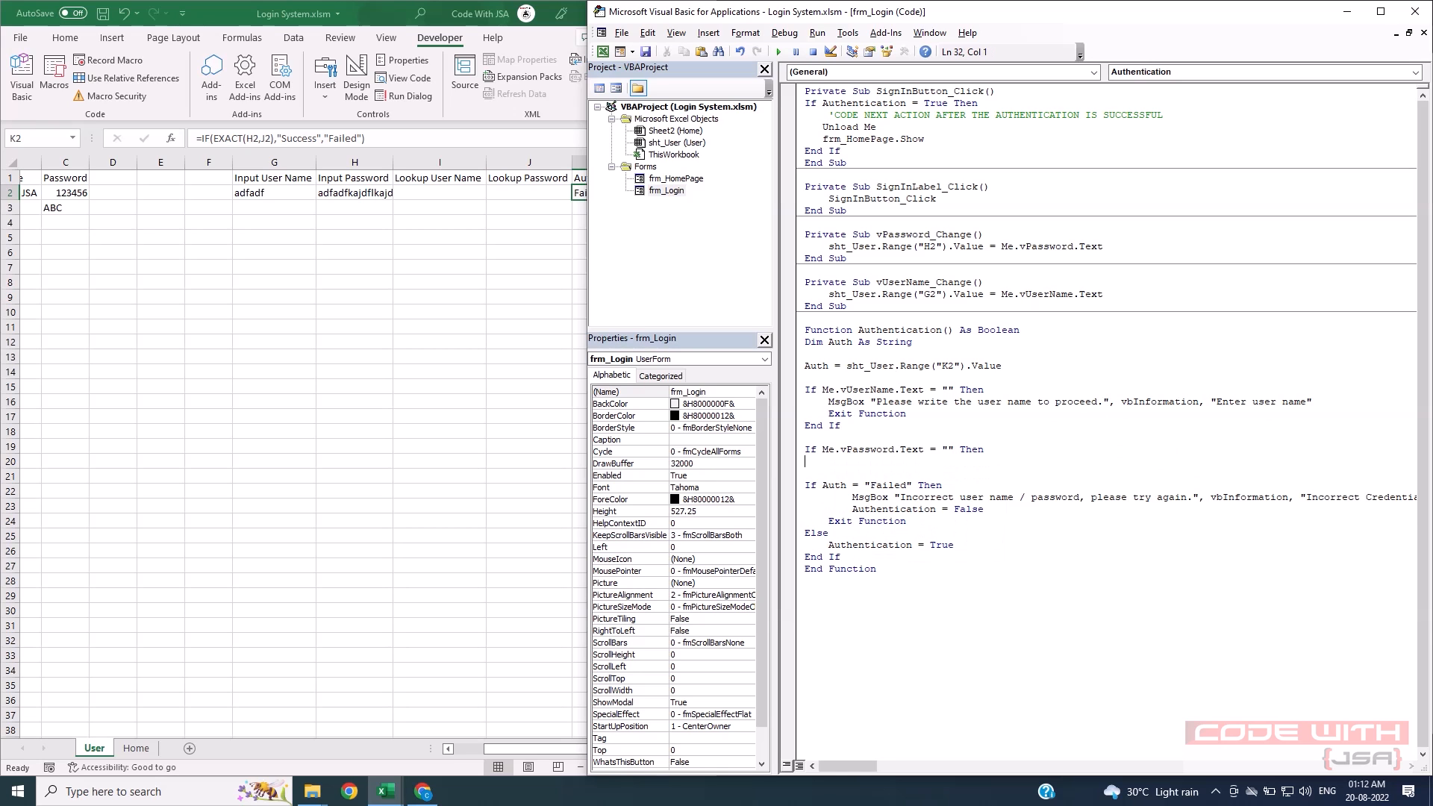
{"action": "type", "text": "msgbox \"Please write the password to proceed.\", vbInformation, \"Enter password\""}
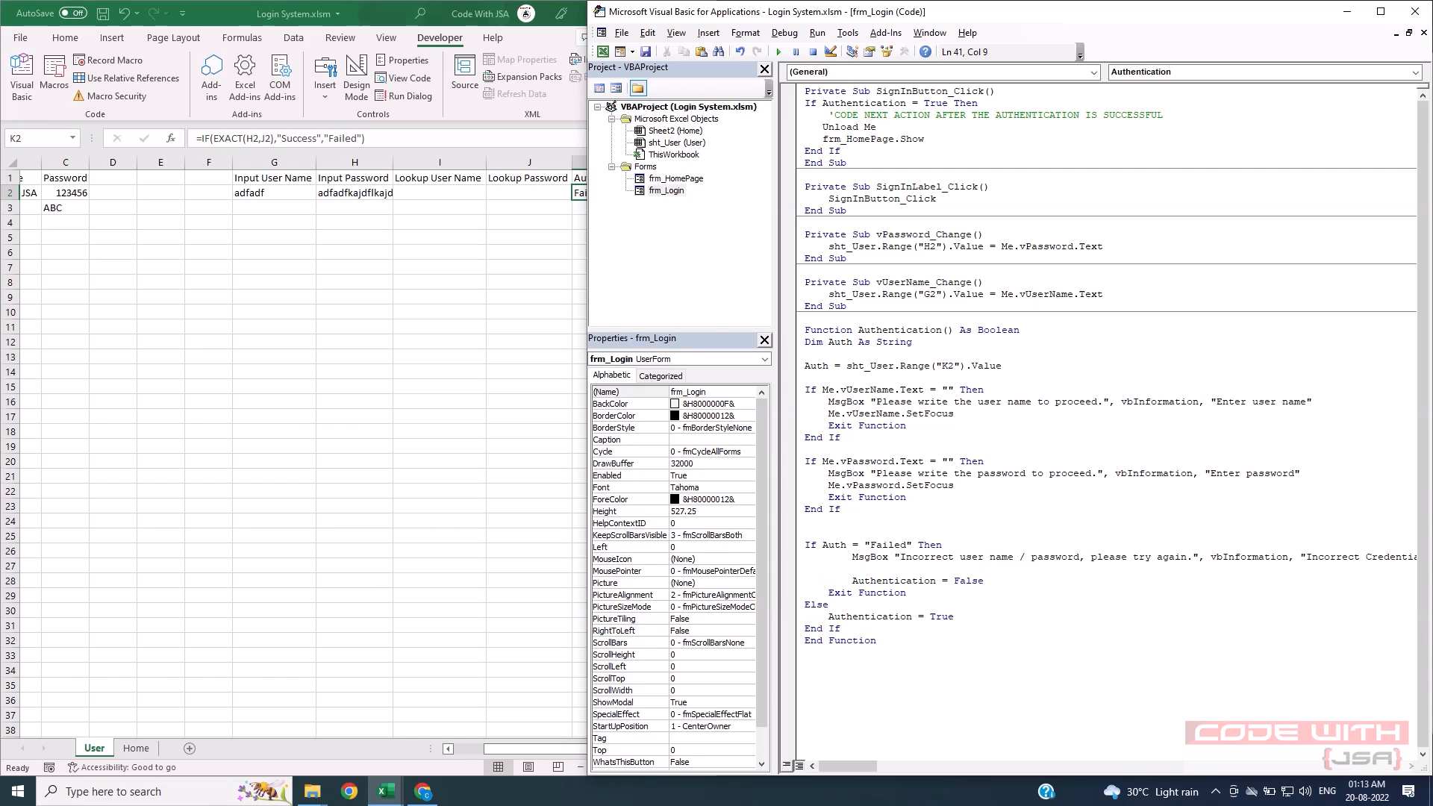
{"action": "type", "text": "Me.vPassword.Text"}
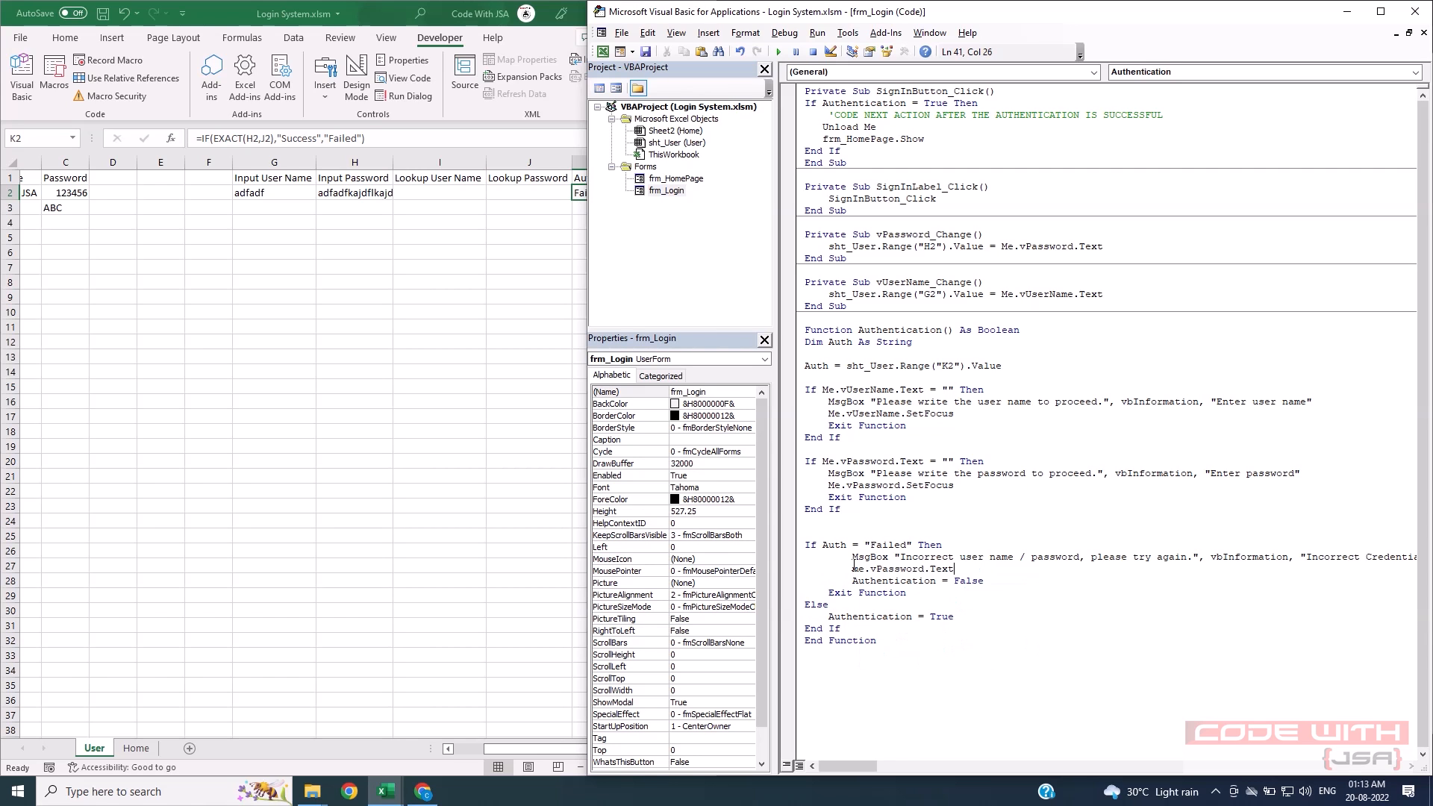
{"action": "type", "text": "me.vp"}
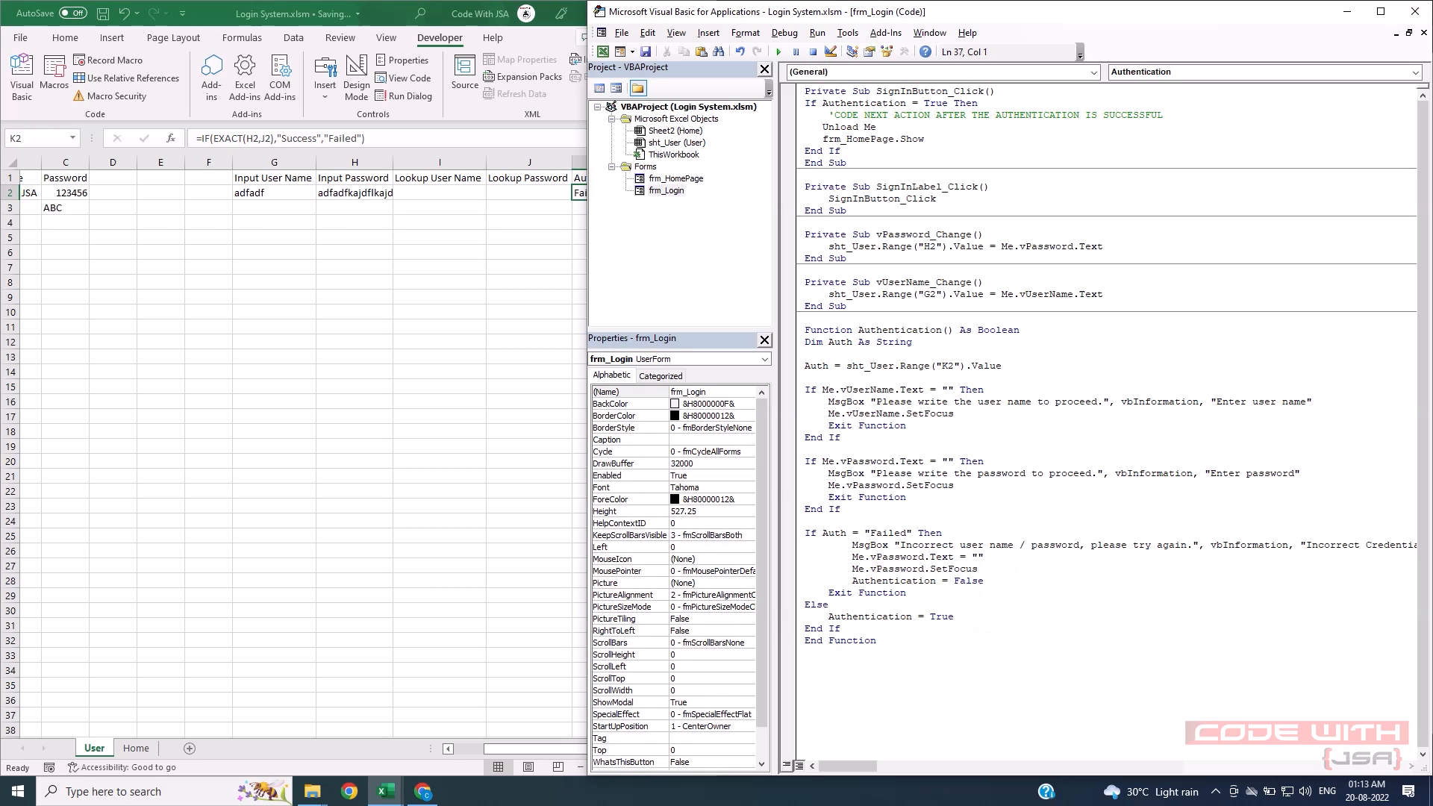
{"action": "double_click", "coordinate": [667, 190]}
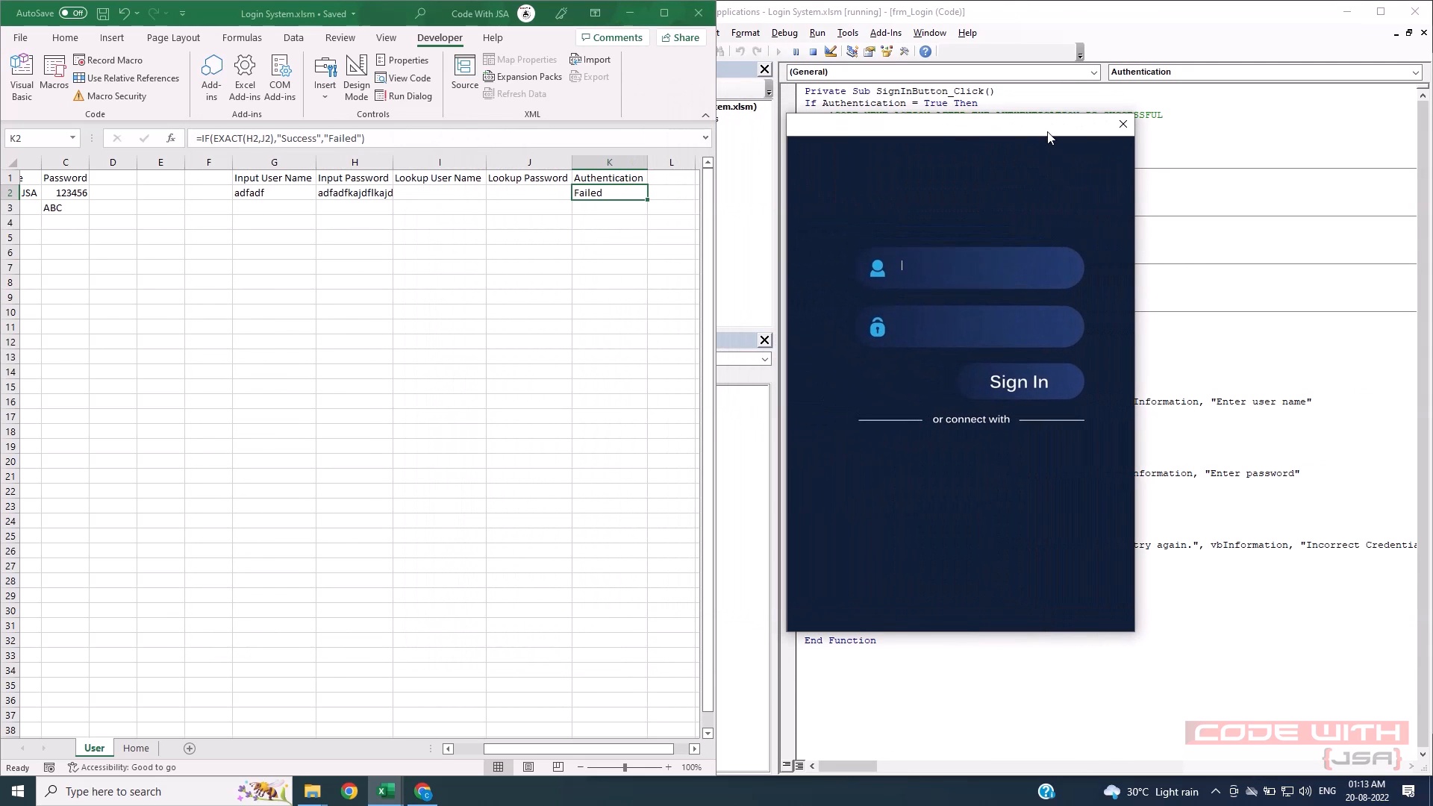
Create a conditional formatting rule filling the cell green when it equals Success
{"action": "type", "text": "code with jsa"}
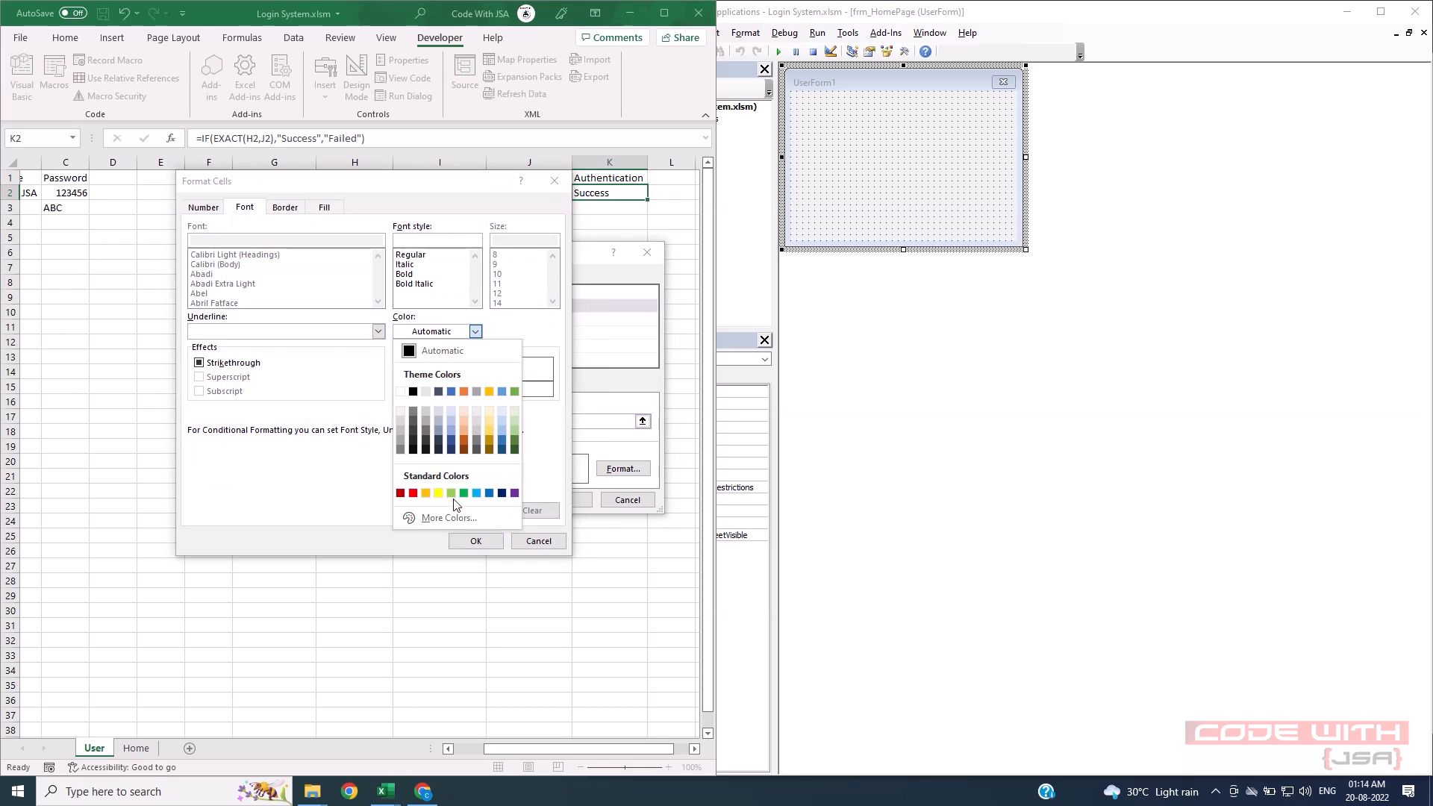
{"action": "left_click", "coordinate": [475, 540]}
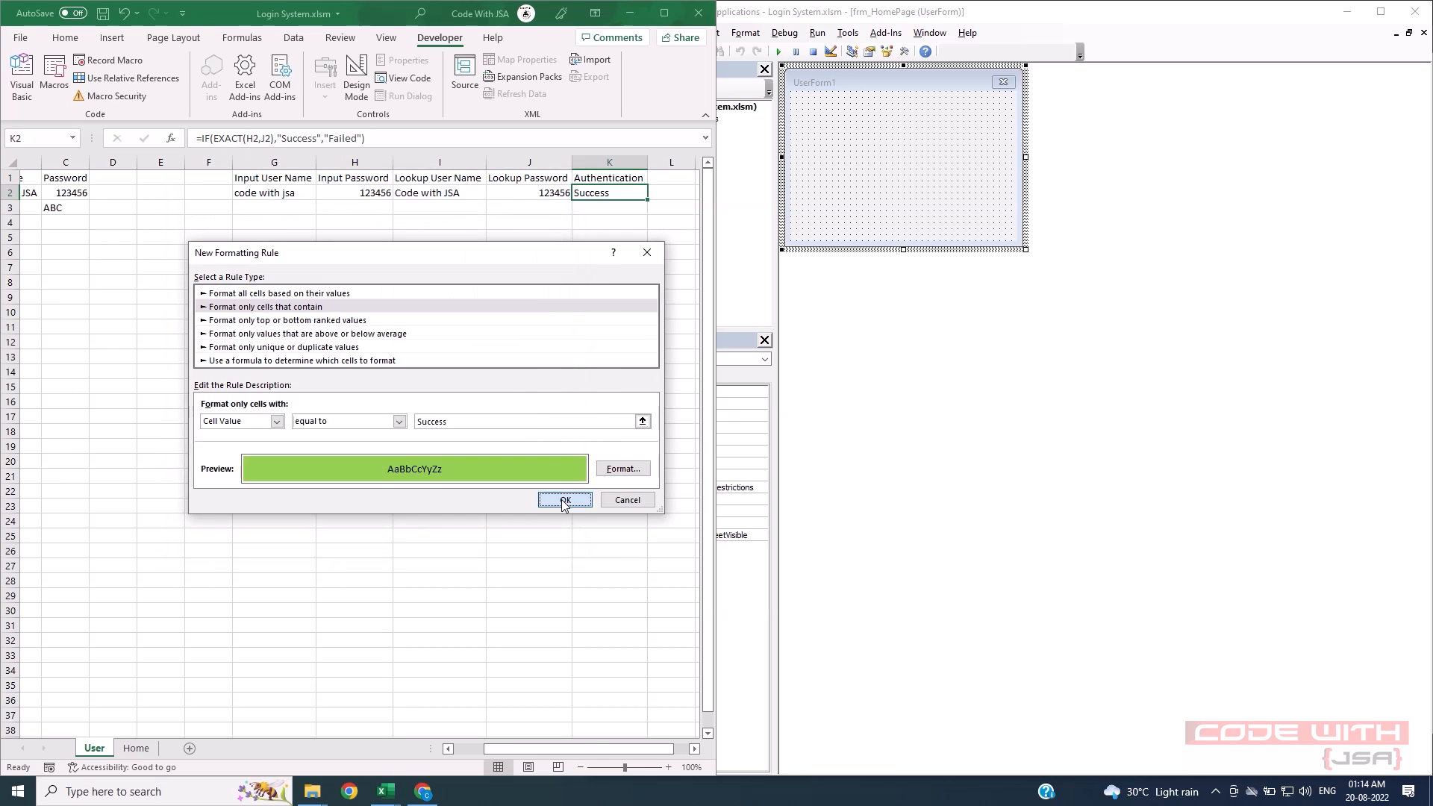
{"action": "left_click", "coordinate": [563, 500]}
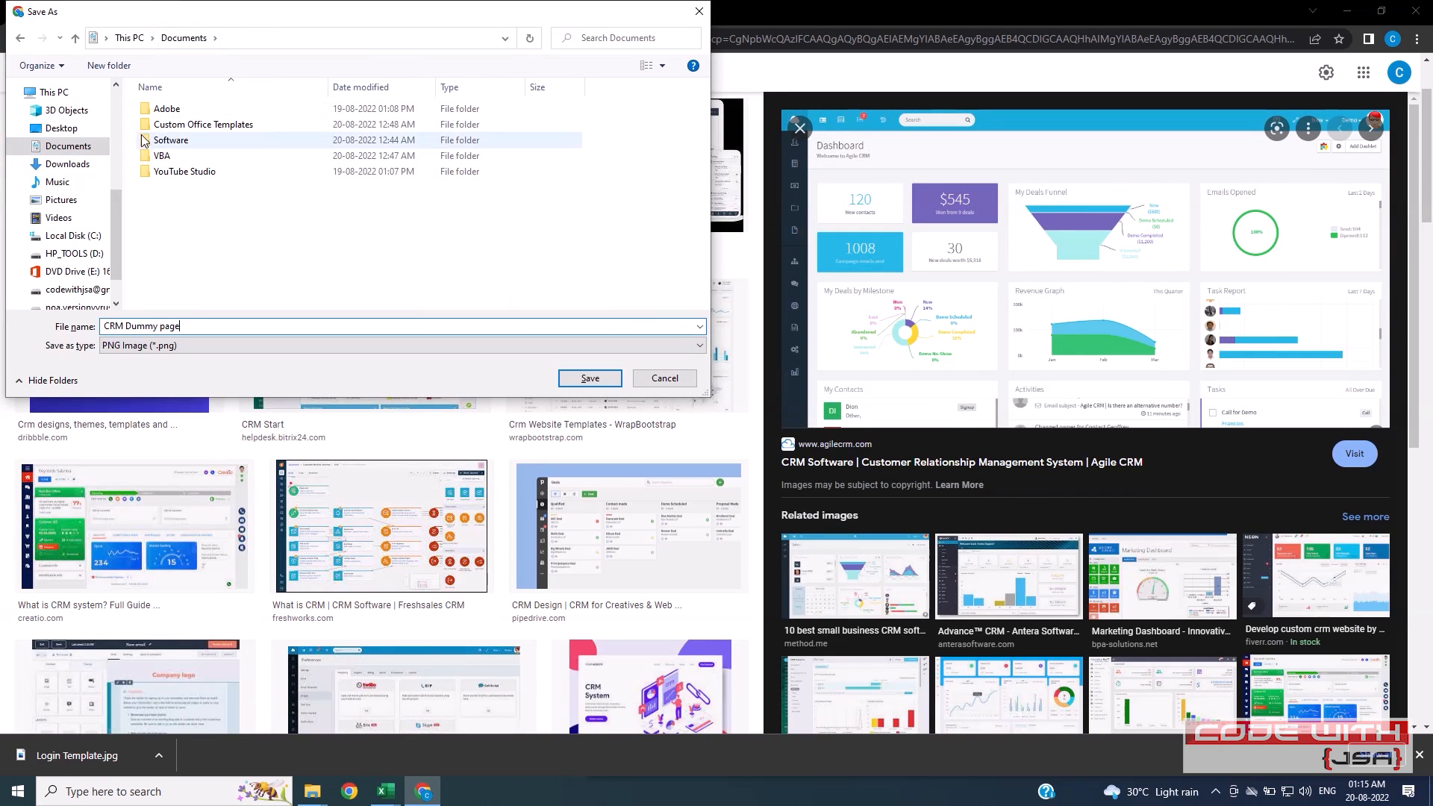
Save the CRM dashboard picture as CRM Dummy page.jpg in the Images folder
{"action": "left_click", "coordinate": [590, 378]}
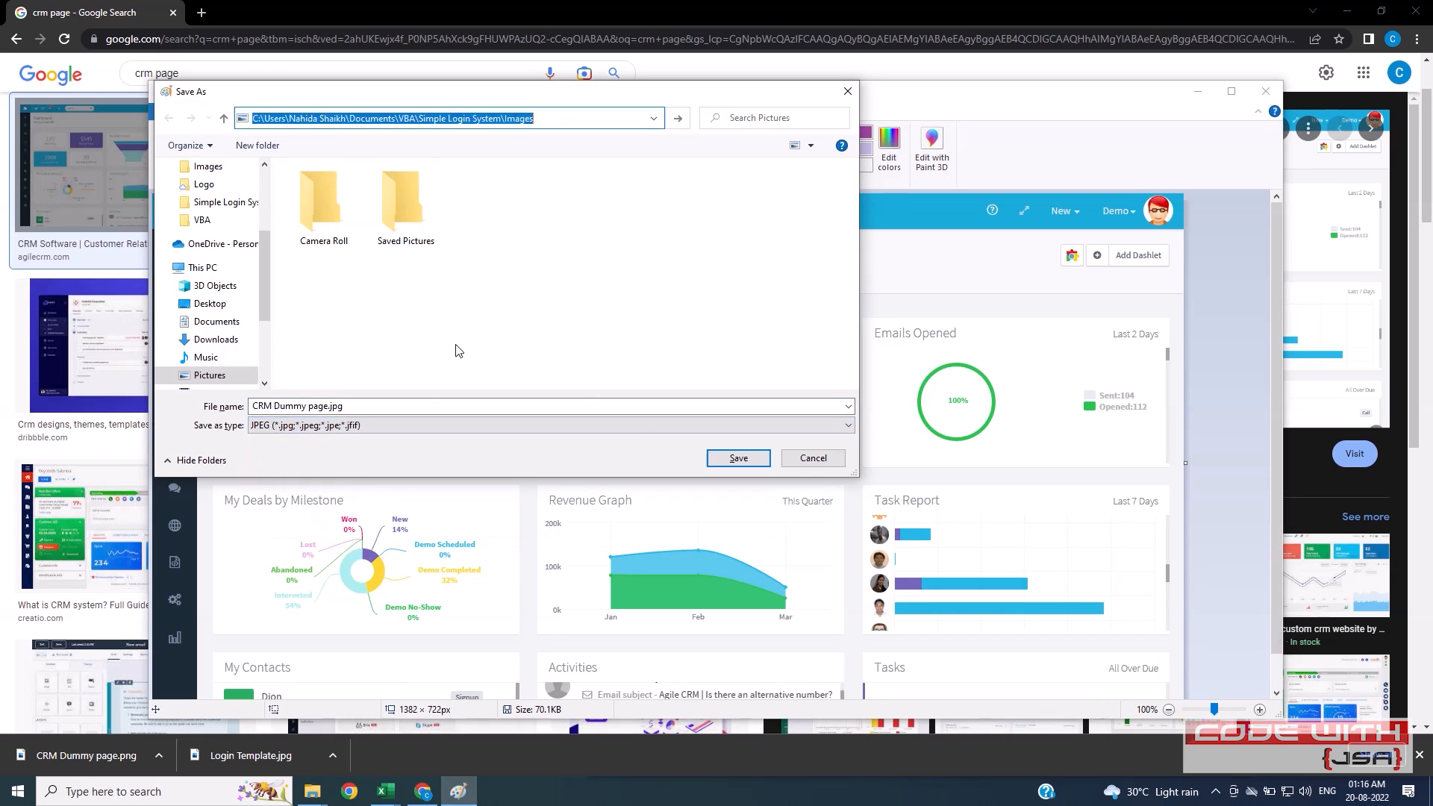
{"action": "left_click", "coordinate": [737, 457]}
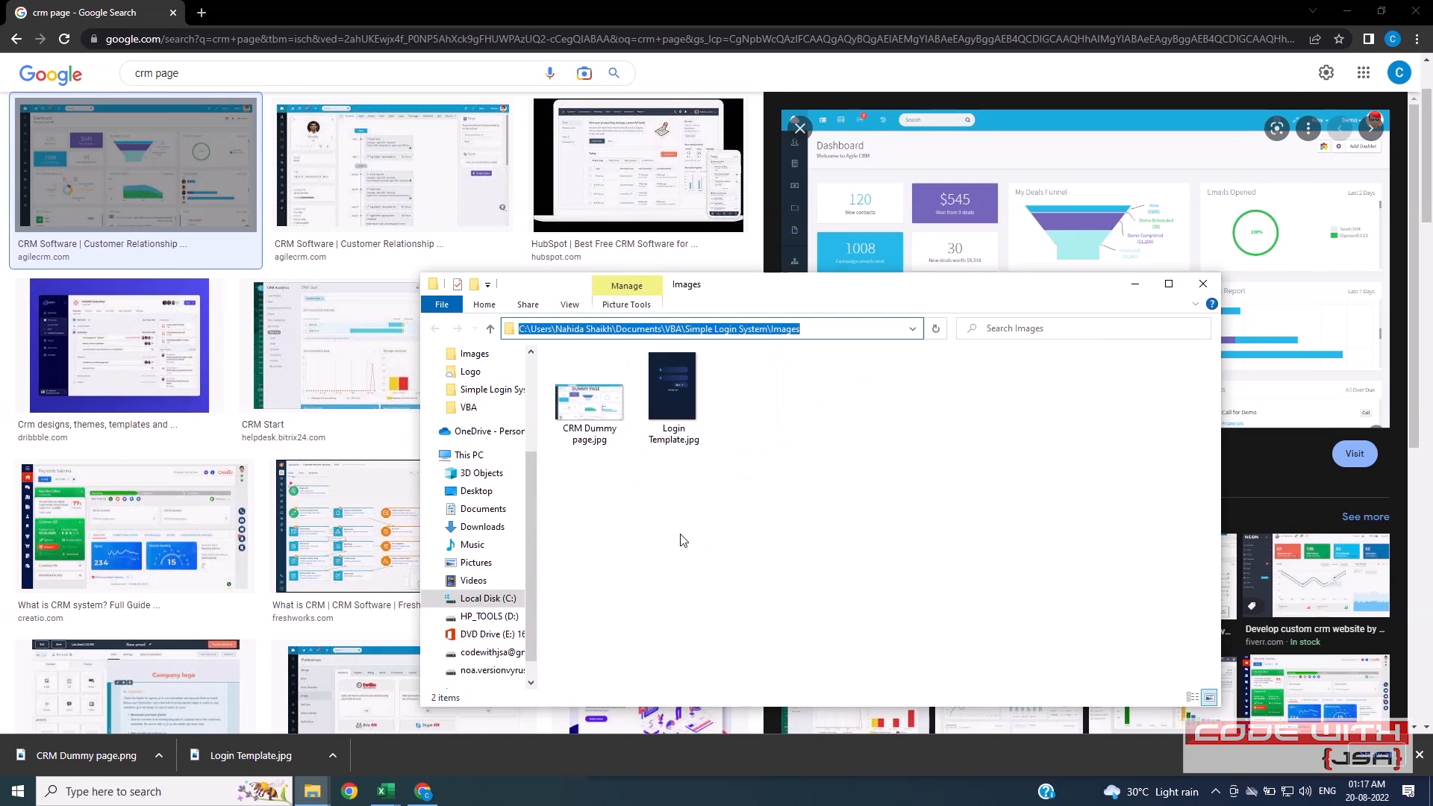
{"action": "left_click", "coordinate": [384, 791]}
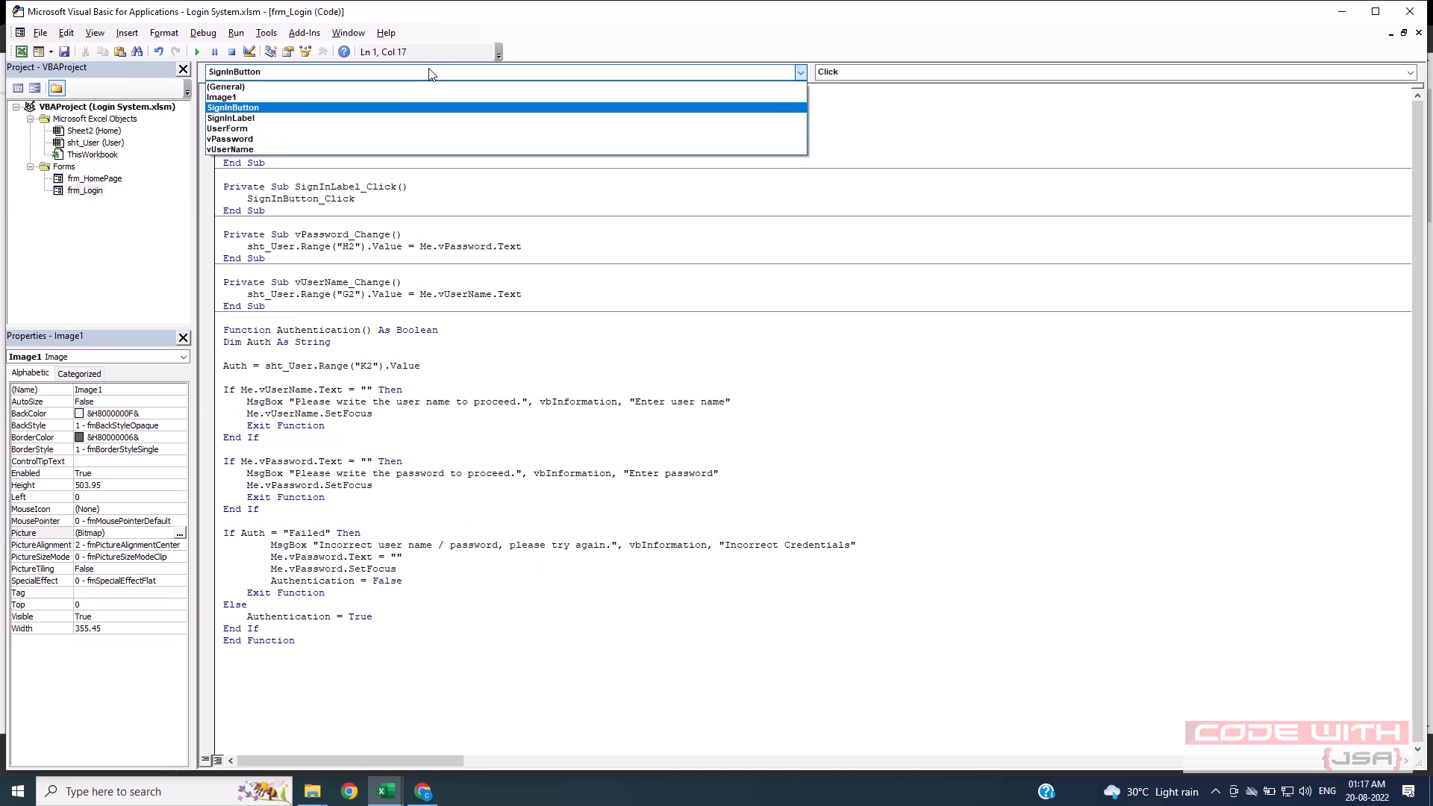
Add UserForm_Activate setting the caption to "Welcome: " & Proper(Environ("USERNAME"))
{"action": "left_click", "coordinate": [228, 127]}
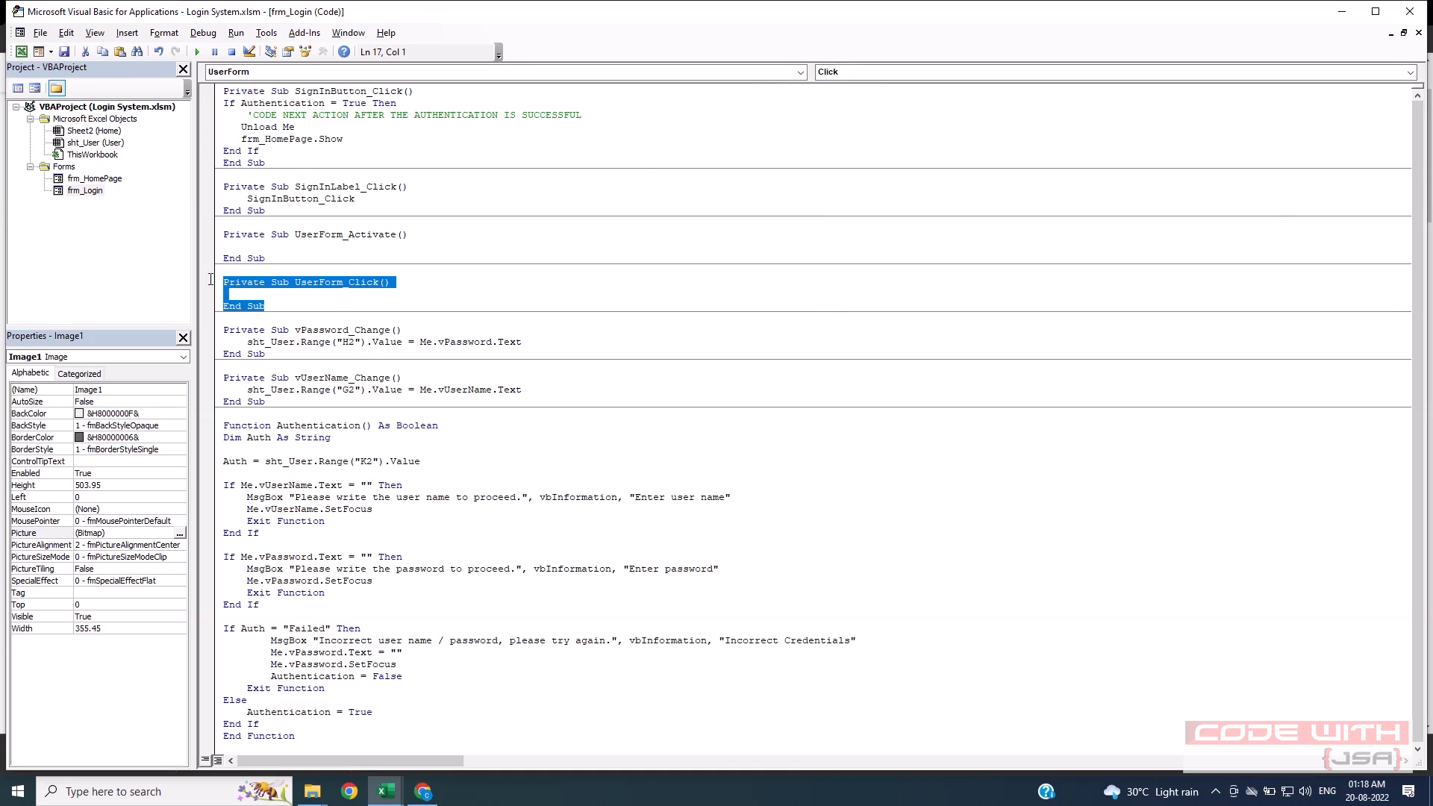
{"action": "key", "text": "Delete"}
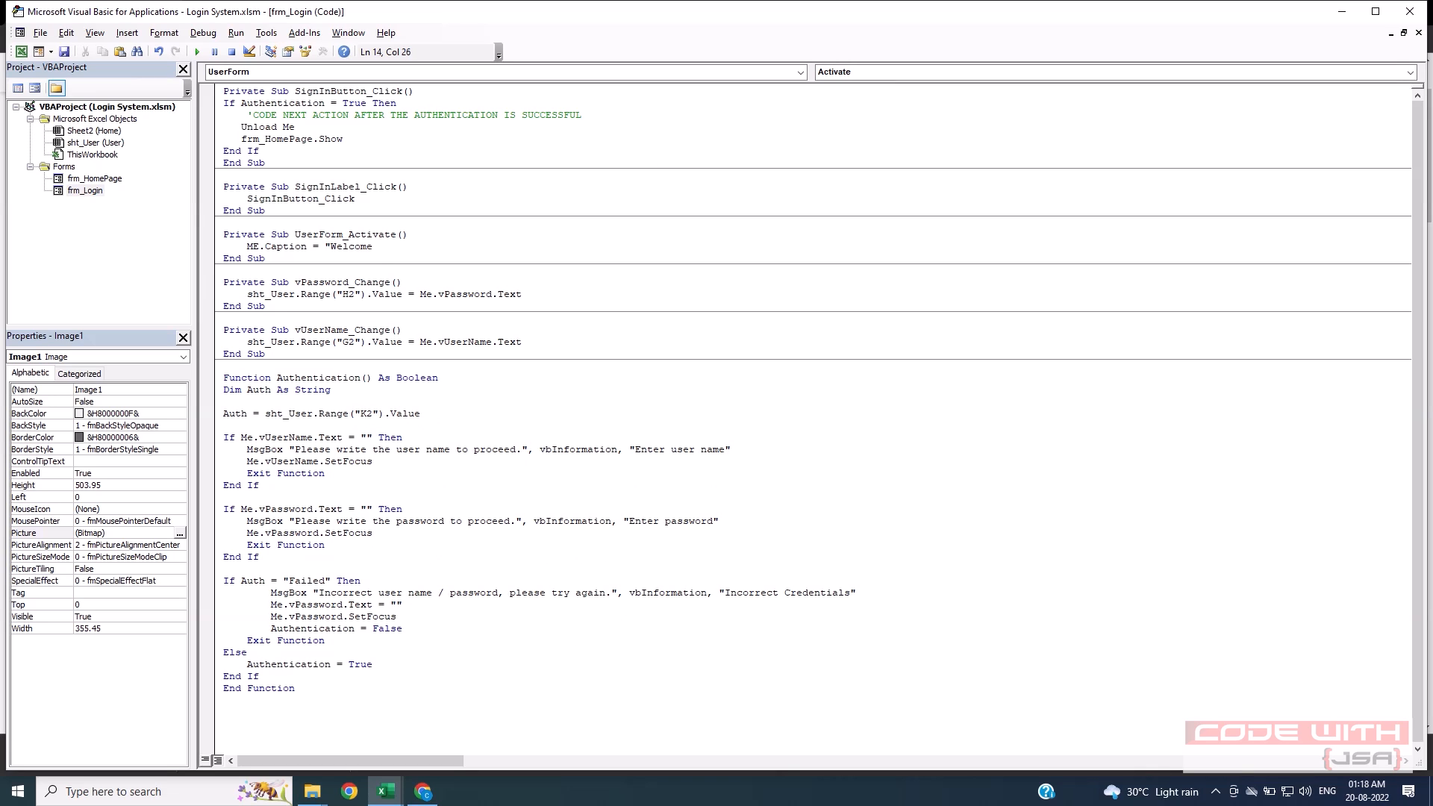
{"action": "type", "text": ": \" & us"}
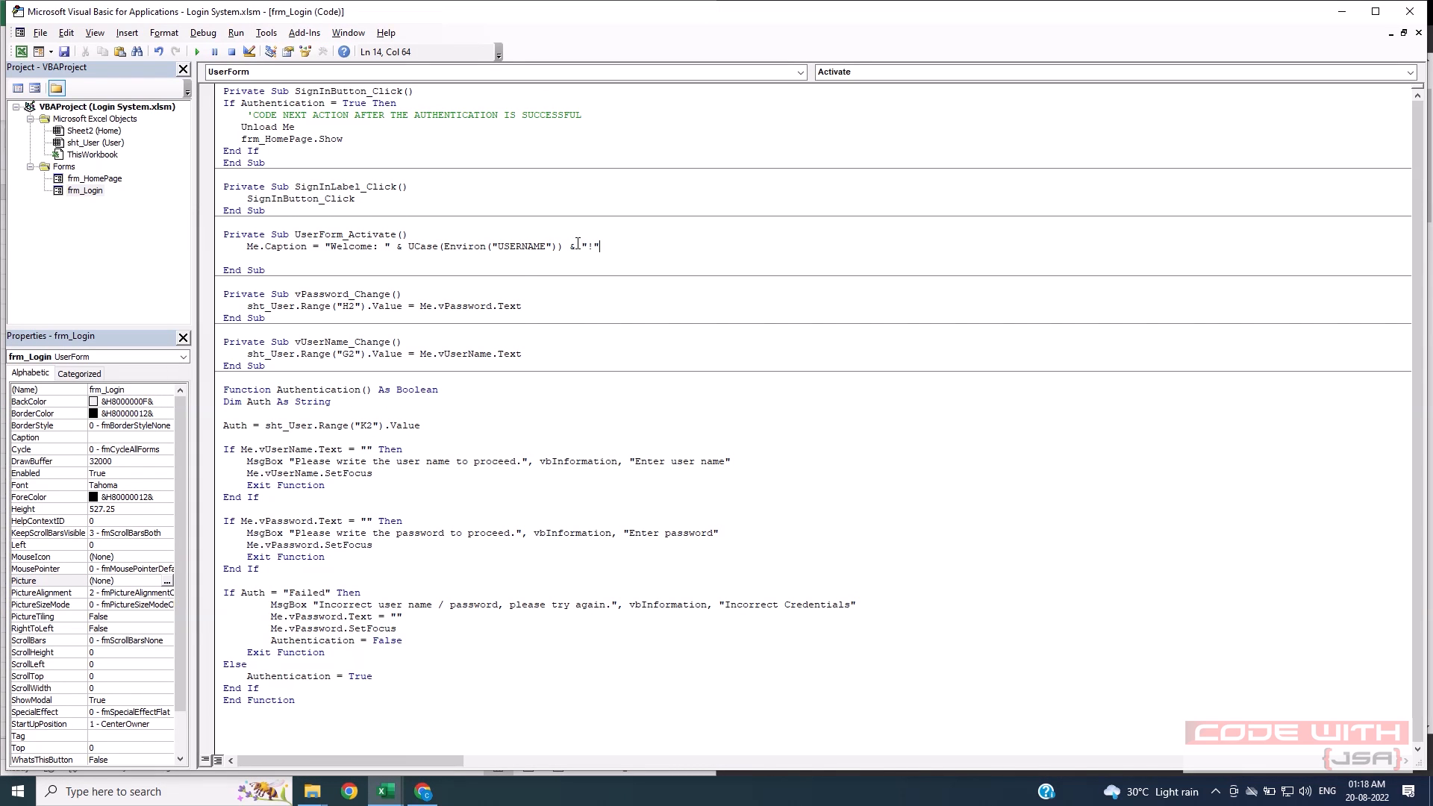
{"action": "type", "text": "application.WorksheetFunction"}
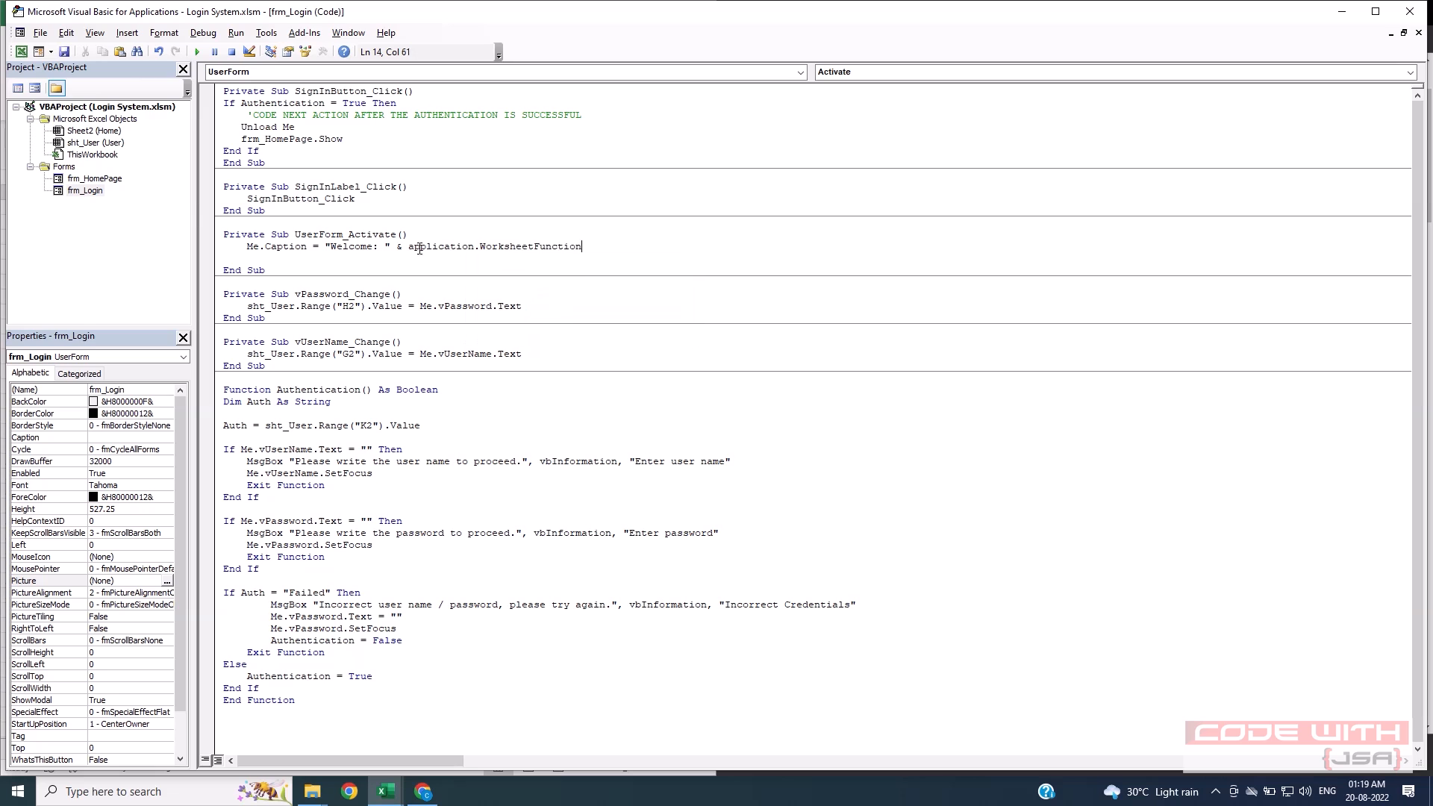
{"action": "type", "text": ".Proper(Environ(\"USERNAME\""}
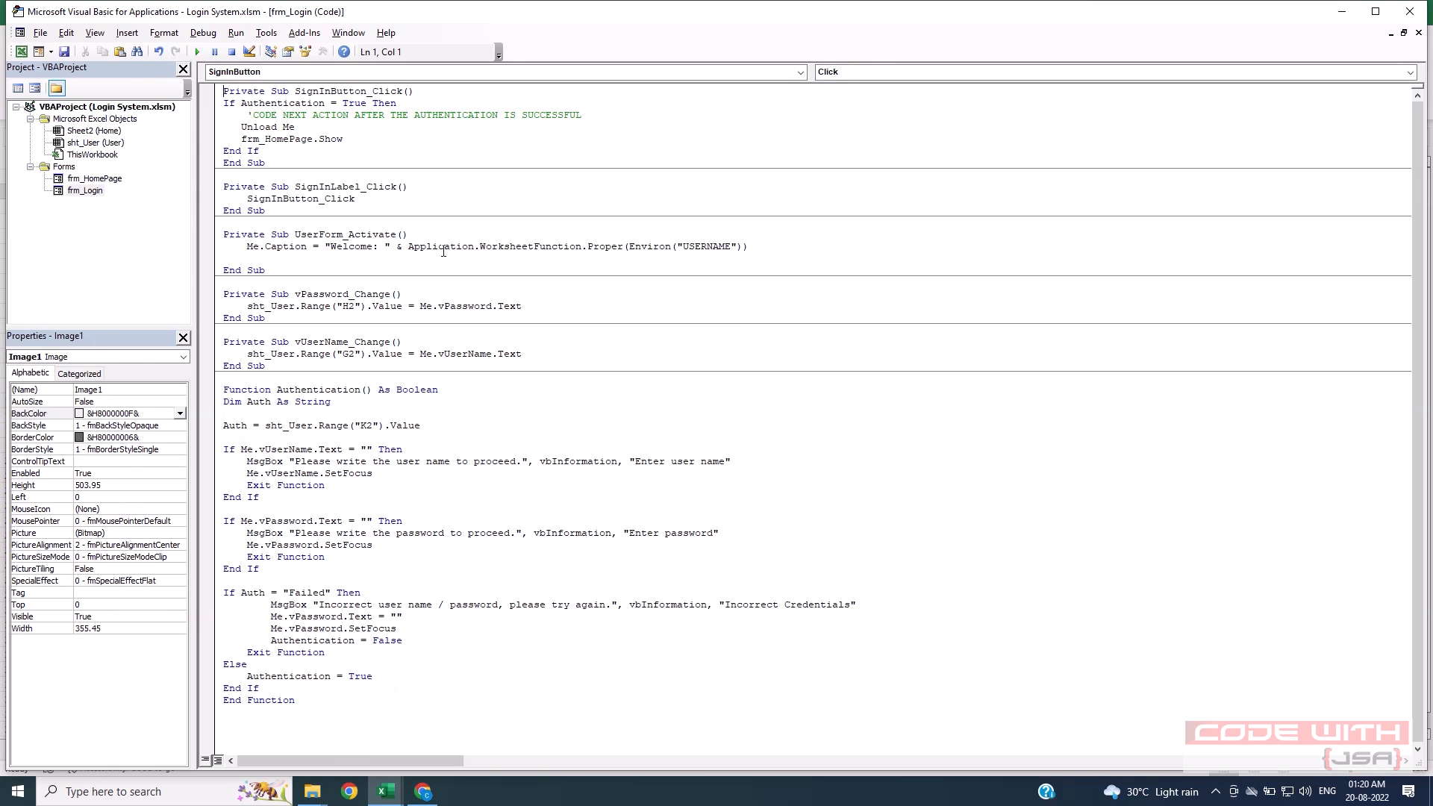
Clear sht_User range G2:H2 on activate and run the login form to verify the caption
{"action": "left_click", "coordinate": [383, 791]}
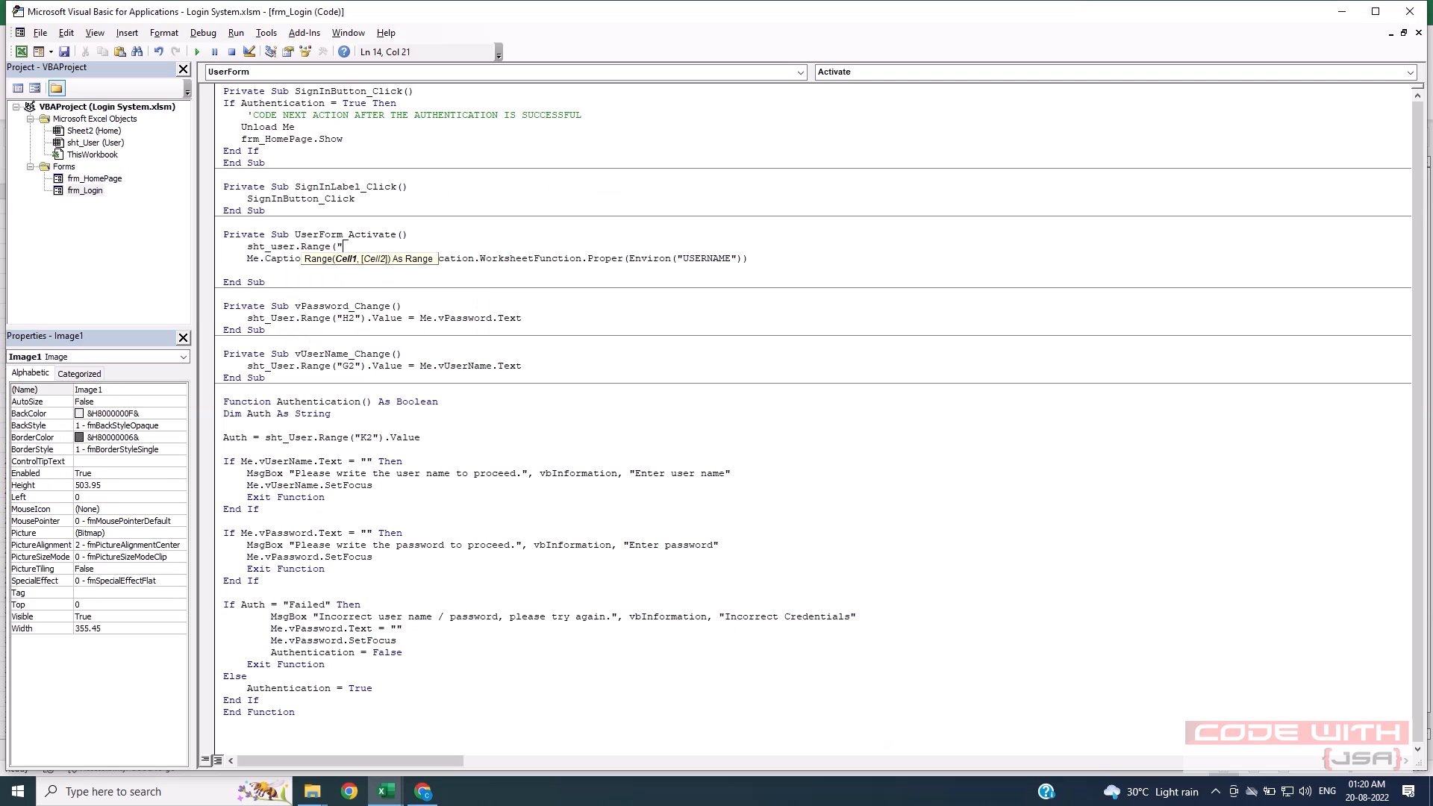
{"action": "left_click", "coordinate": [383, 791]}
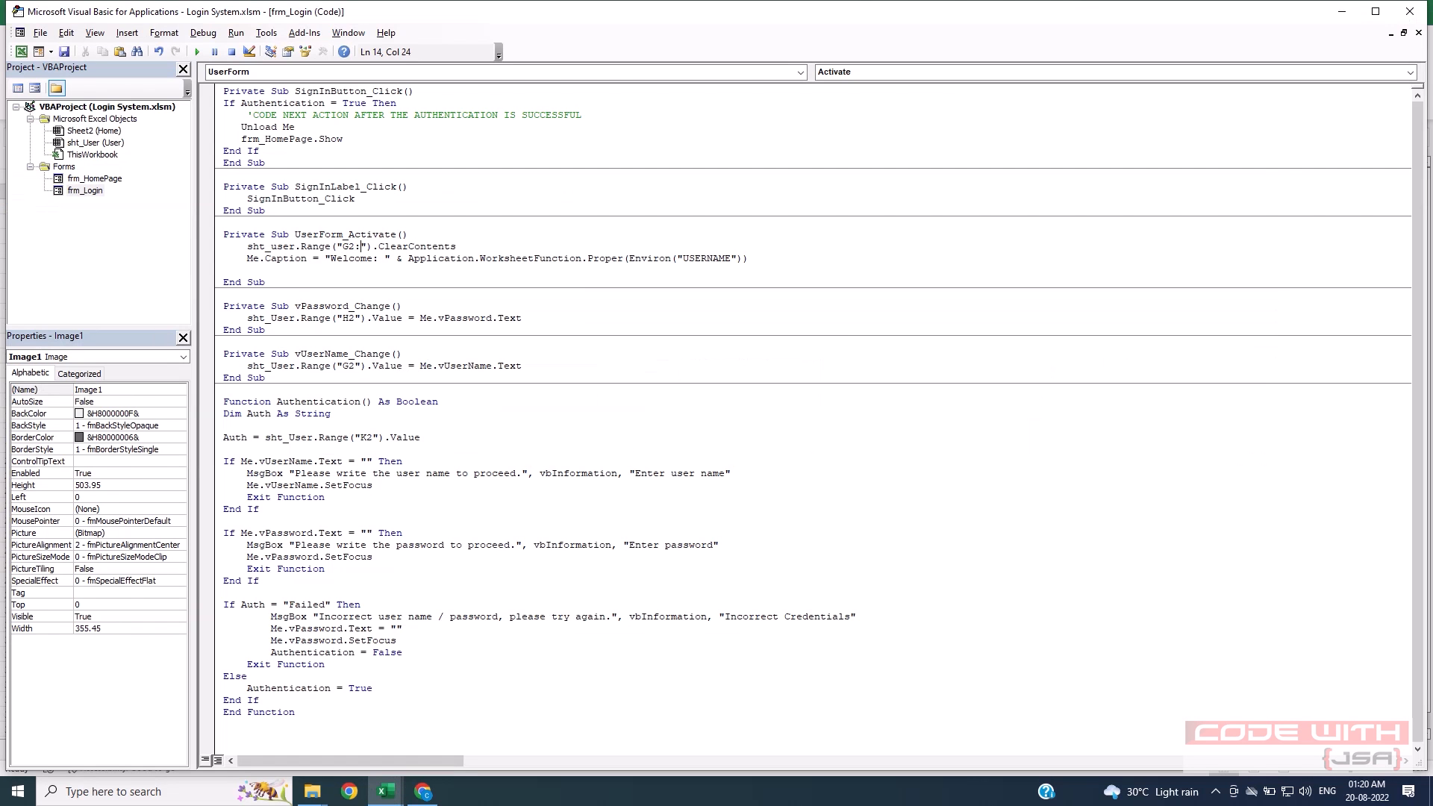
{"action": "left_click", "coordinate": [197, 52]}
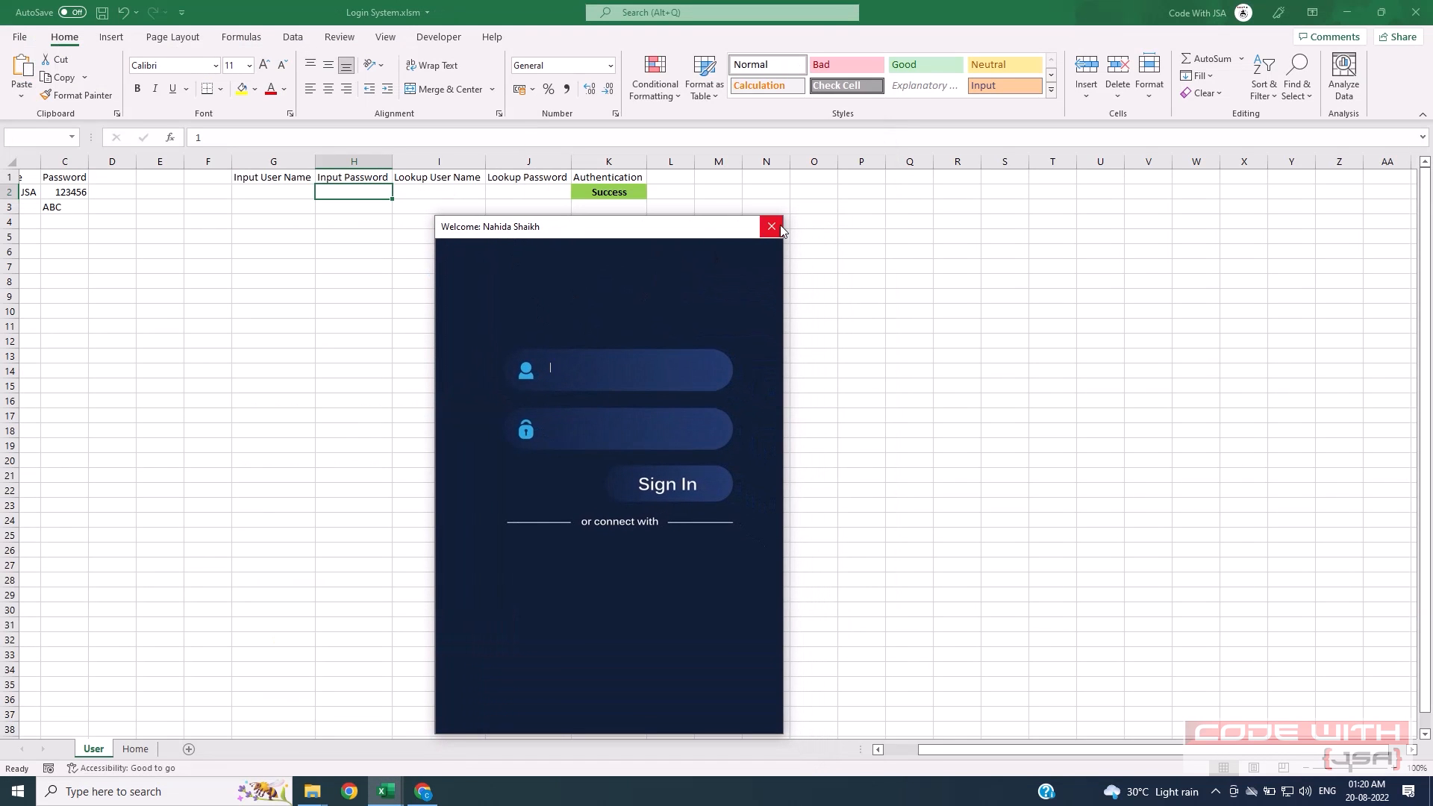
Edit K2 to =IF(TRIM(J2)="","Failed",IF(EXACT(H2,J2),"Success","Failed"))
{"action": "left_click", "coordinate": [770, 225]}
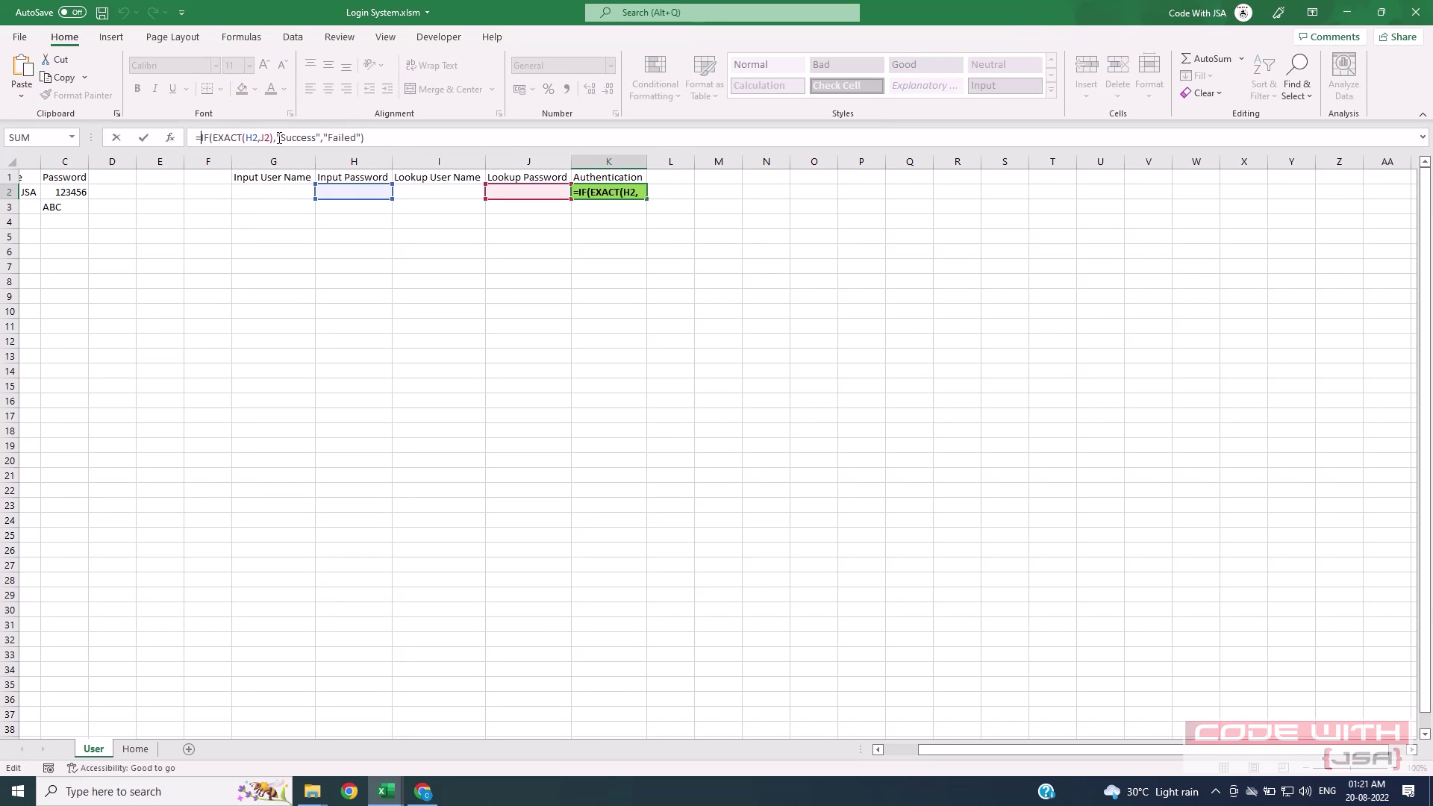
{"action": "left_click", "coordinate": [528, 192]}
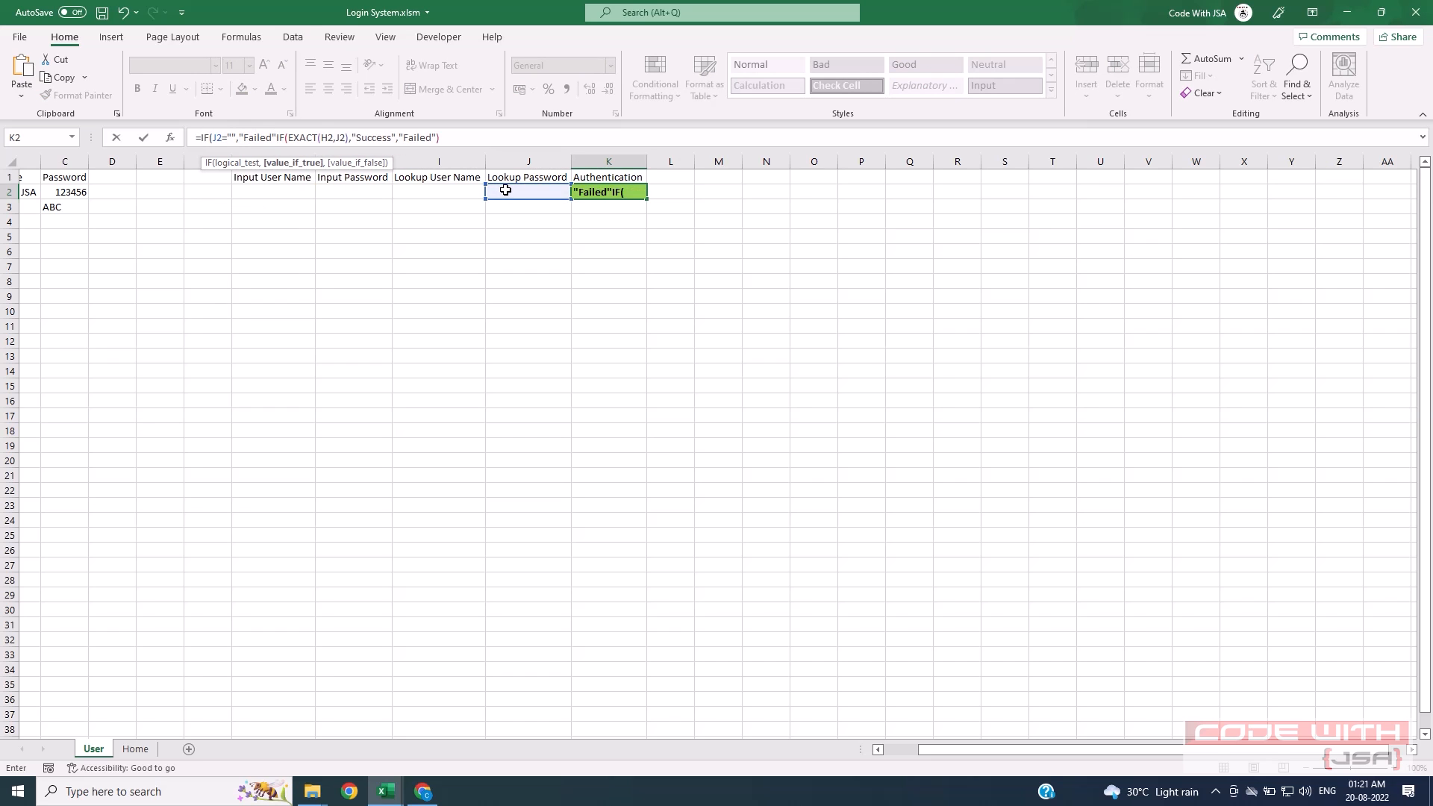
{"action": "key", "text": "Return"}
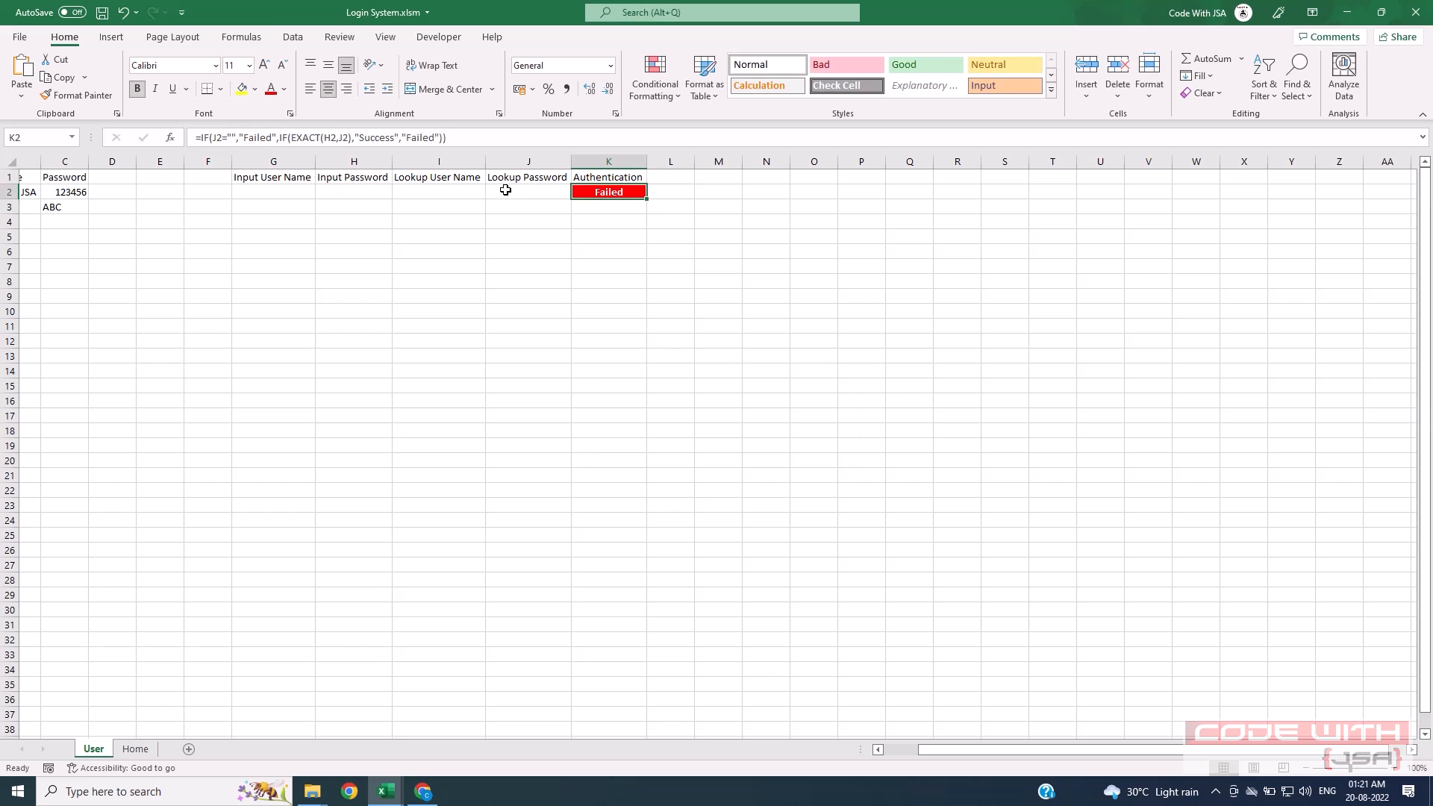
{"action": "double_click", "coordinate": [608, 191]}
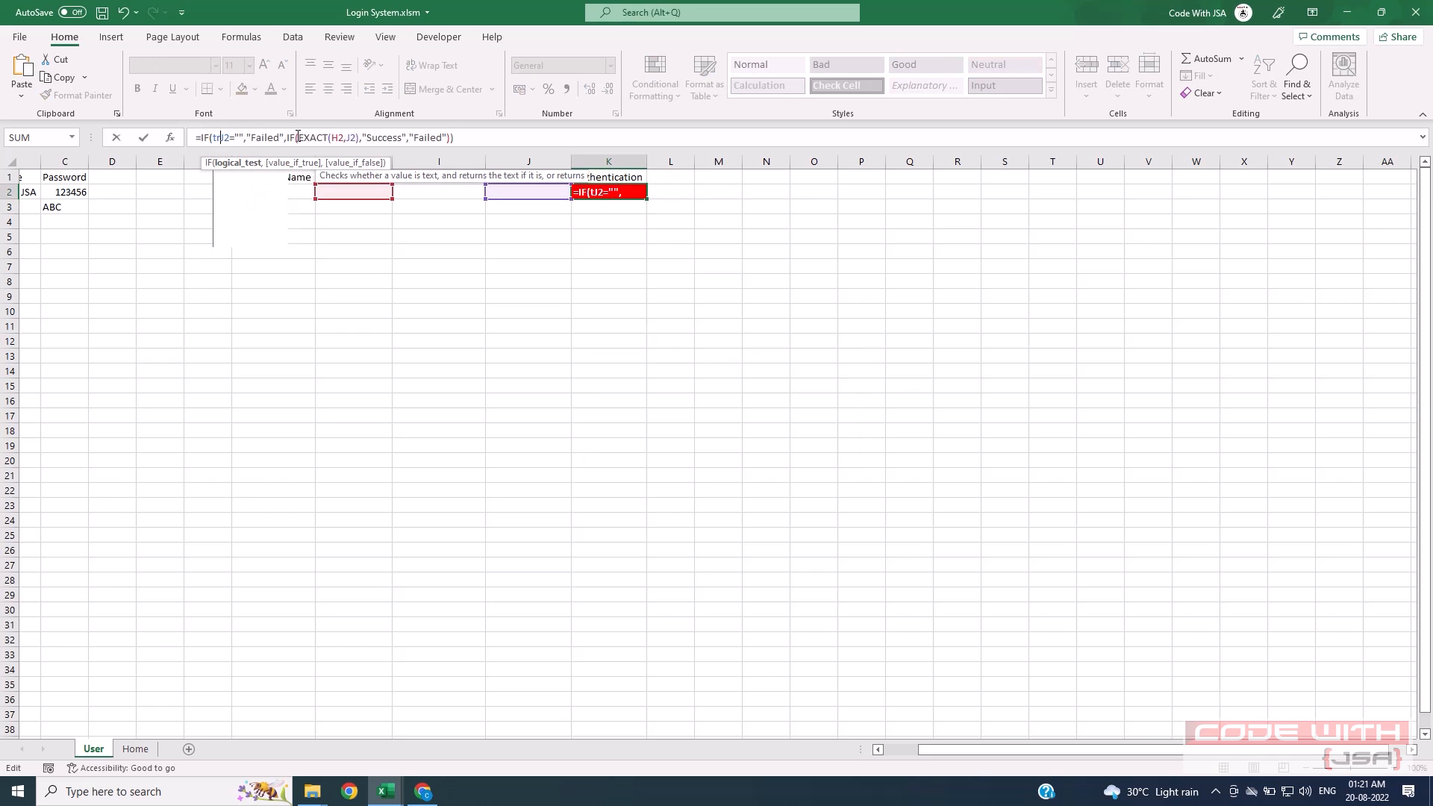
{"action": "type", "text": "im(J2"}
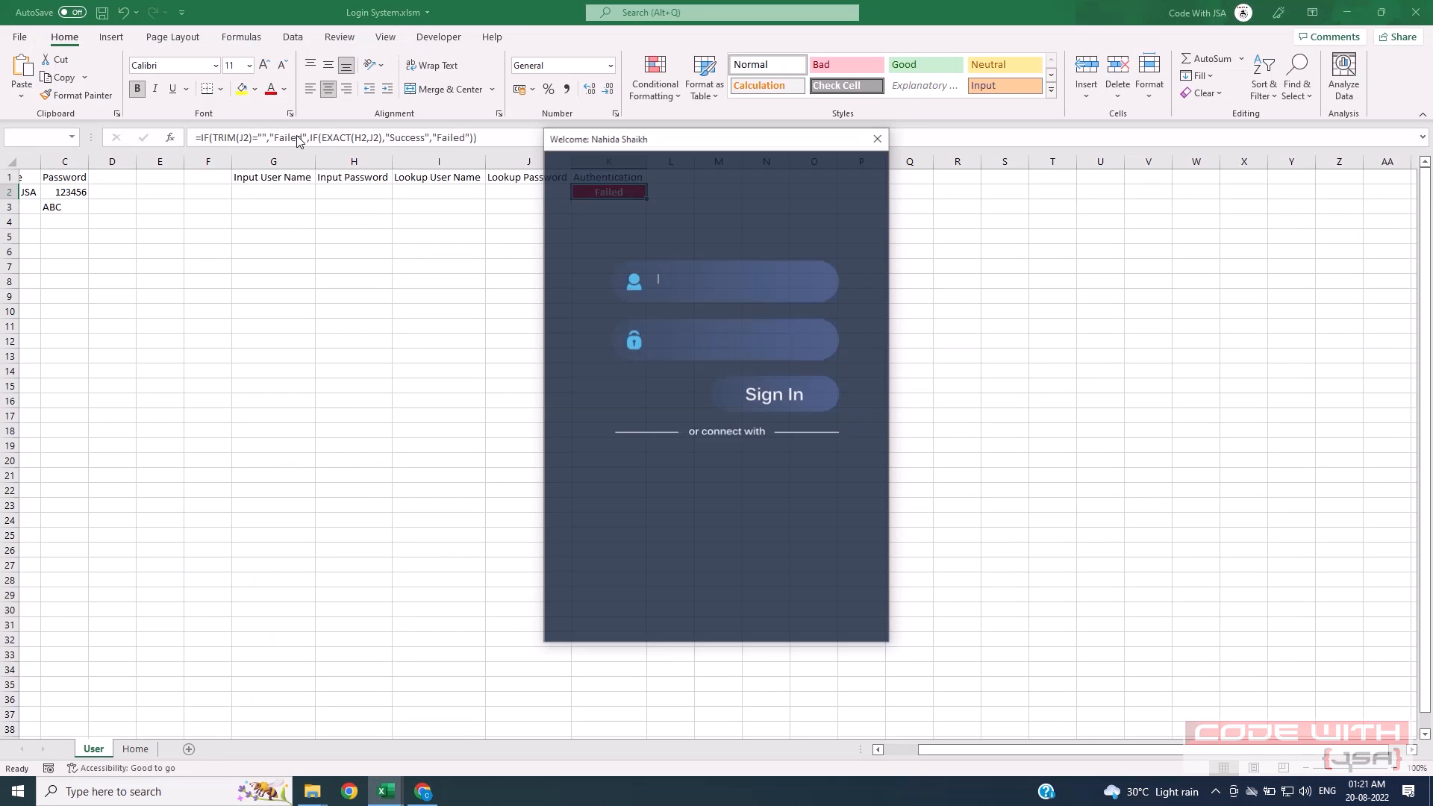
Rerun the login form and submit test credentials to check the Failed/Success result
{"action": "type", "text": "code with jsa"}
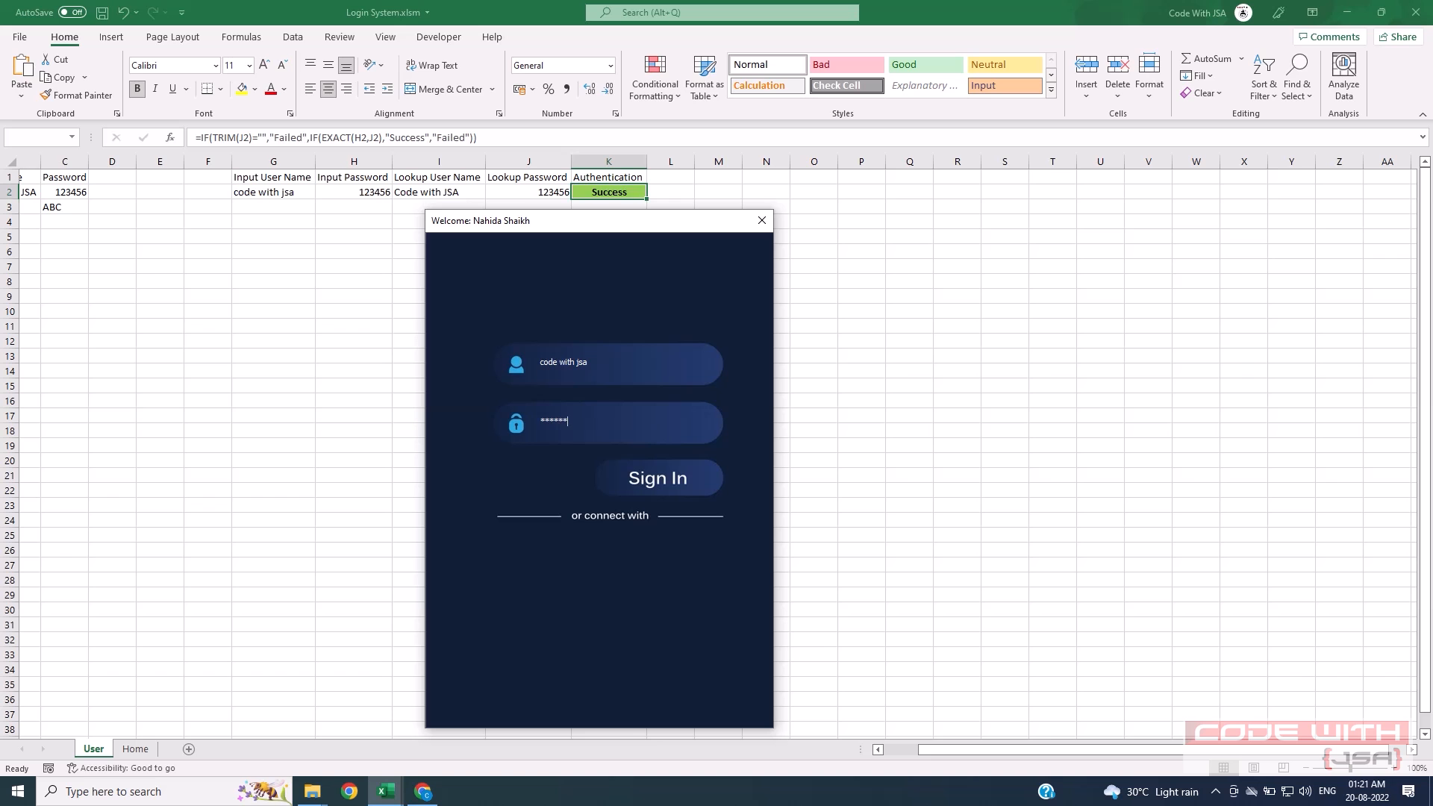
{"action": "left_click", "coordinate": [657, 477]}
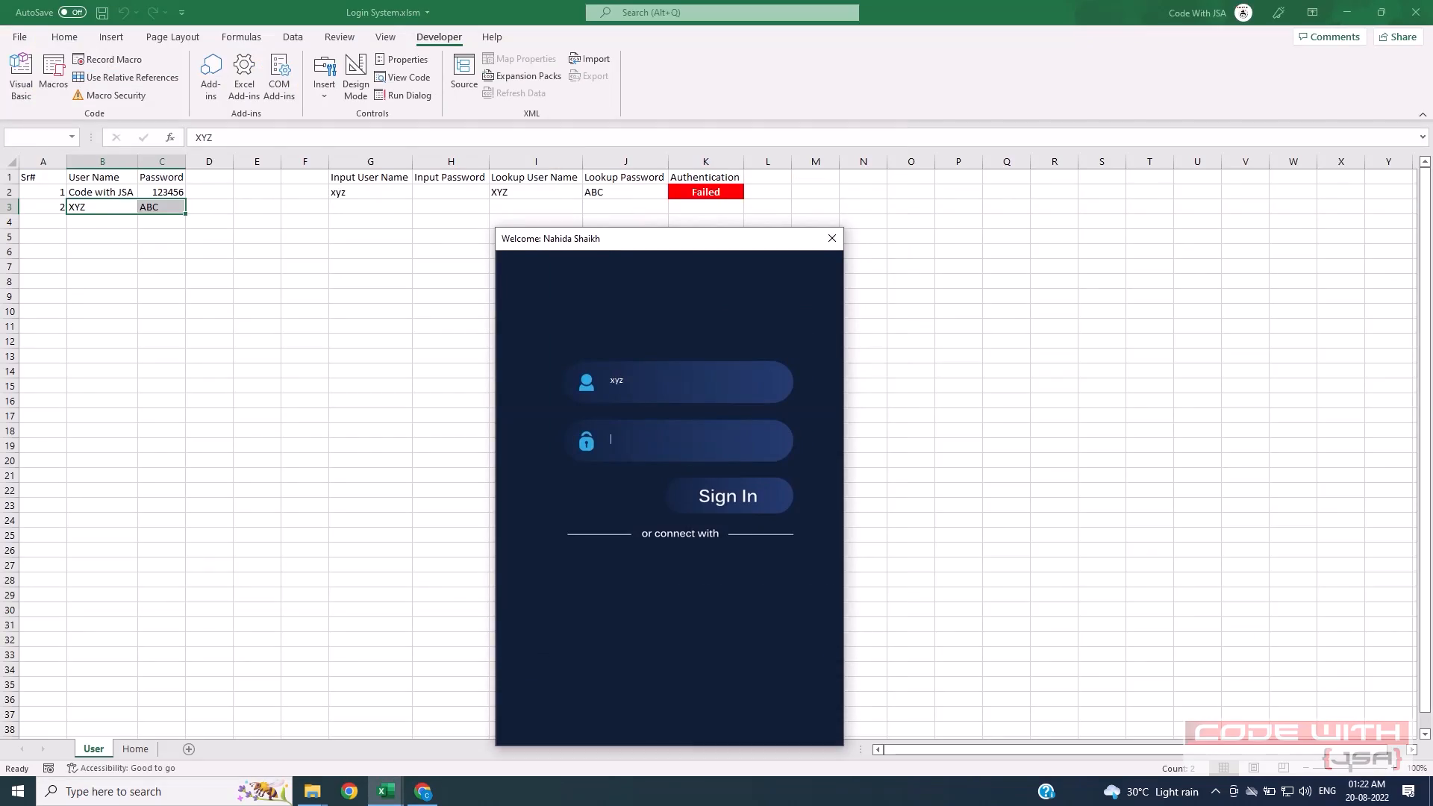
Sign in as xyz / ABC, close the CRM dummy home form, and bring up the Home sheet
{"action": "type", "text": "abc"}
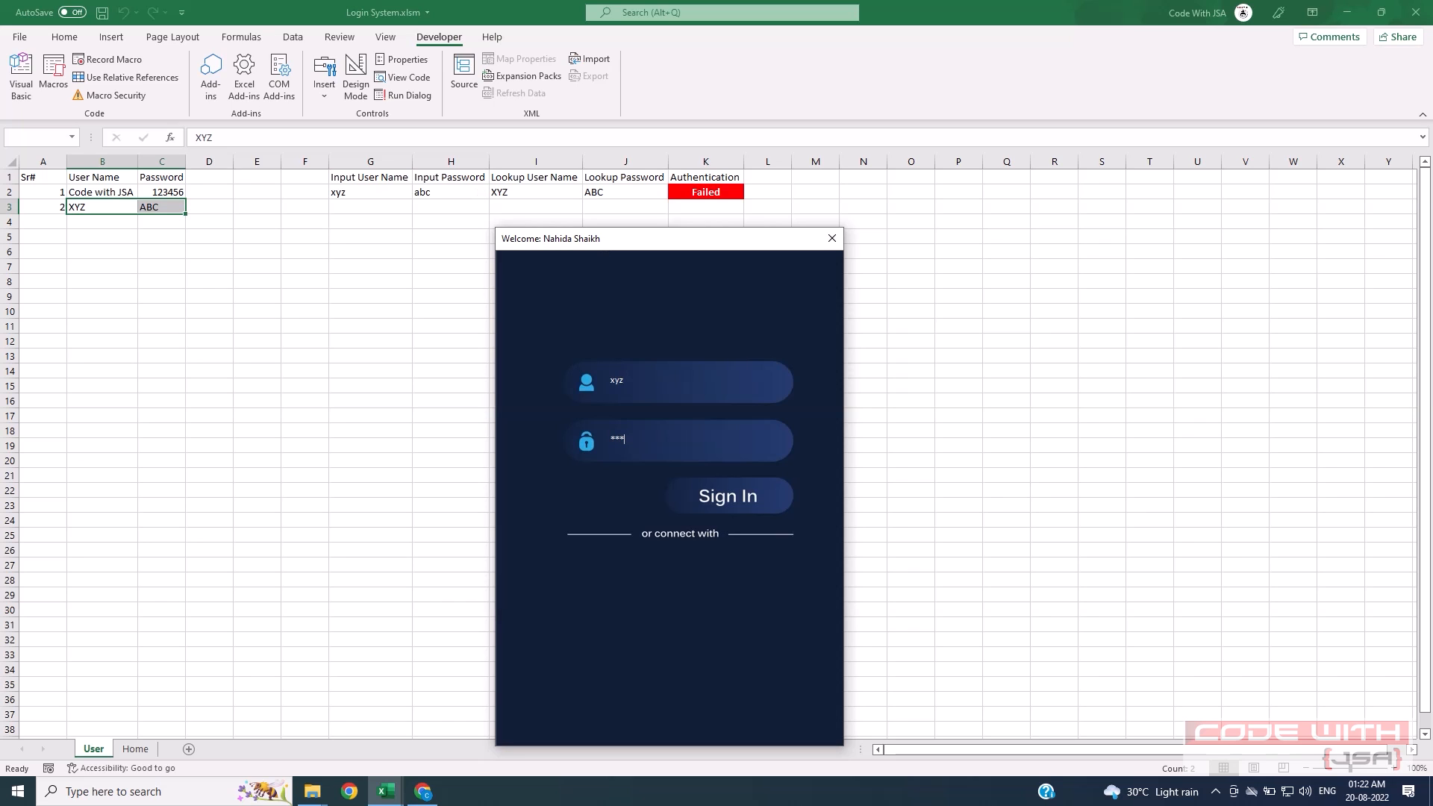
{"action": "key", "text": "backspace"}
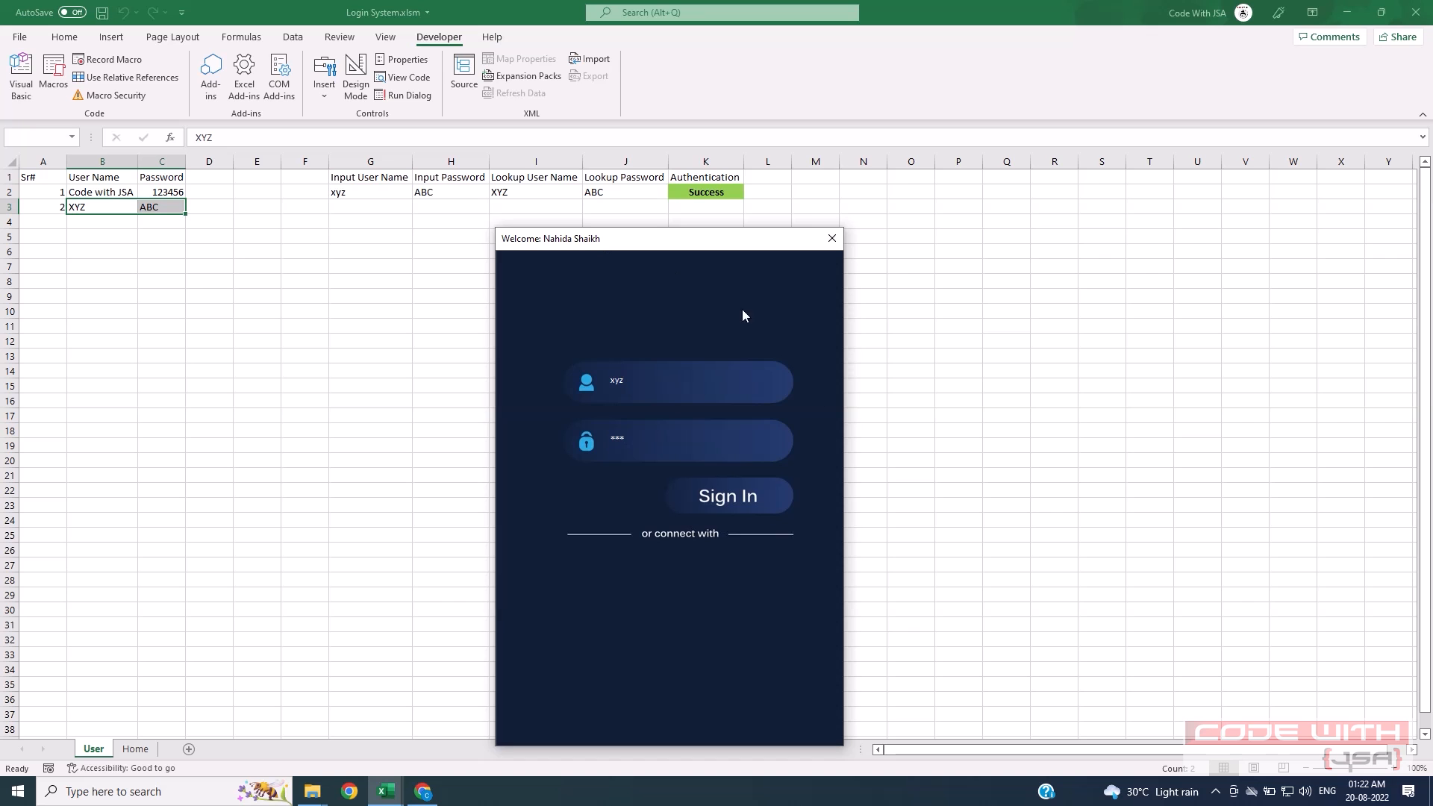
{"action": "left_click", "coordinate": [725, 495]}
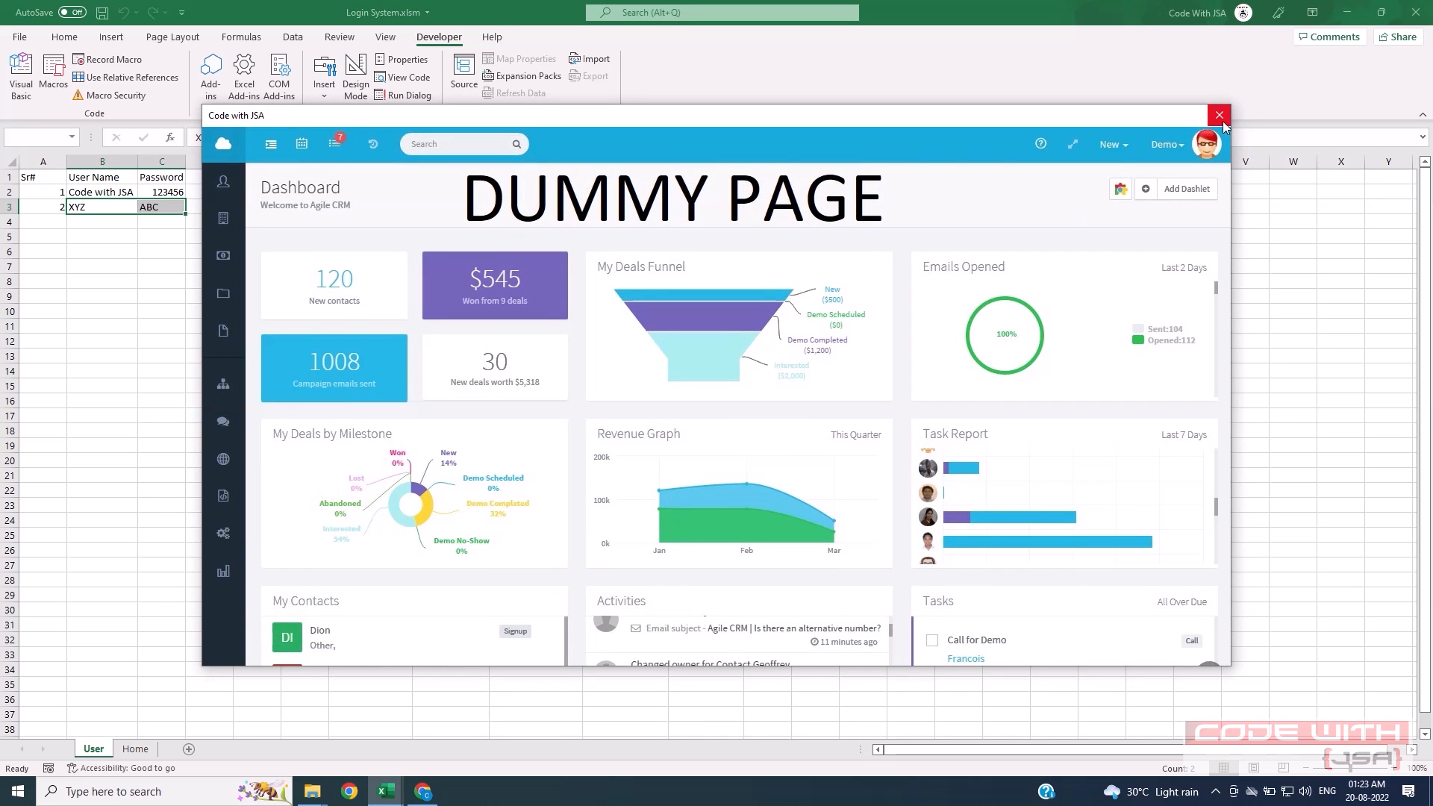
{"action": "left_click", "coordinate": [1219, 115]}
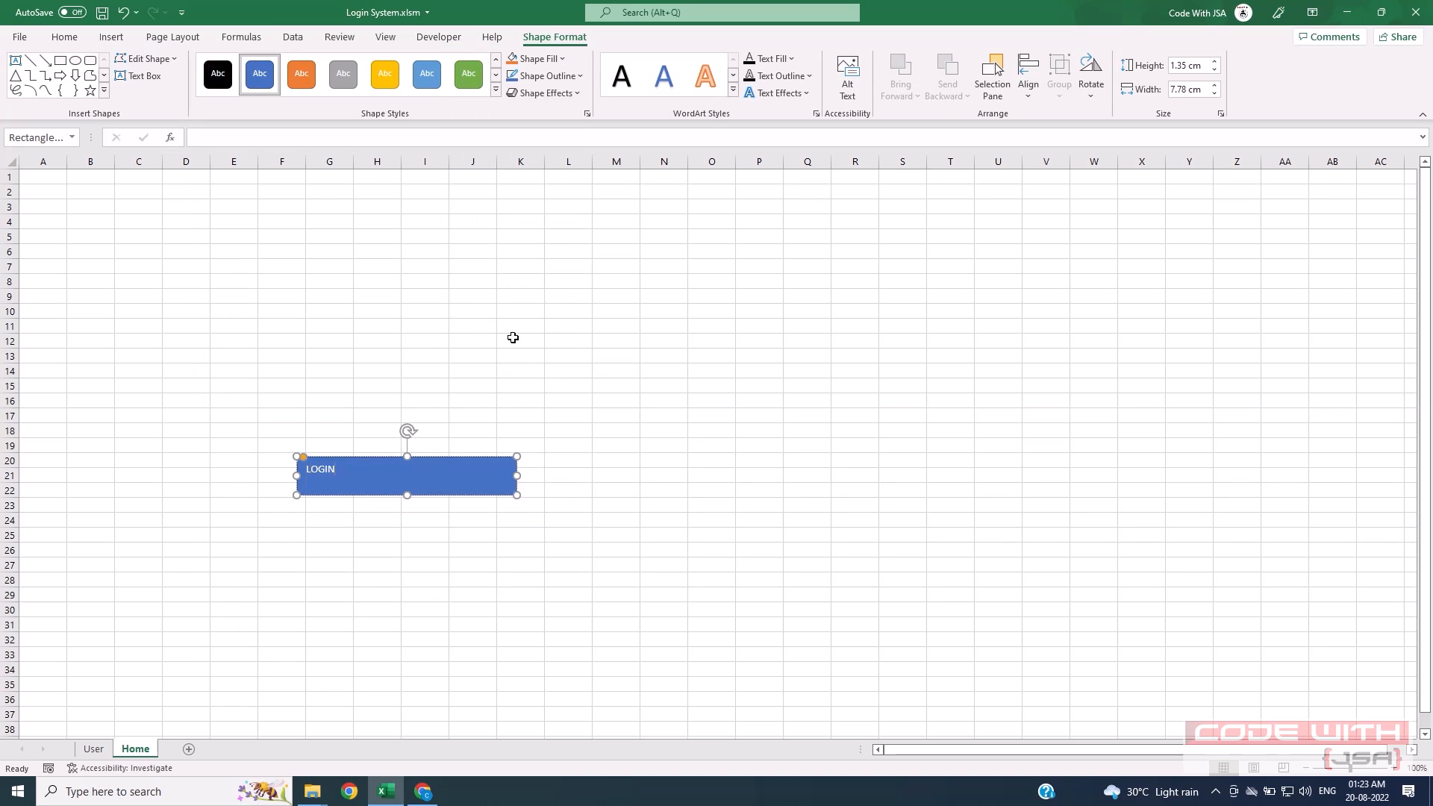
{"action": "left_click", "coordinate": [420, 791]}
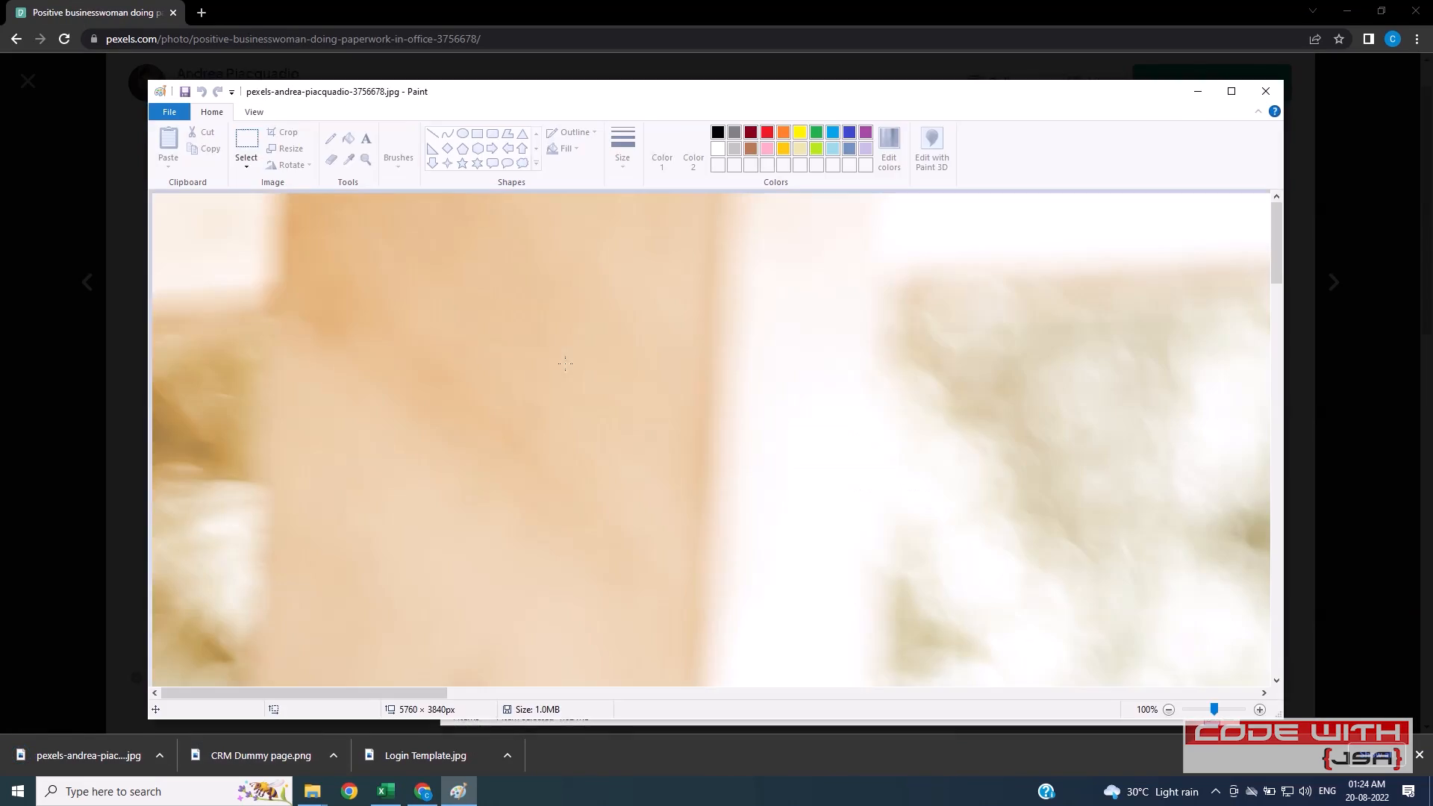
Get a Pexels businesswoman photo into Paint and open the Good Times font page on 1001fonts
{"action": "left_click", "coordinate": [383, 791]}
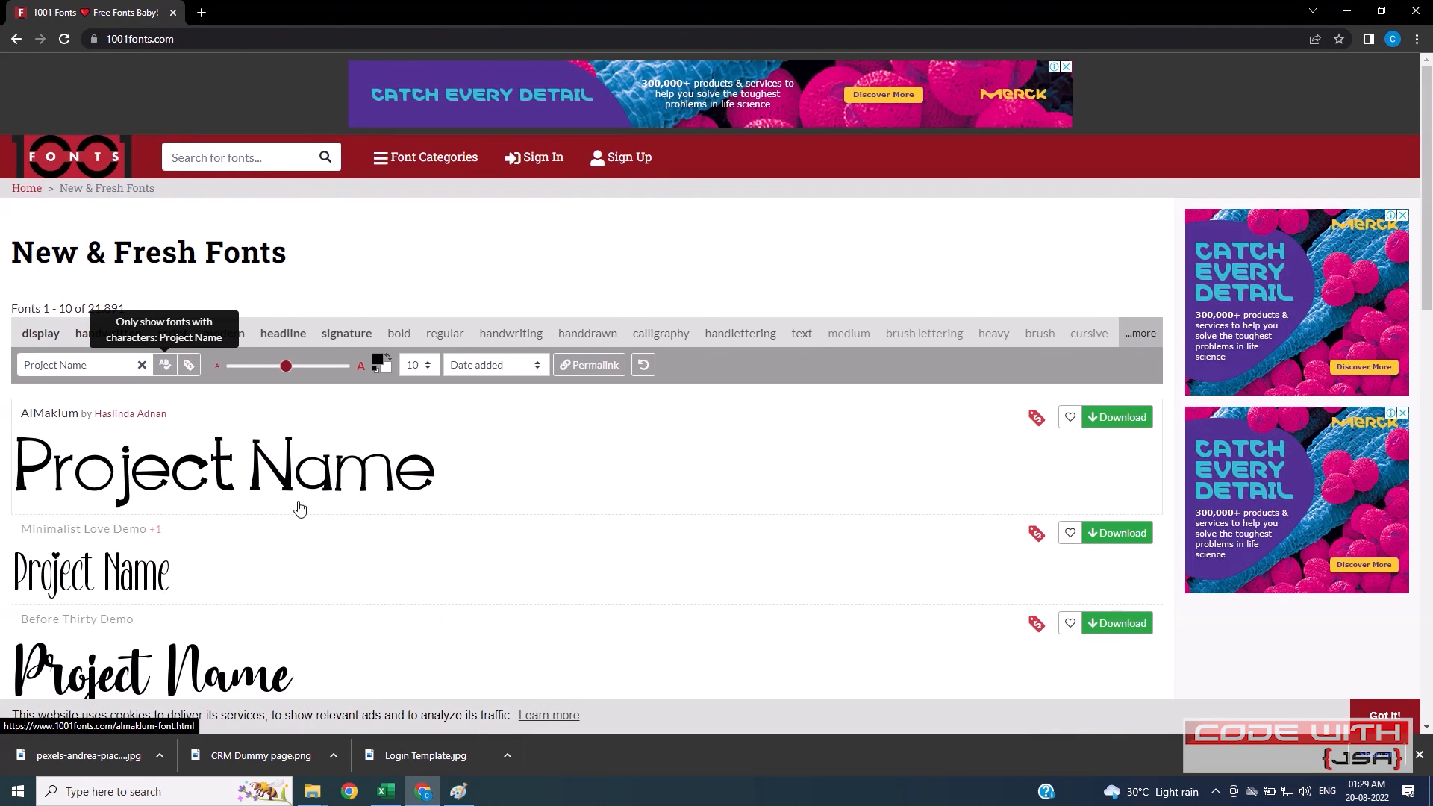
{"action": "left_click", "coordinate": [223, 467]}
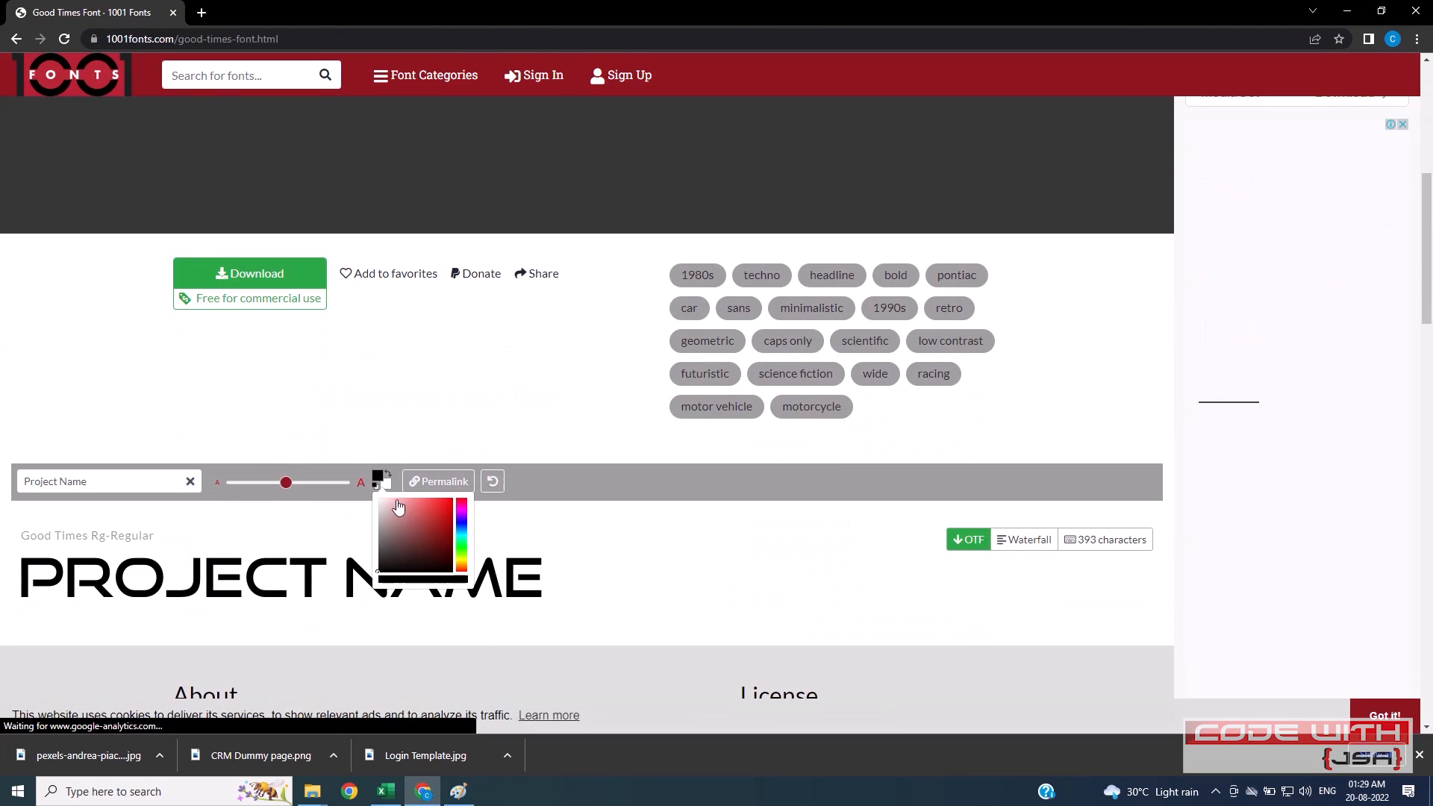
{"action": "left_click", "coordinate": [383, 791]}
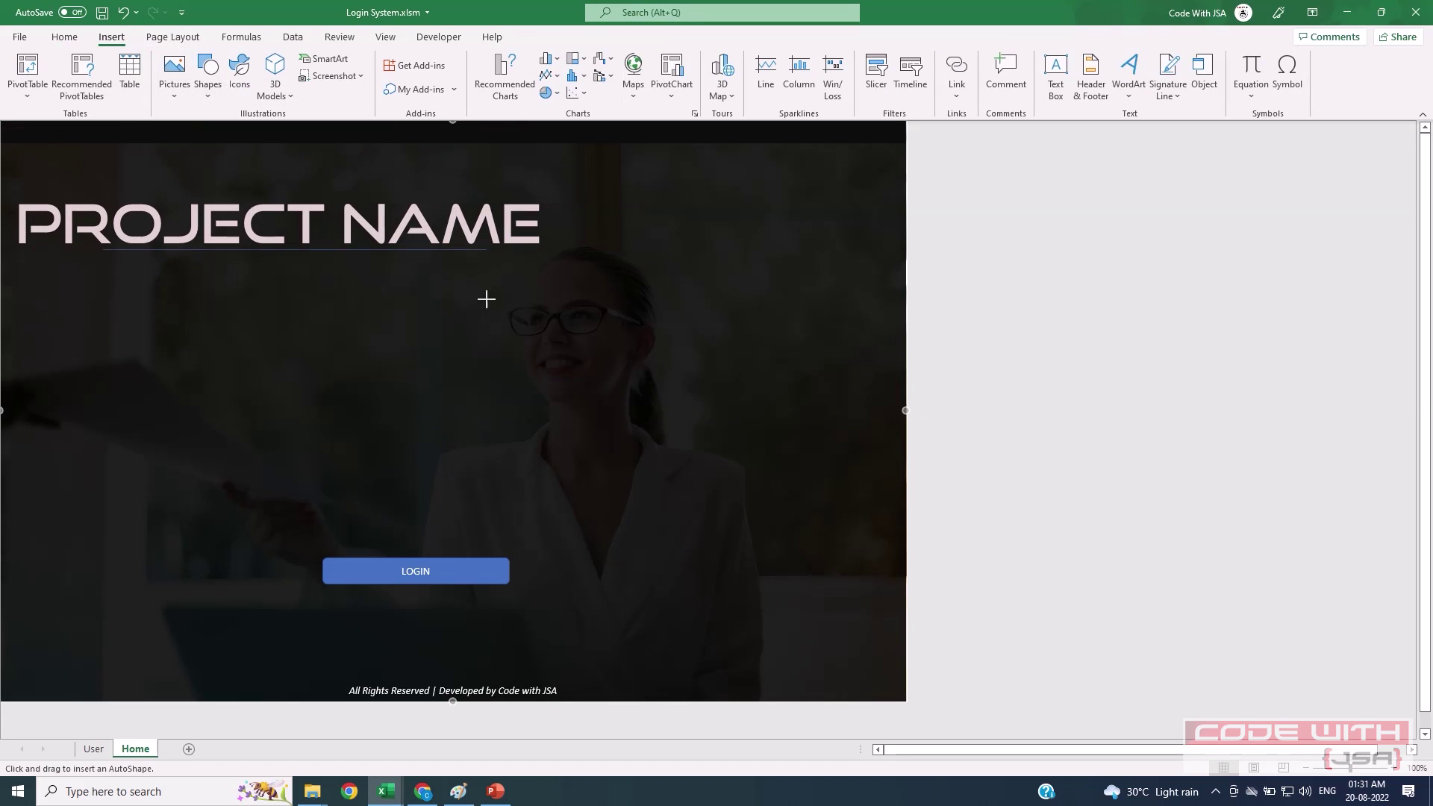